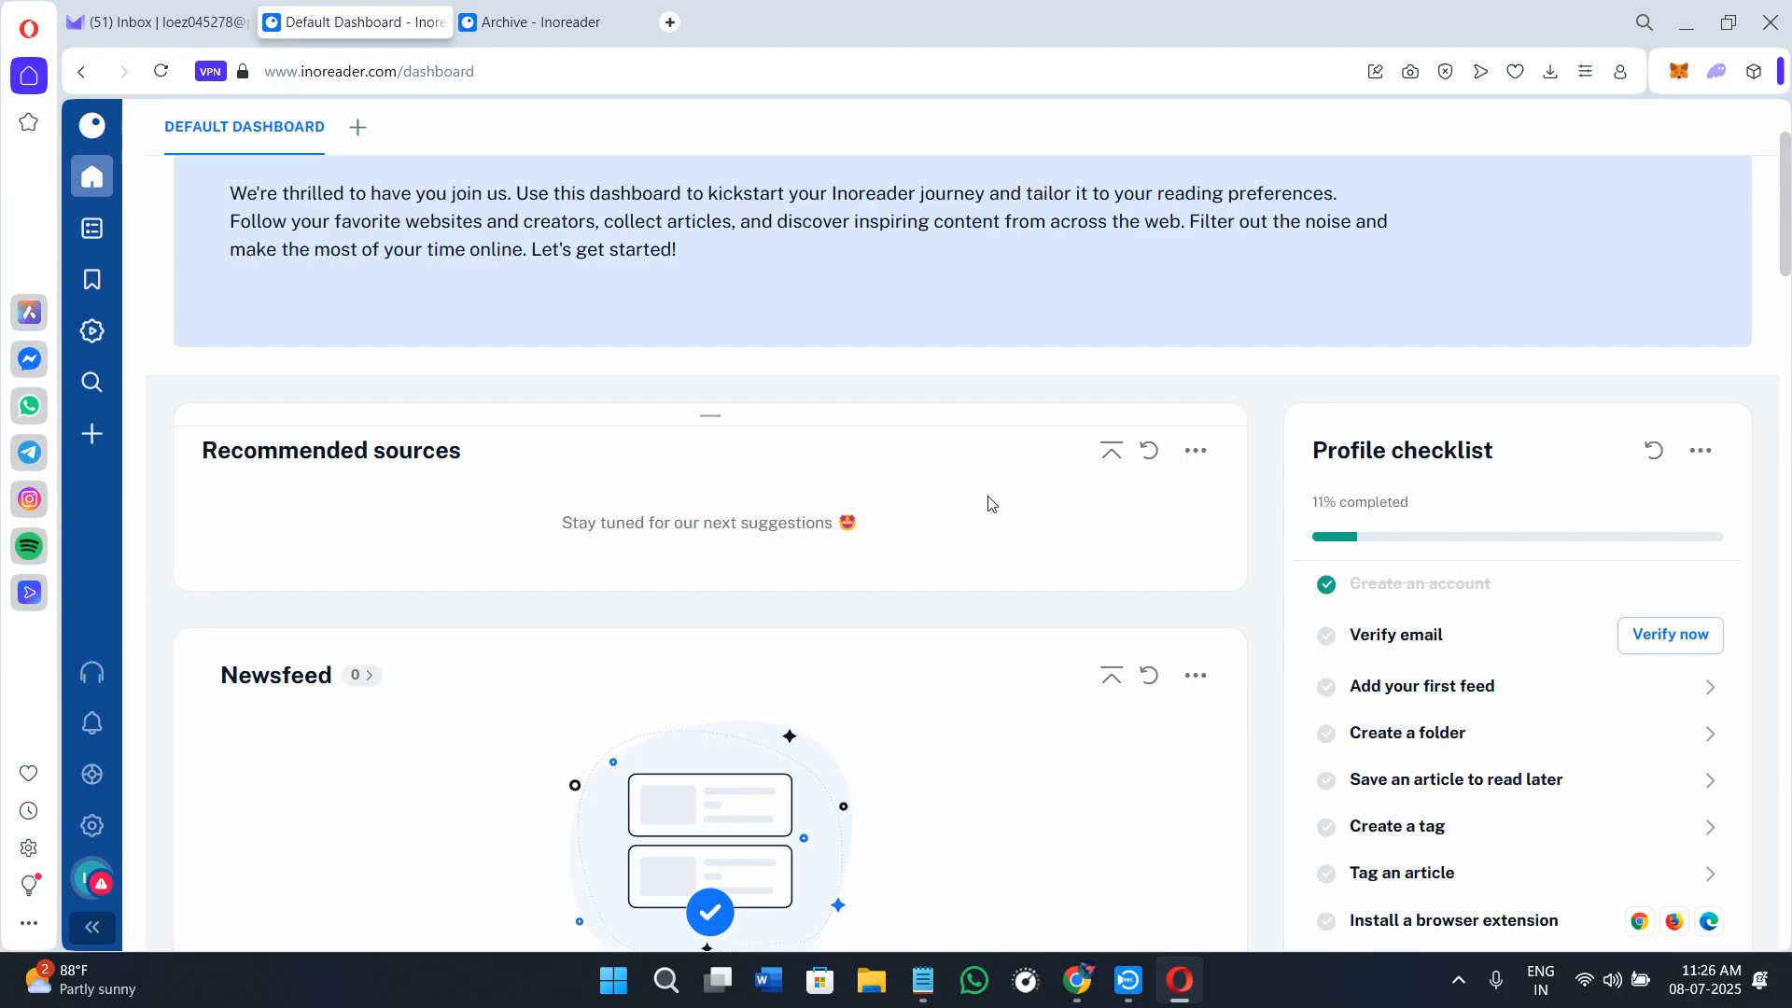
# Step: Scroll down through the current Inoreader page and click an item near the top
pyautogui.scroll(-3)
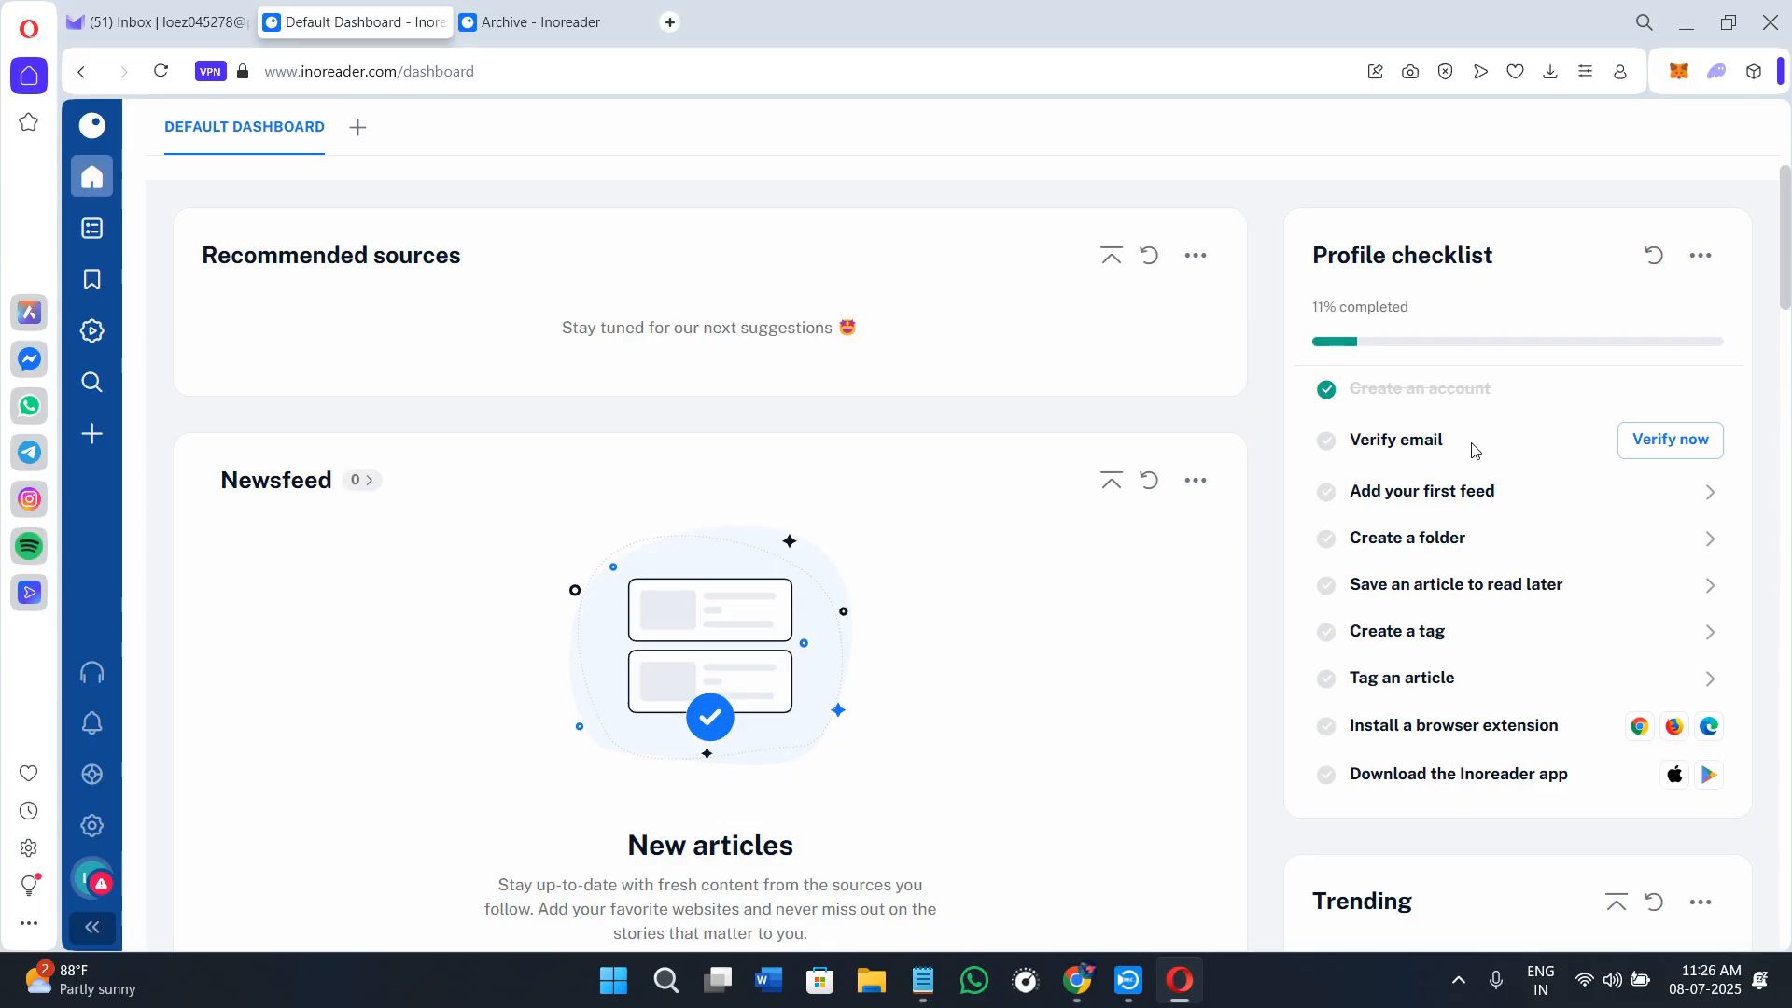
pyautogui.moveTo(787, 415)
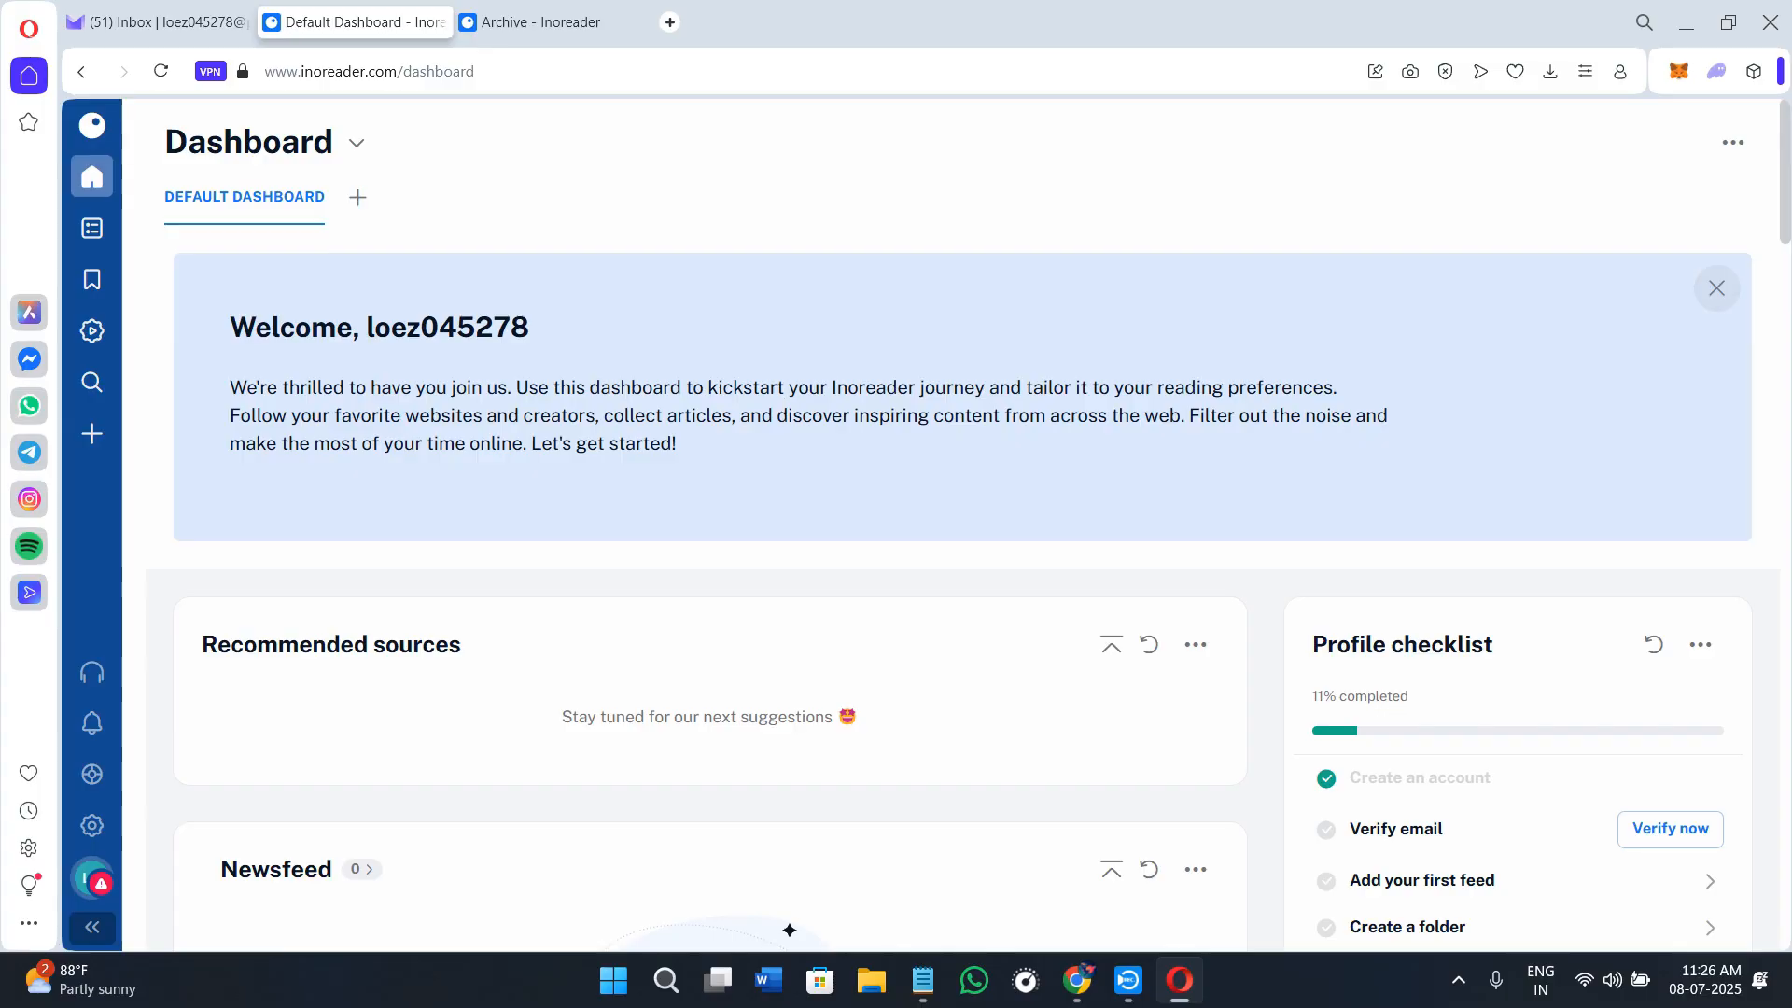
pyautogui.moveTo(733, 265)
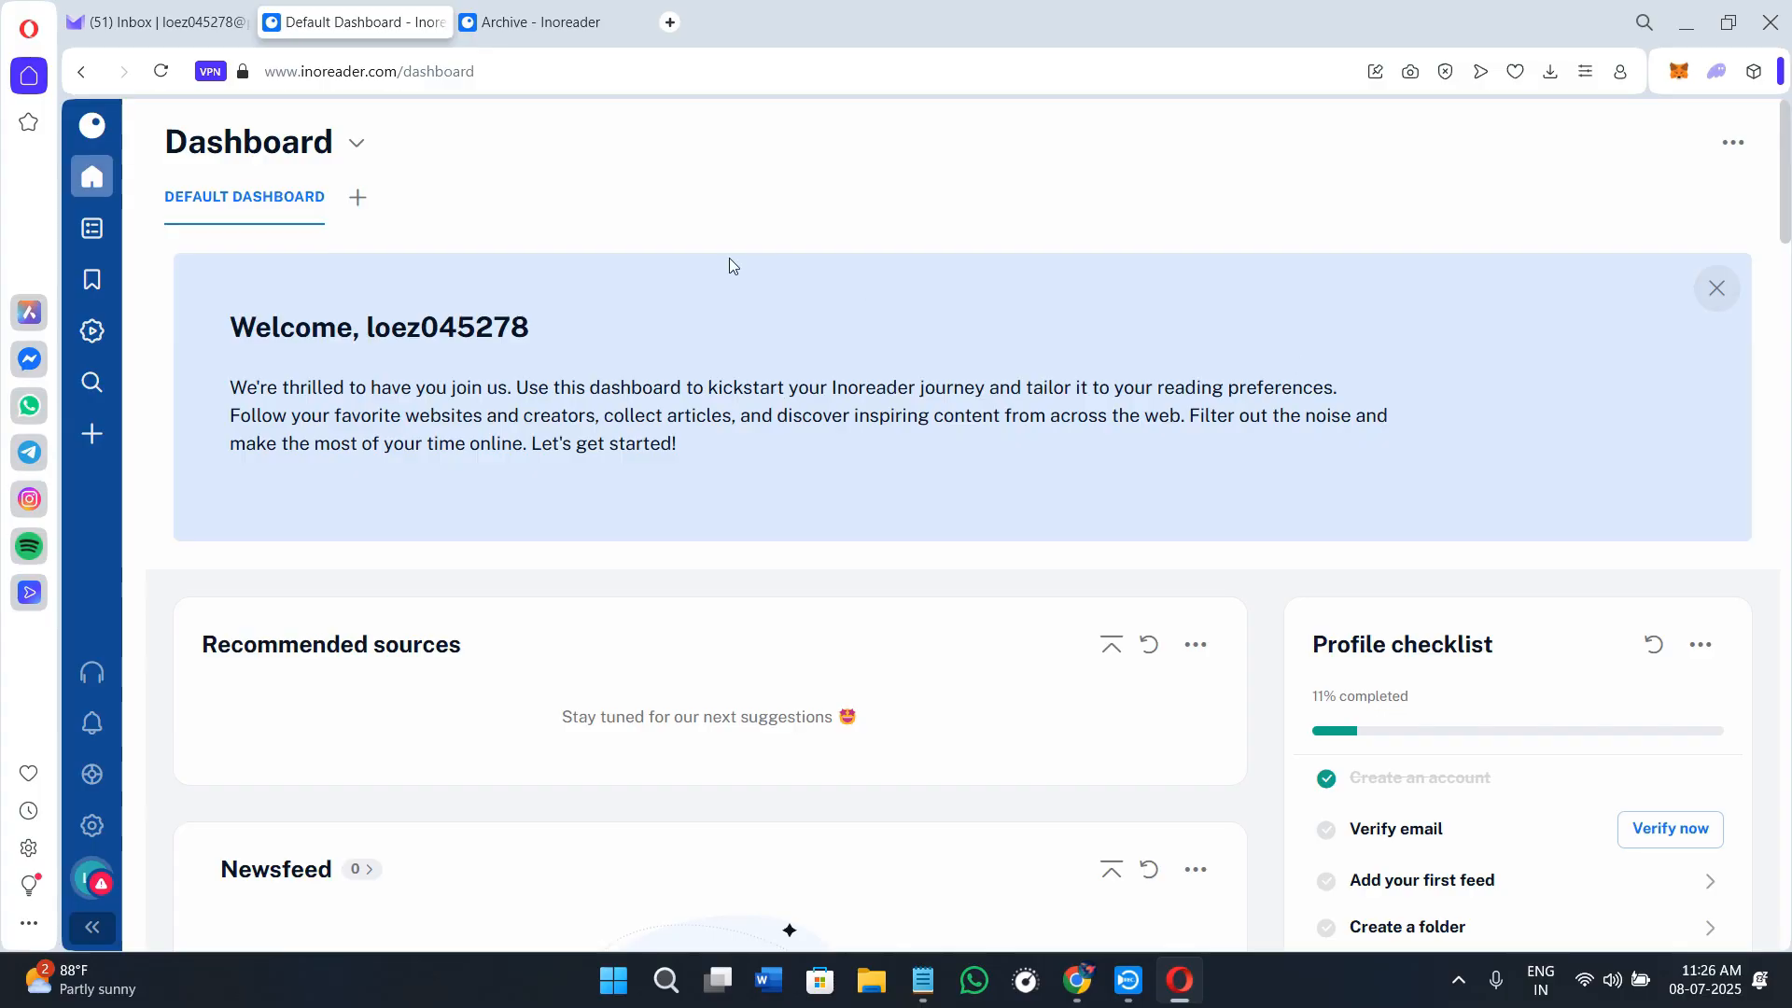
pyautogui.click(368, 71)
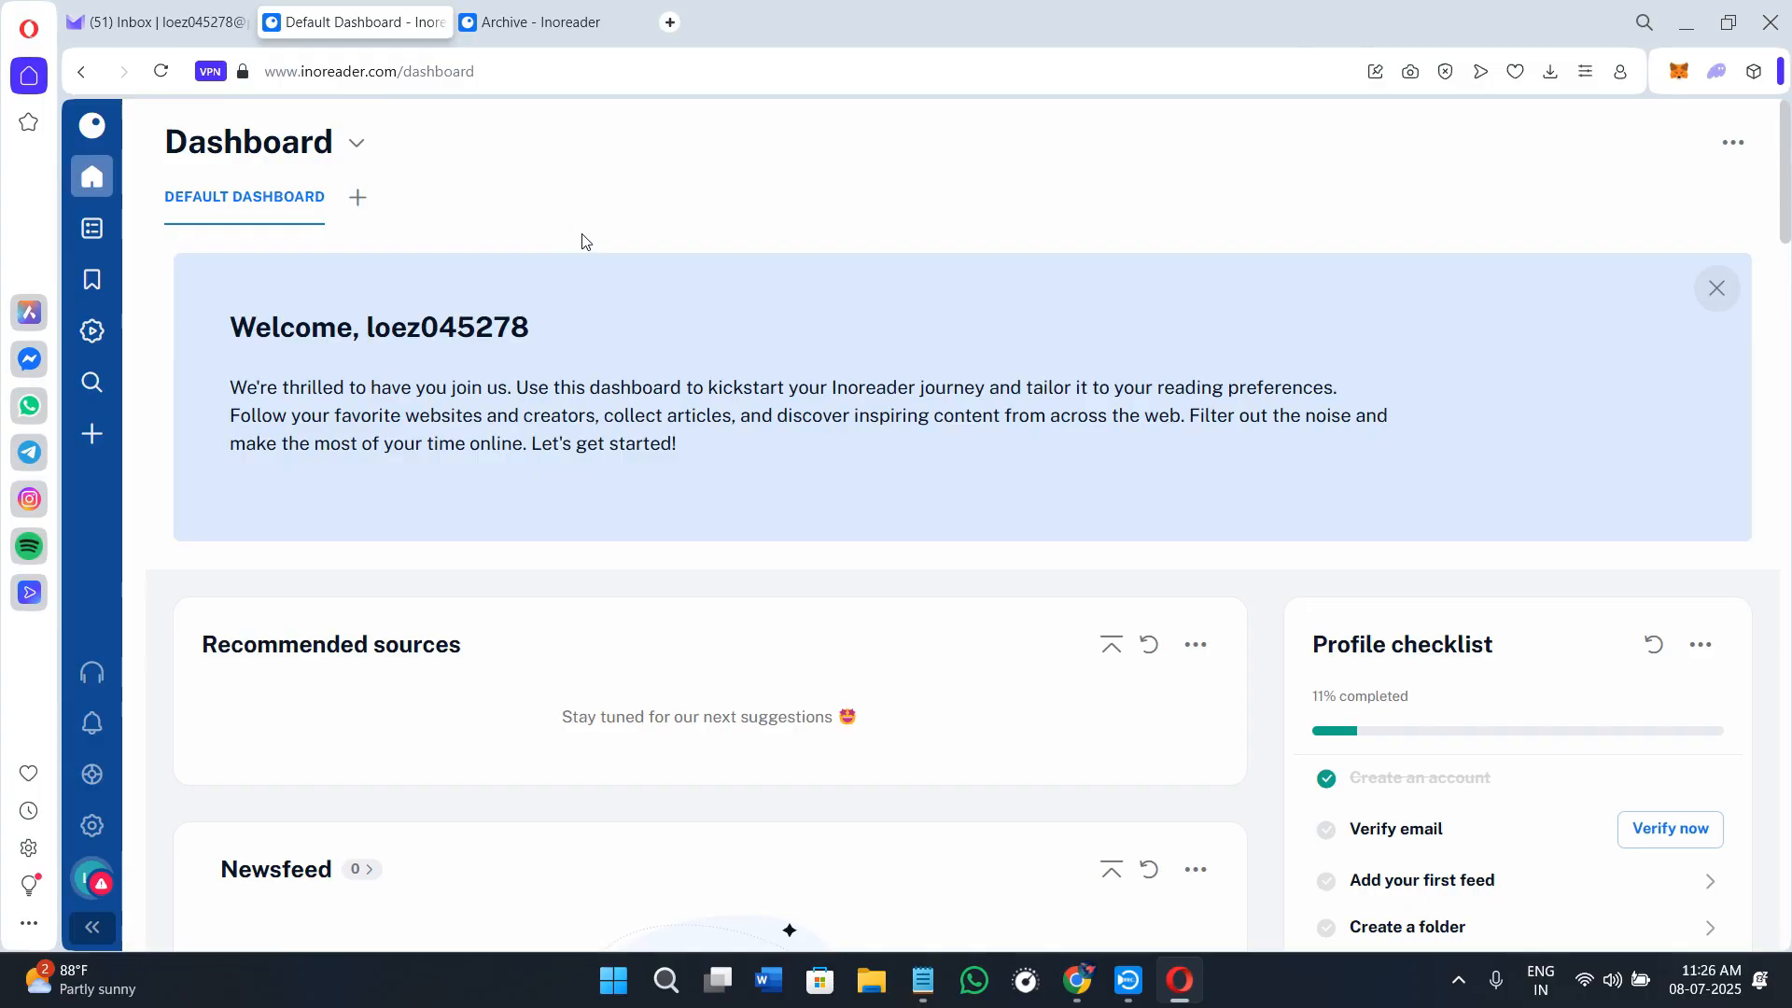
pyautogui.moveTo(561, 316)
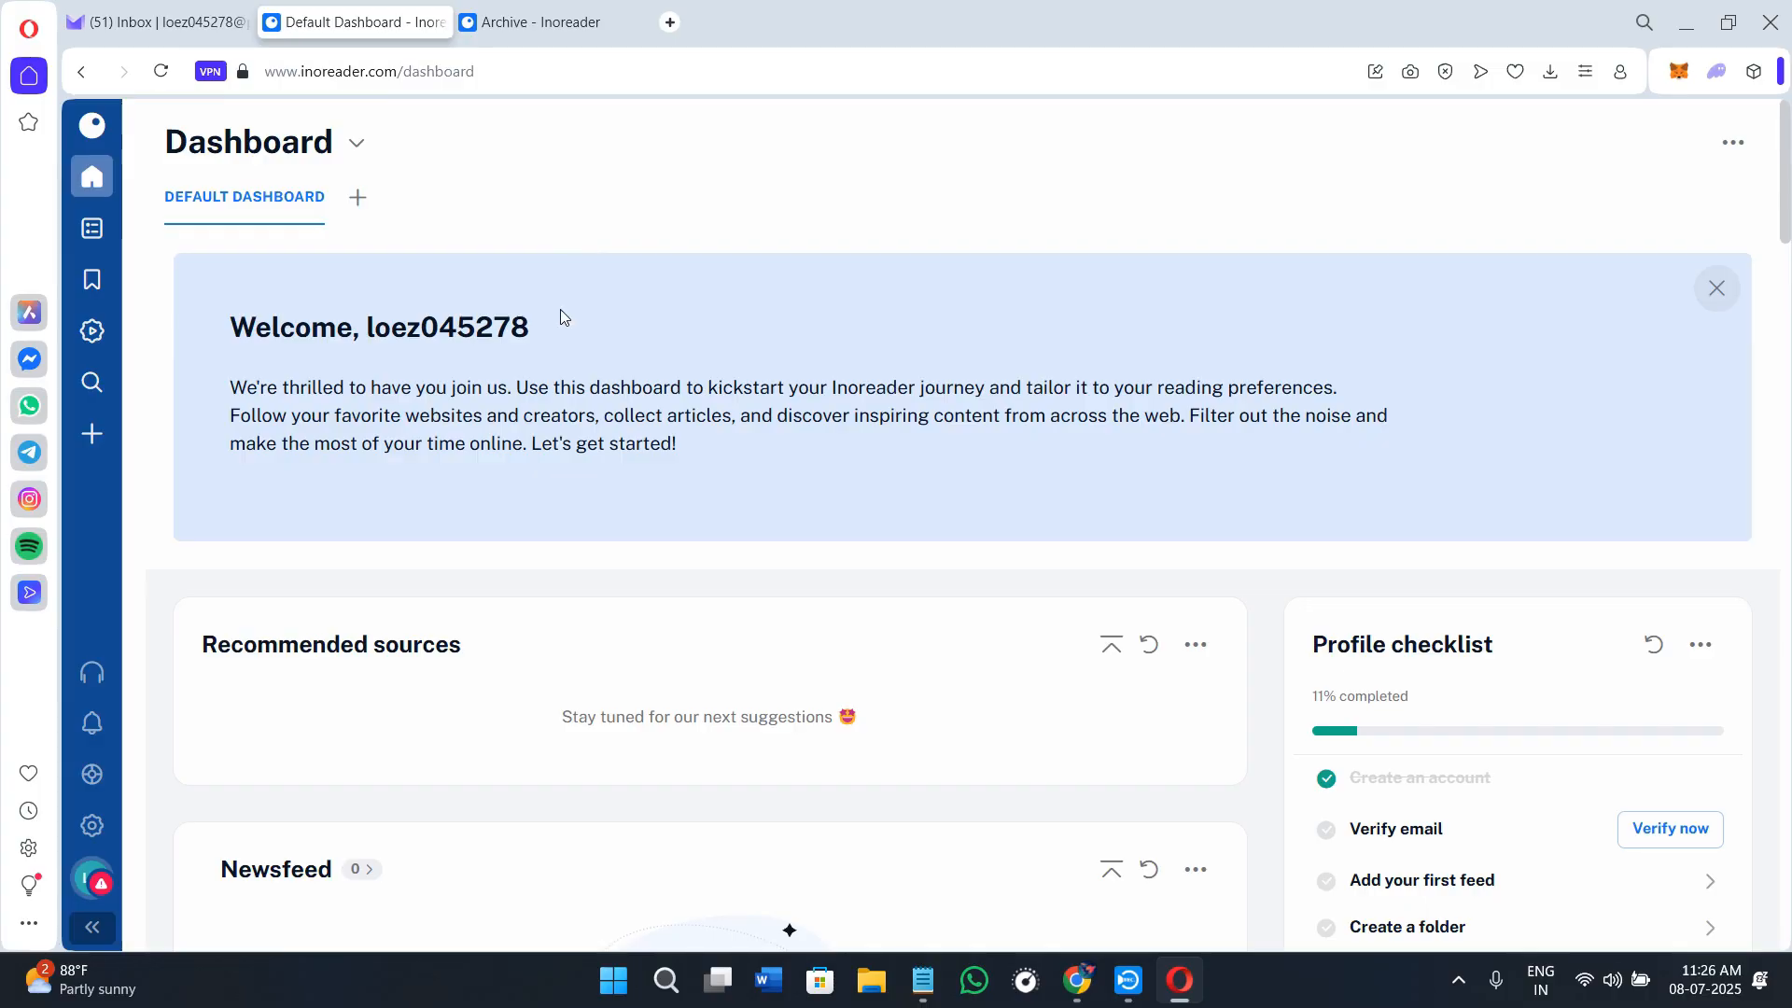
pyautogui.scroll(-3)
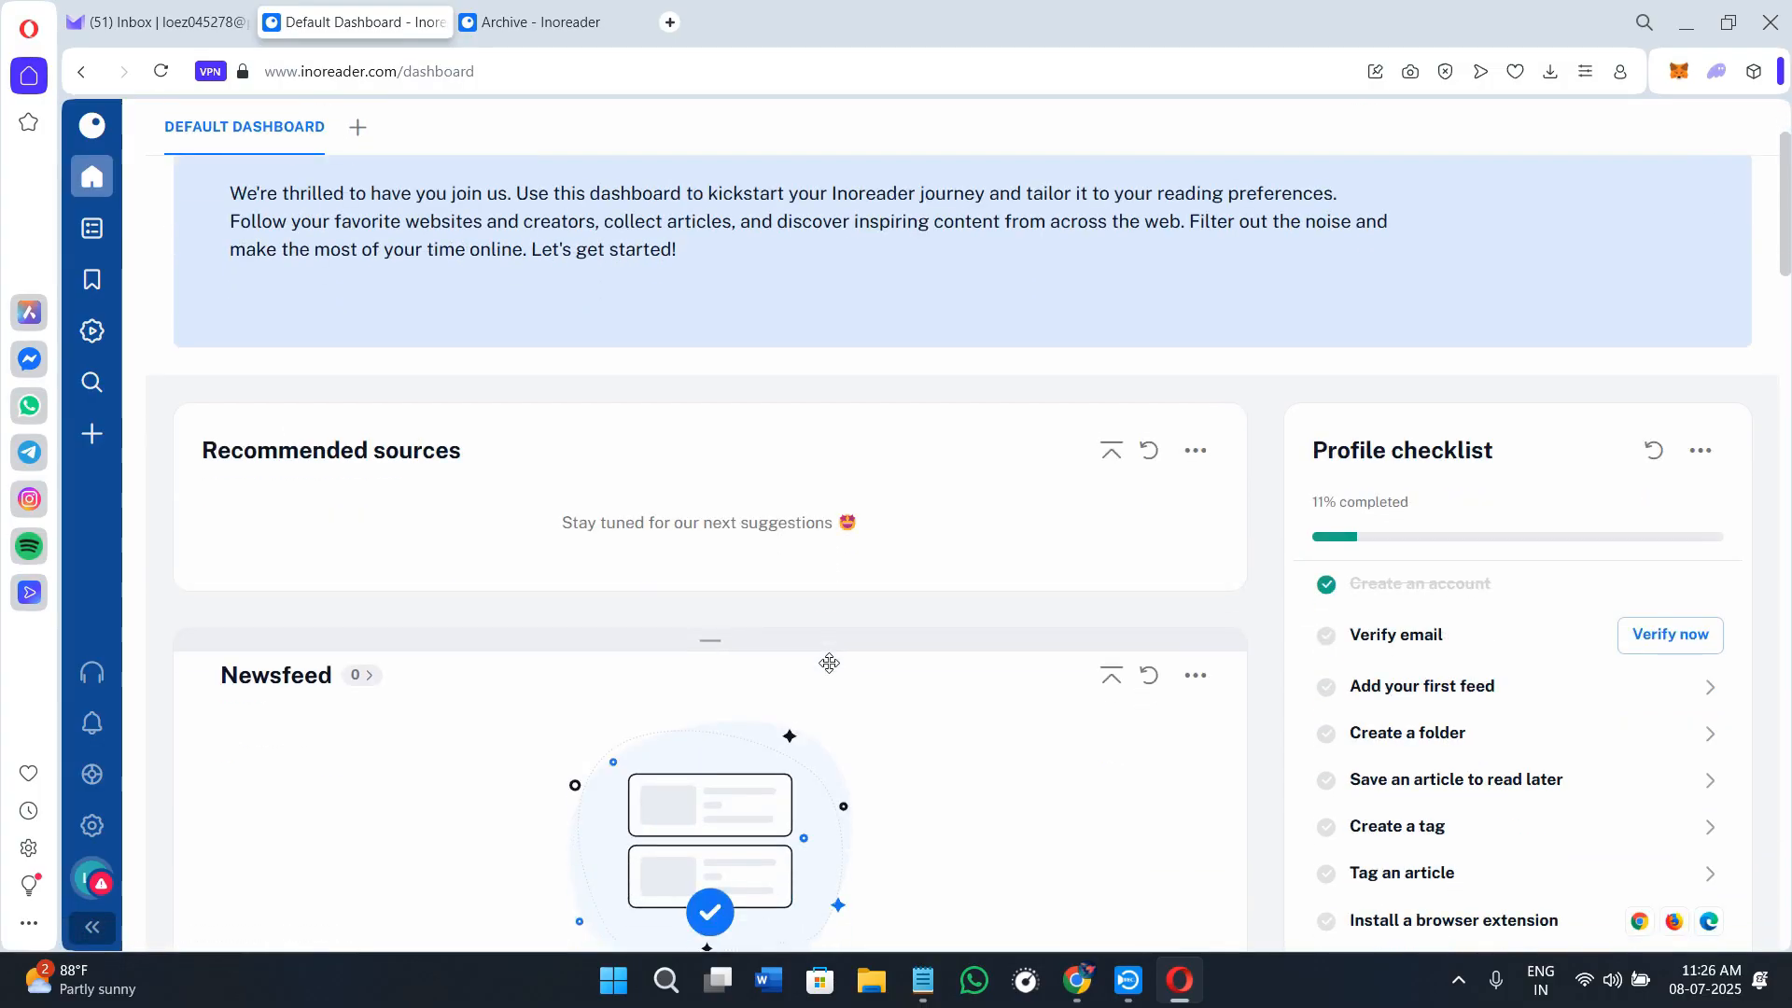
pyautogui.scroll(-3)
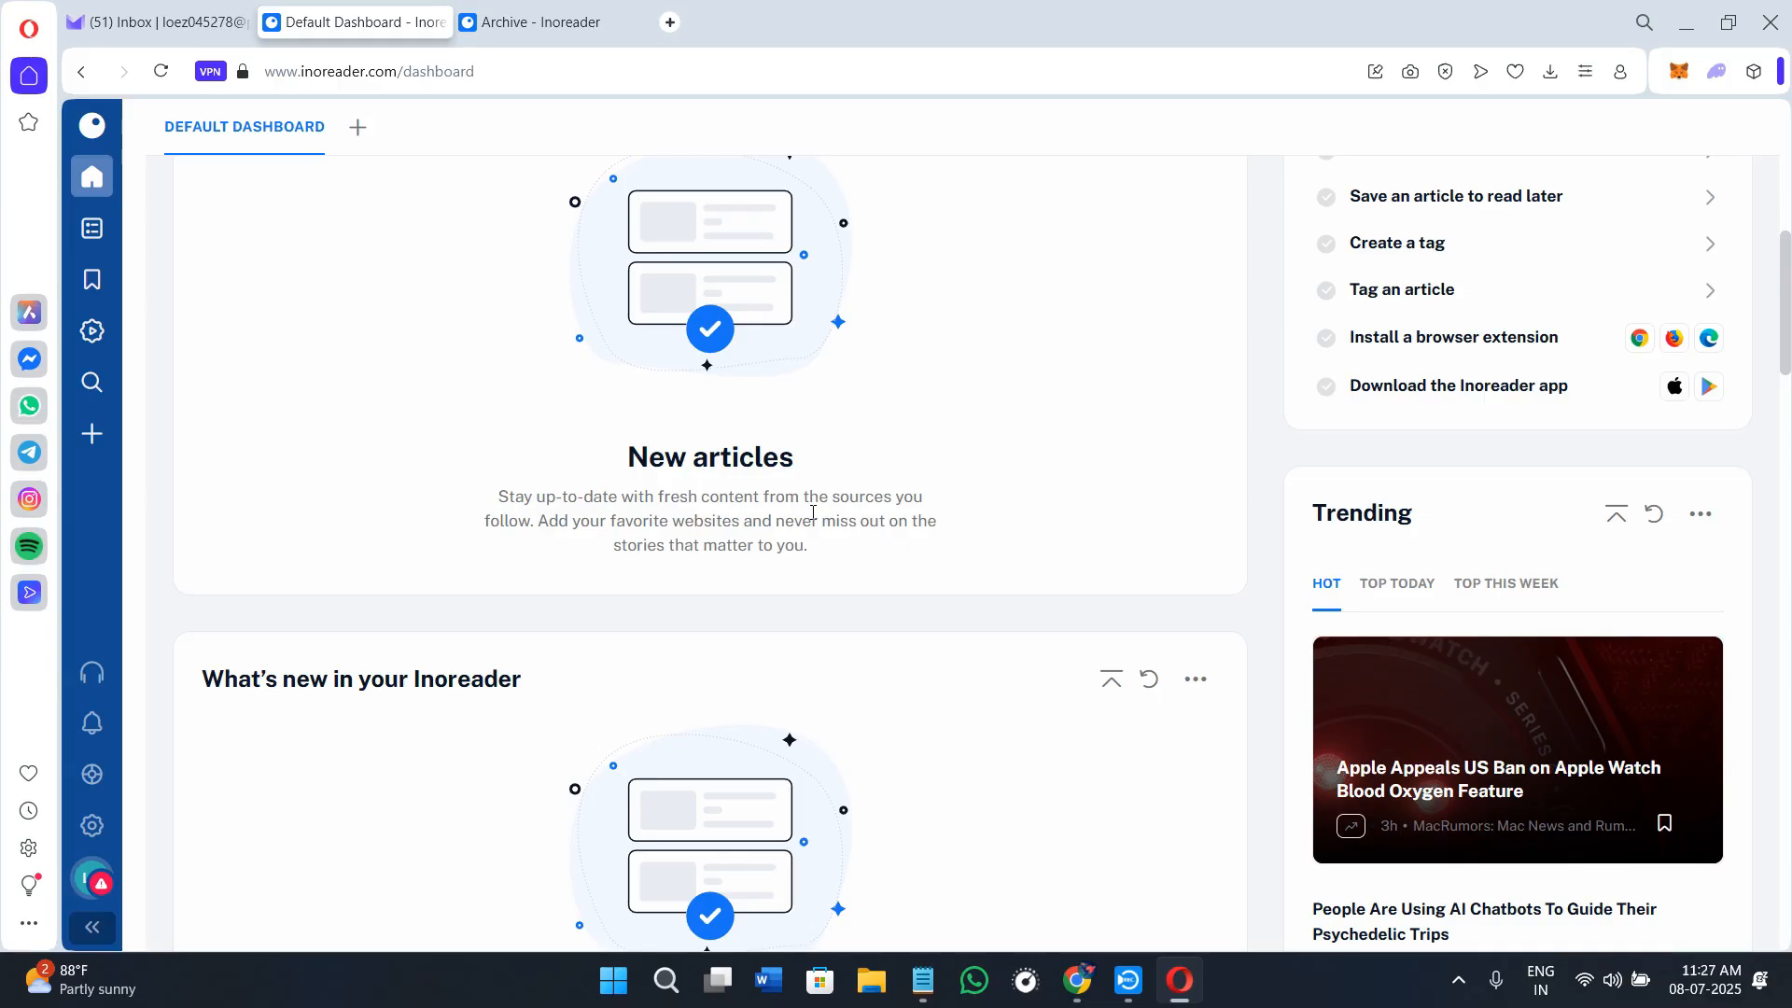
pyautogui.scroll(-3)
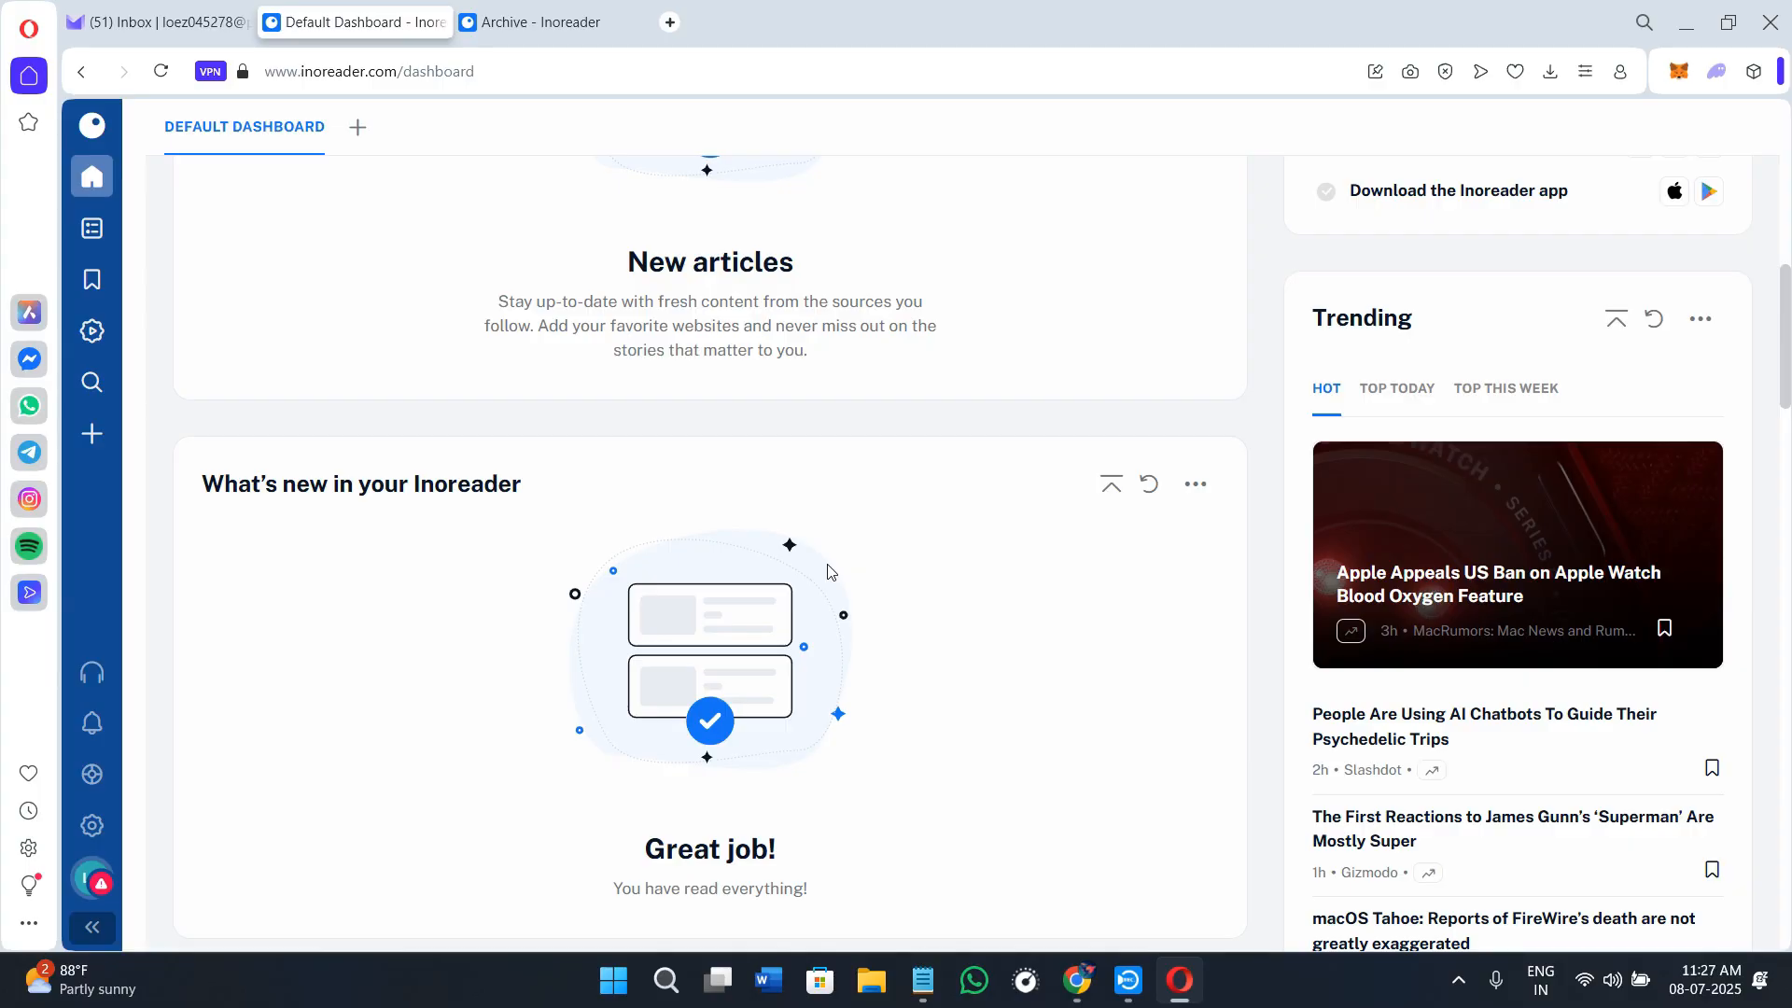
pyautogui.scroll(-3)
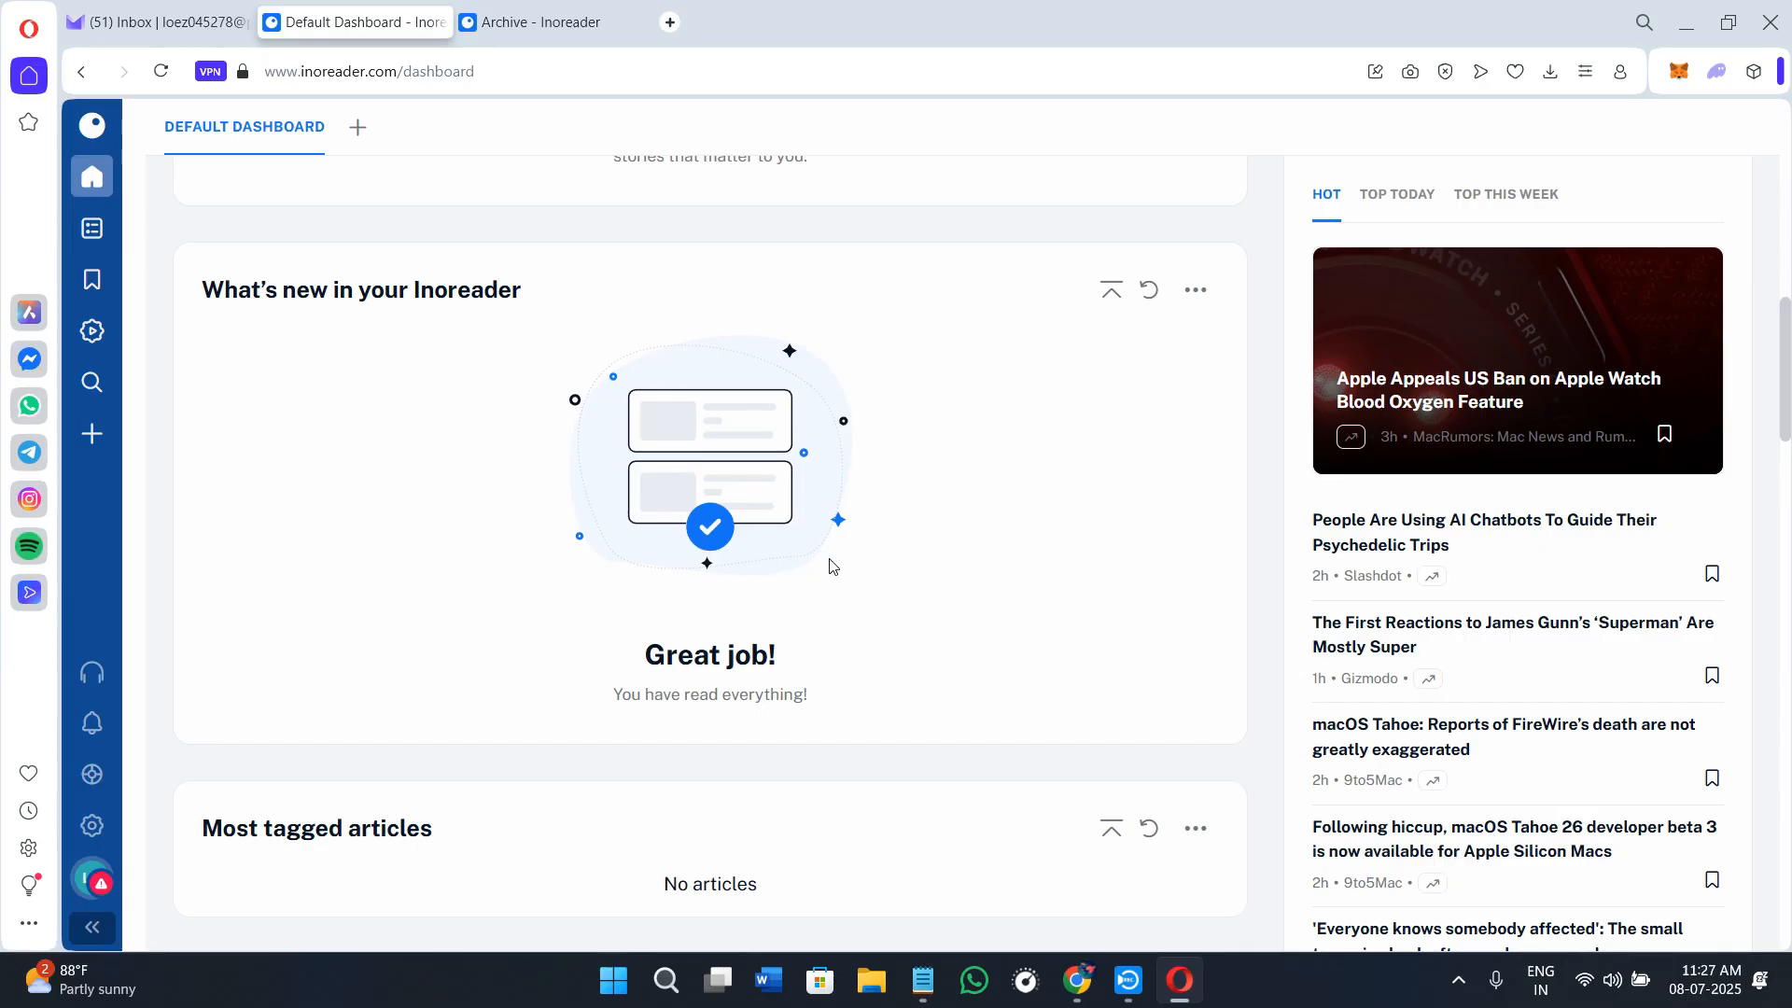
pyautogui.scroll(-3)
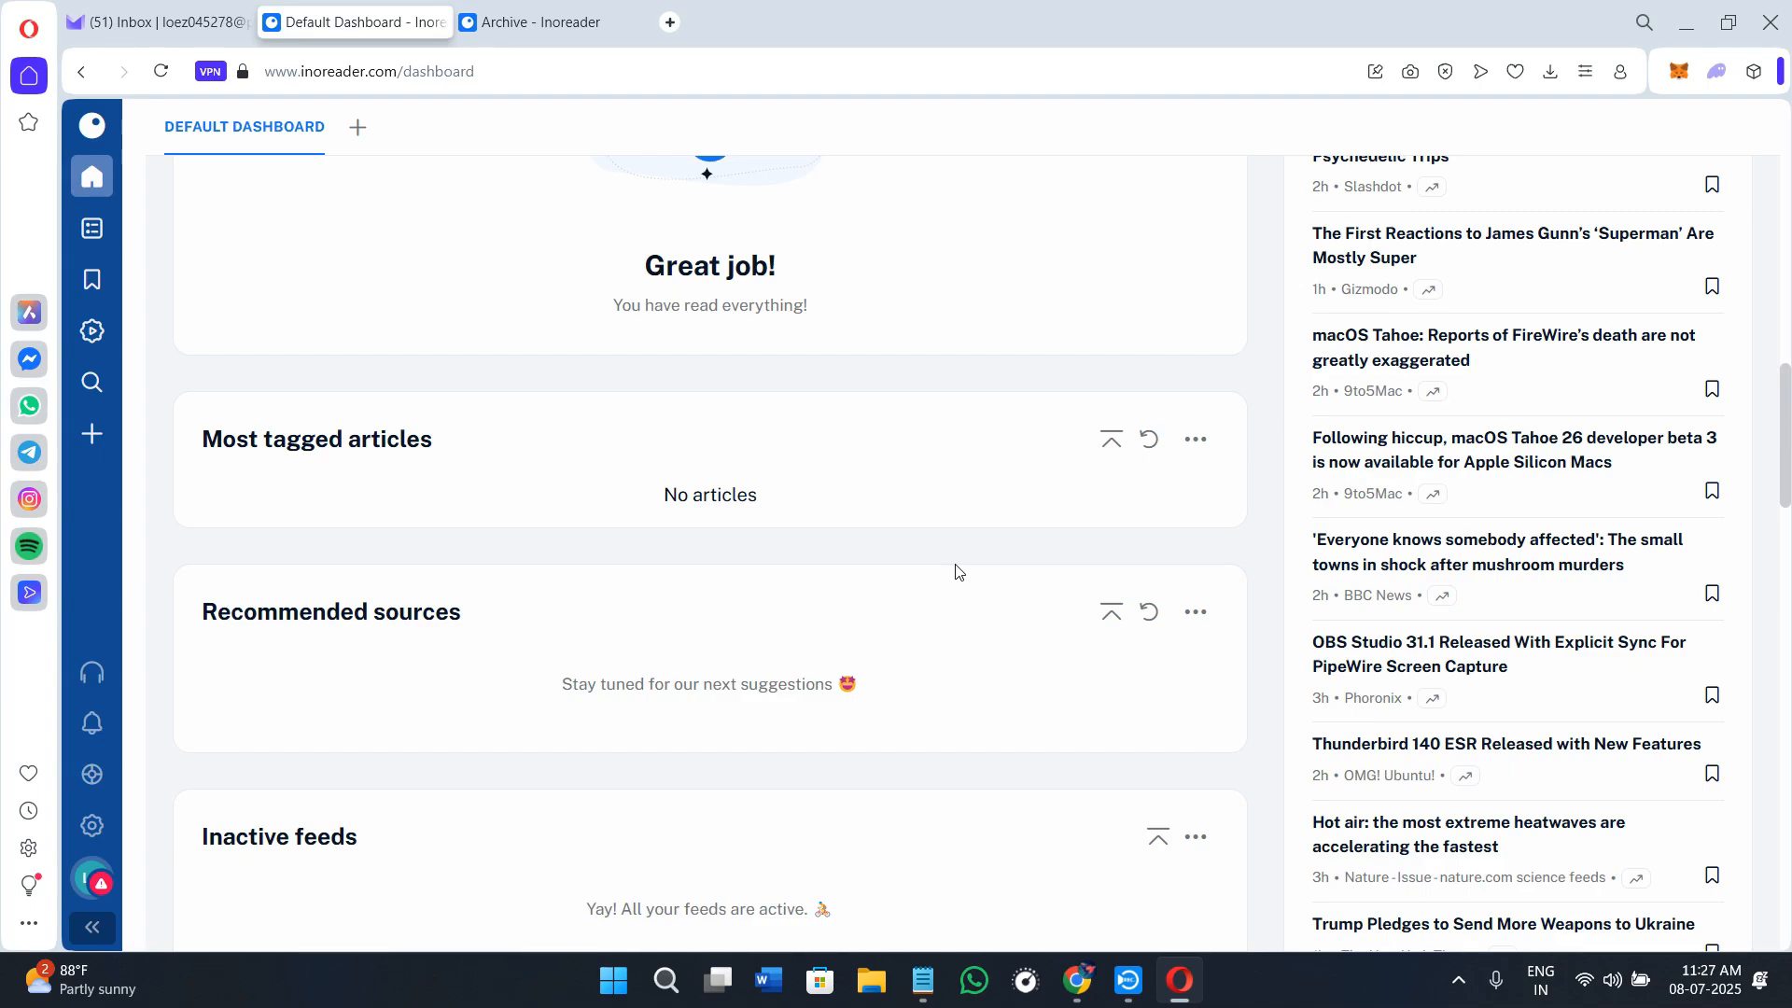
pyautogui.scroll(-3)
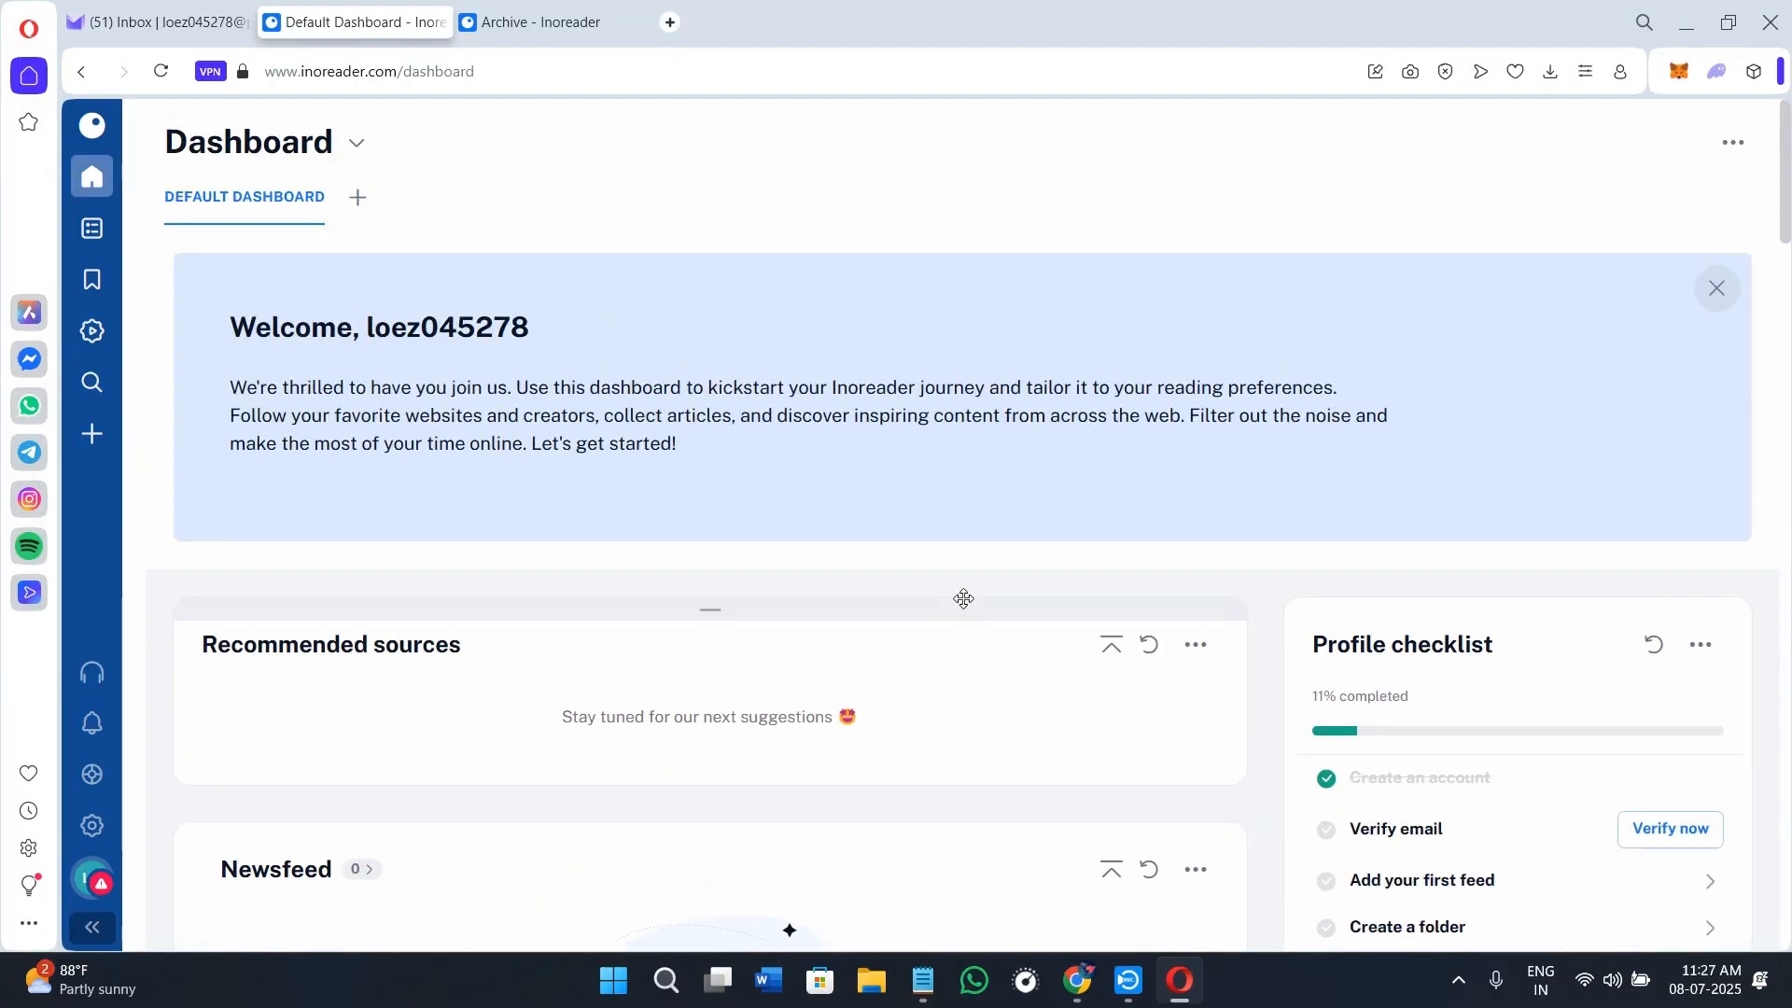
pyautogui.moveTo(876, 590)
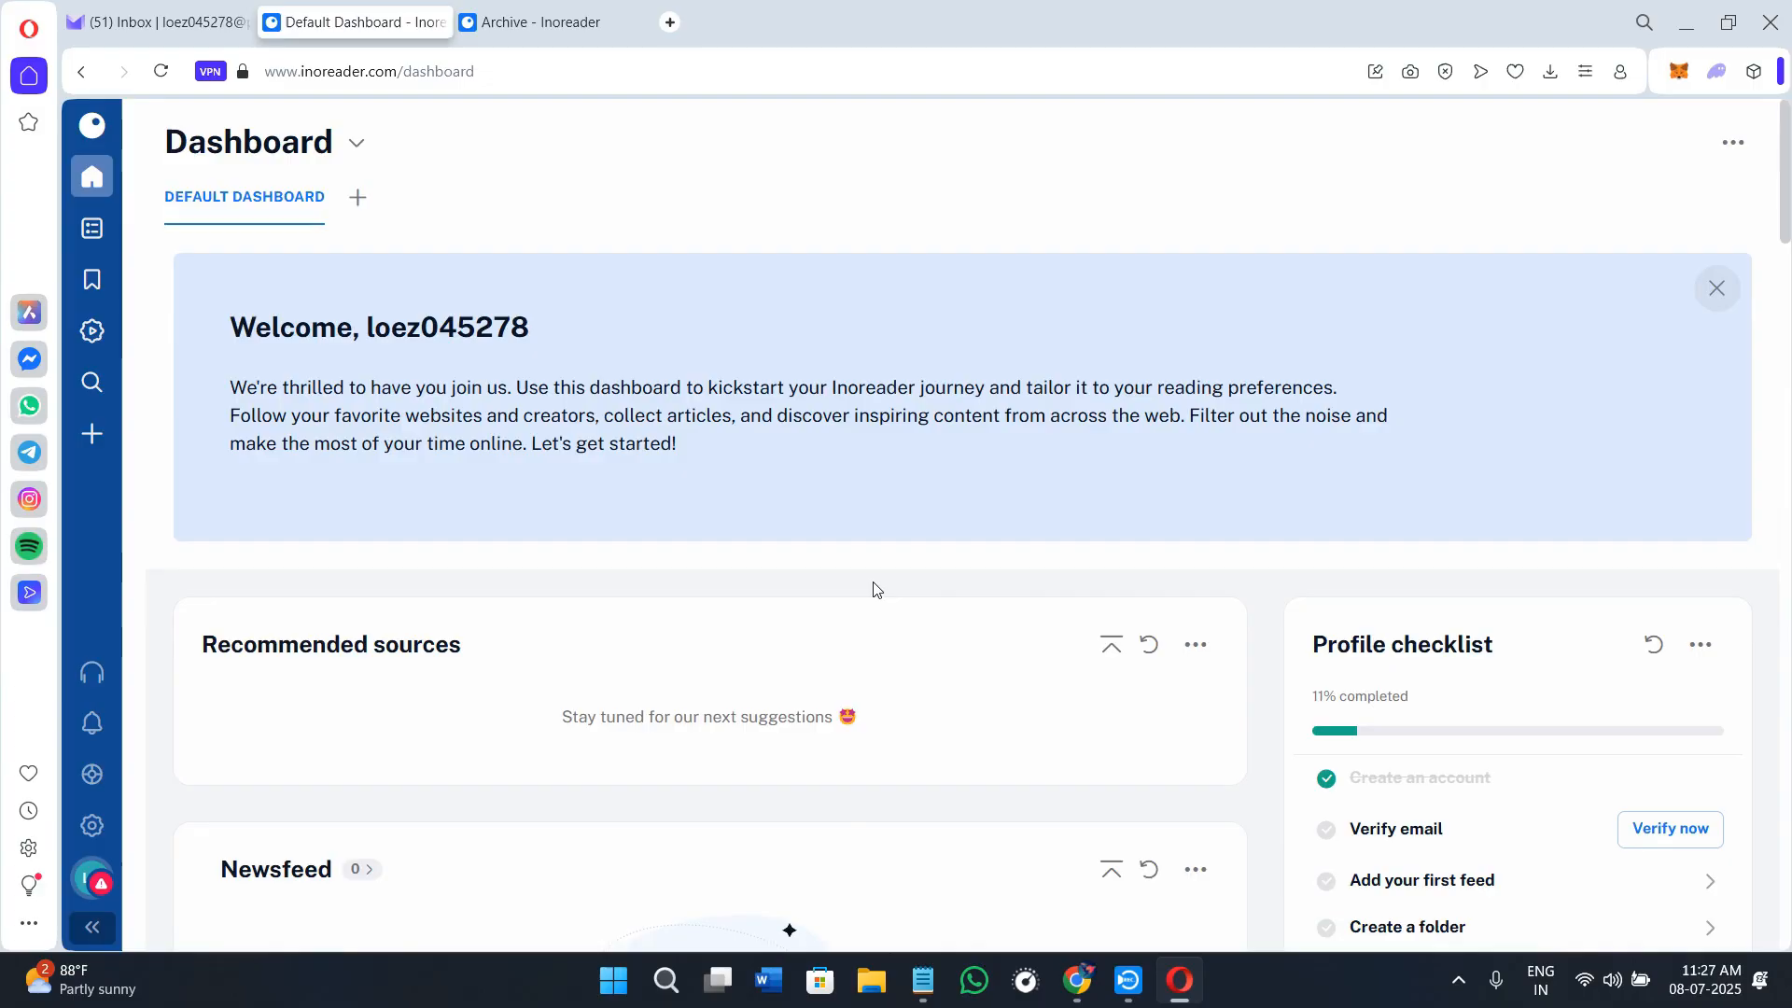
pyautogui.moveTo(1252, 652)
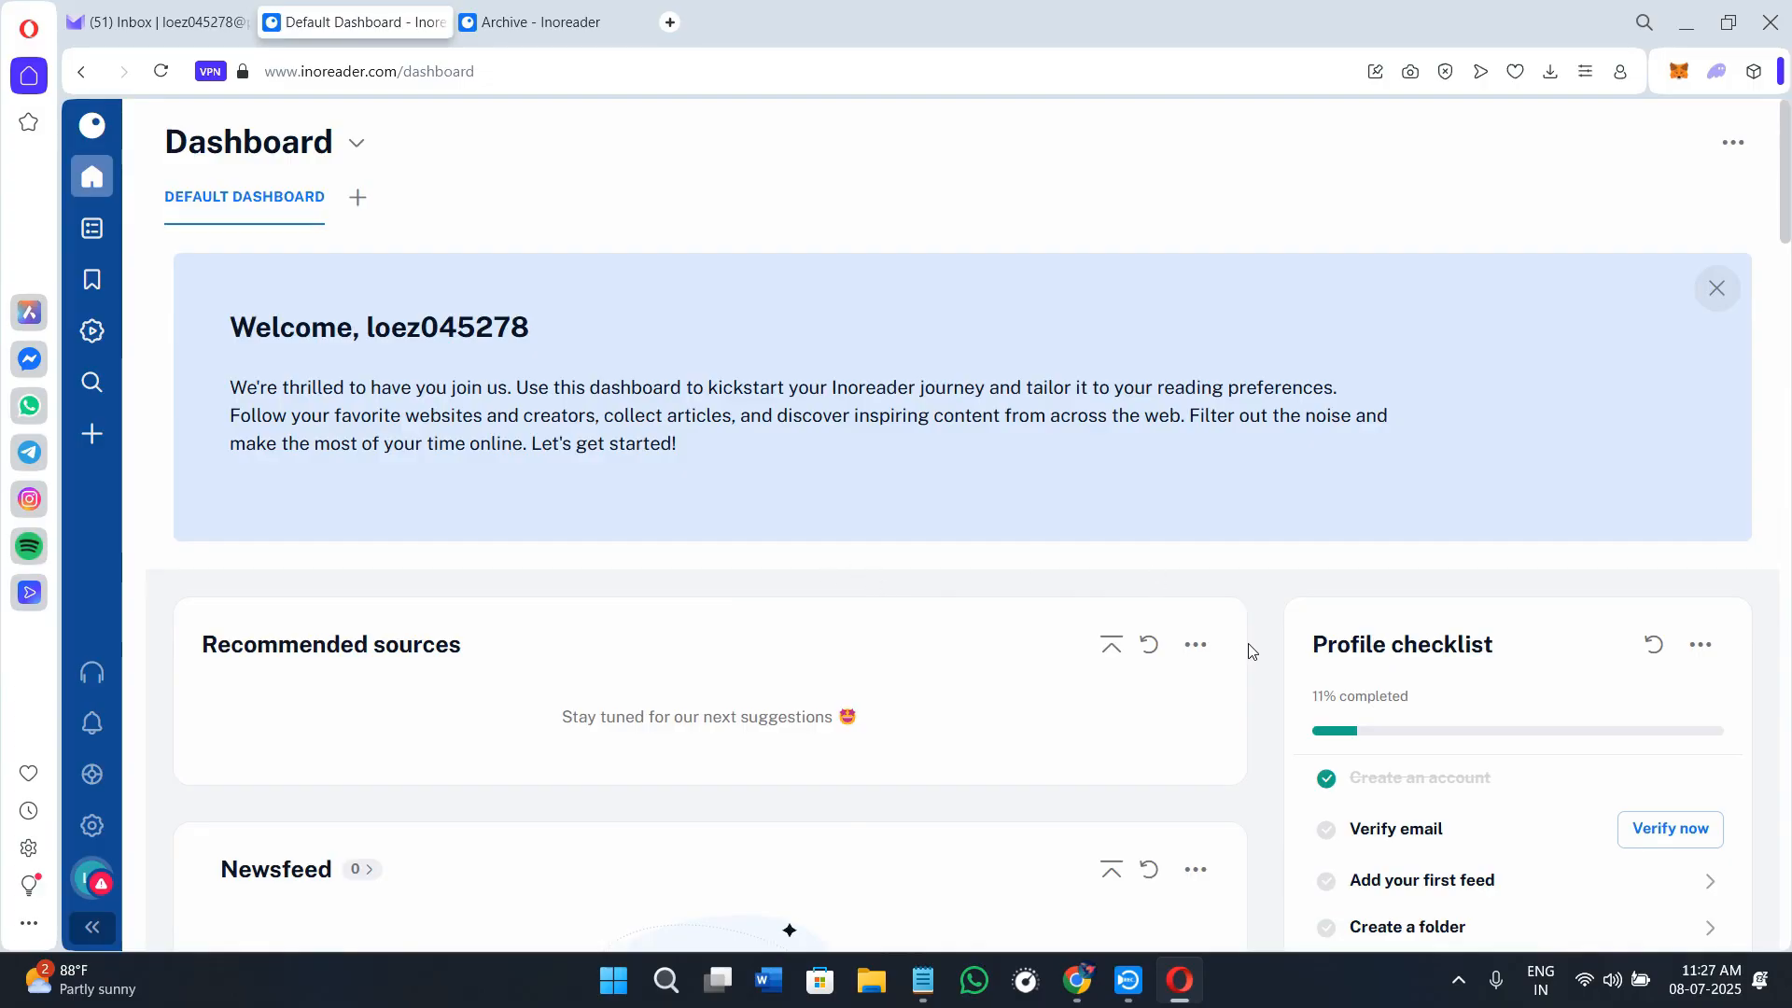
# Step: Click items on the right side and keep scrolling through the page content
pyautogui.click(1716, 288)
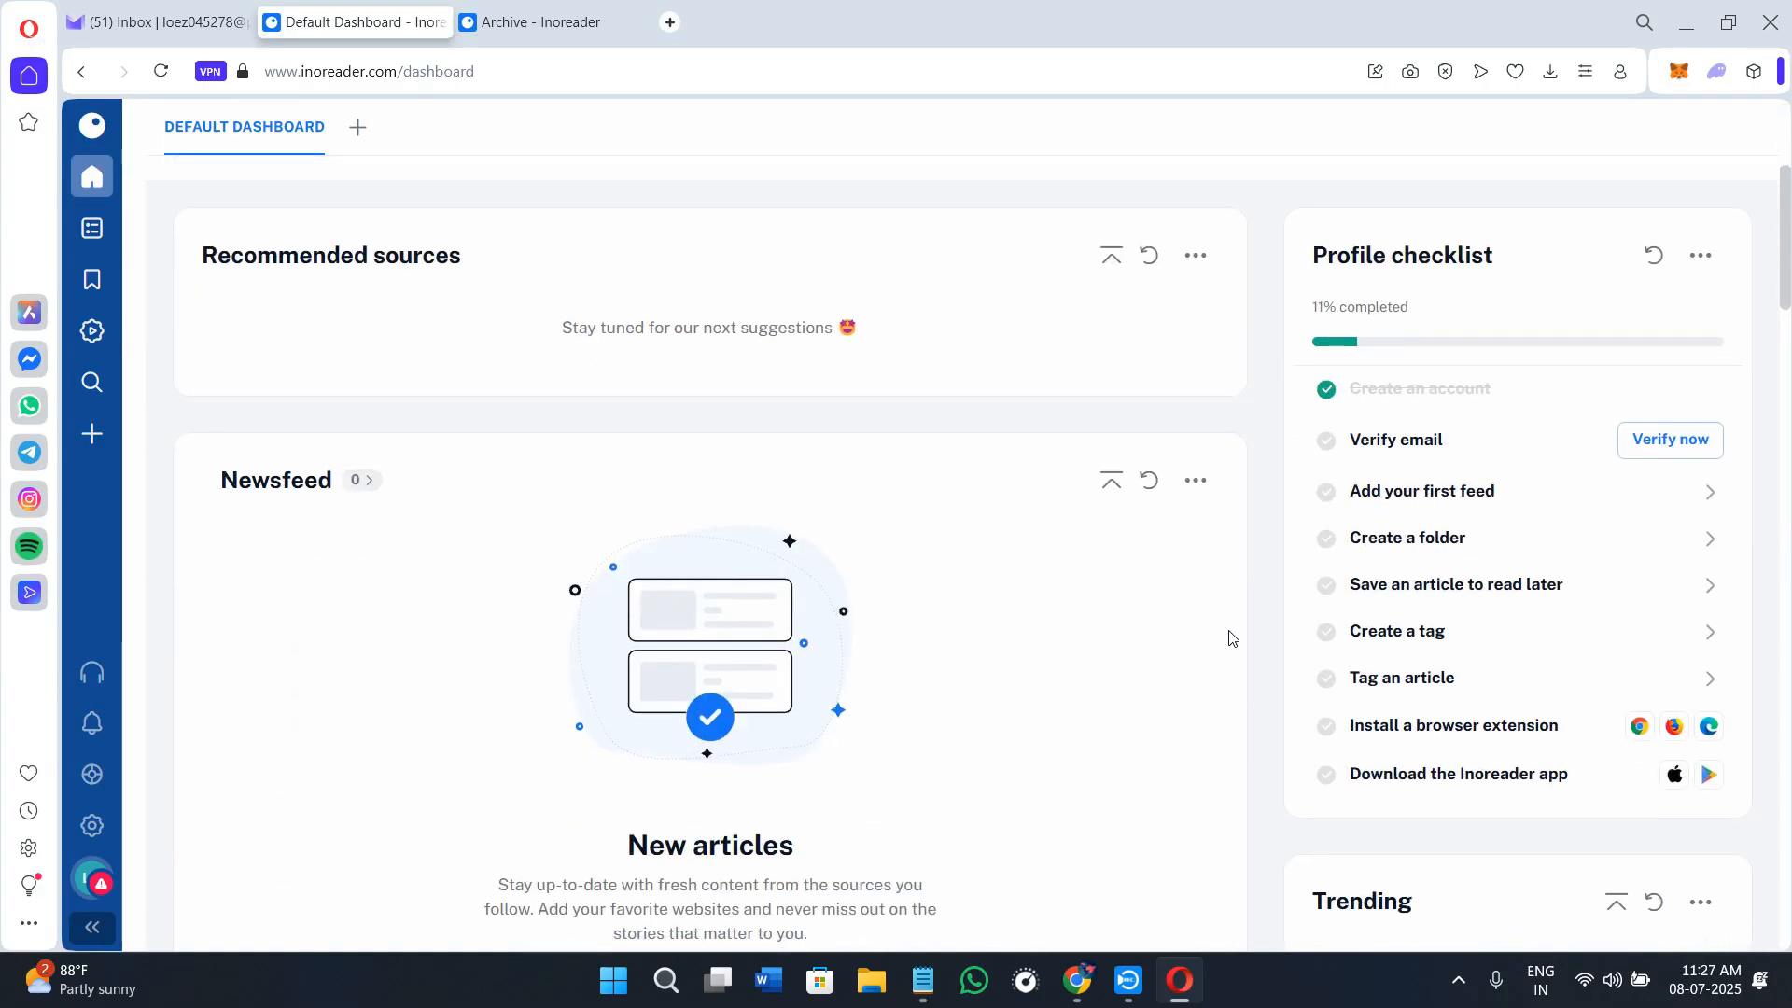
pyautogui.scroll(-3)
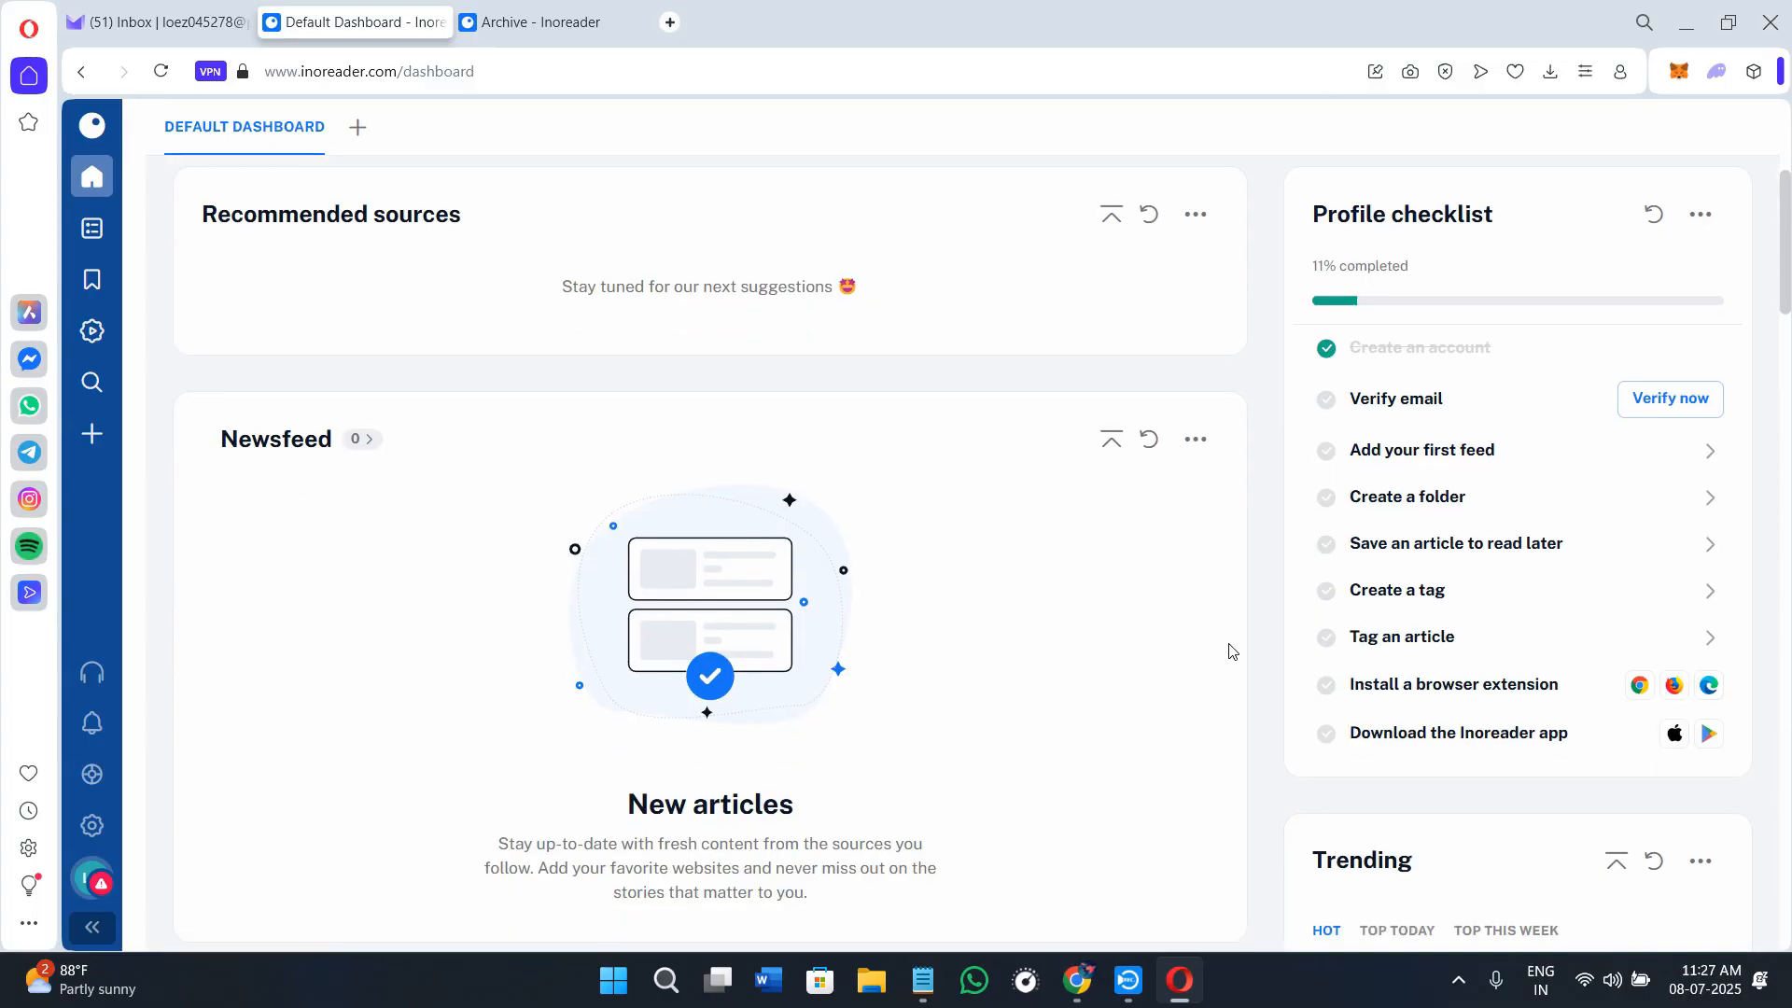
pyautogui.scroll(-3)
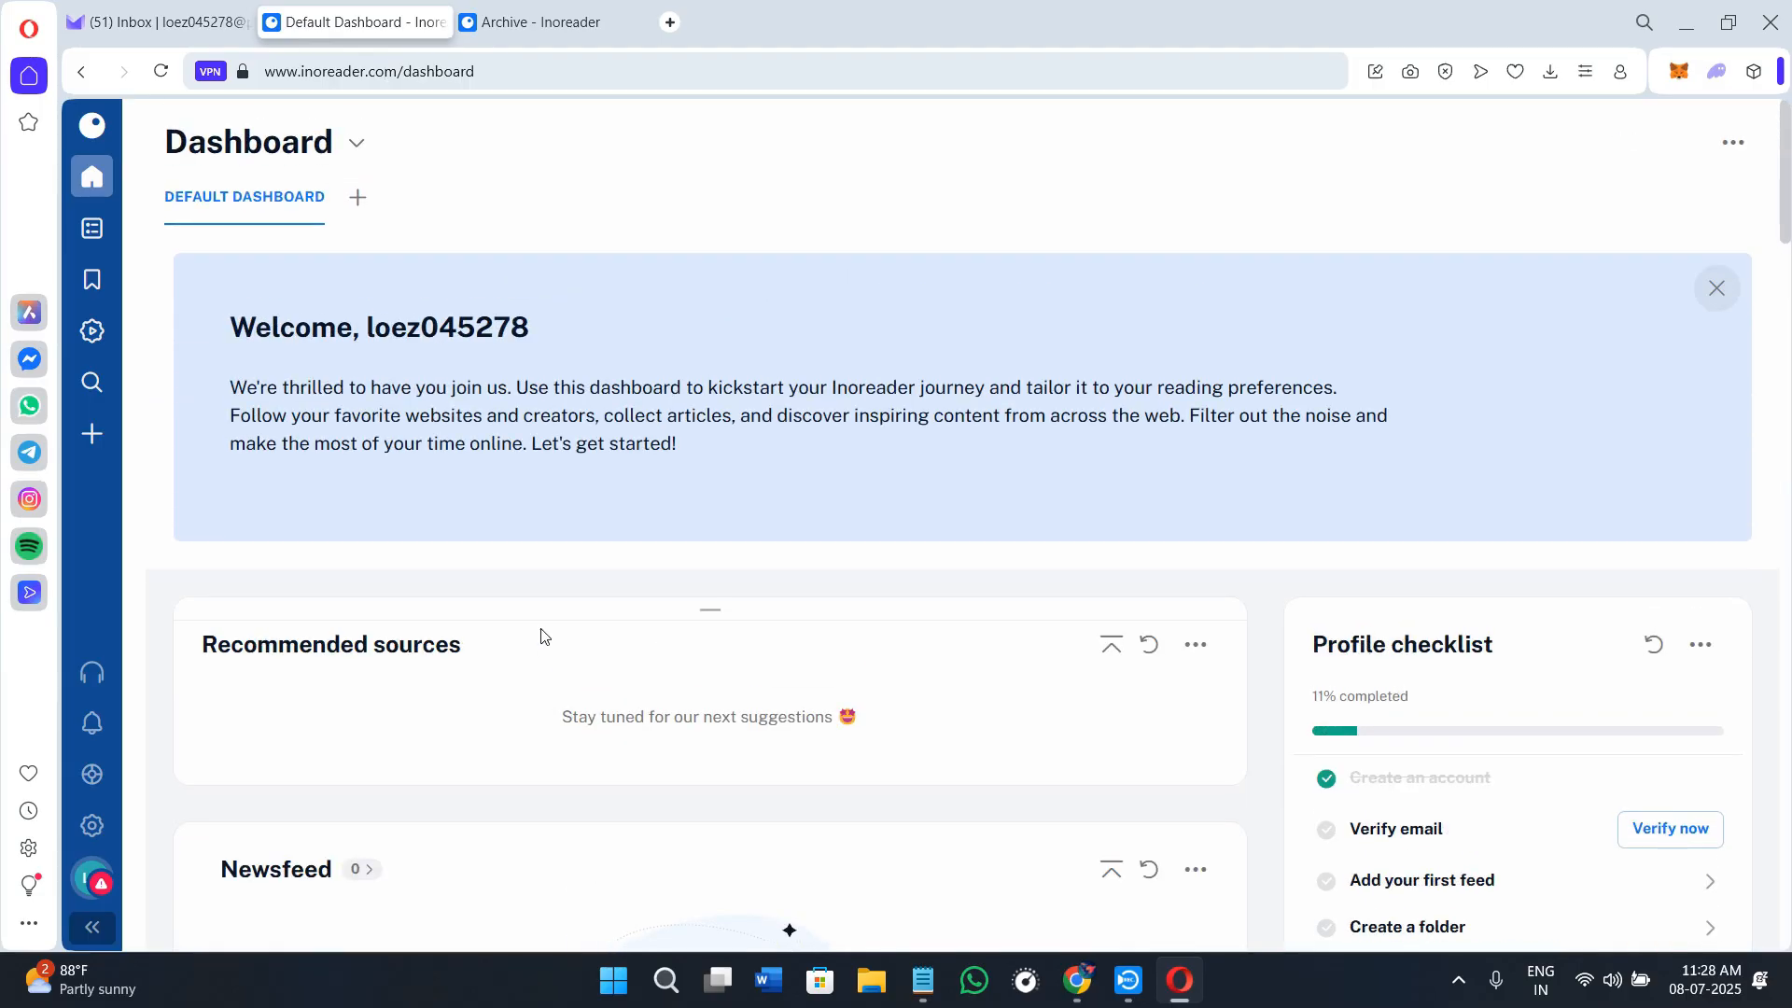
pyautogui.moveTo(549, 641)
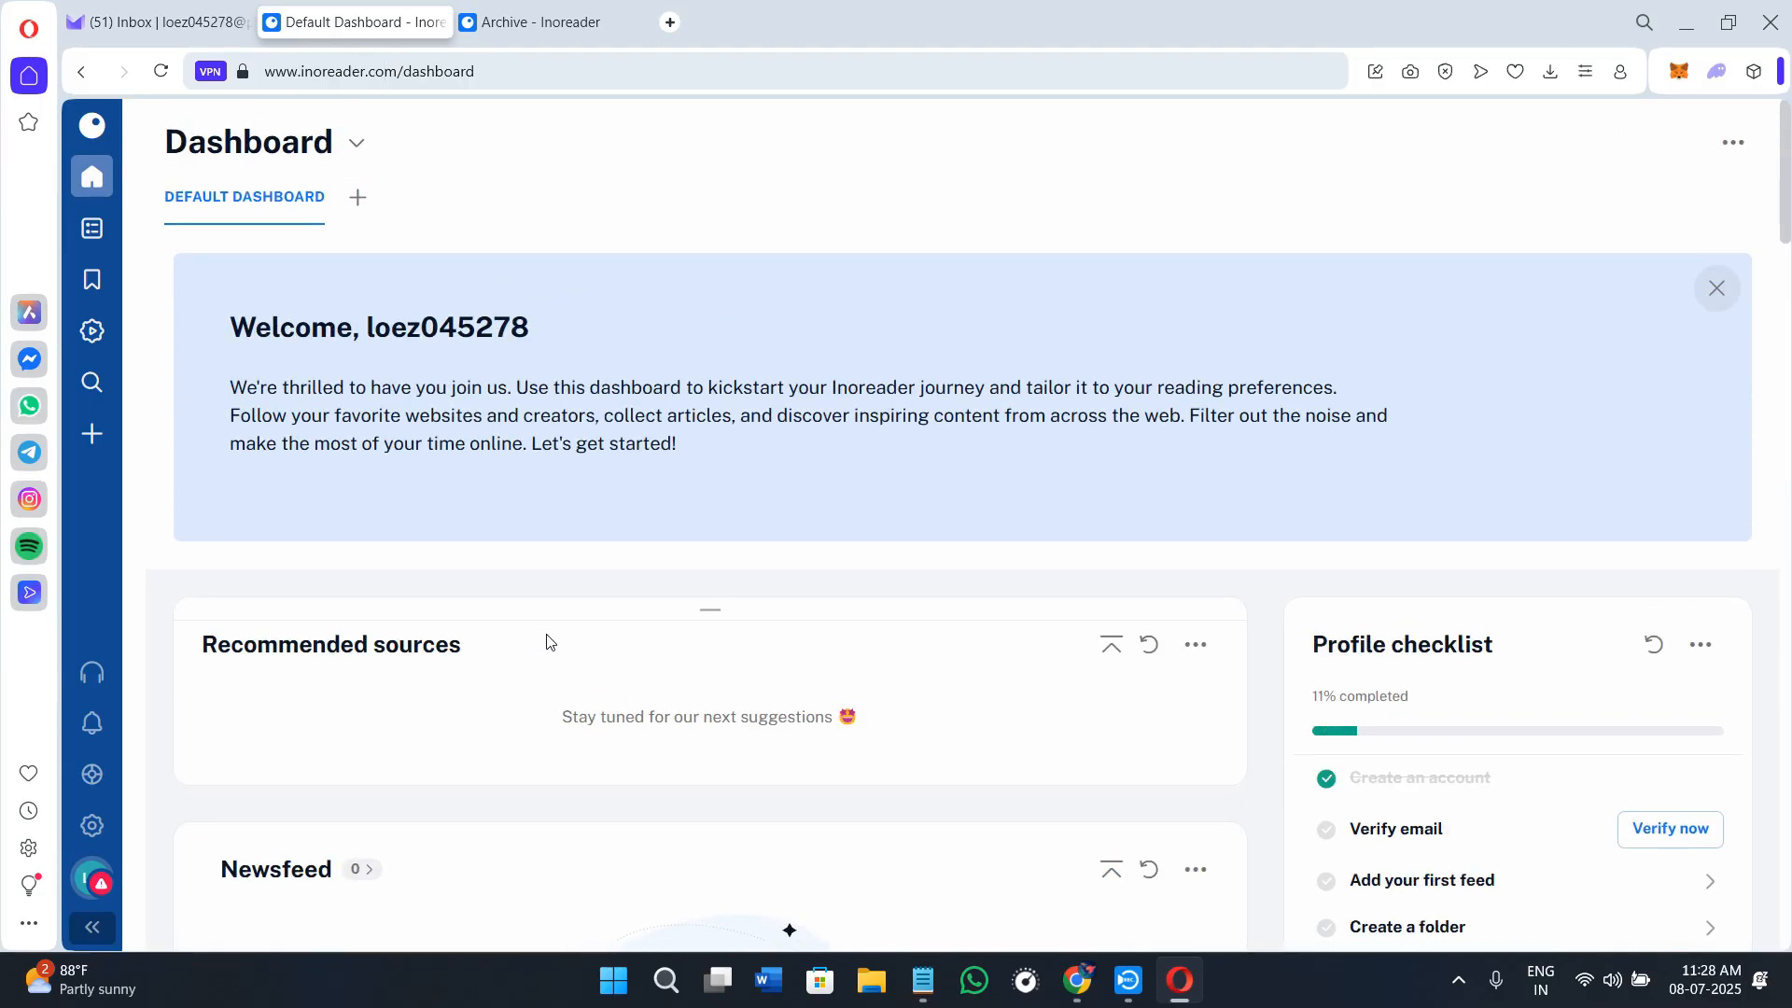
pyautogui.click(1715, 288)
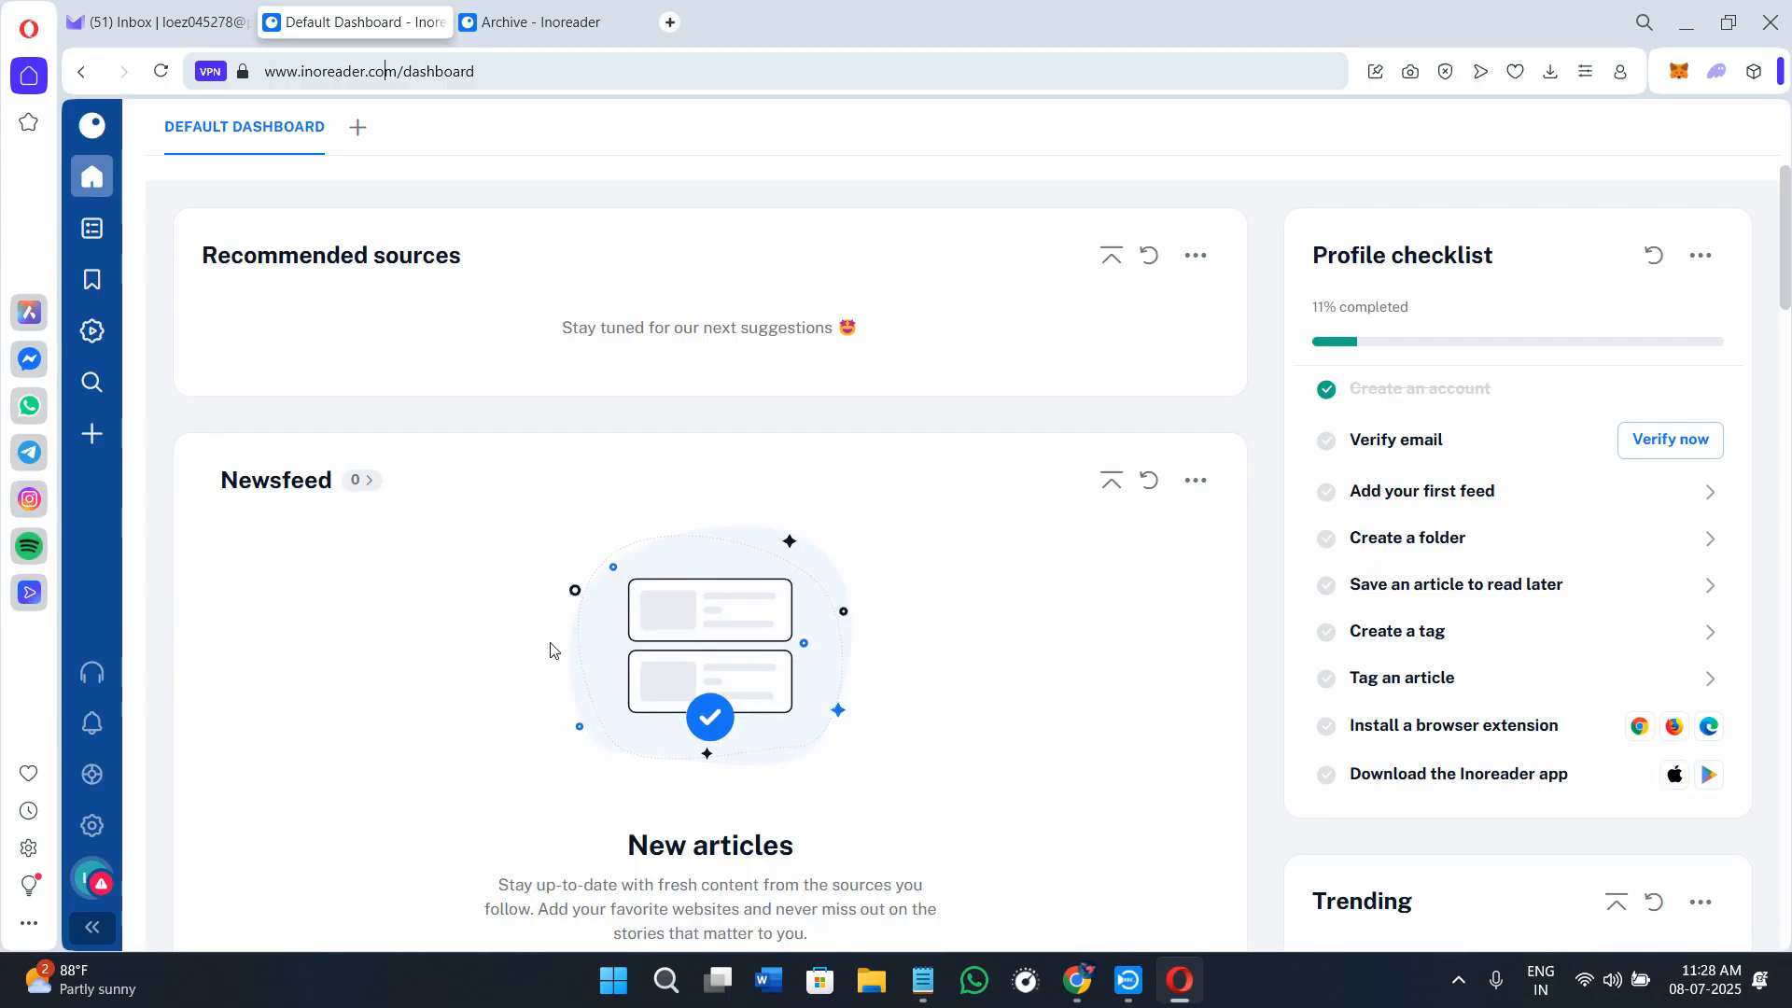
pyautogui.moveTo(565, 691)
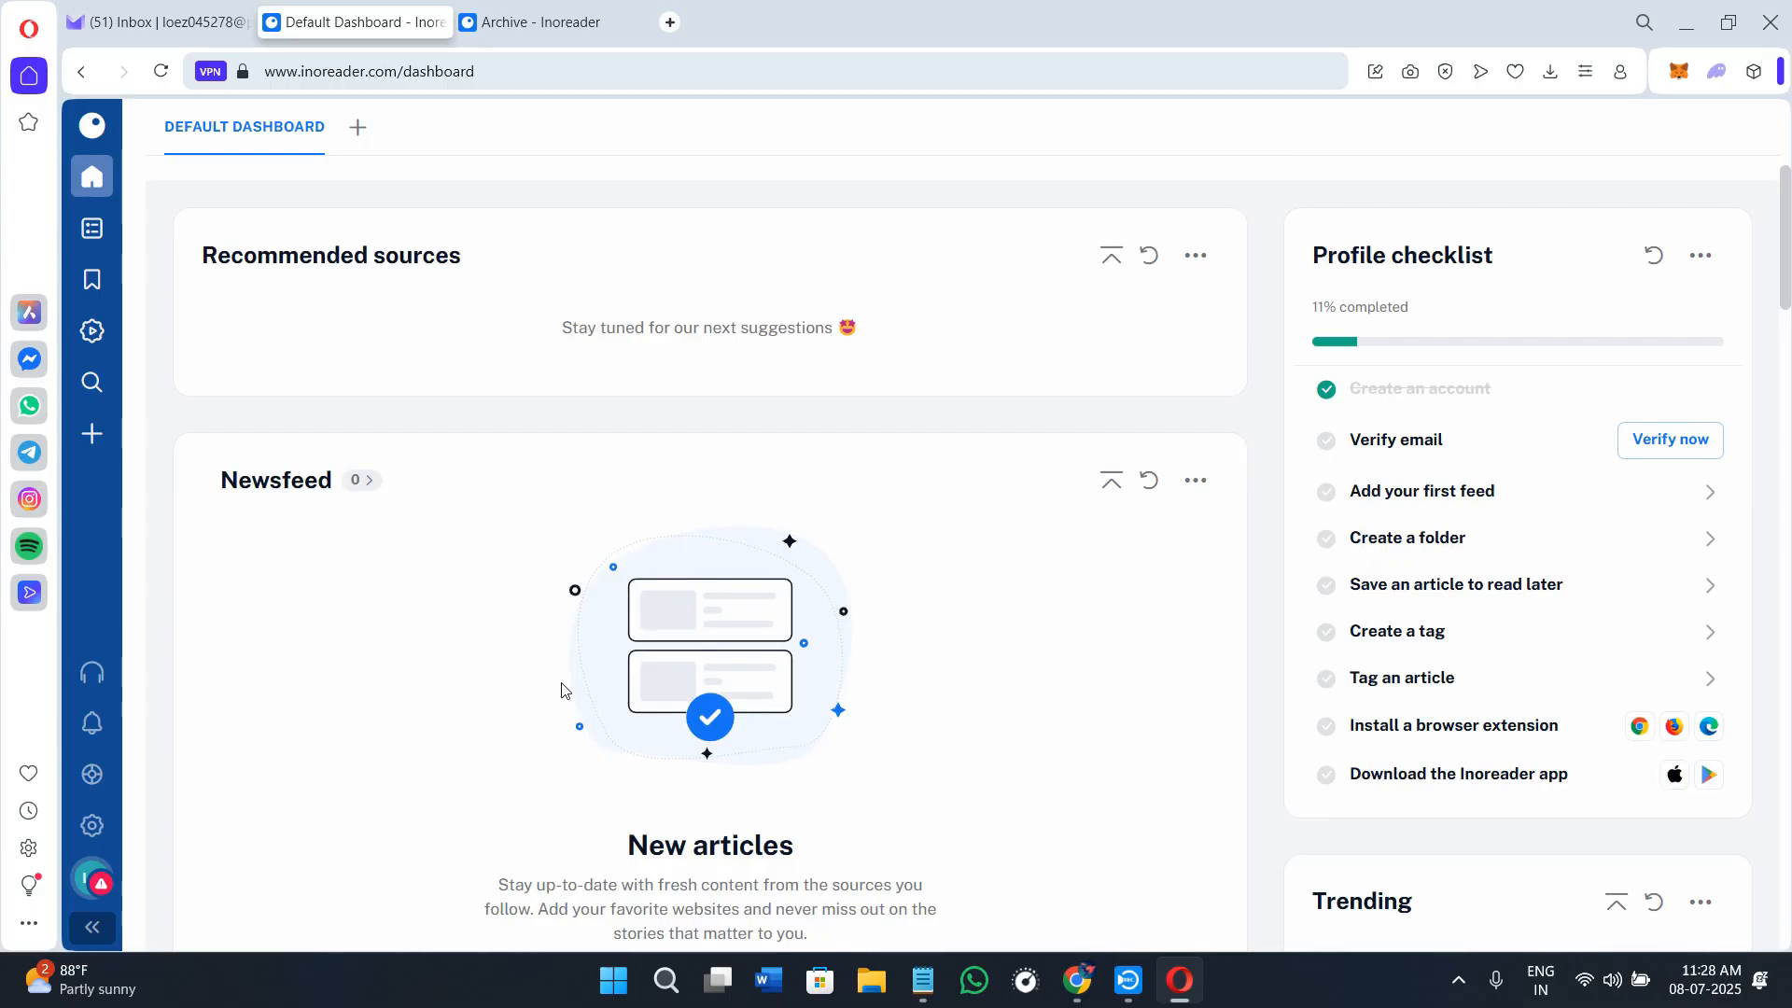
pyautogui.scroll(-3)
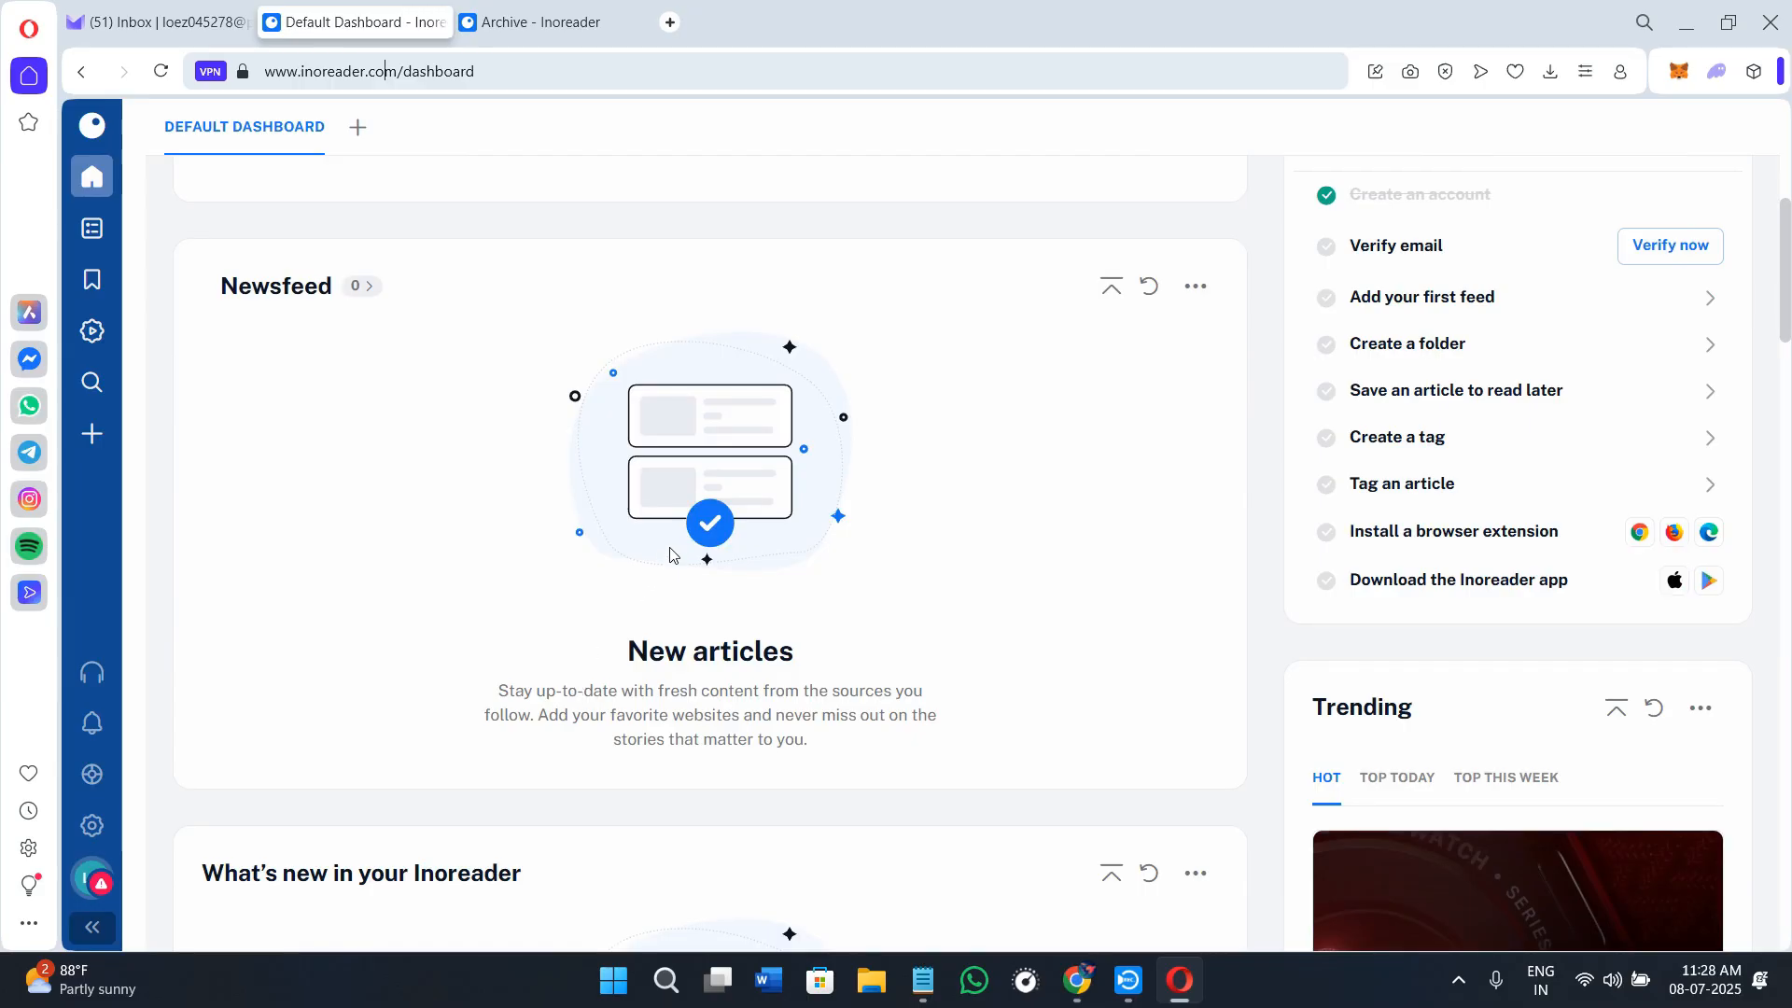
pyautogui.scroll(-3)
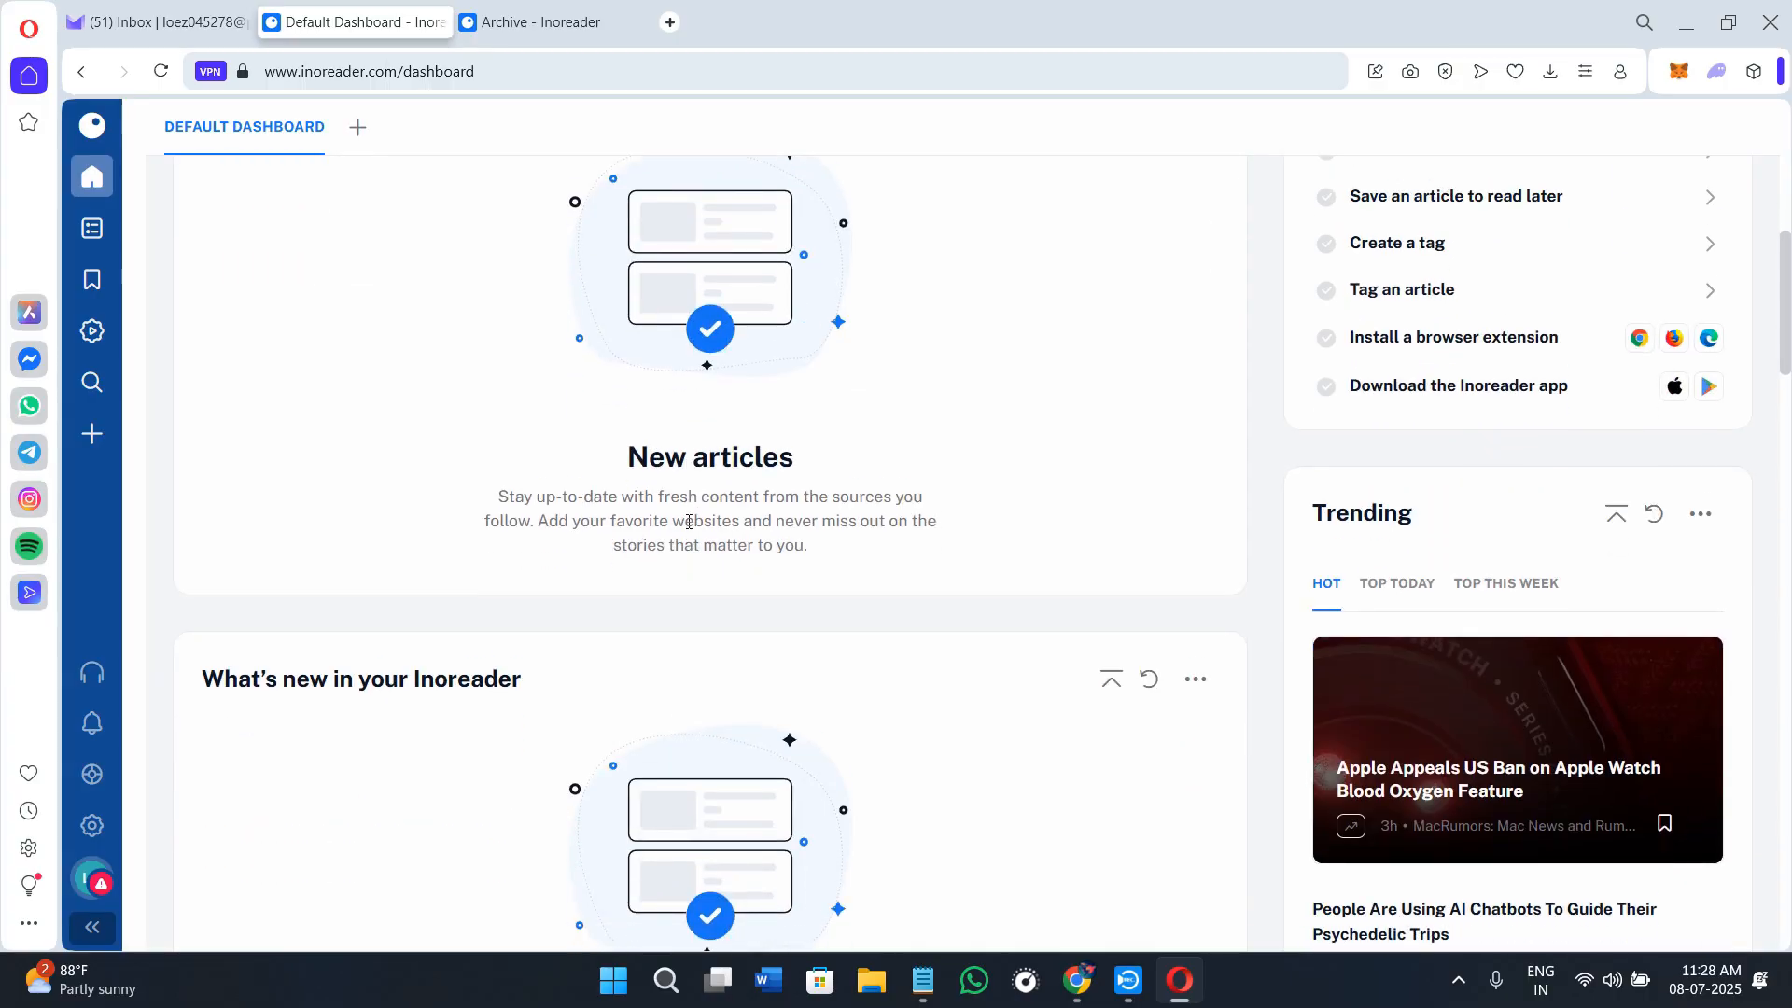
pyautogui.scroll(-3)
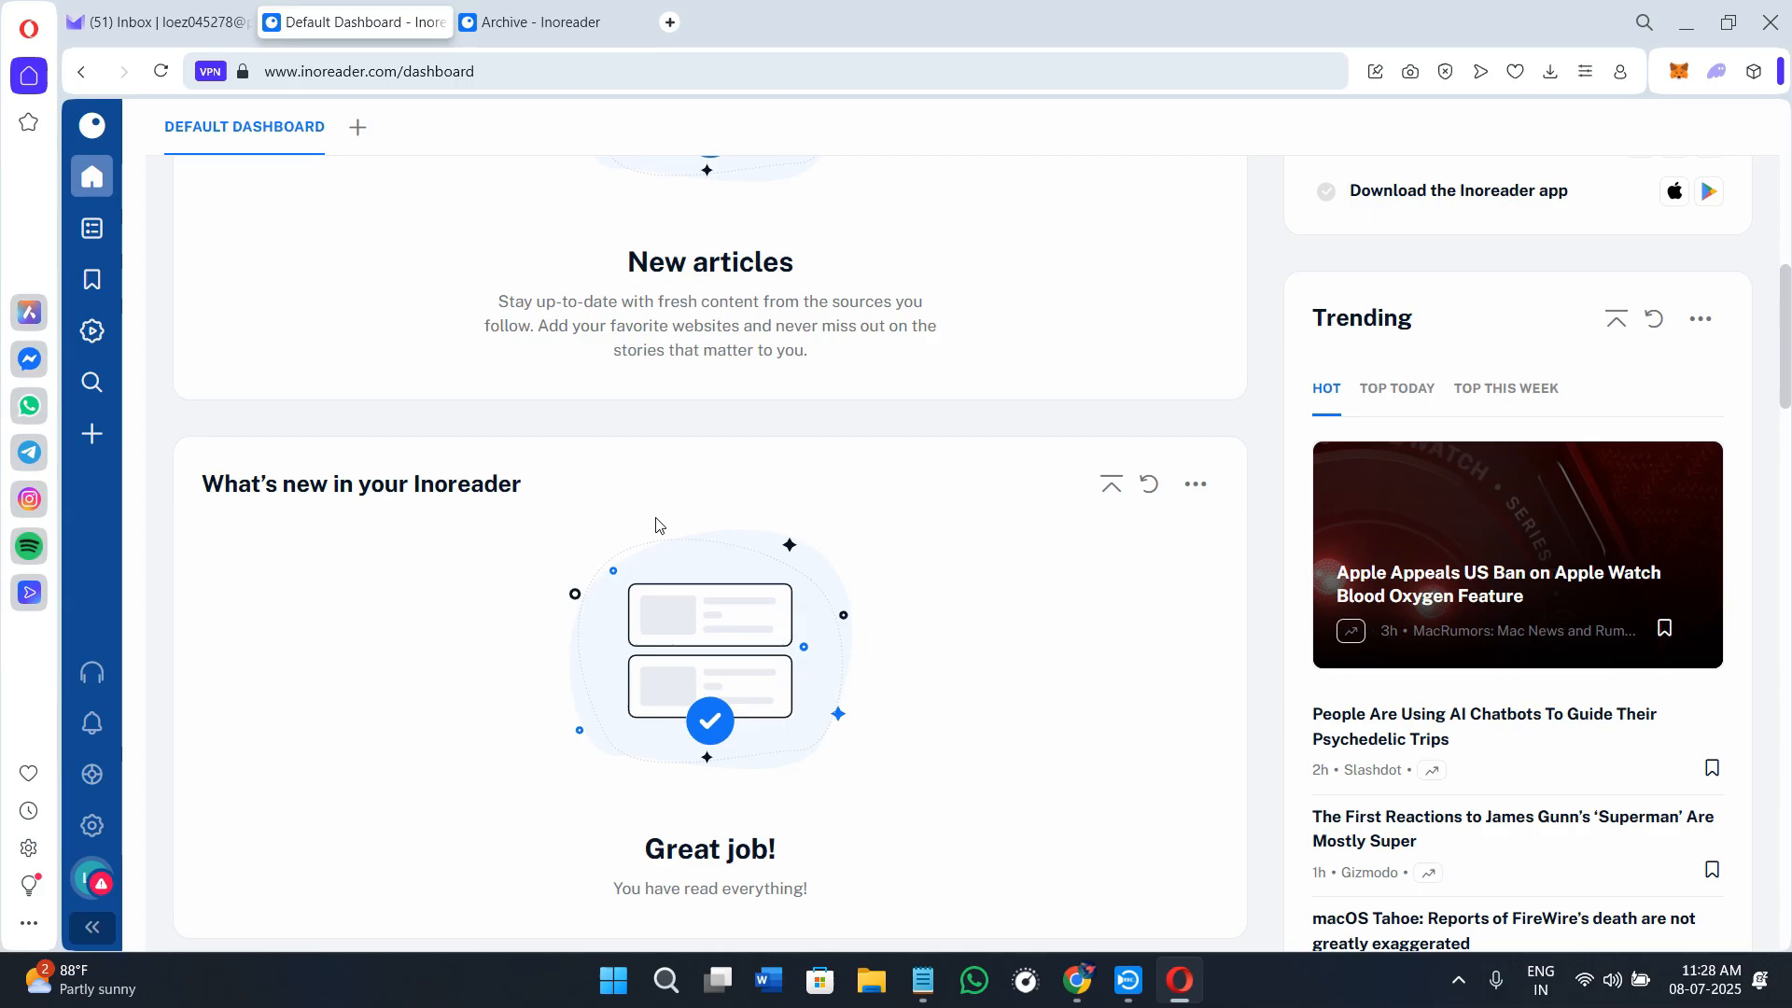
pyautogui.scroll(-3)
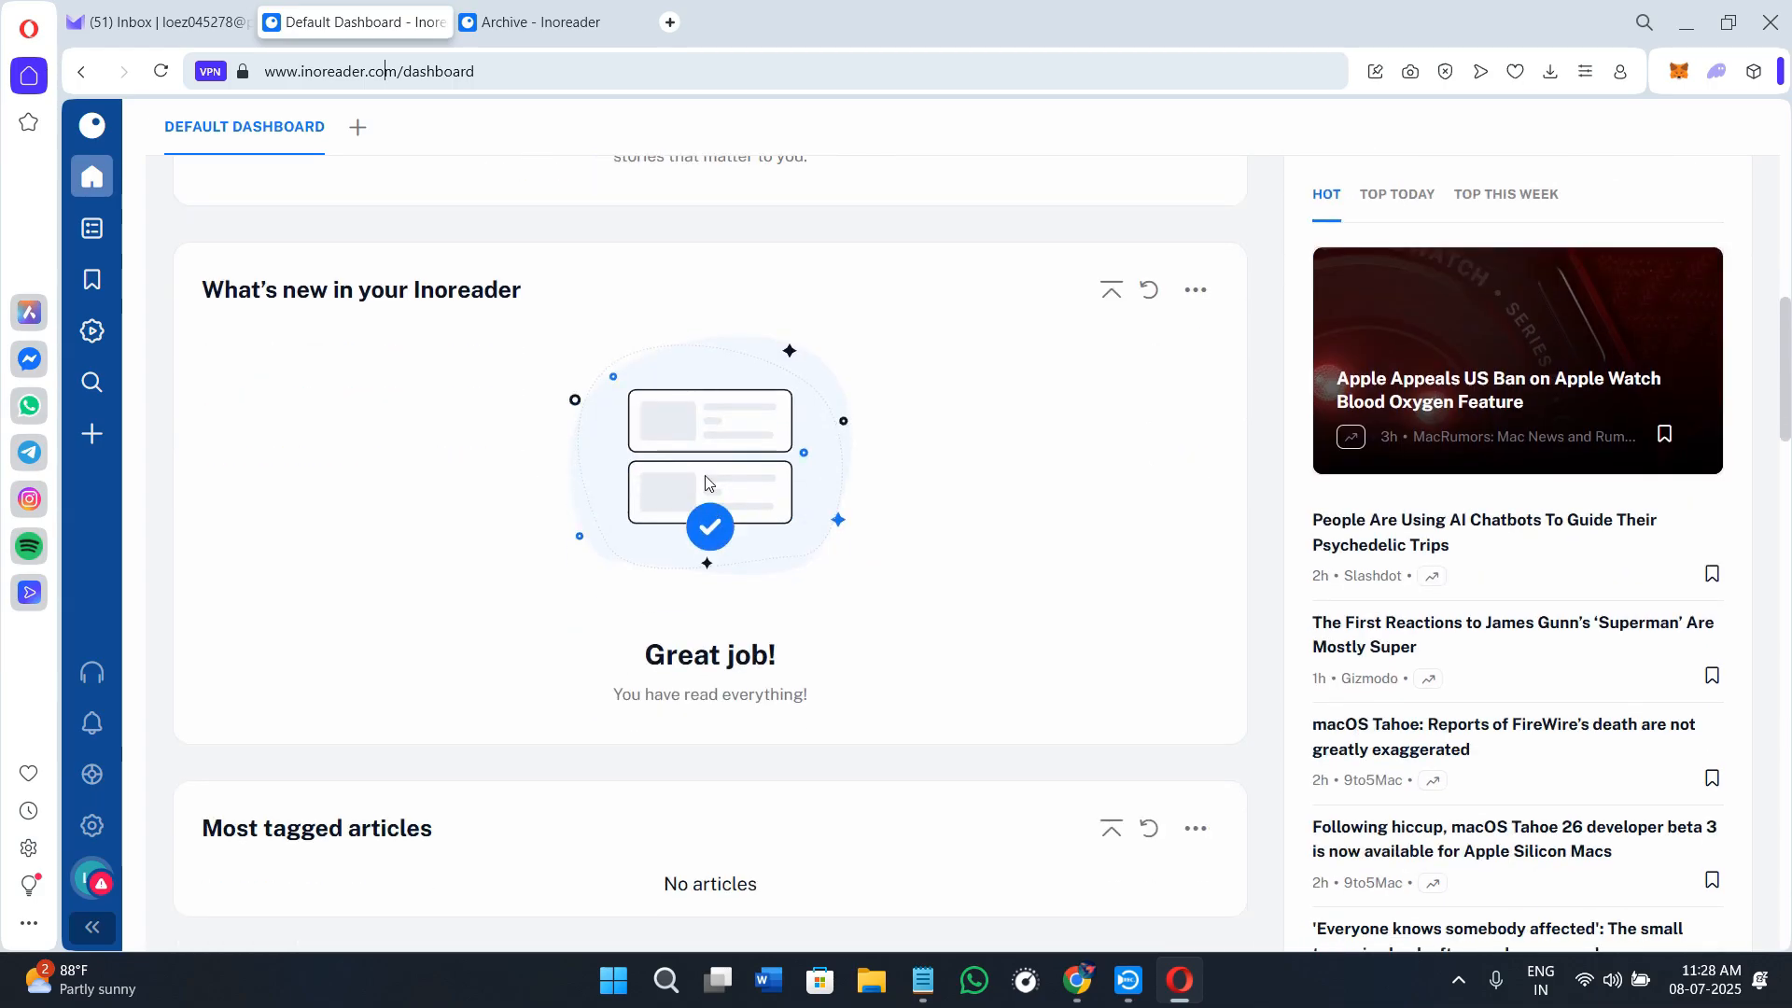
pyautogui.scroll(-3)
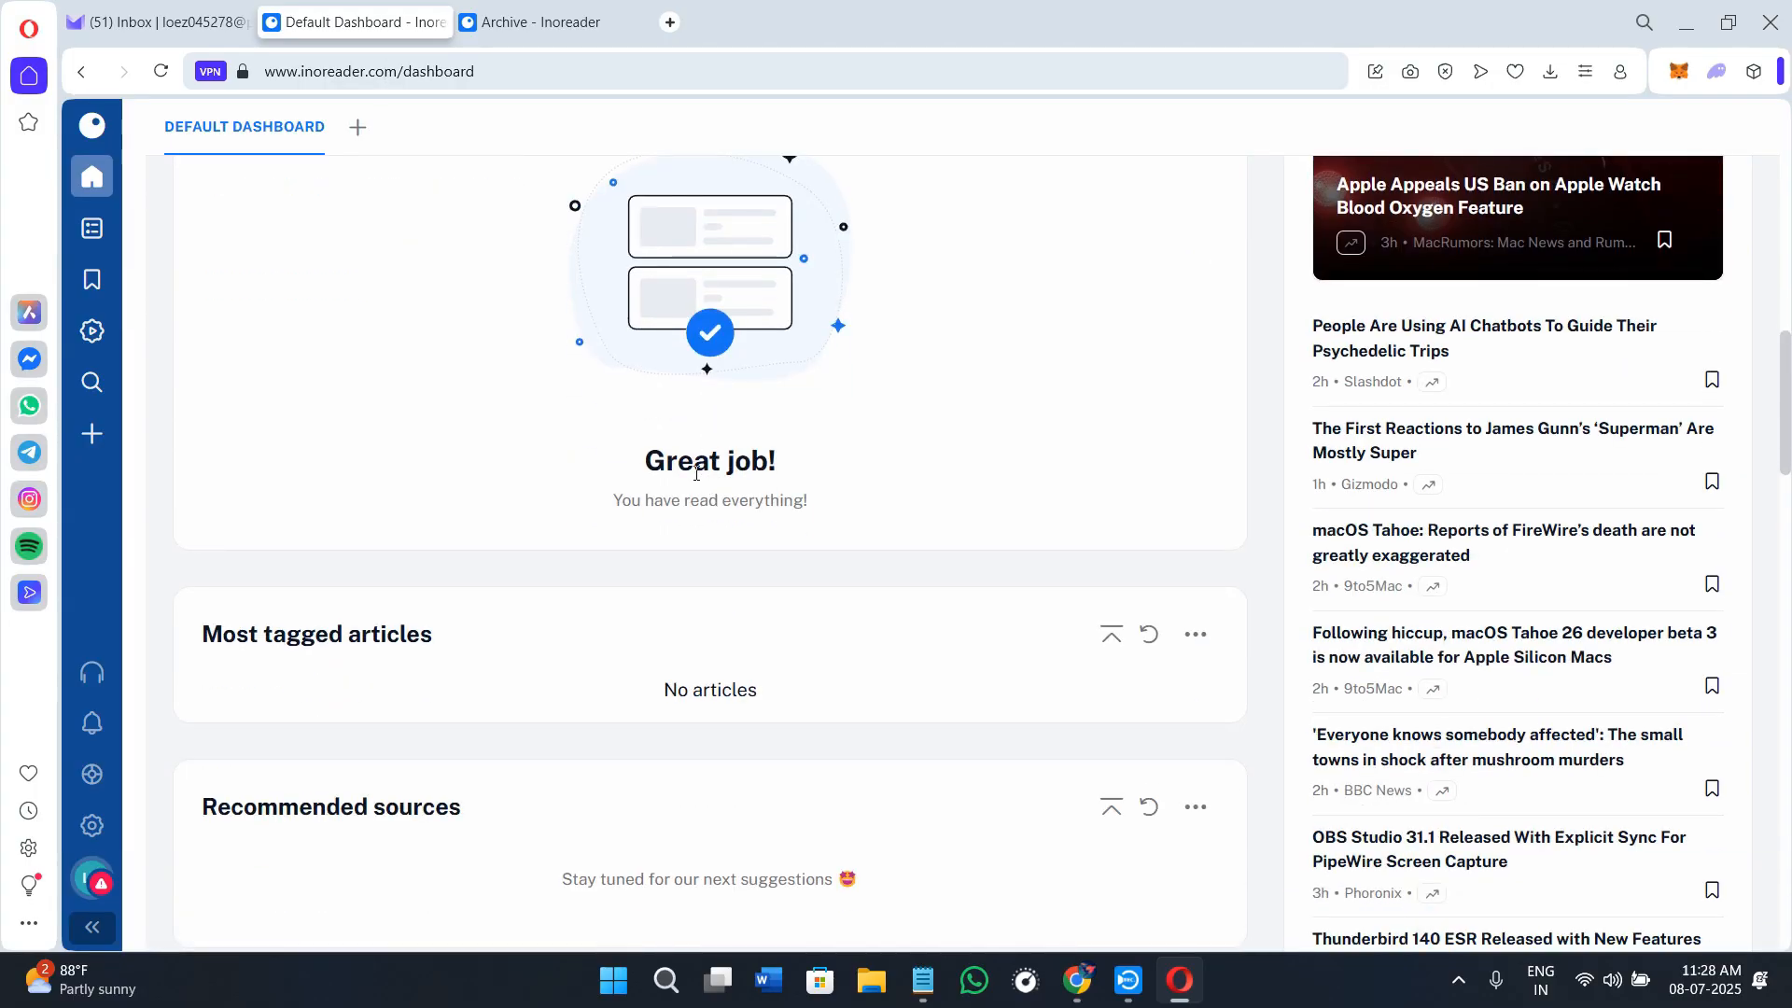
pyautogui.scroll(-3)
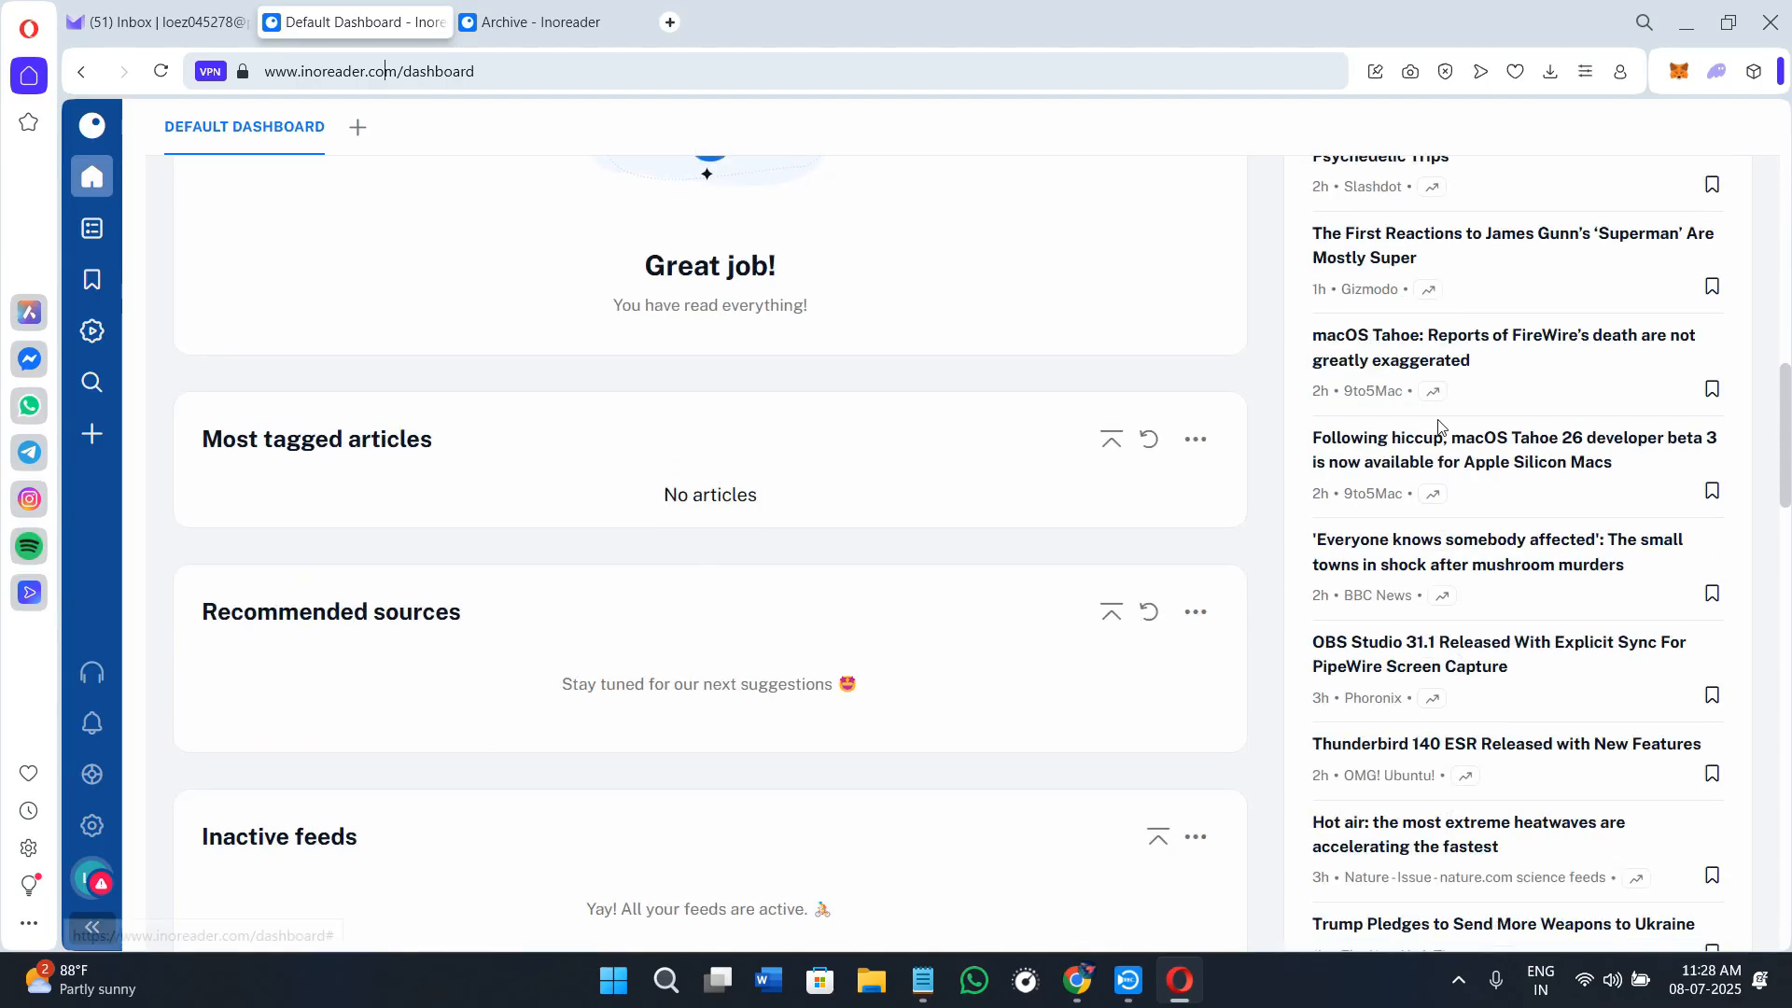
pyautogui.scroll(-3)
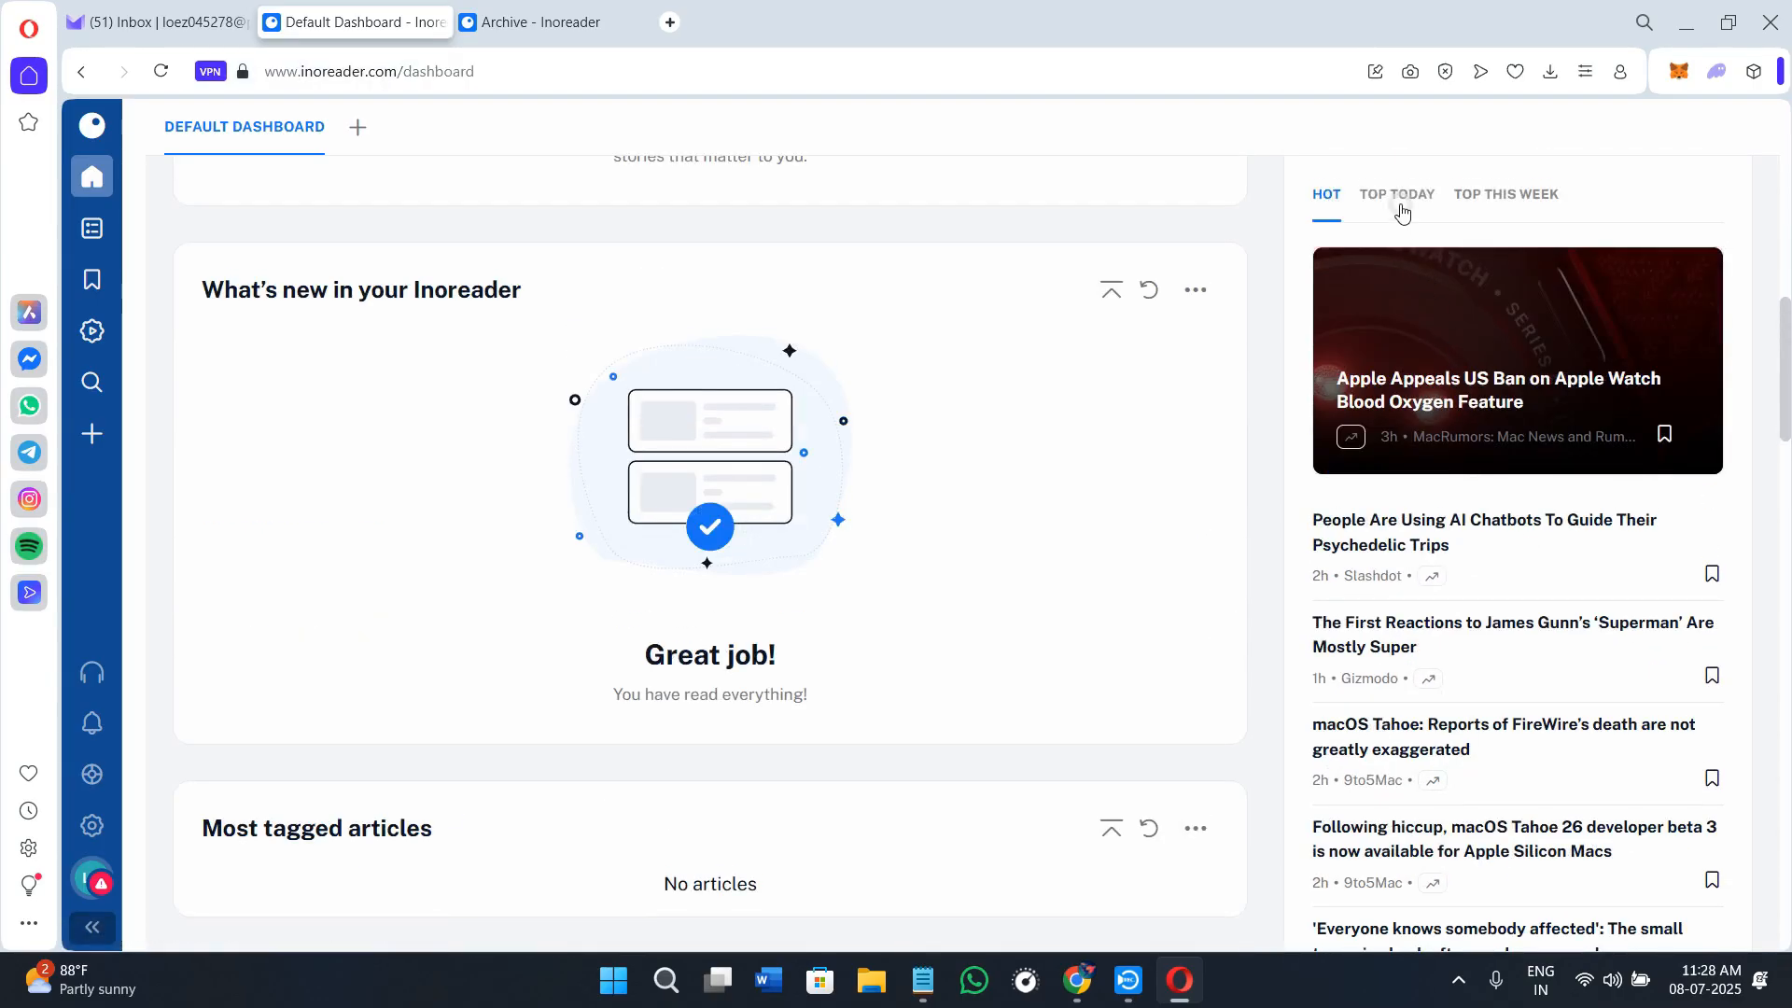
pyautogui.click(1396, 194)
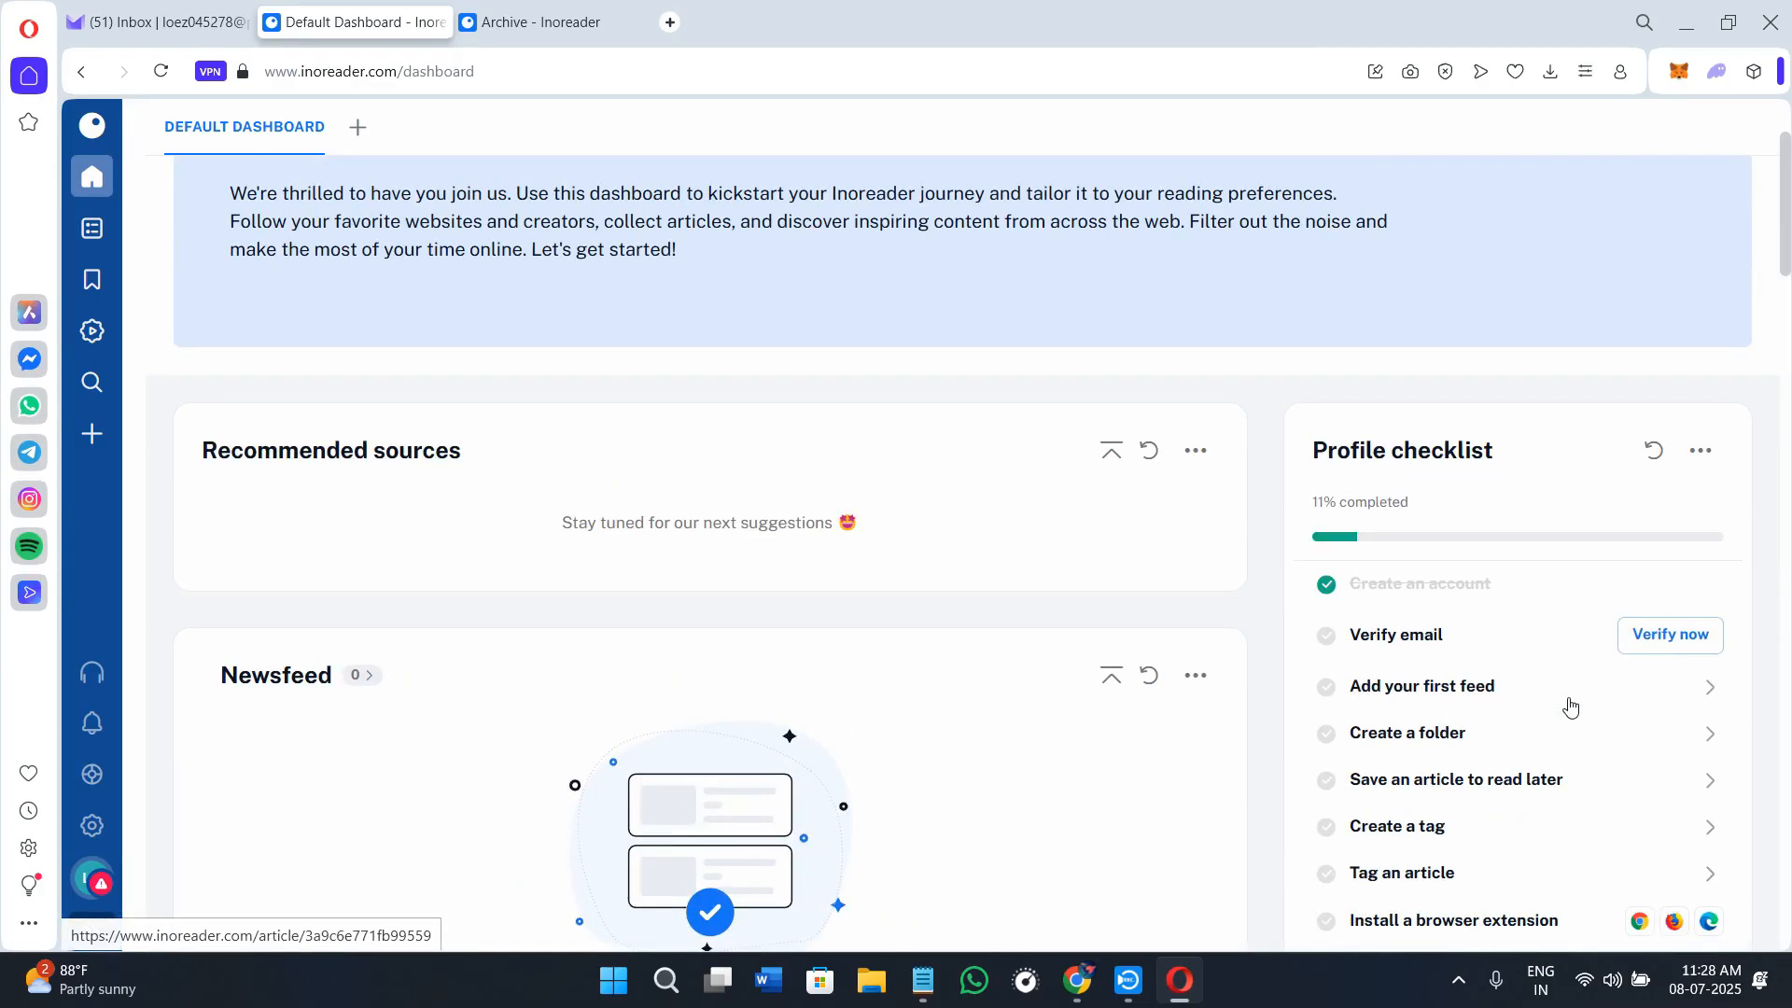
pyautogui.scroll(-3)
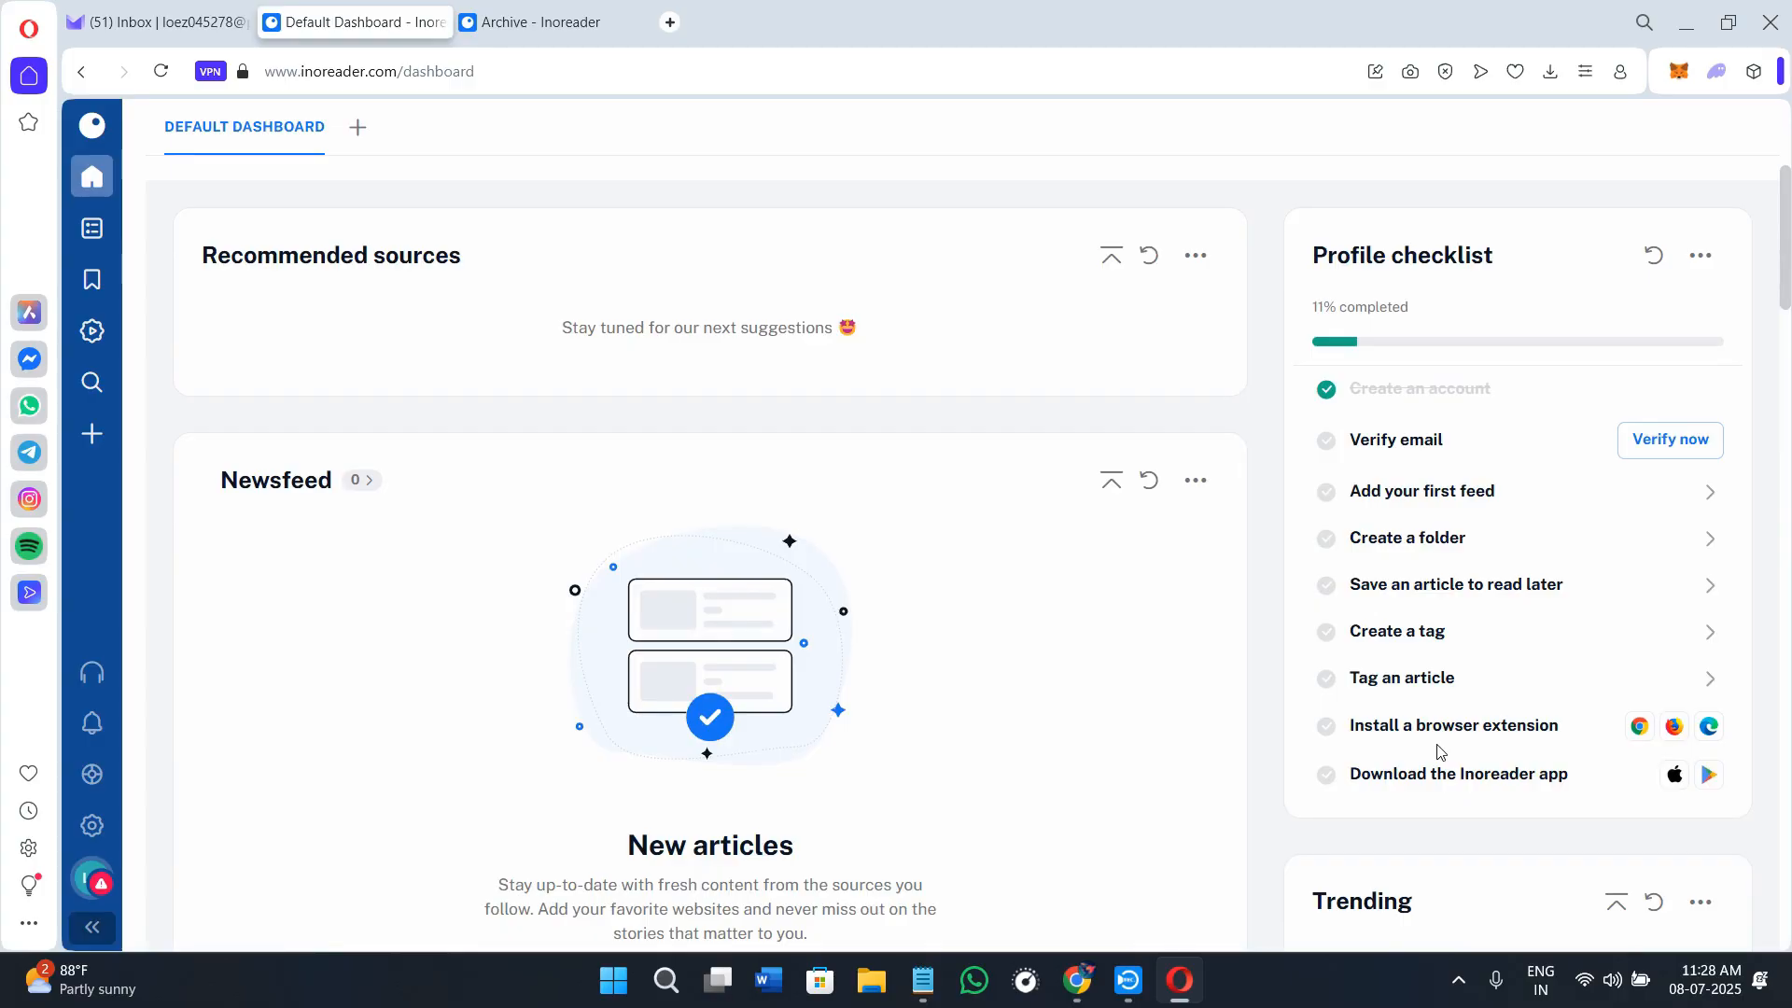
# Step: Check the empty Feeds section, then view the empty Read later list and the Archive
pyautogui.click(91, 228)
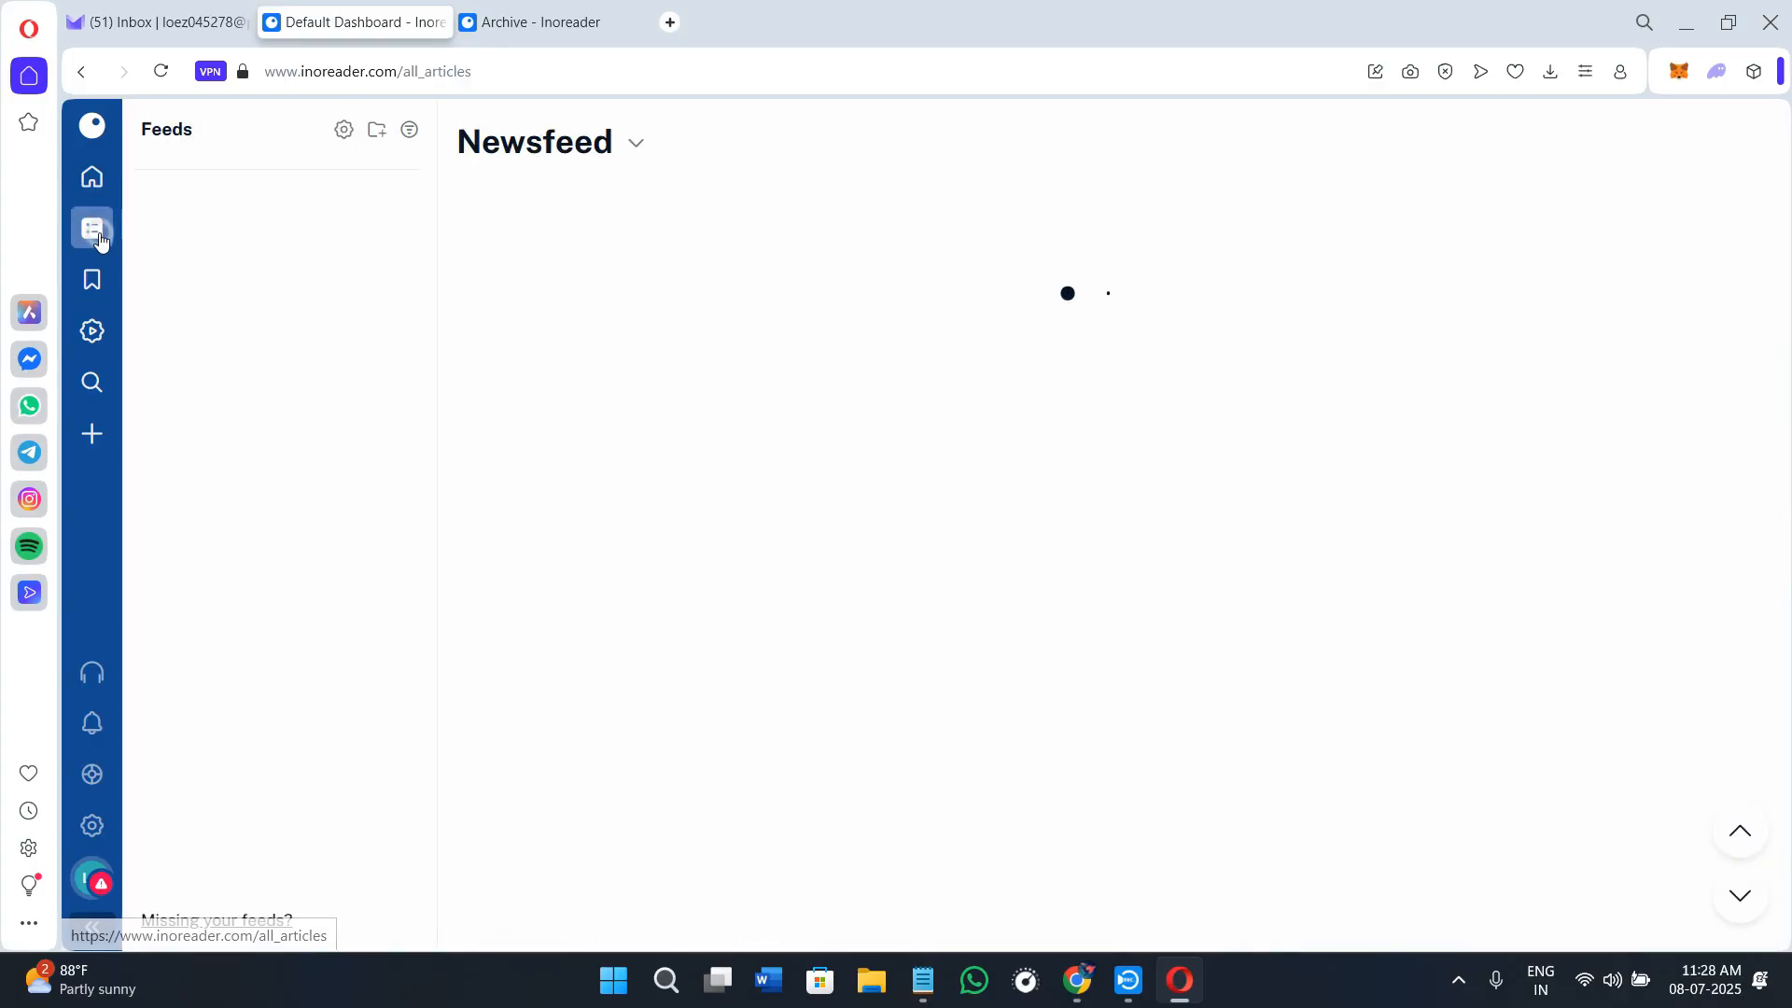
pyautogui.click(91, 227)
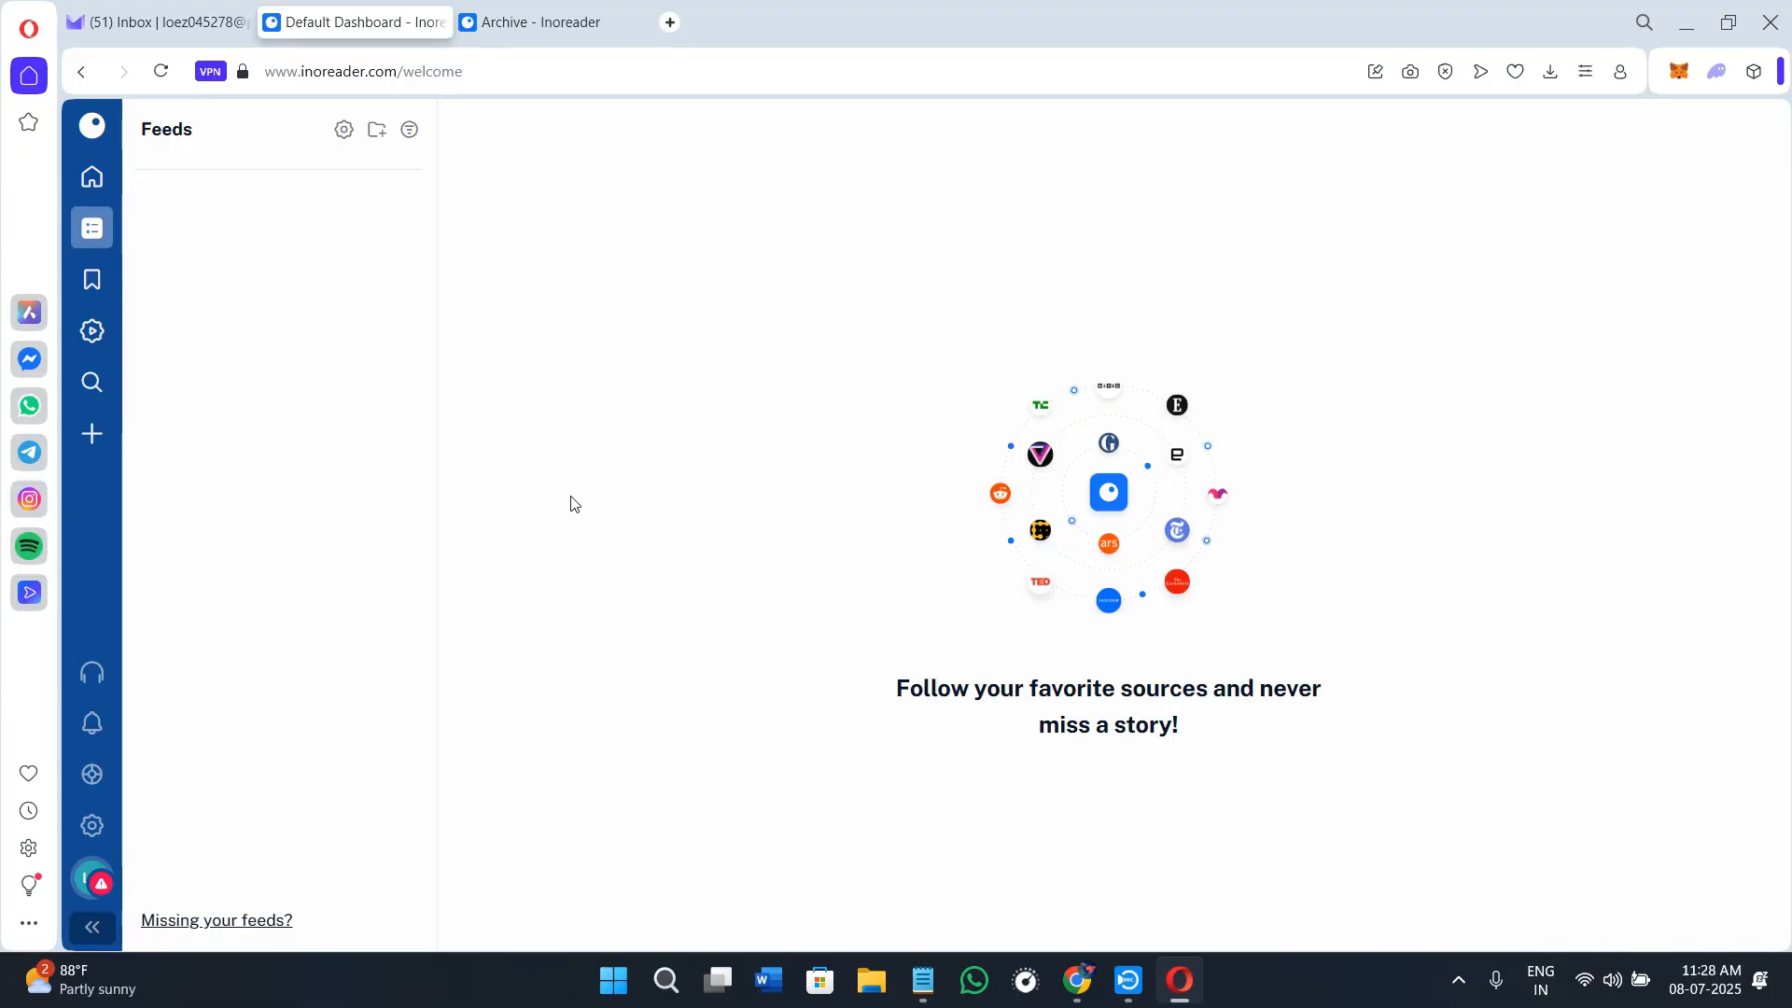
pyautogui.moveTo(91, 330)
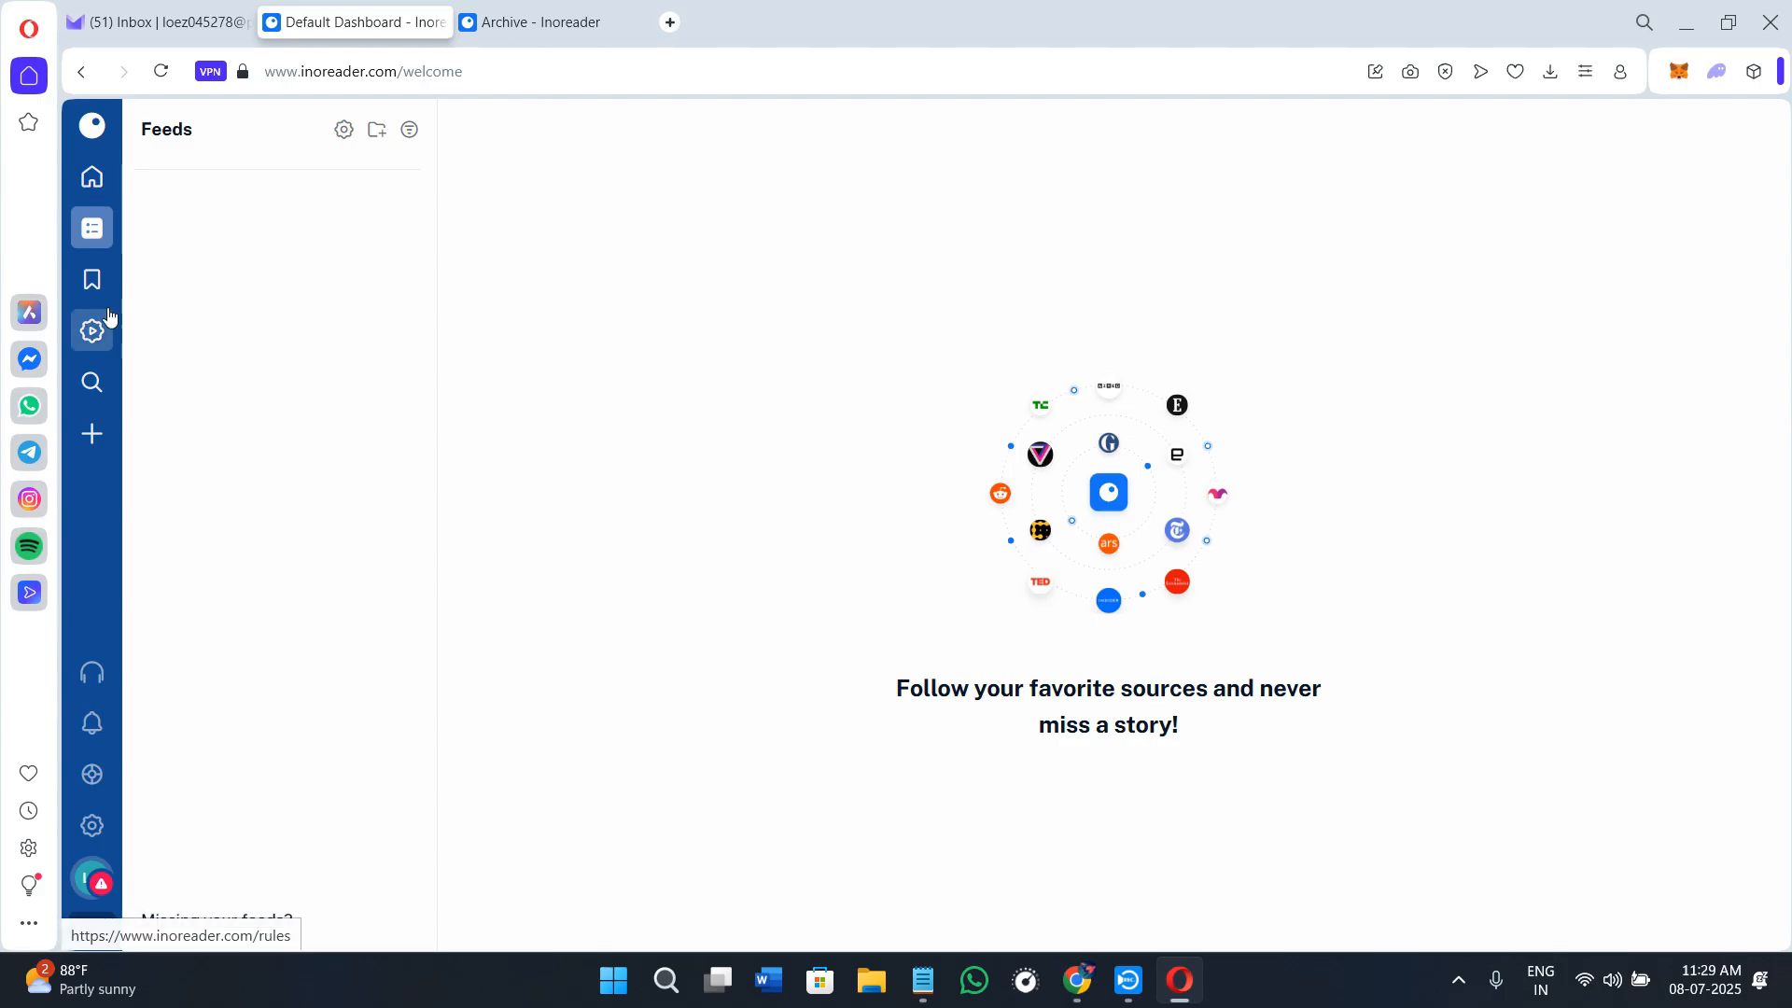
pyautogui.click(90, 279)
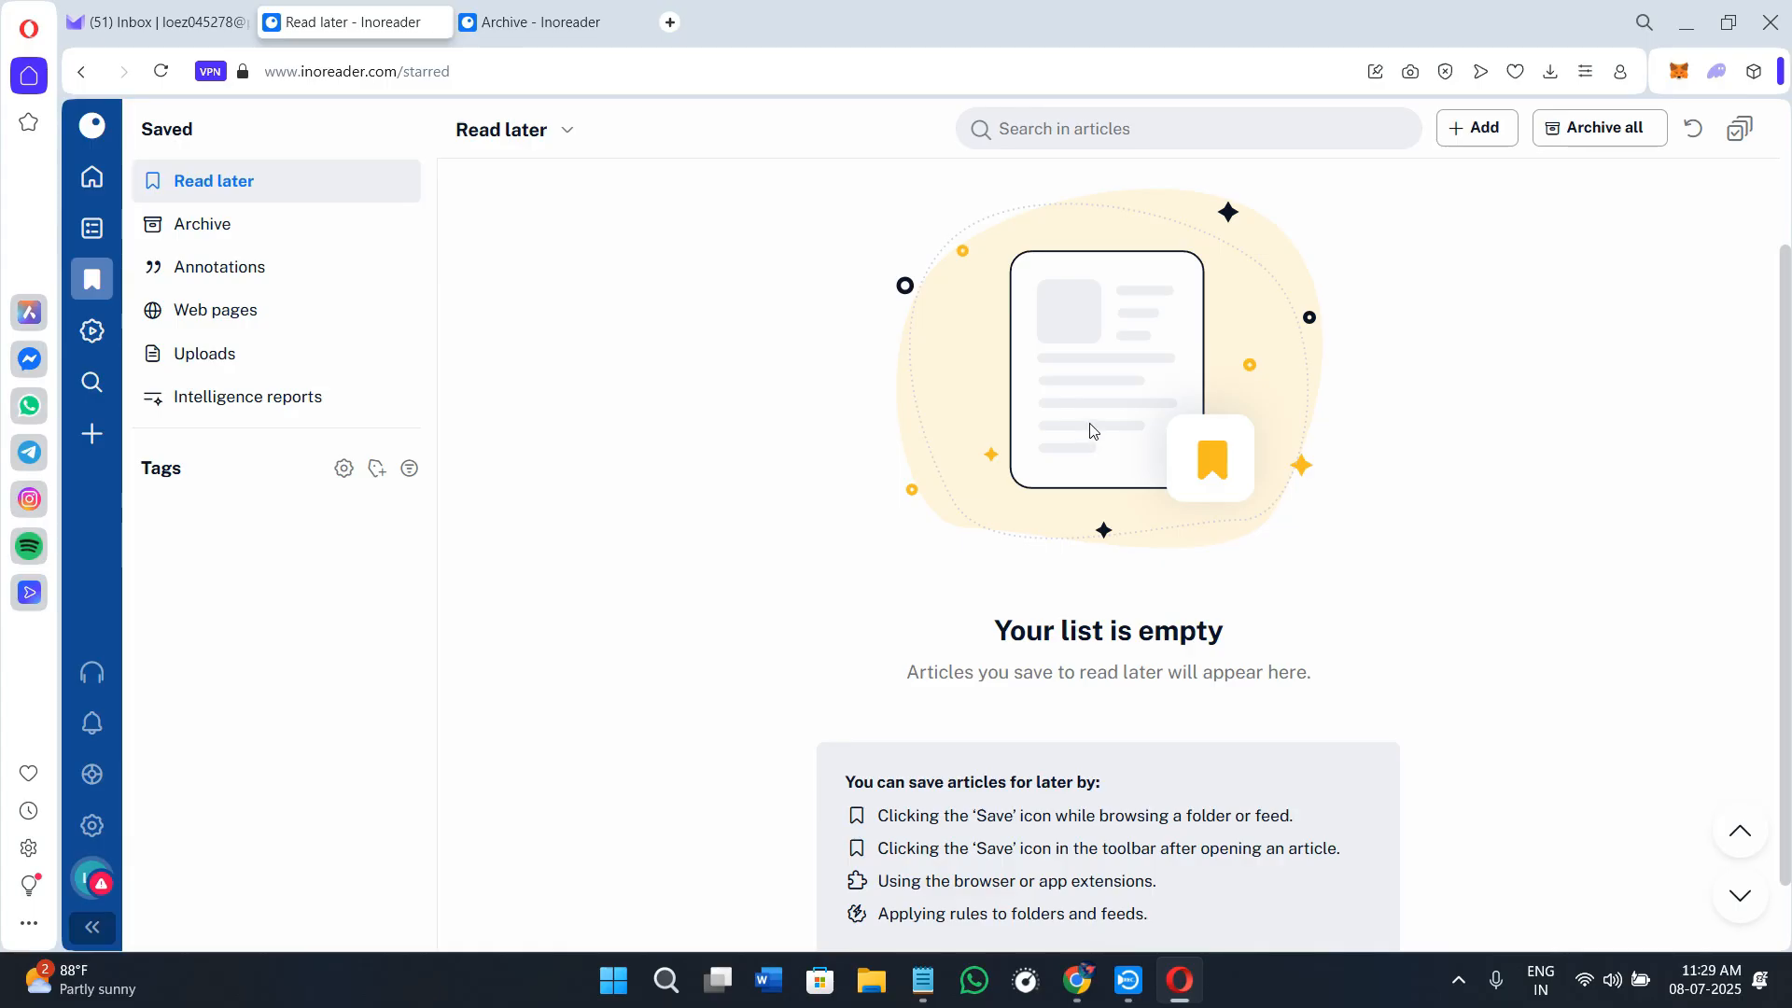
pyautogui.moveTo(488, 417)
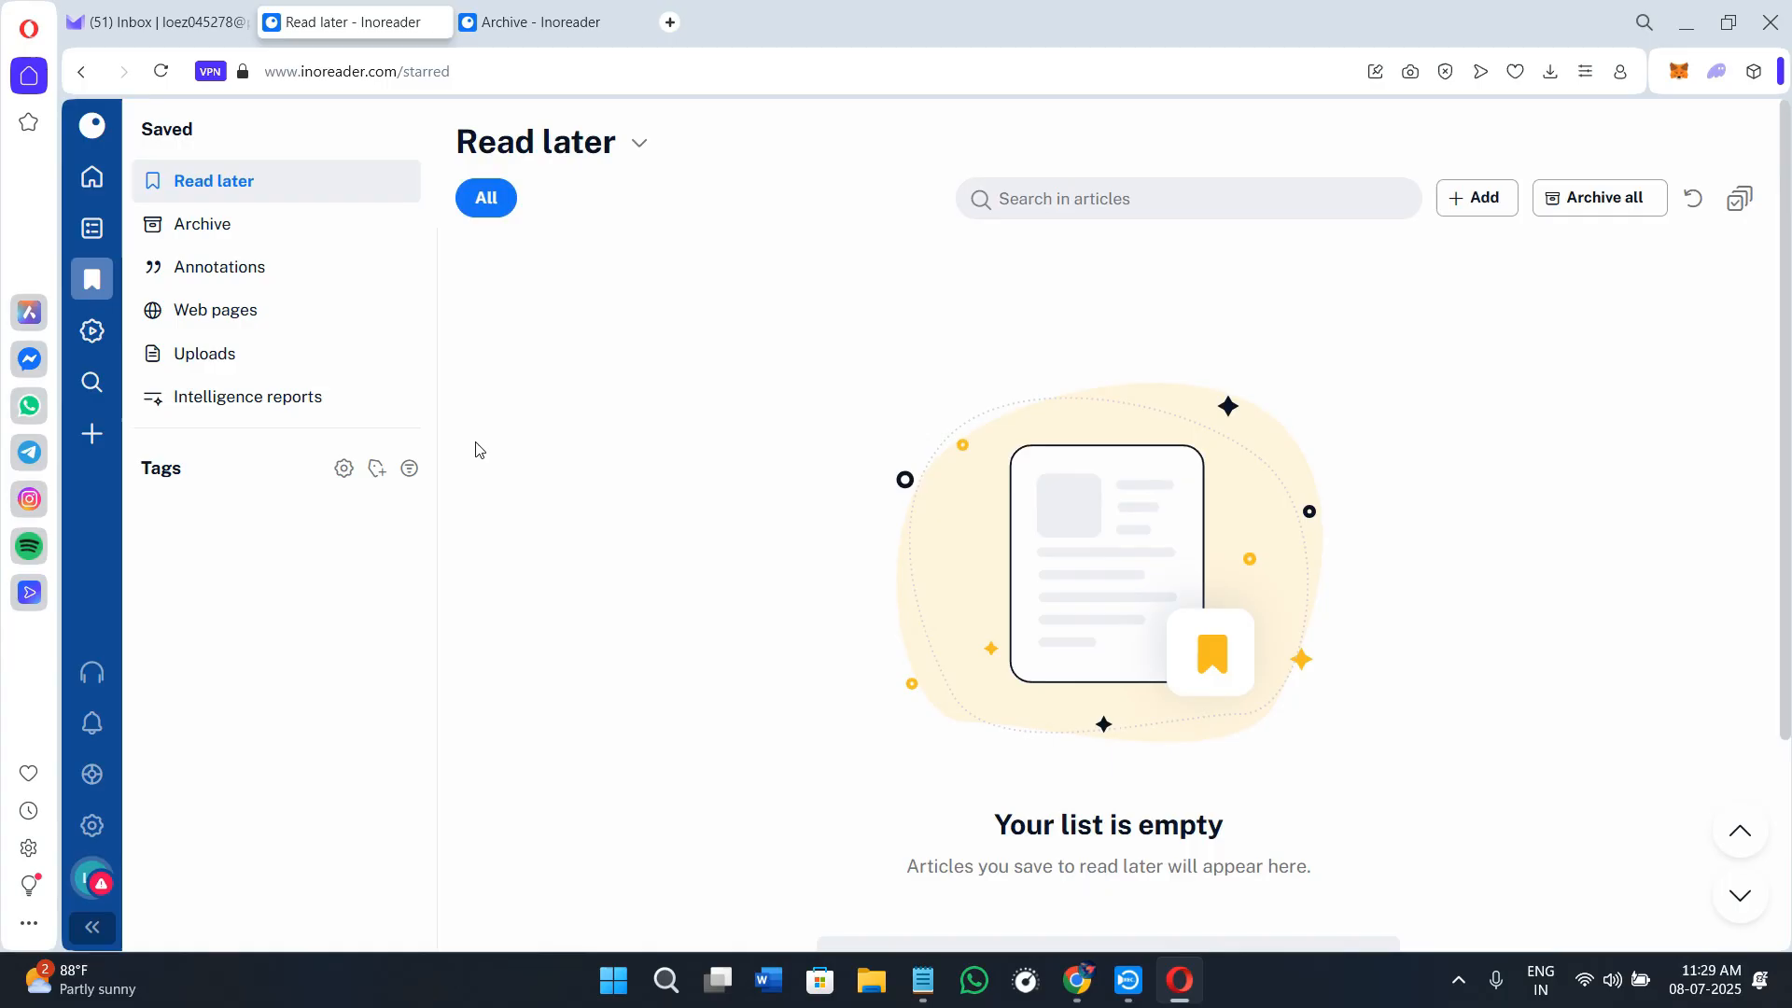
pyautogui.moveTo(469, 431)
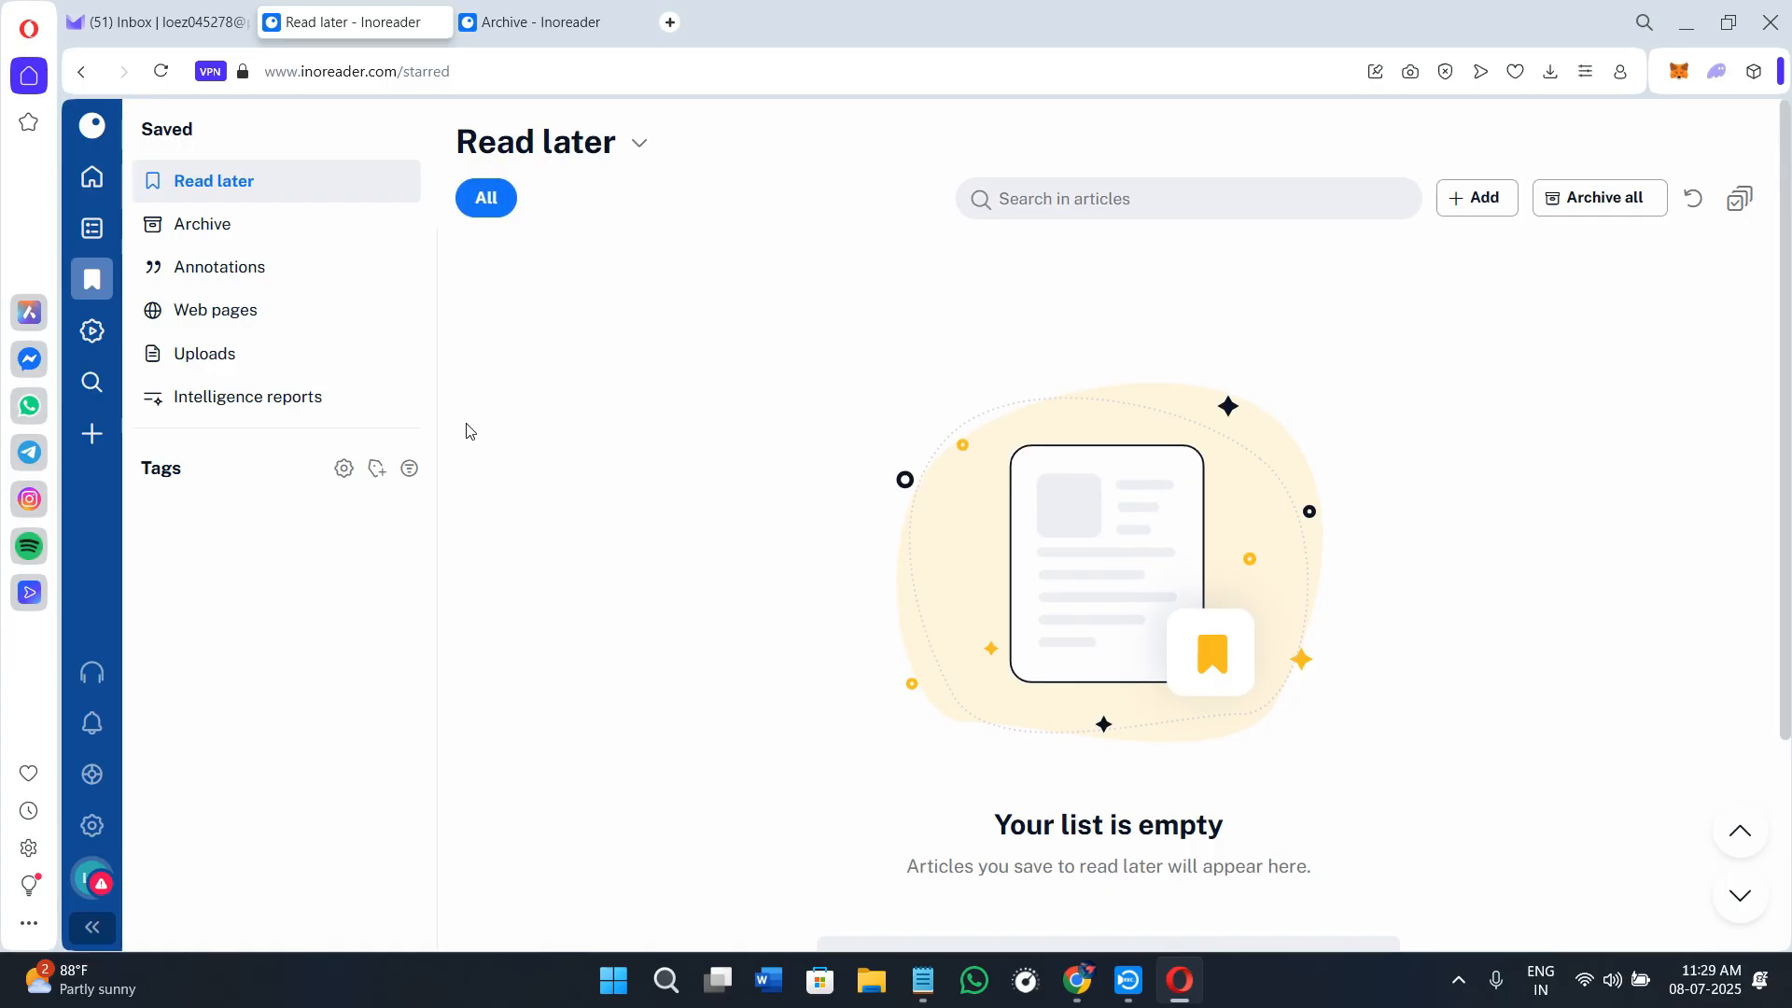
pyautogui.click(202, 223)
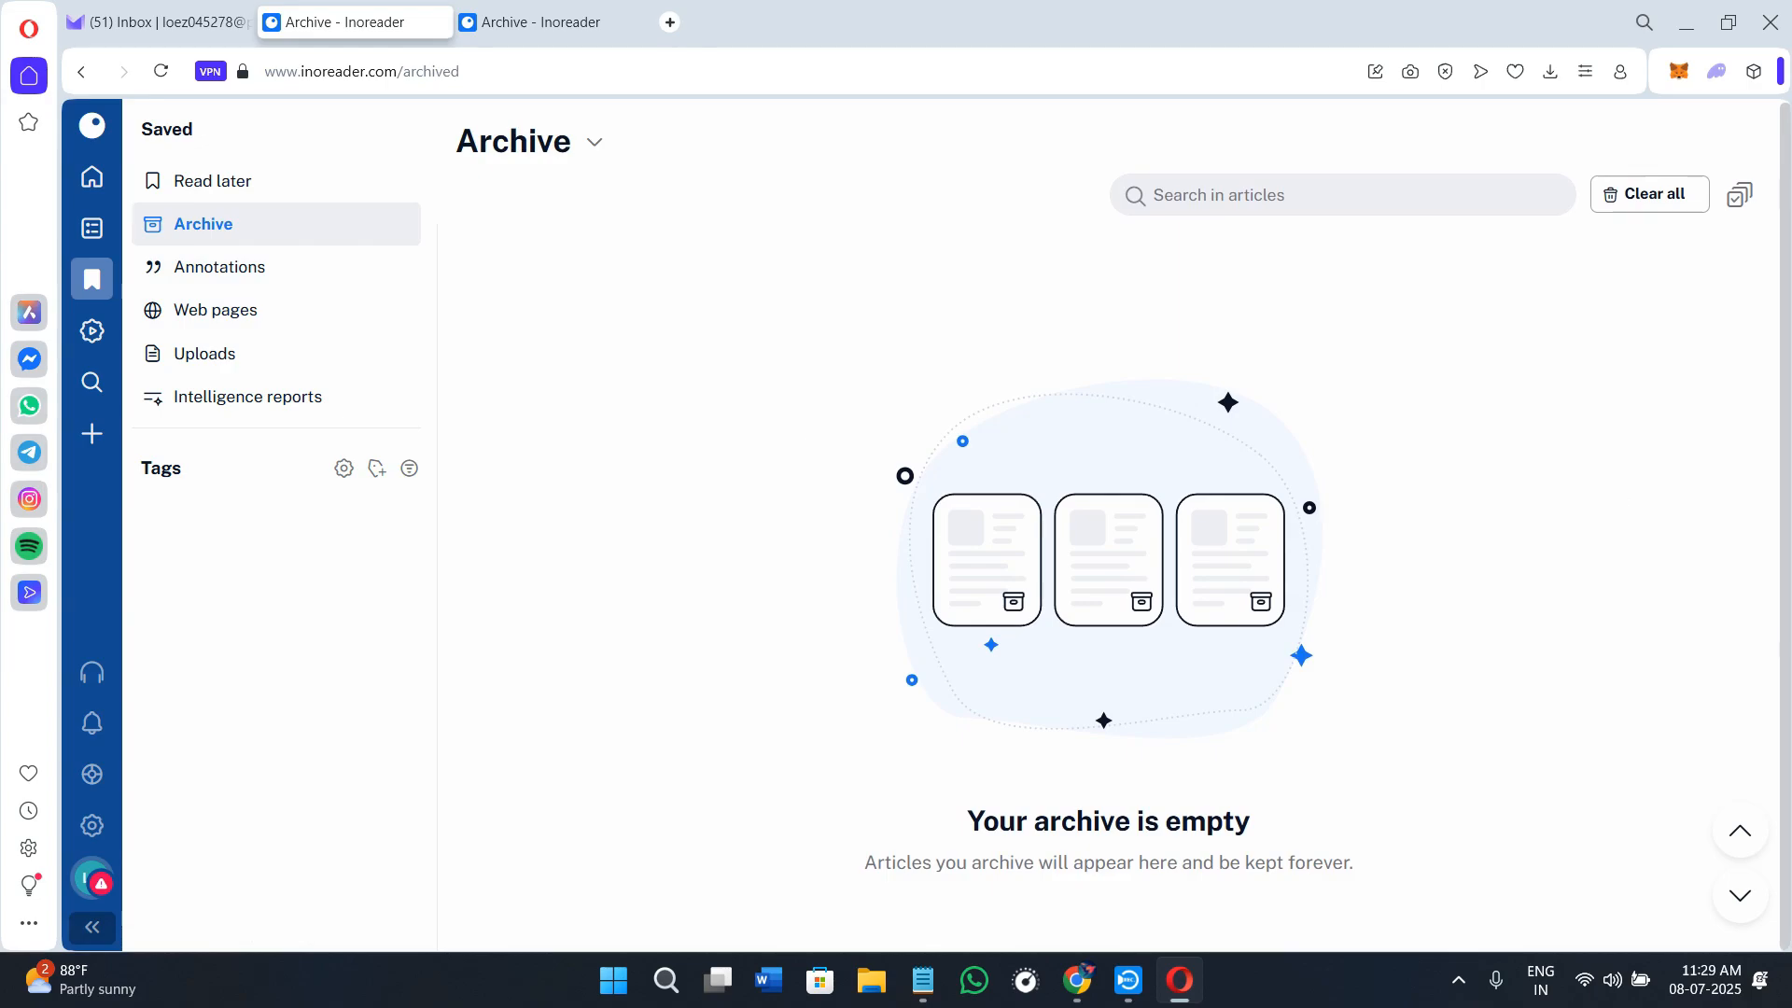
pyautogui.moveTo(1072, 437)
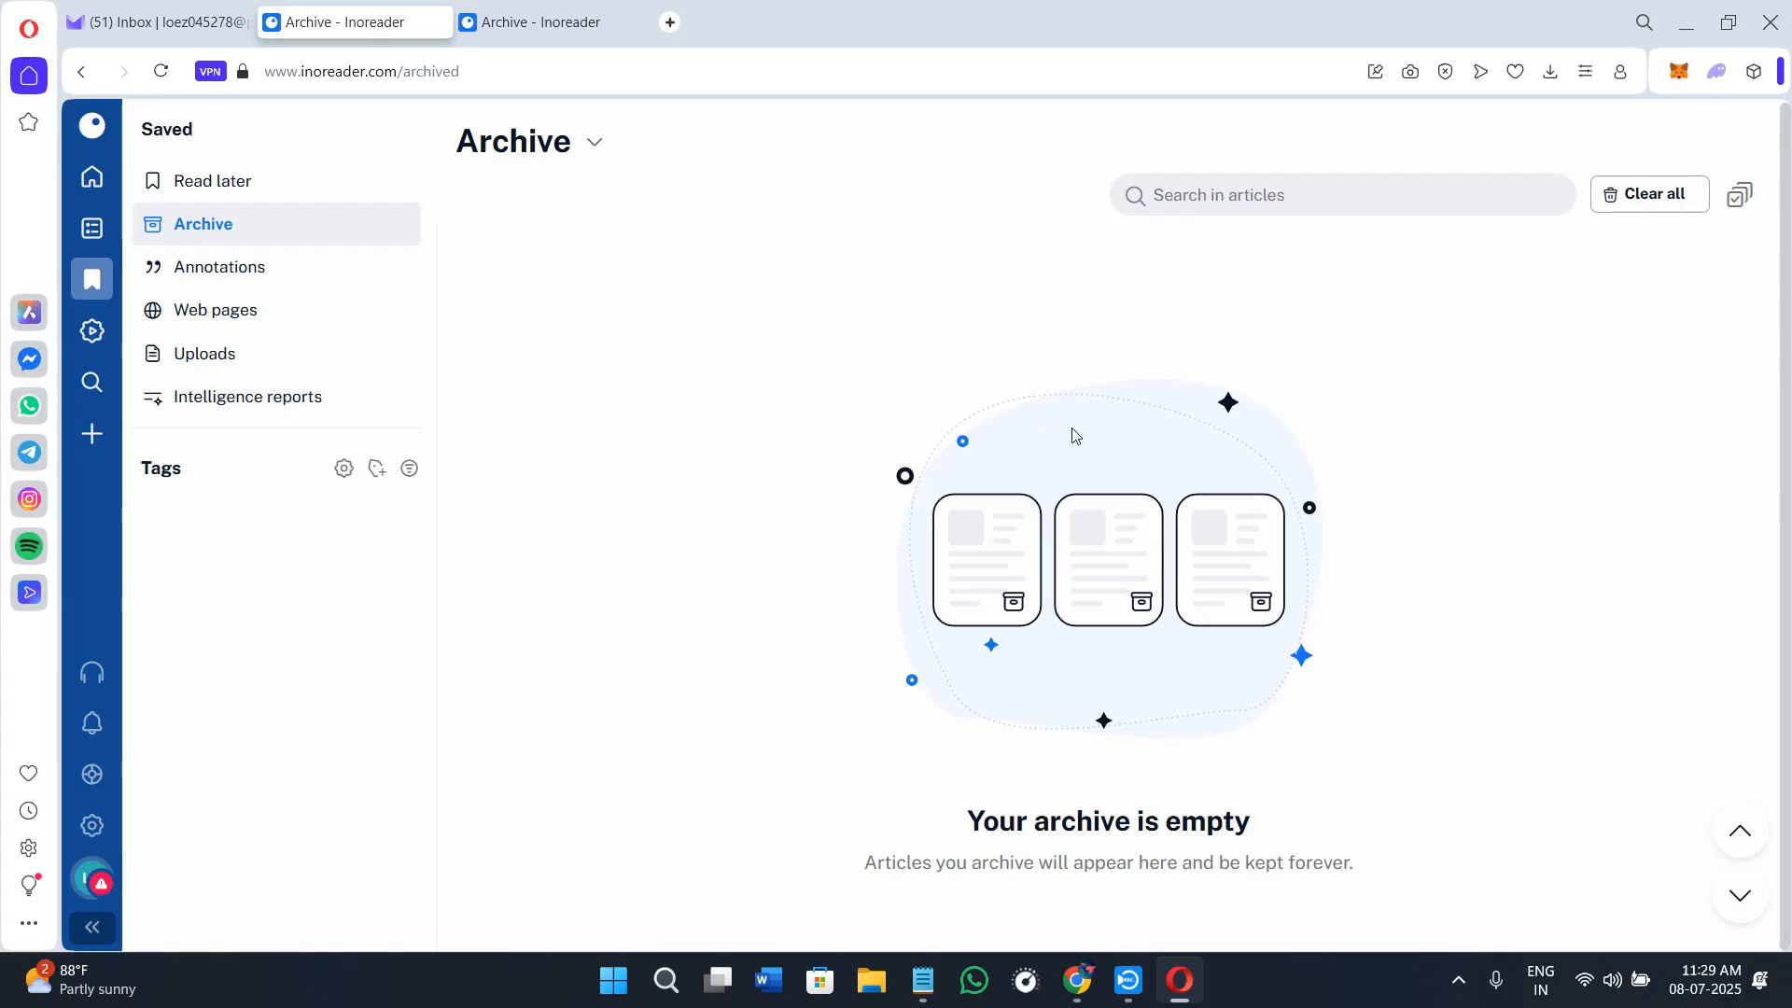
# Step: Open the empty Annotations page, then go to the Add new sources page
pyautogui.click(219, 266)
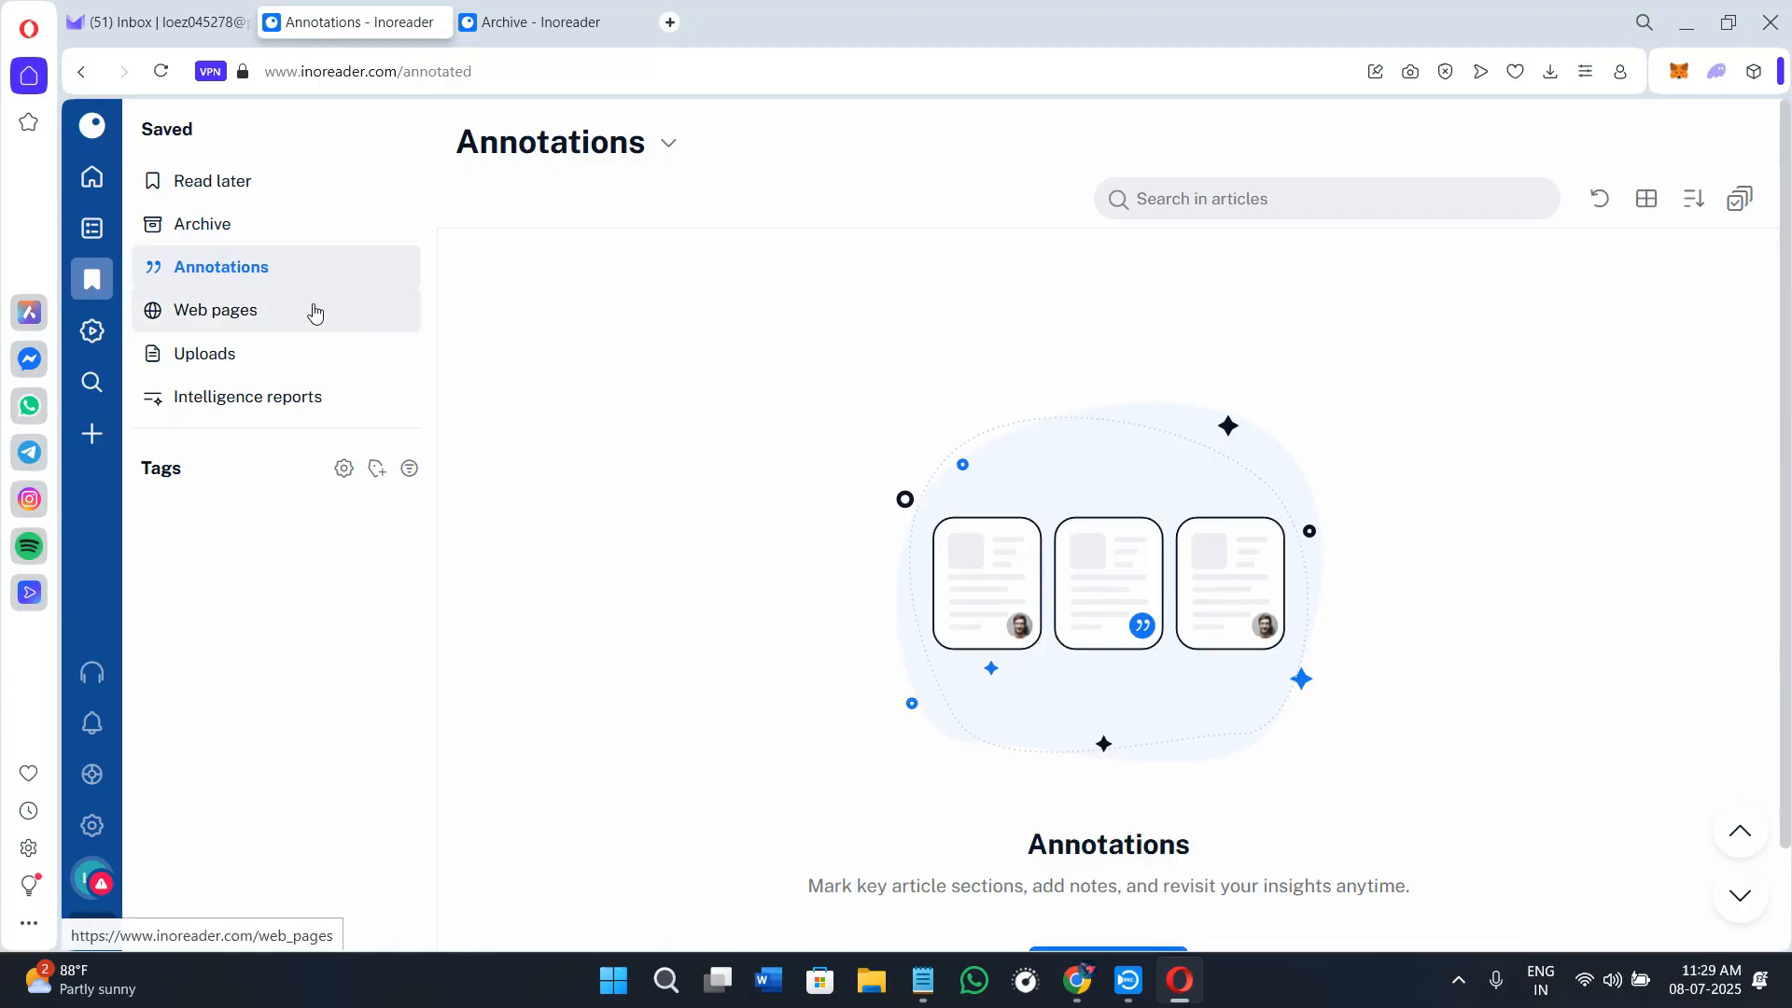
pyautogui.moveTo(315, 314)
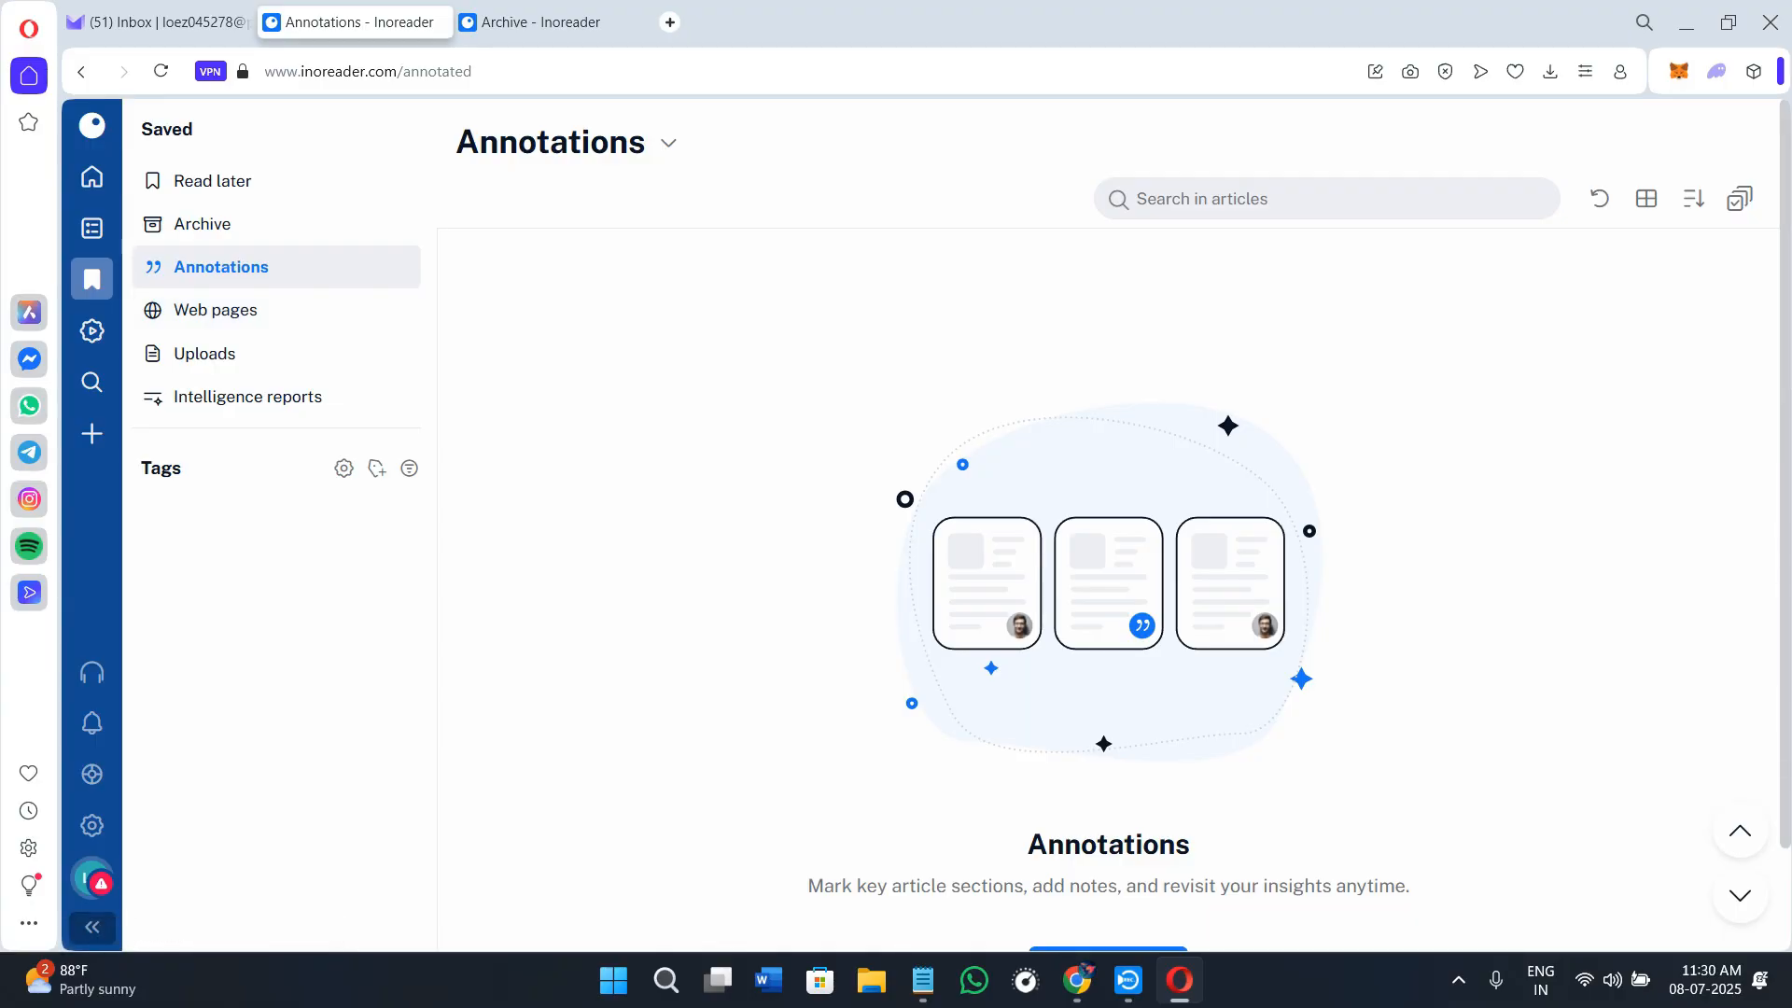
pyautogui.click(92, 433)
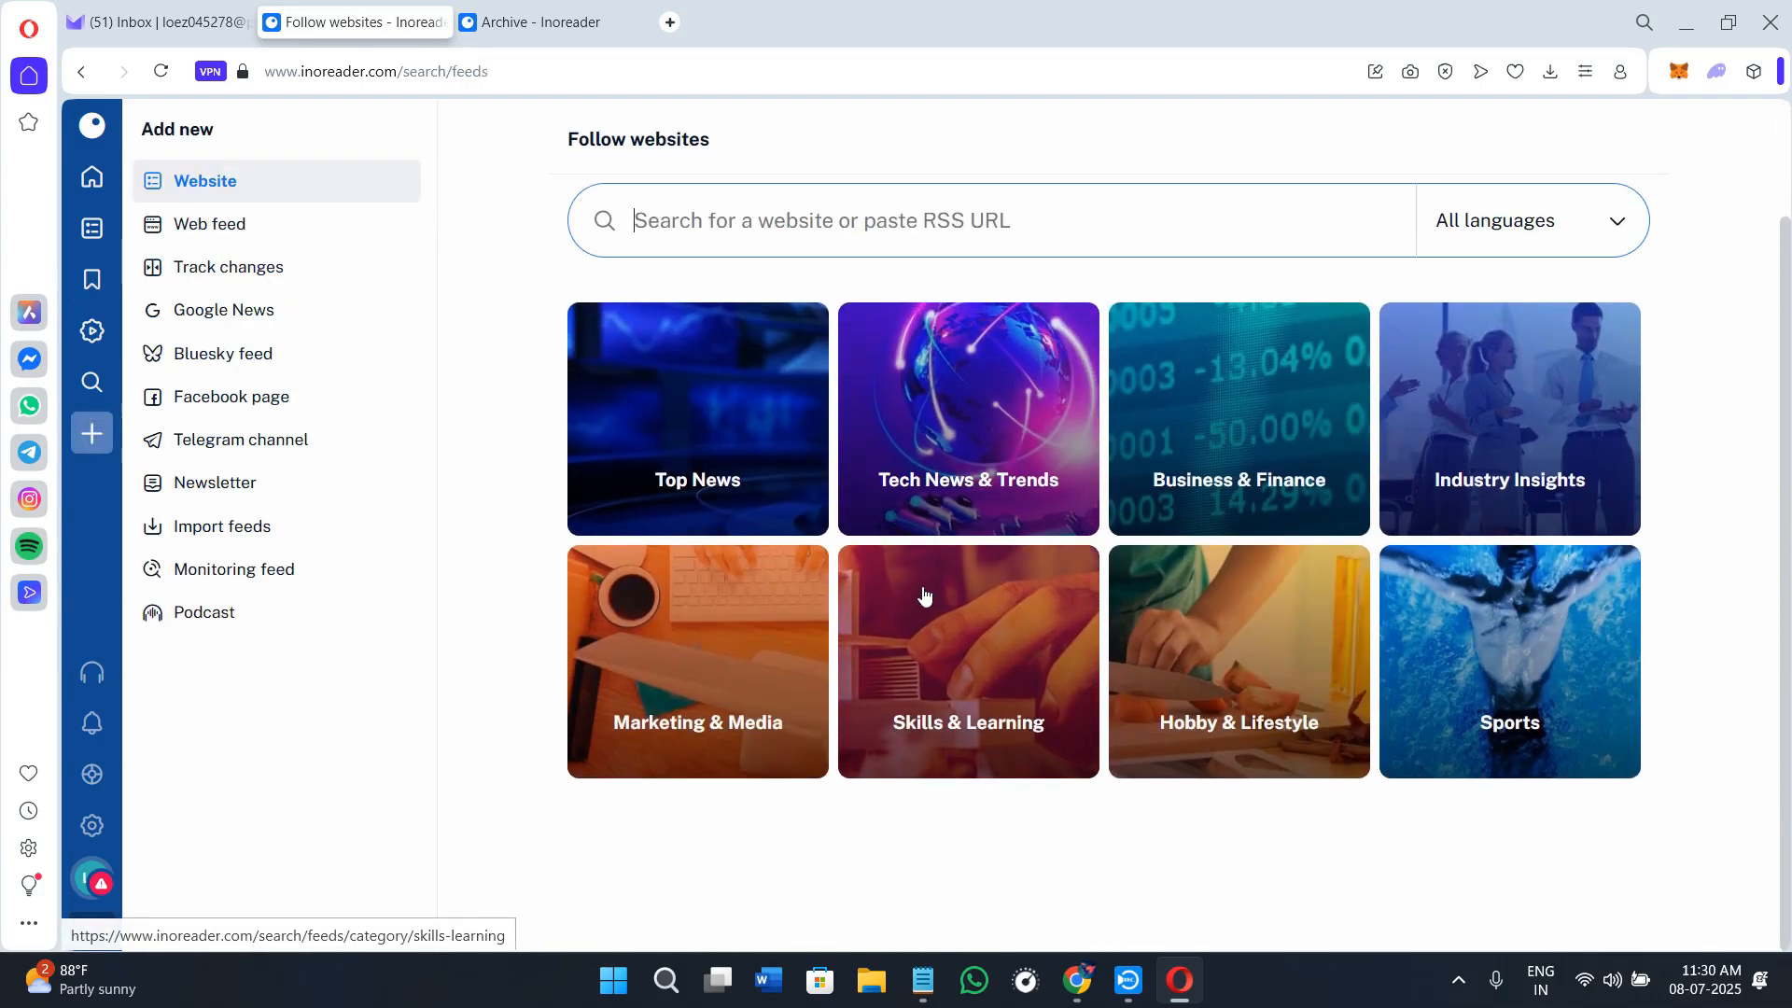
pyautogui.moveTo(943, 589)
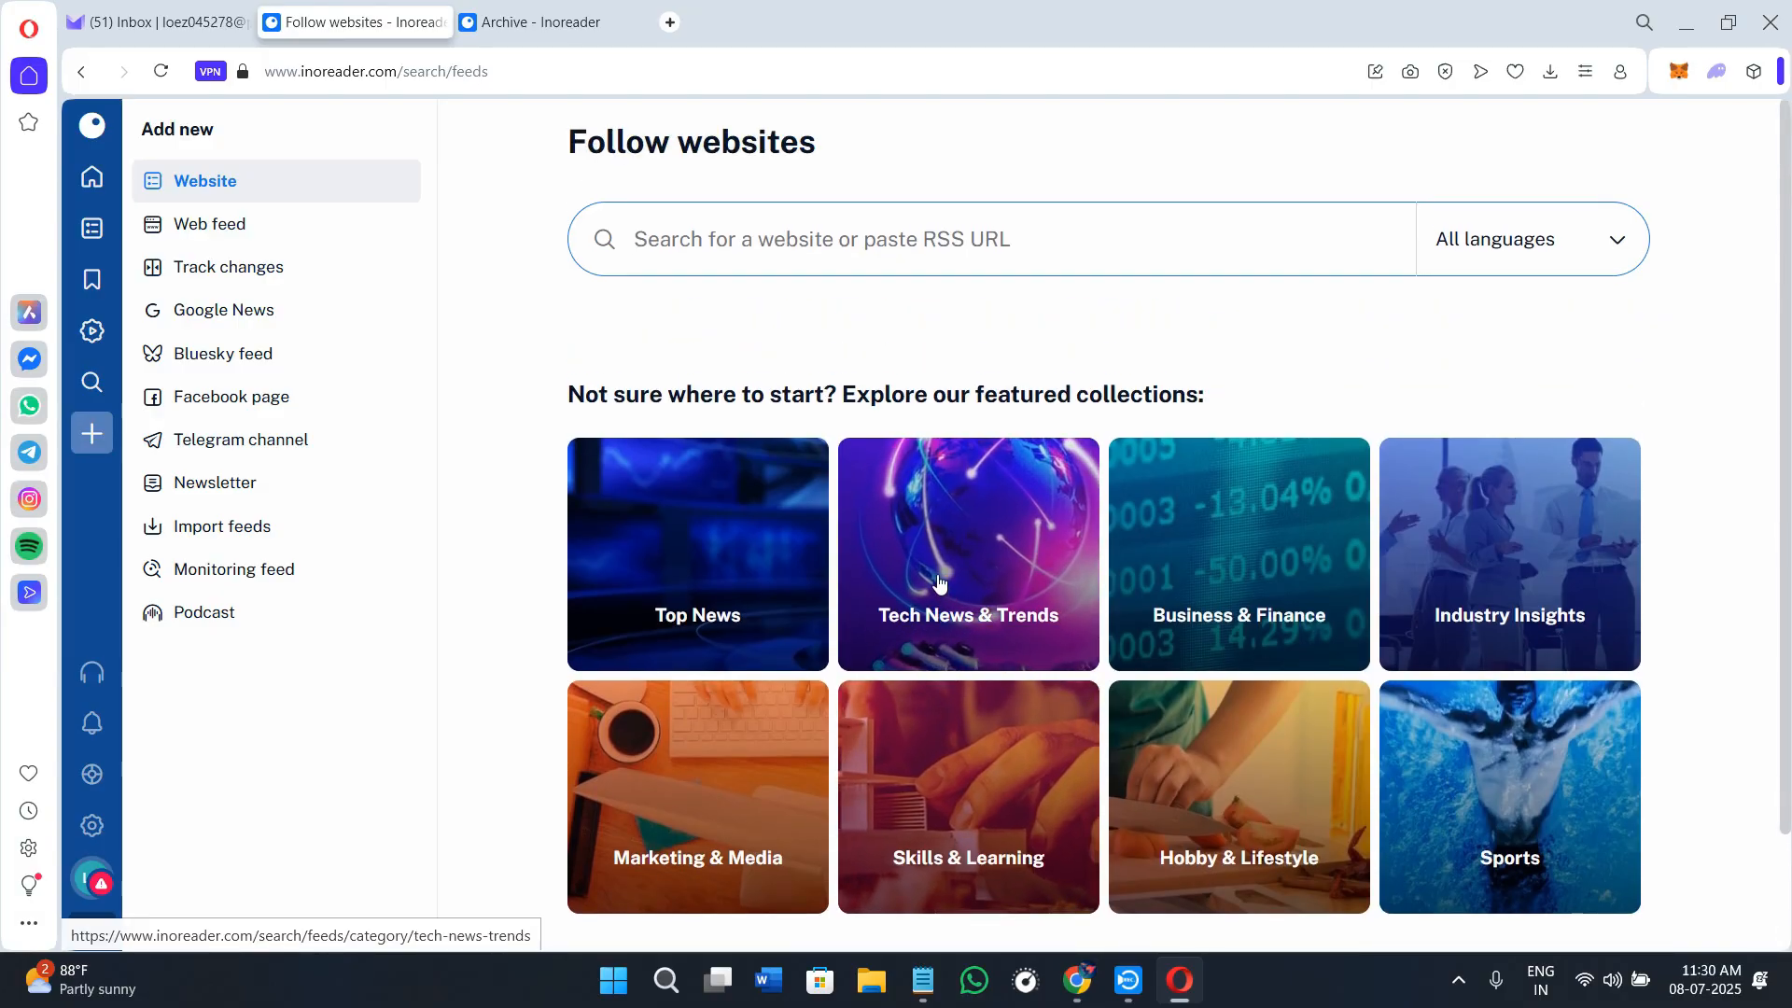
# Step: Choose Website and scroll the Tech News & Trends sites, including Engadget and The Verge
pyautogui.click(819, 239)
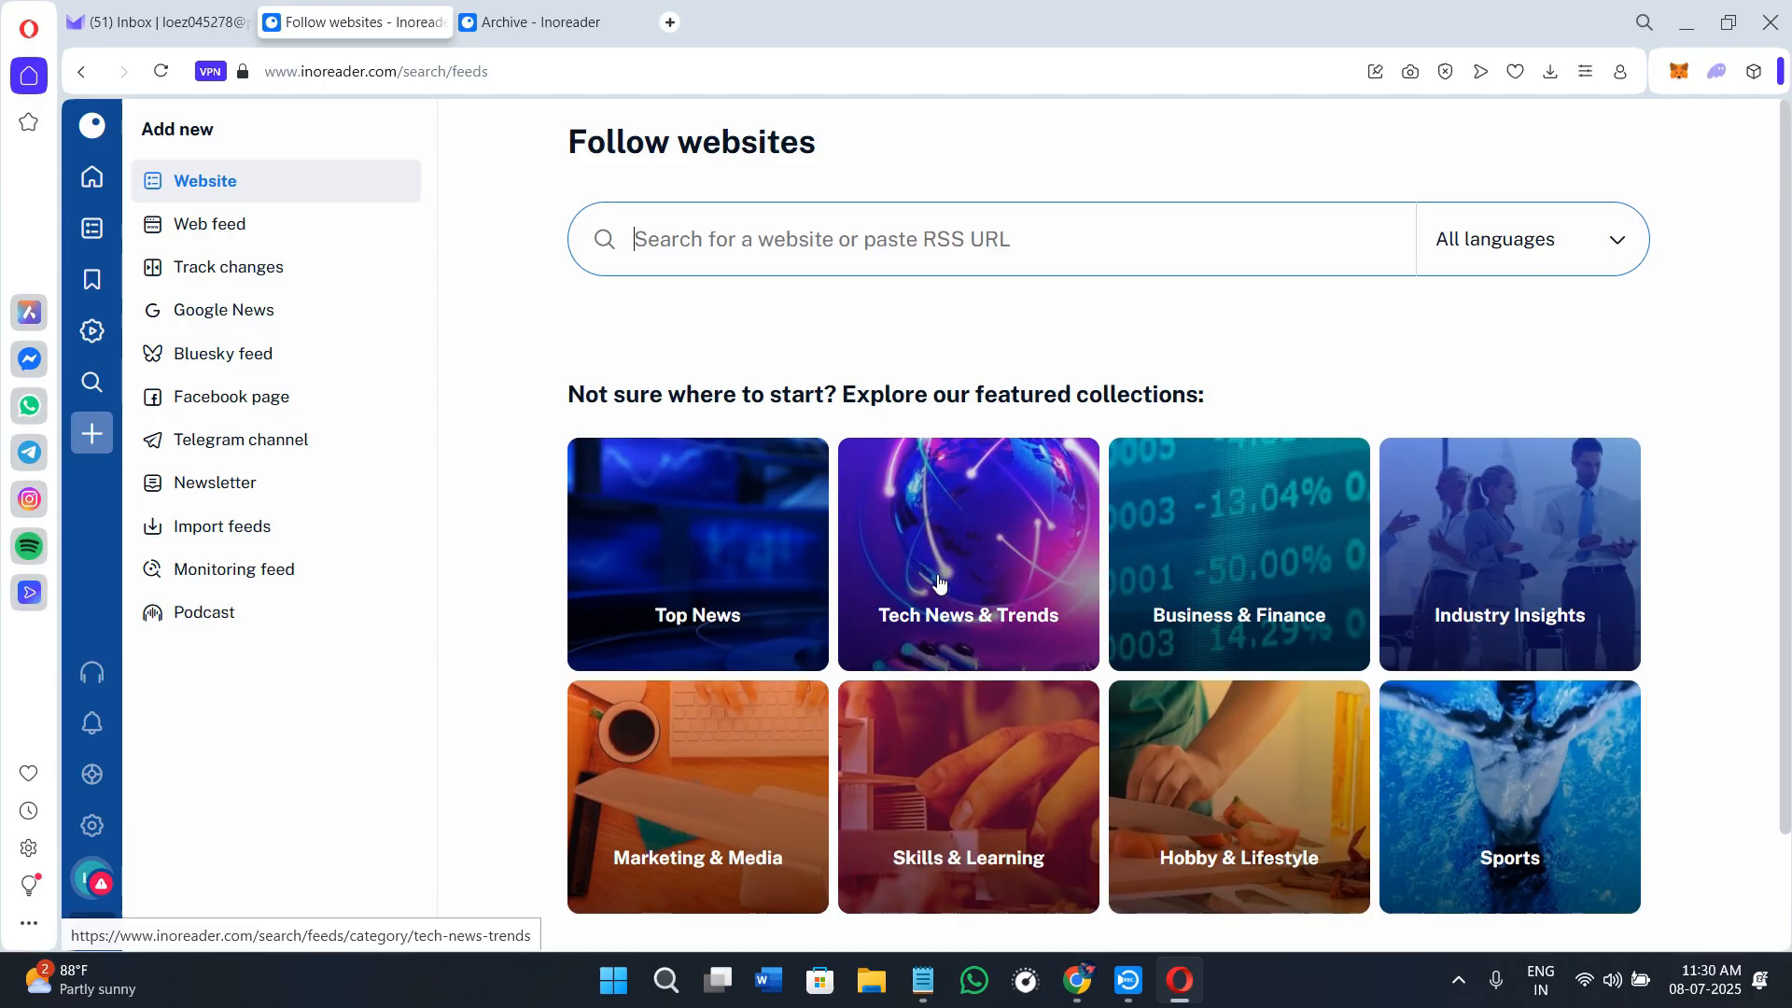
pyautogui.moveTo(680, 512)
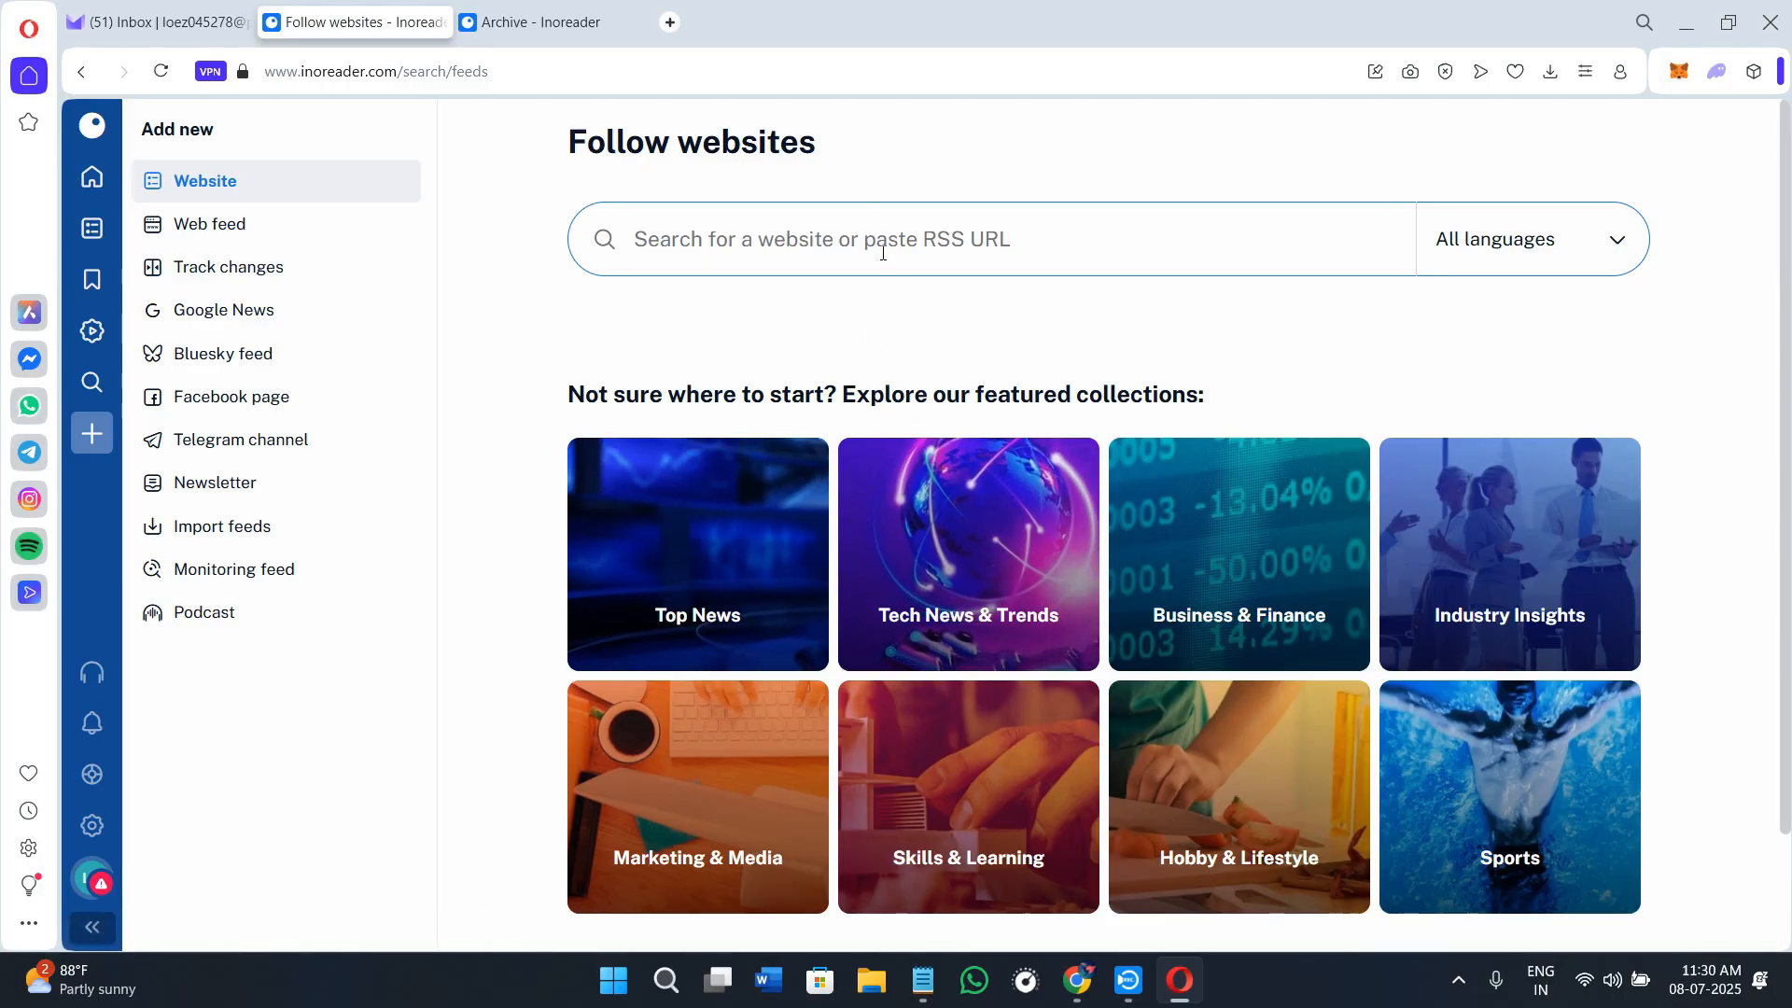
pyautogui.moveTo(968, 560)
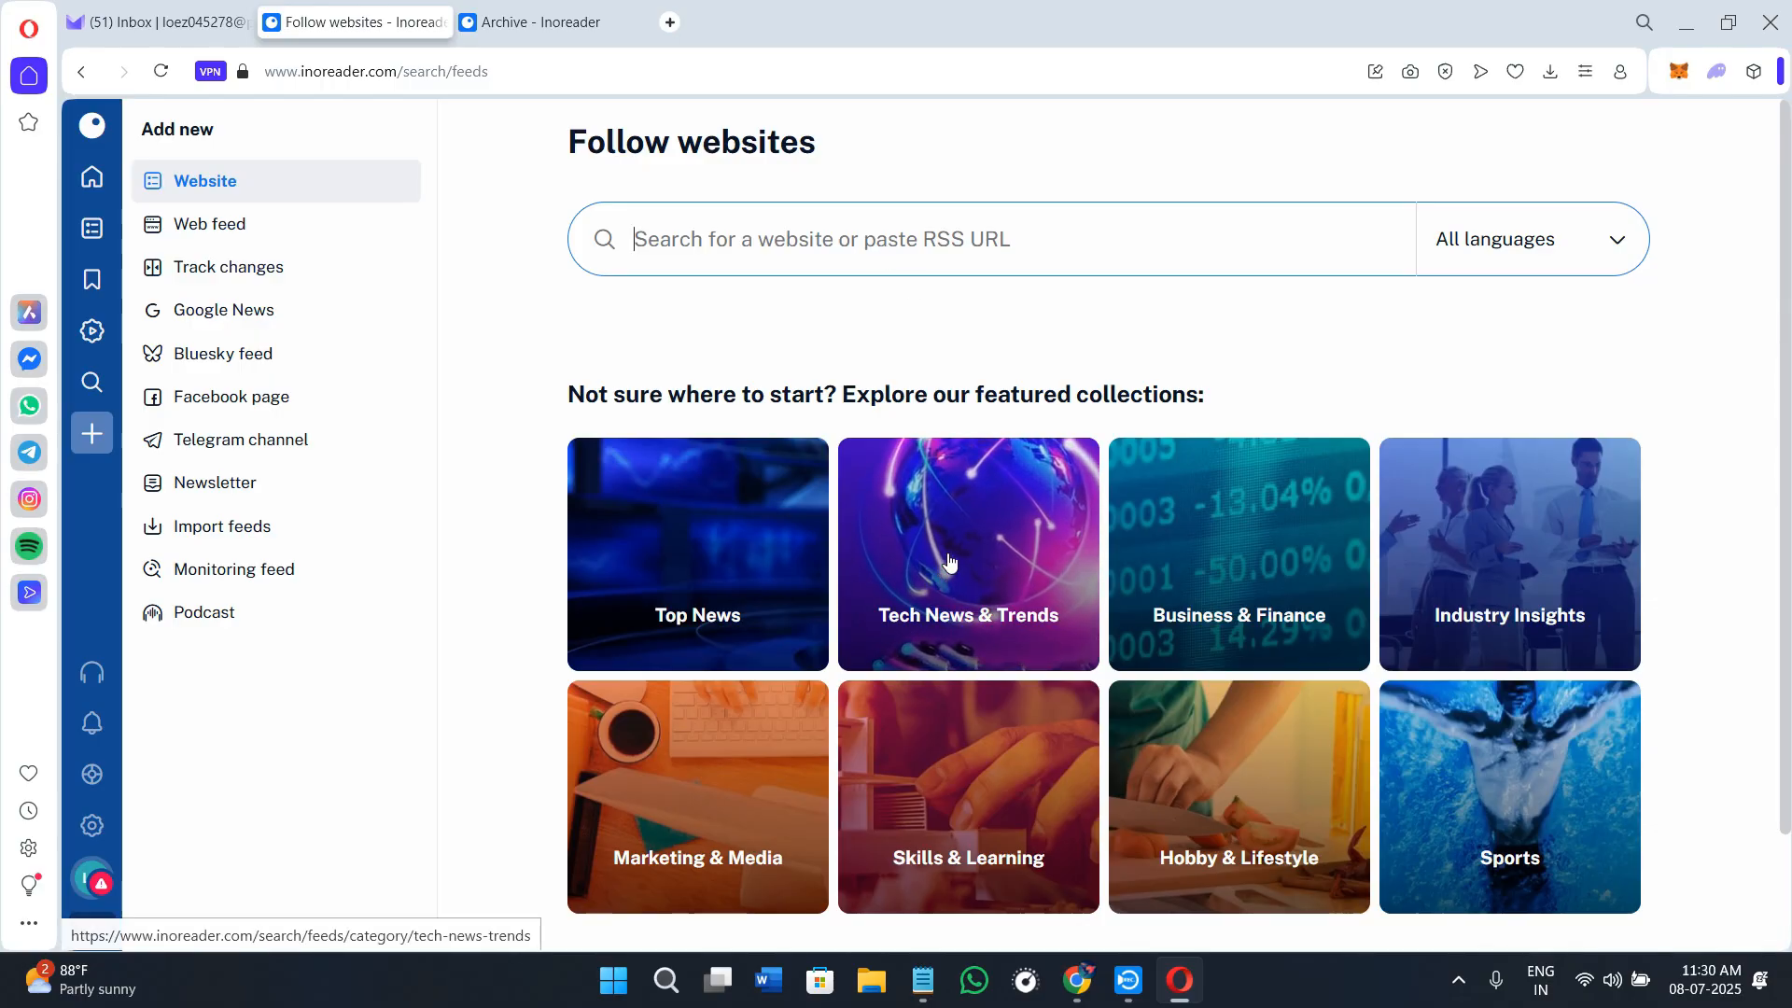
pyautogui.click(967, 554)
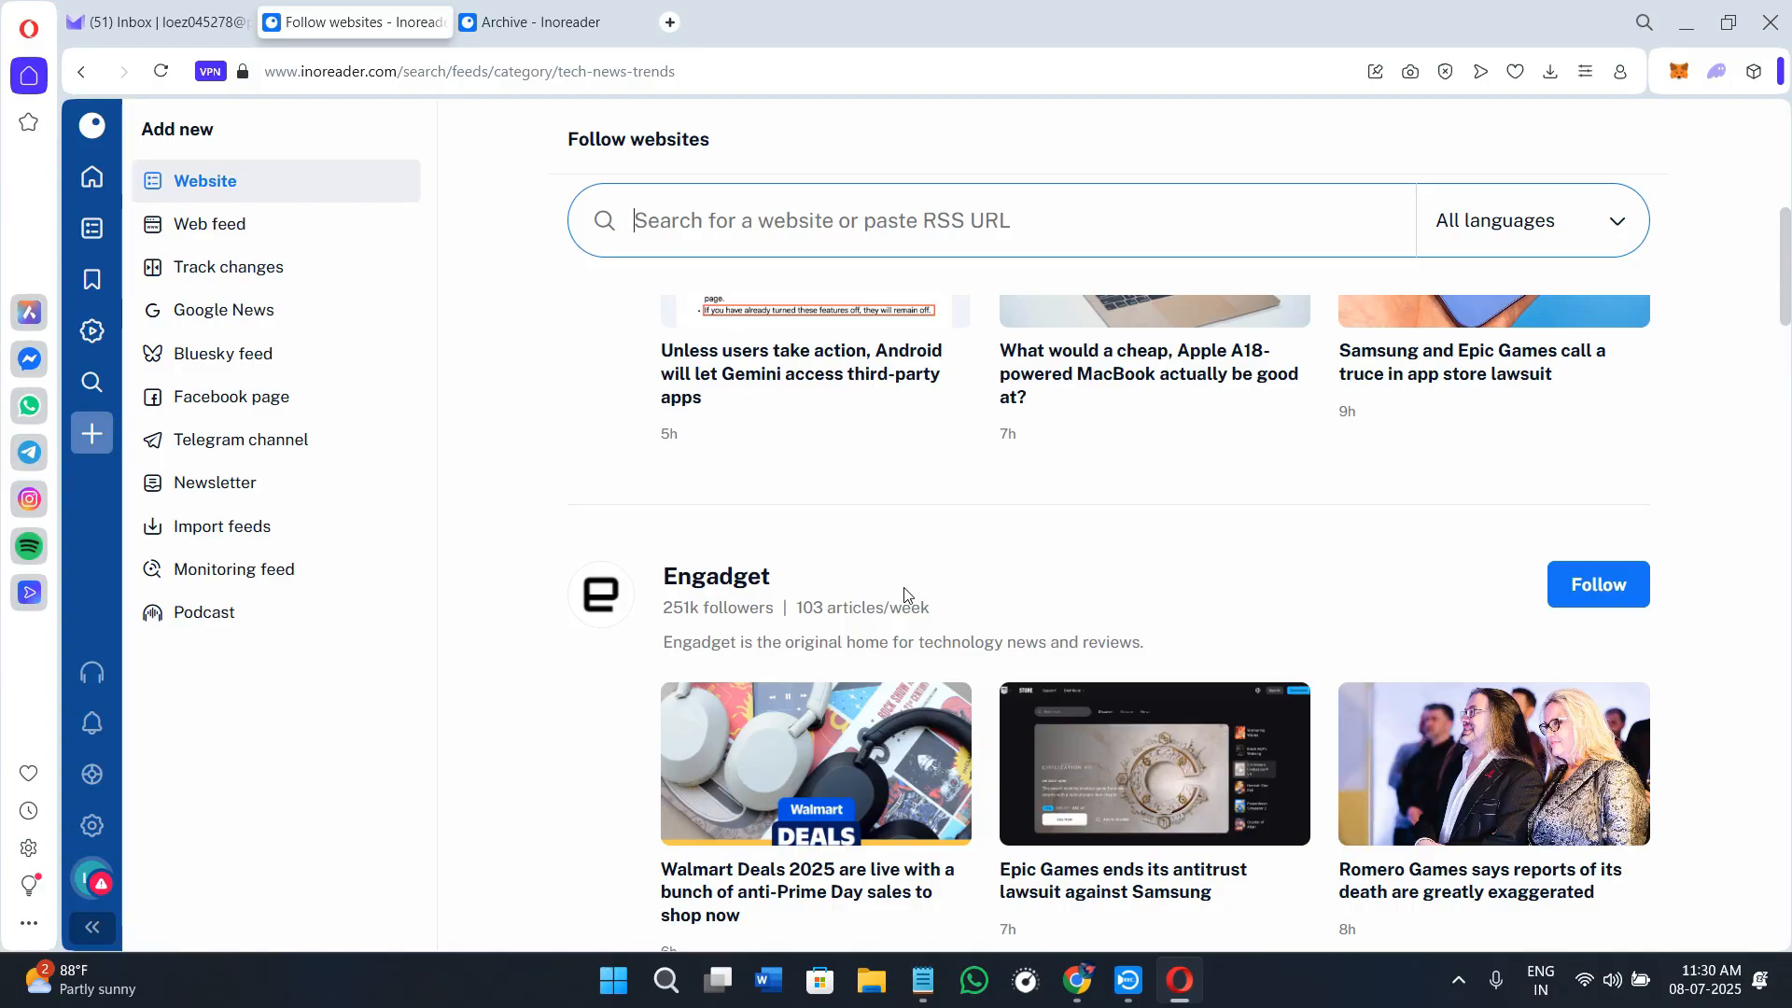
pyautogui.scroll(-3)
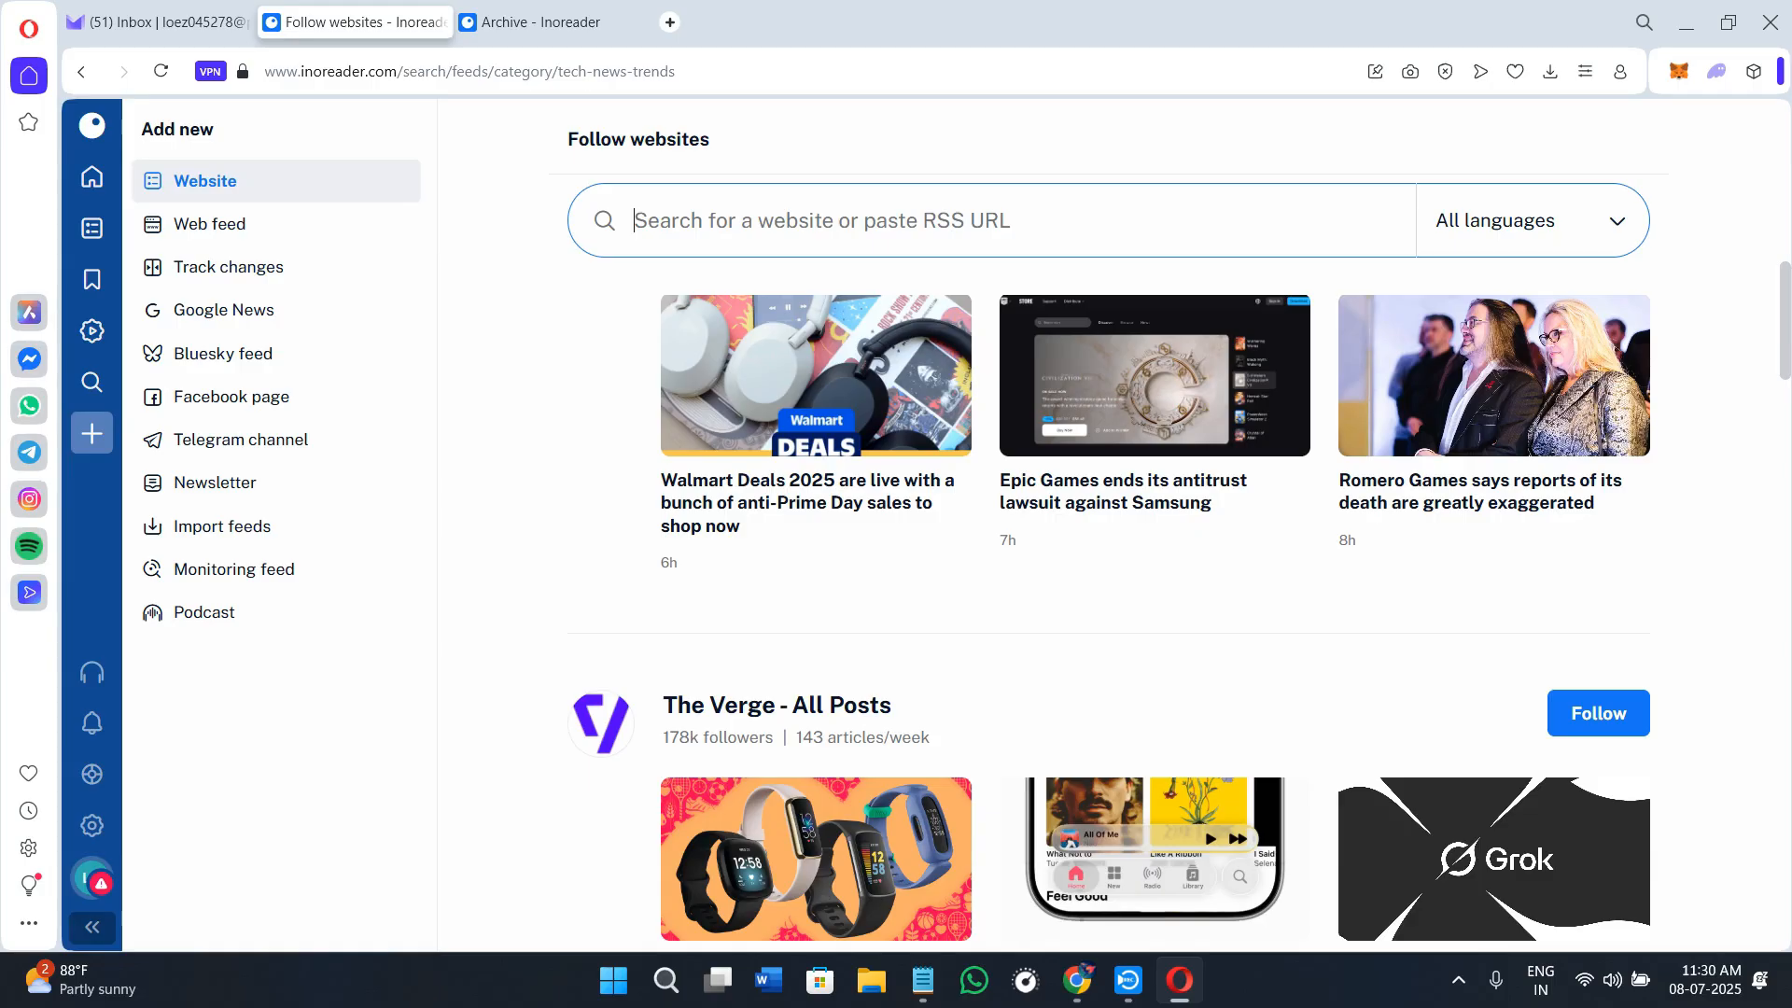
pyautogui.click(538, 21)
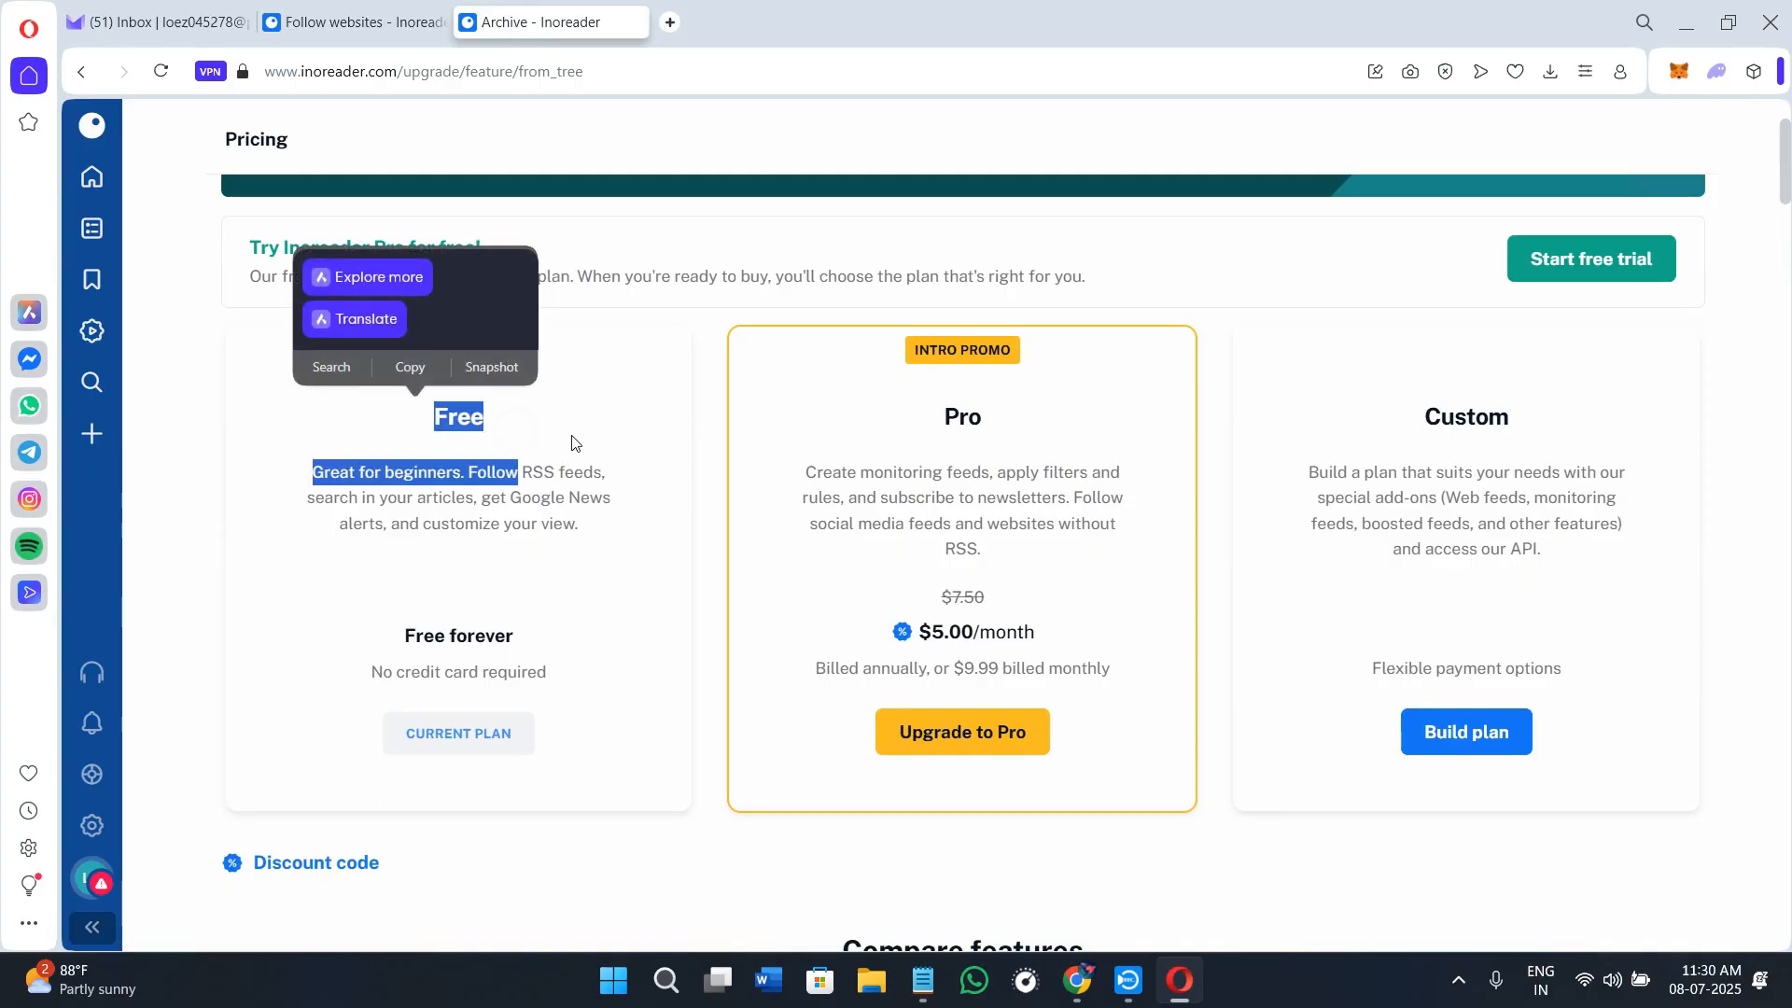
# Step: Highlight the Free and Pro plan descriptions, then scroll down to Compare features
pyautogui.click(574, 443)
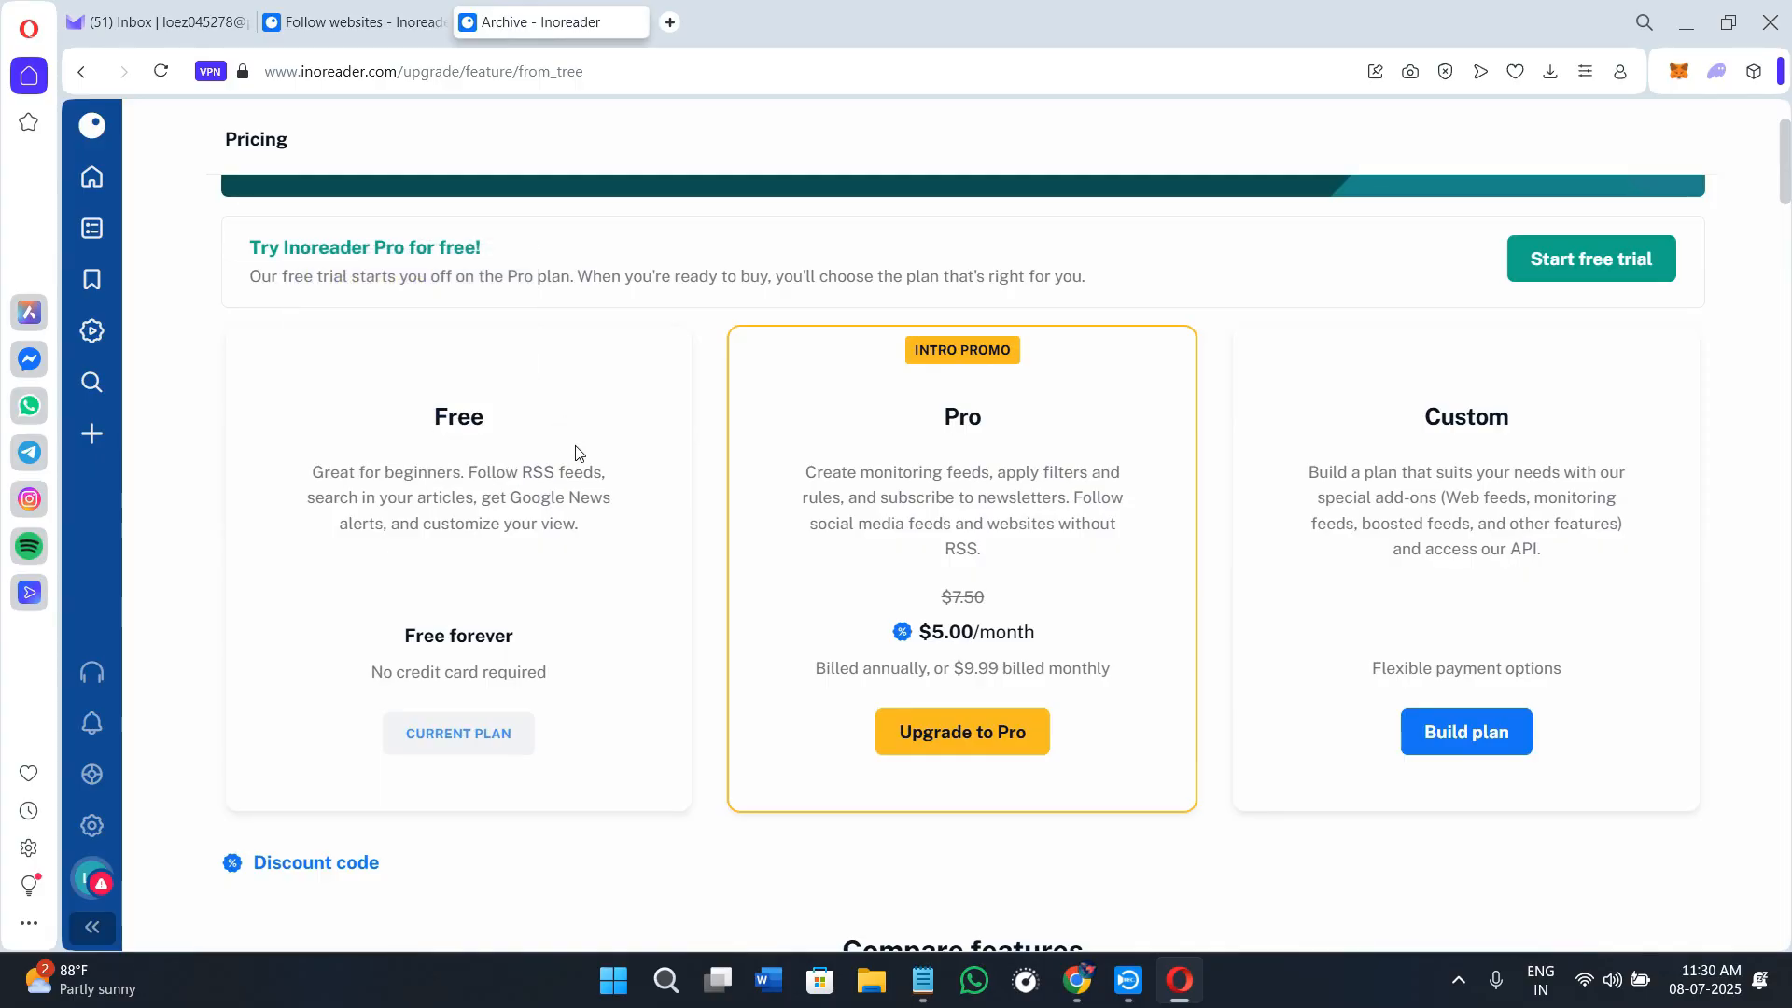
pyautogui.moveTo(309, 472); pyautogui.dragTo(560, 523)
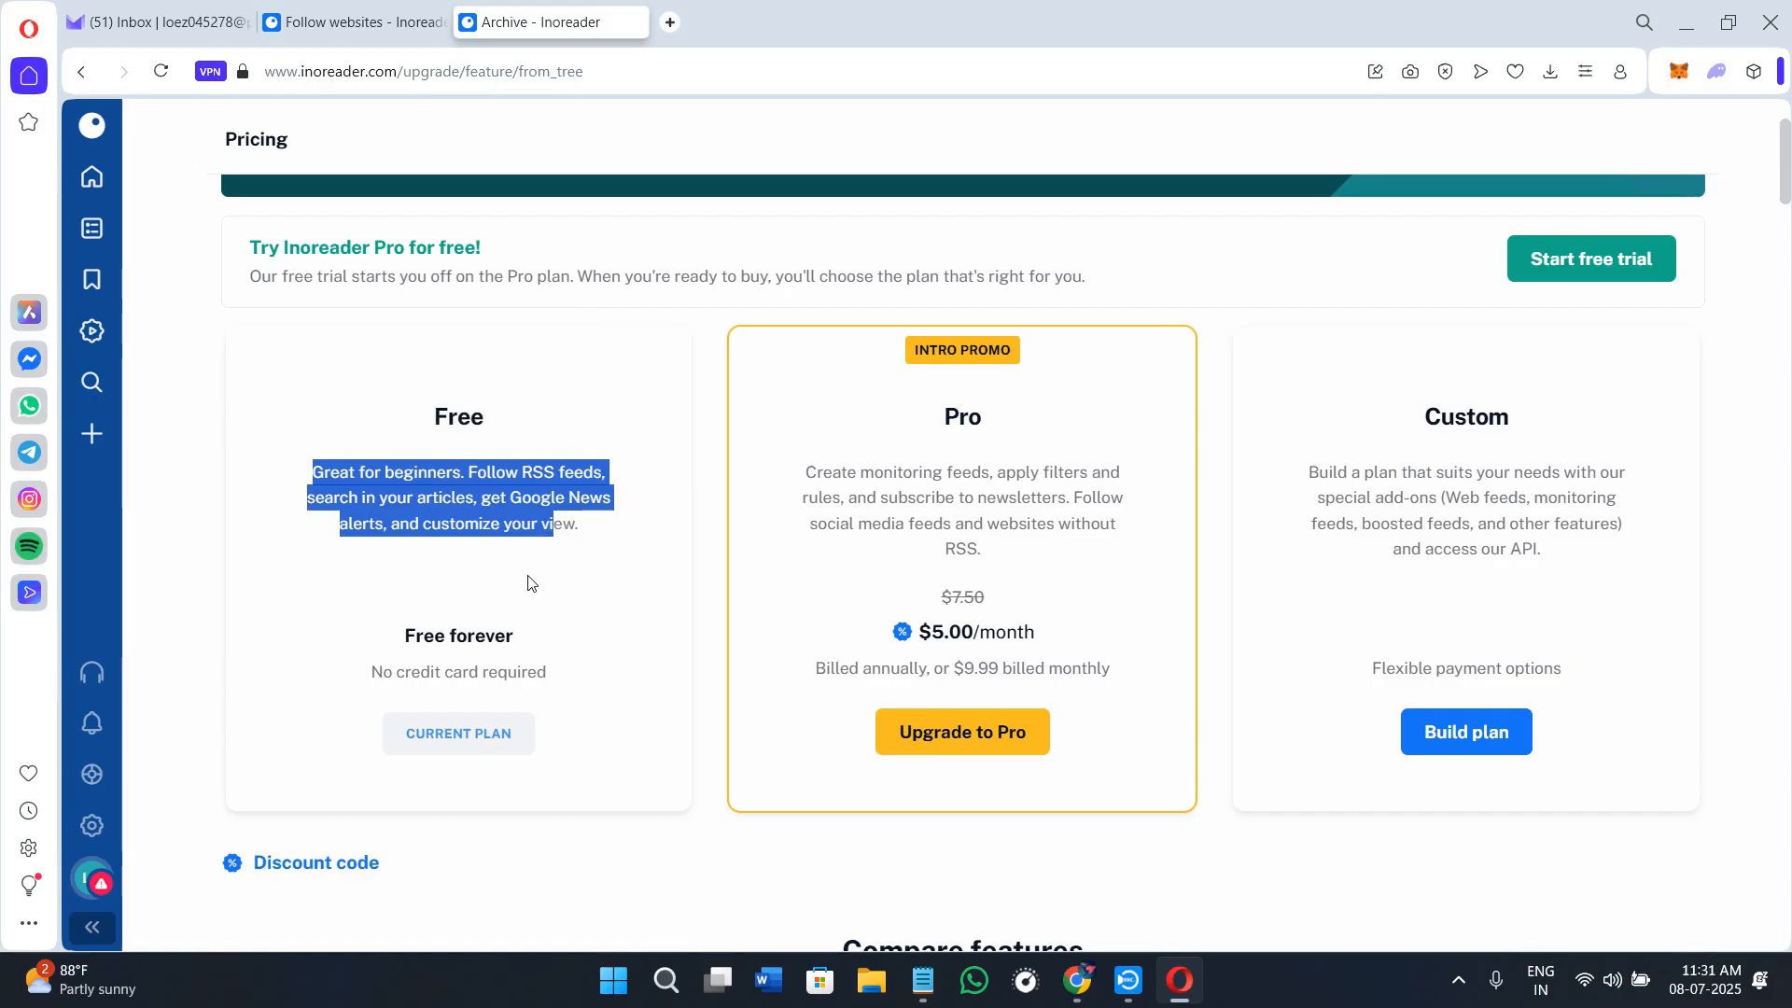
pyautogui.click(510, 577)
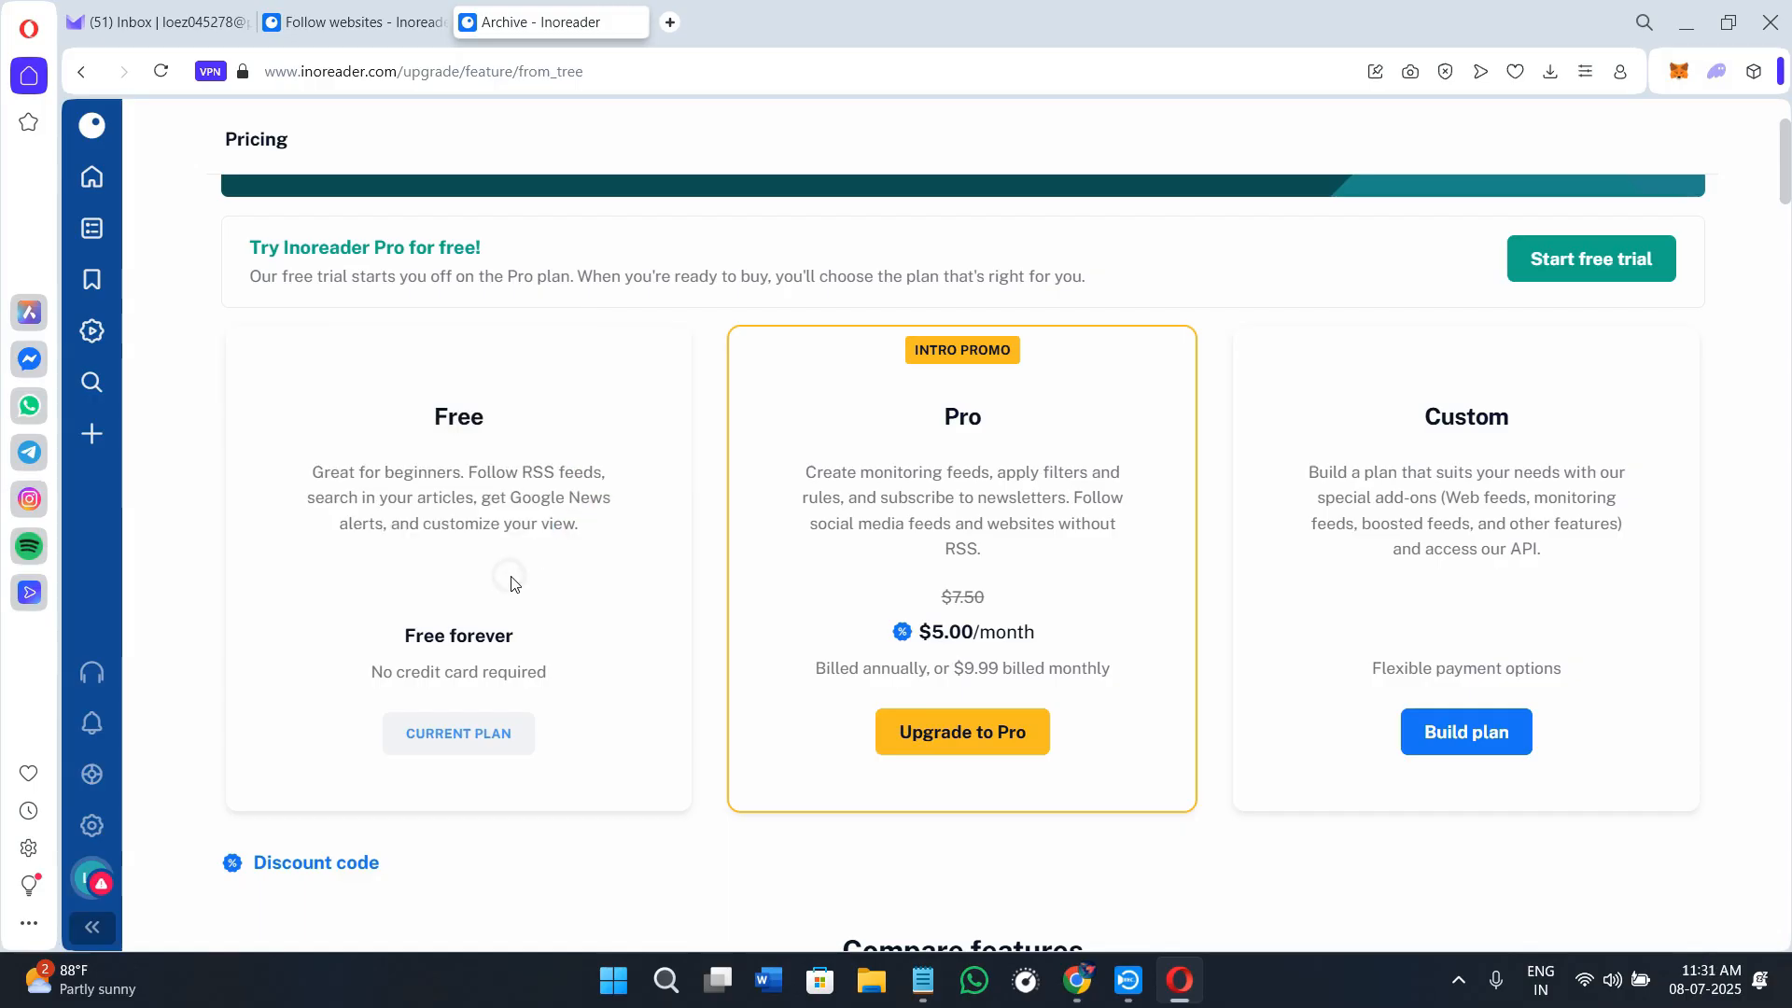
pyautogui.moveTo(803, 543)
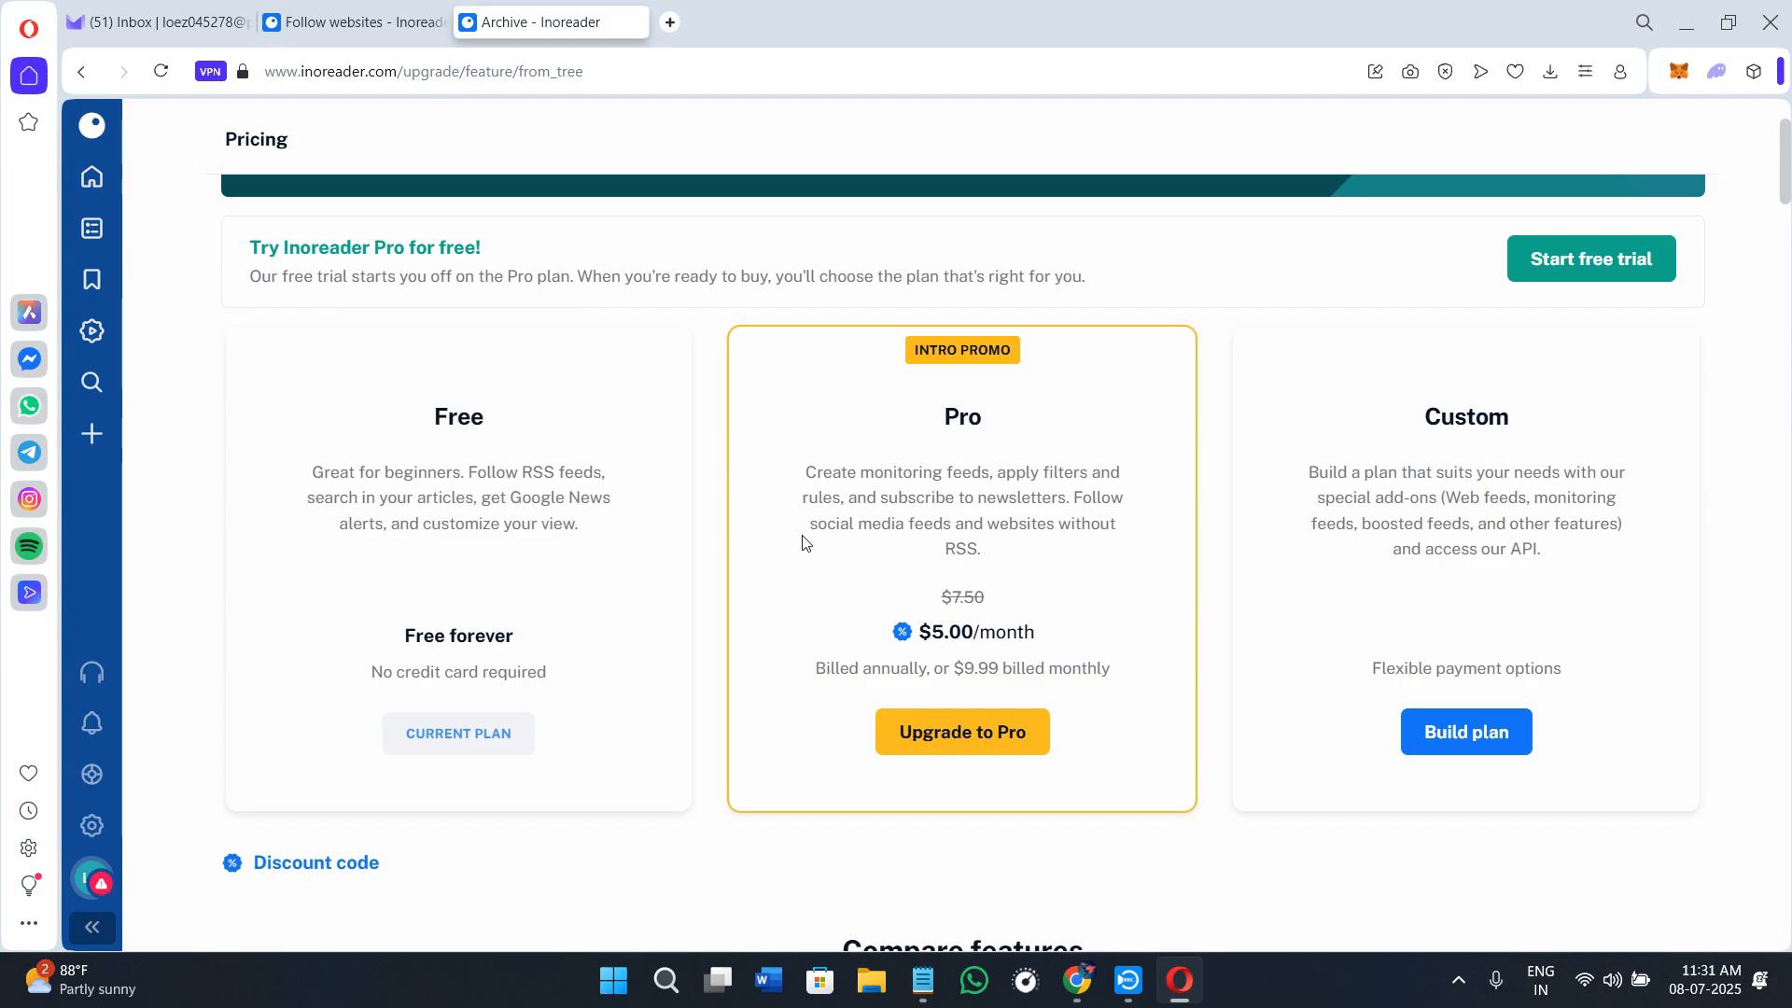
pyautogui.moveTo(806, 472); pyautogui.dragTo(1121, 524)
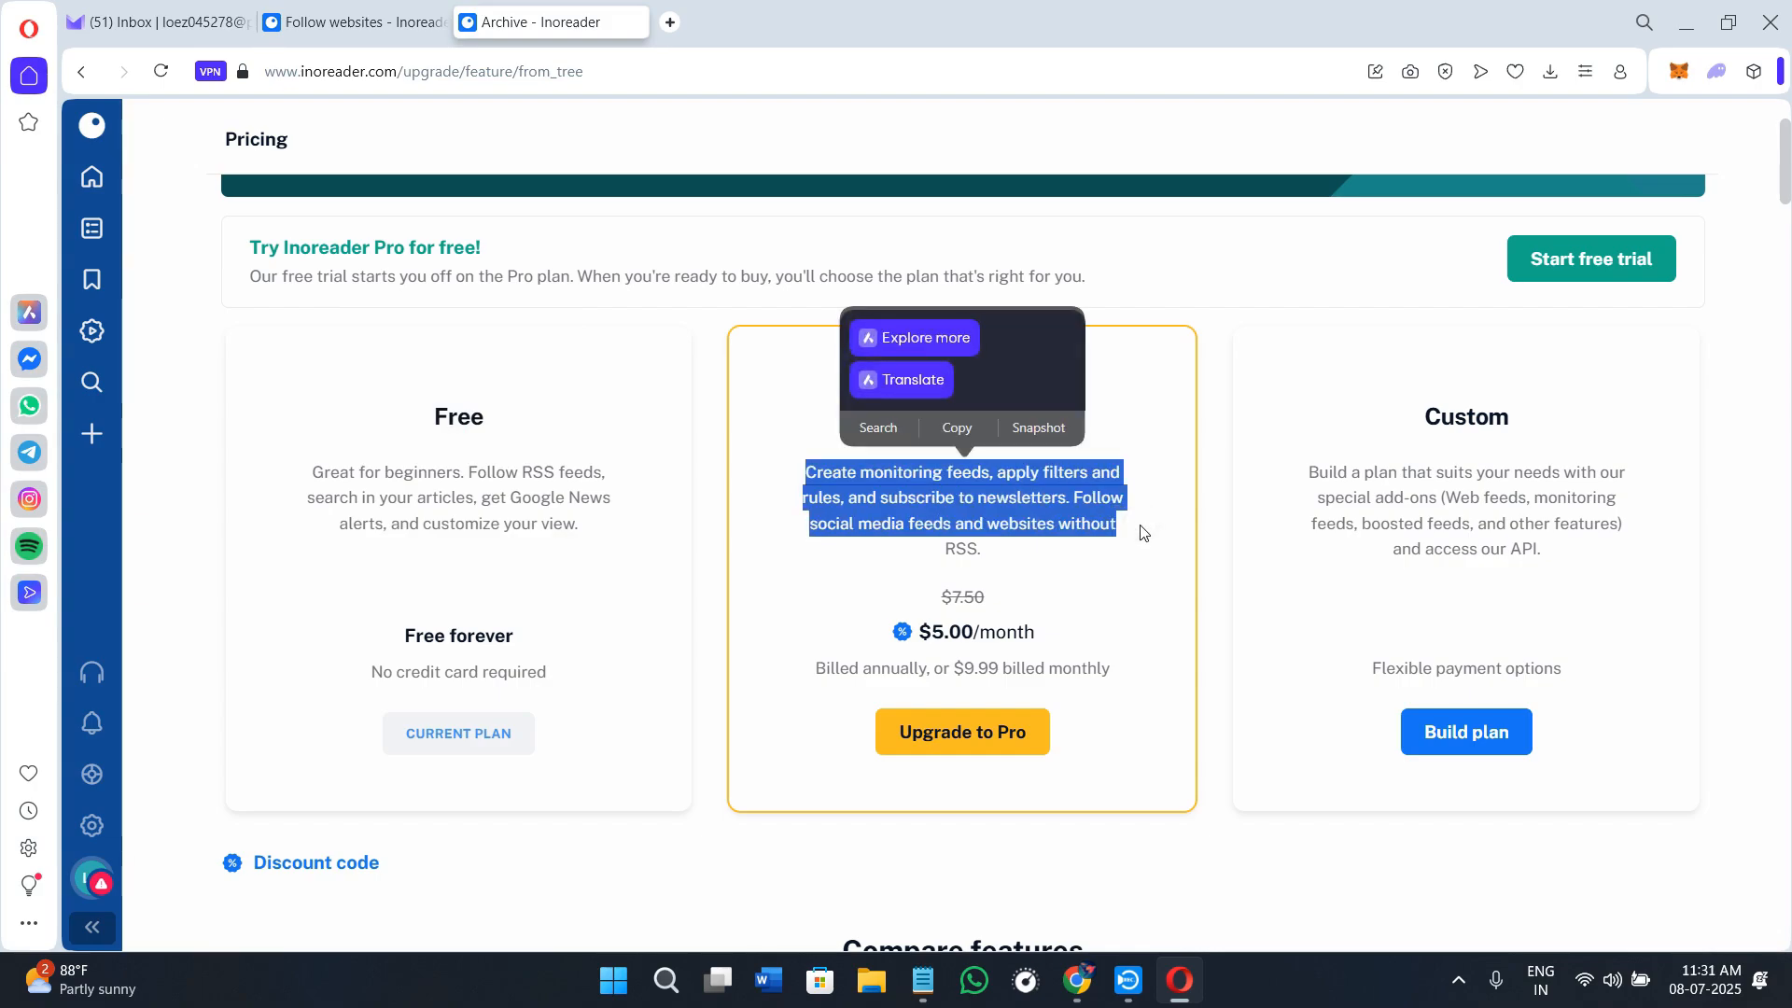
pyautogui.moveTo(1140, 552)
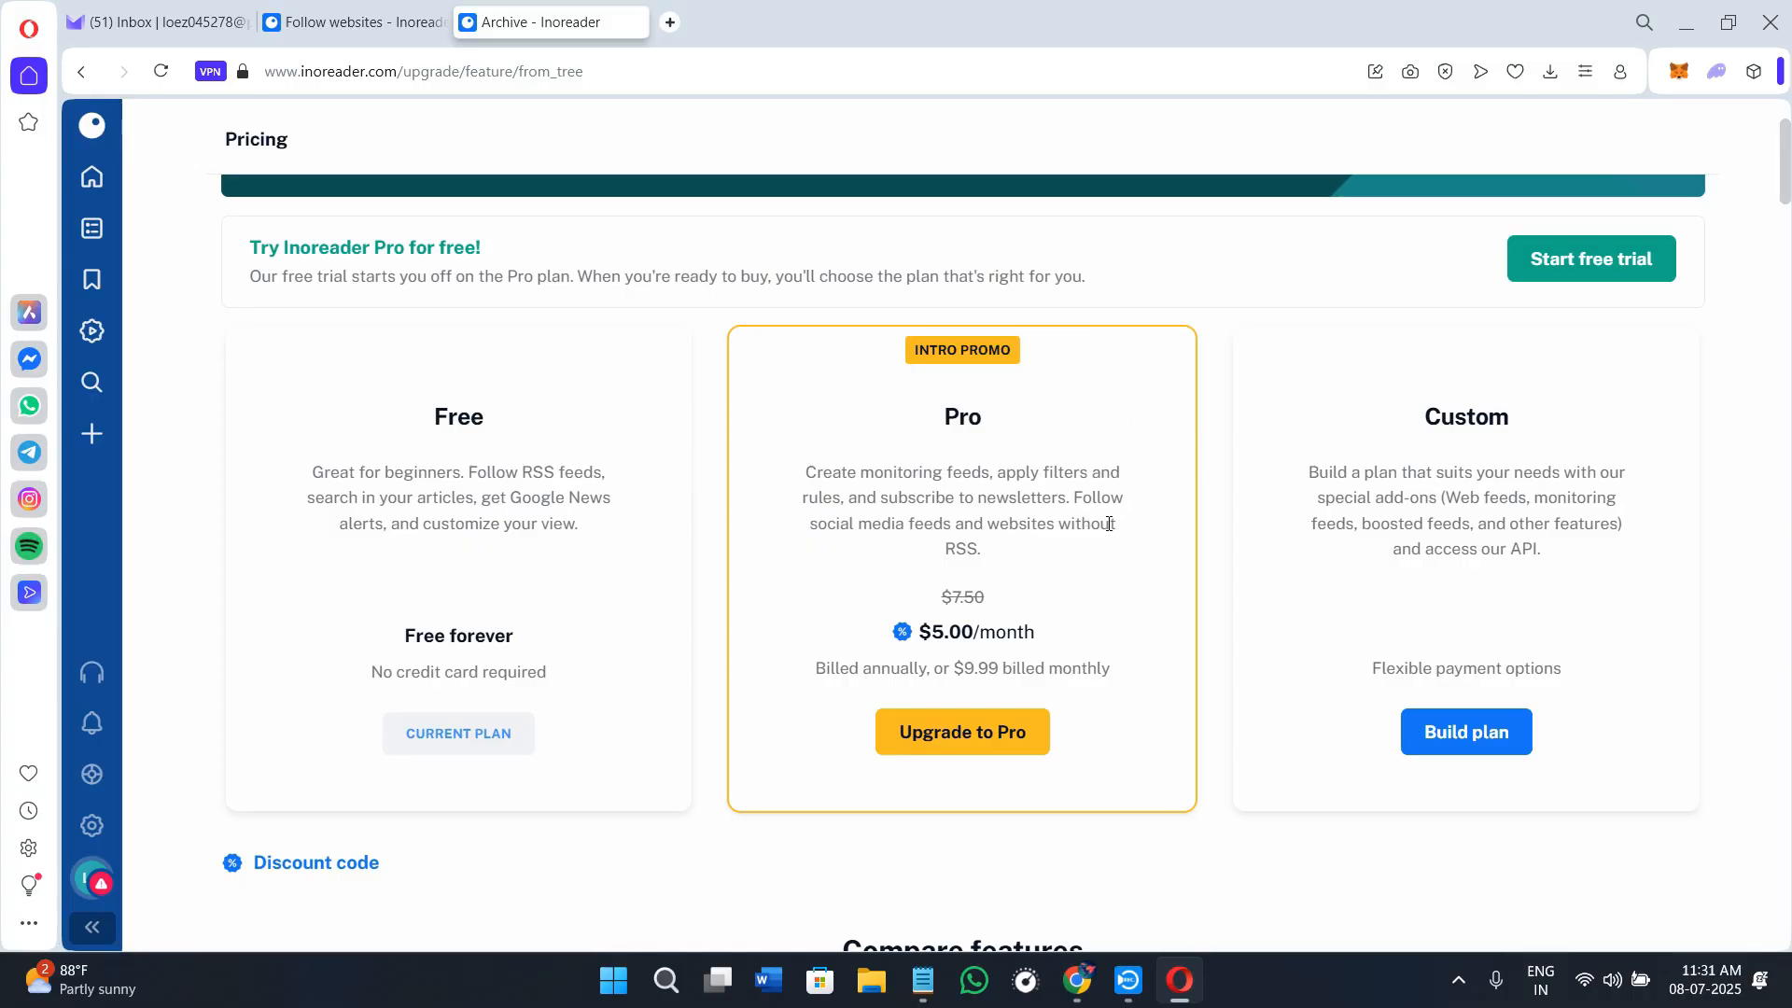
pyautogui.moveTo(1190, 636)
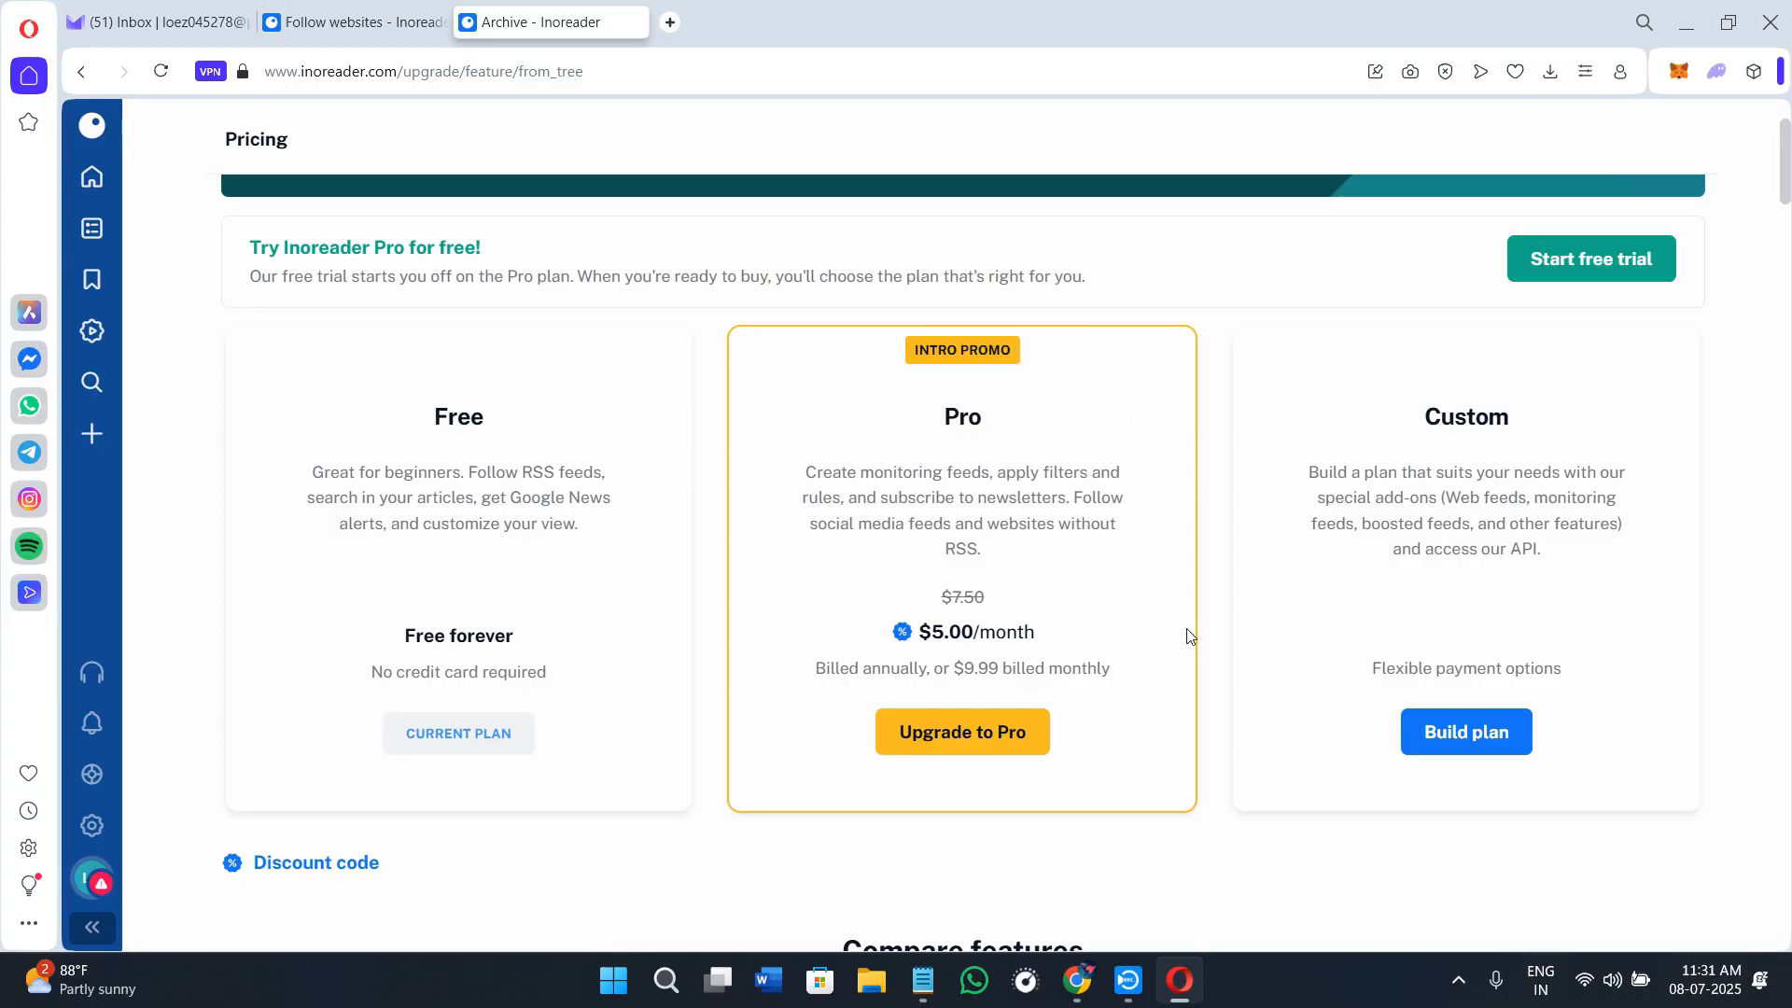
pyautogui.doubleClick(971, 668)
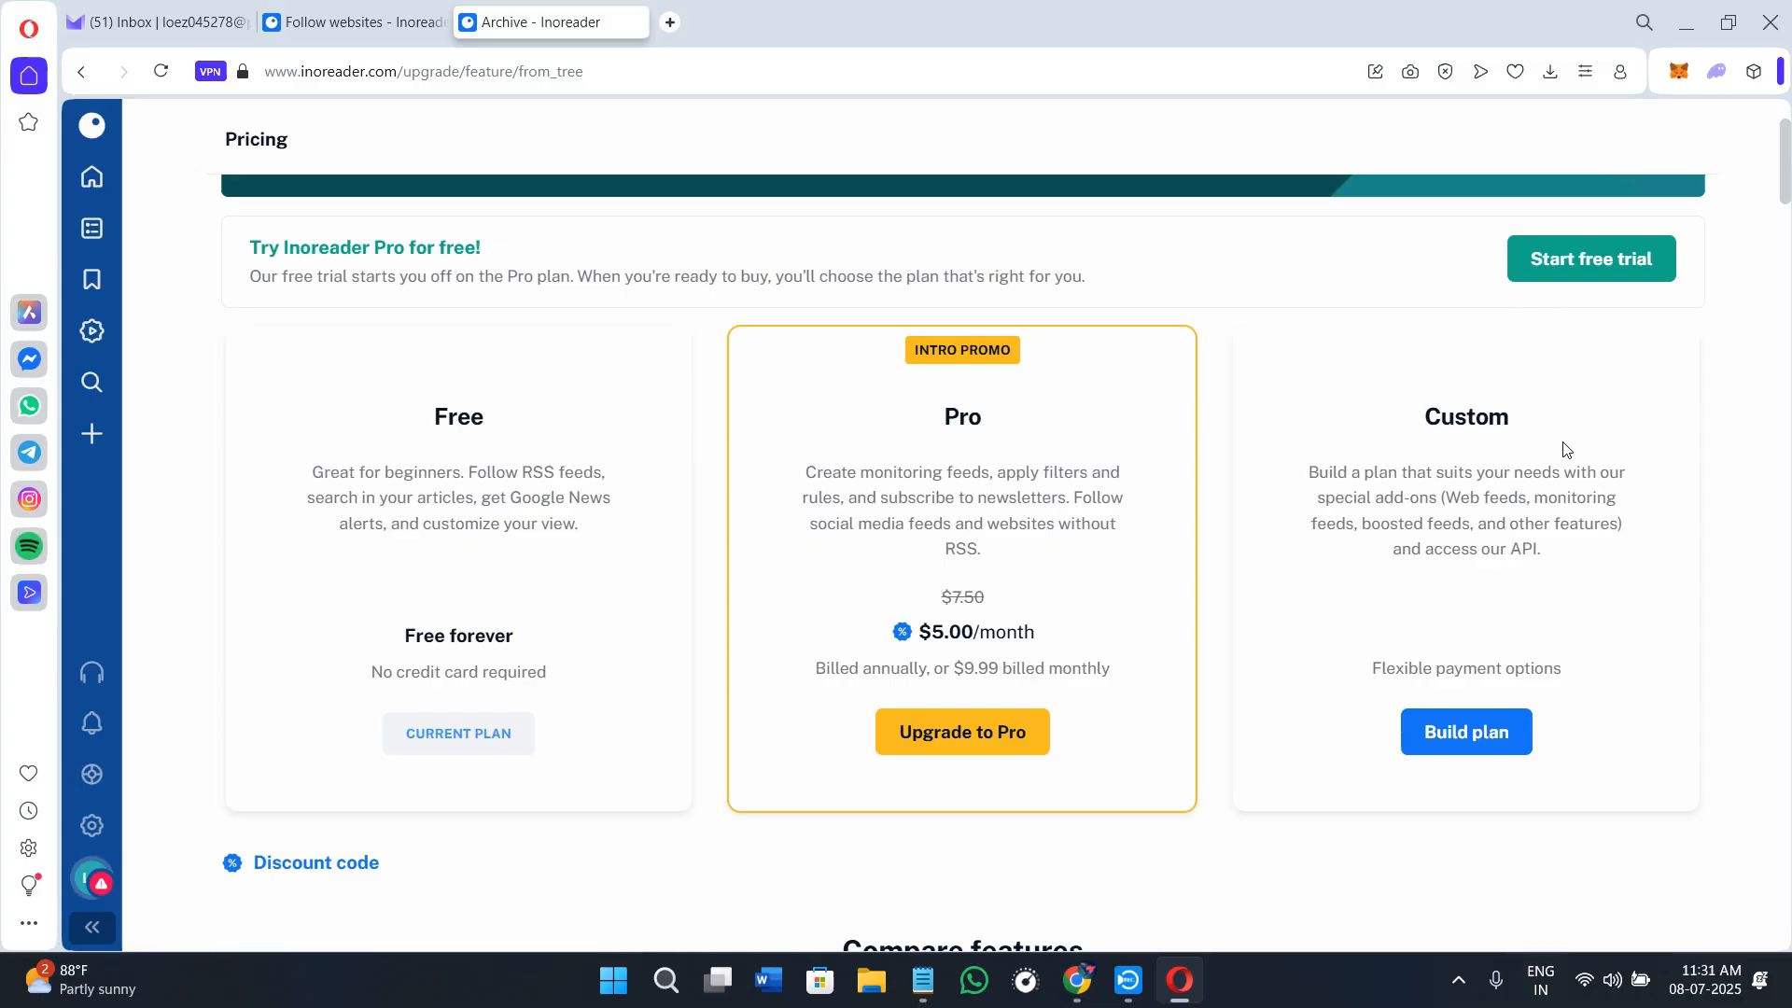
pyautogui.scroll(-3)
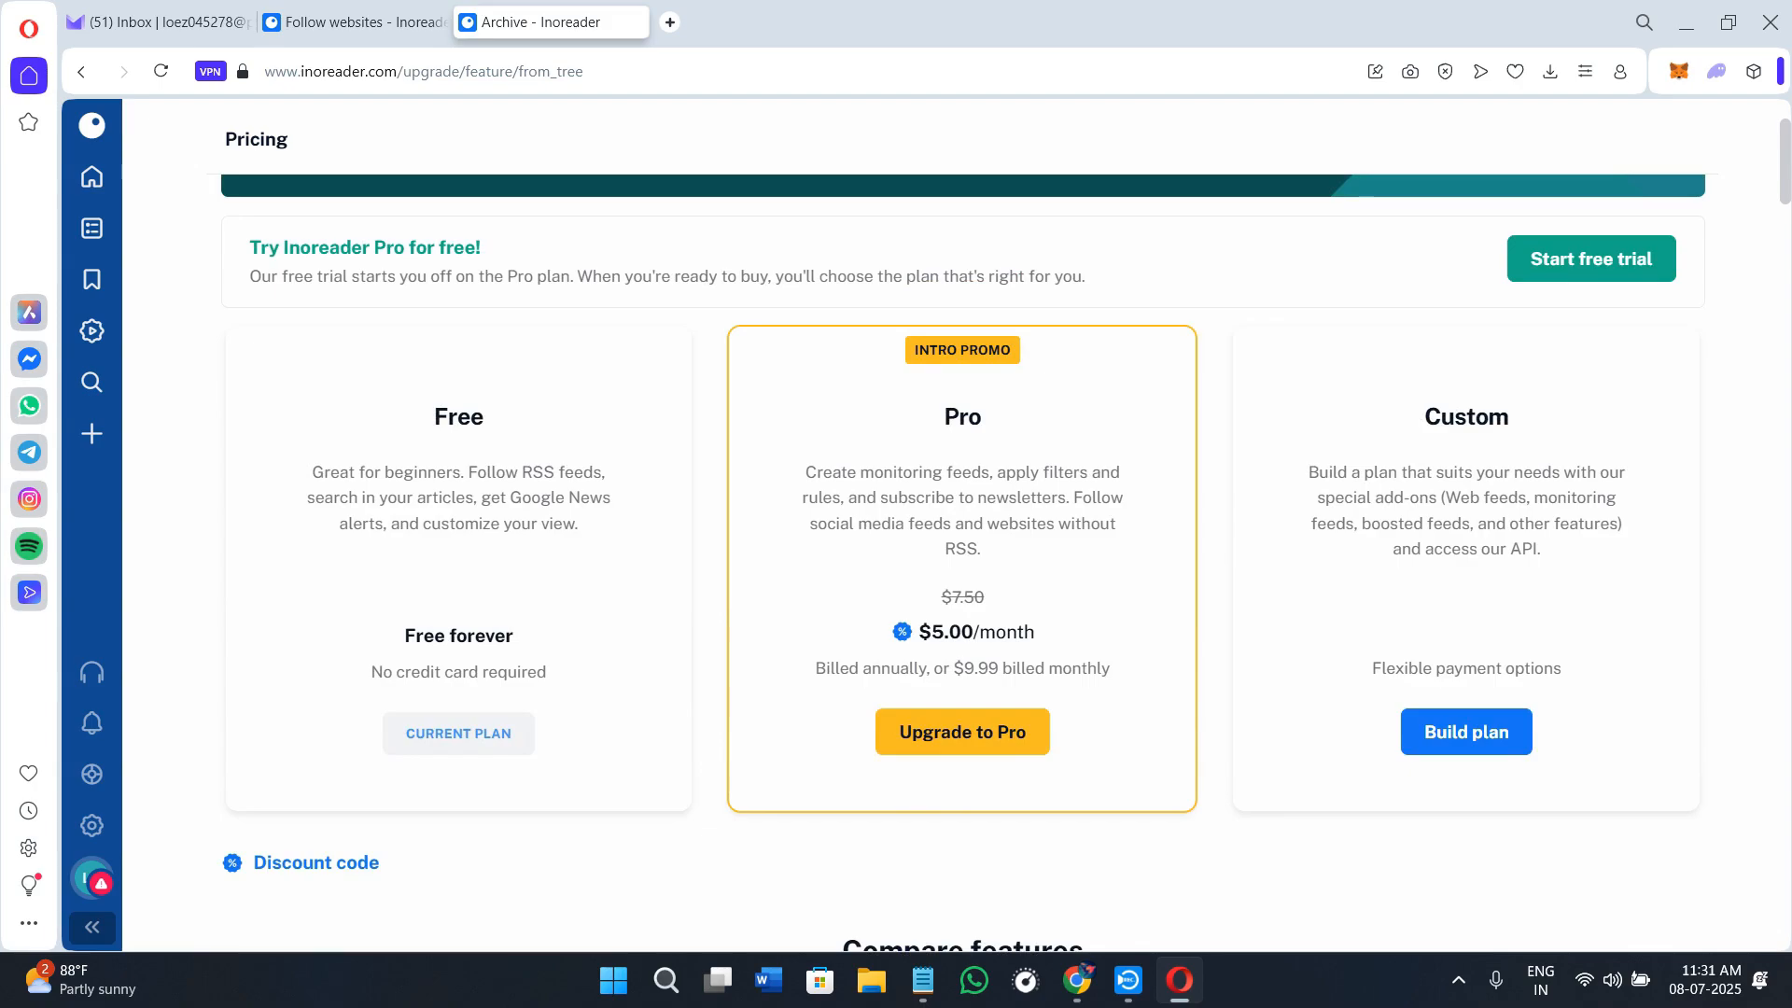
pyautogui.scroll(-3)
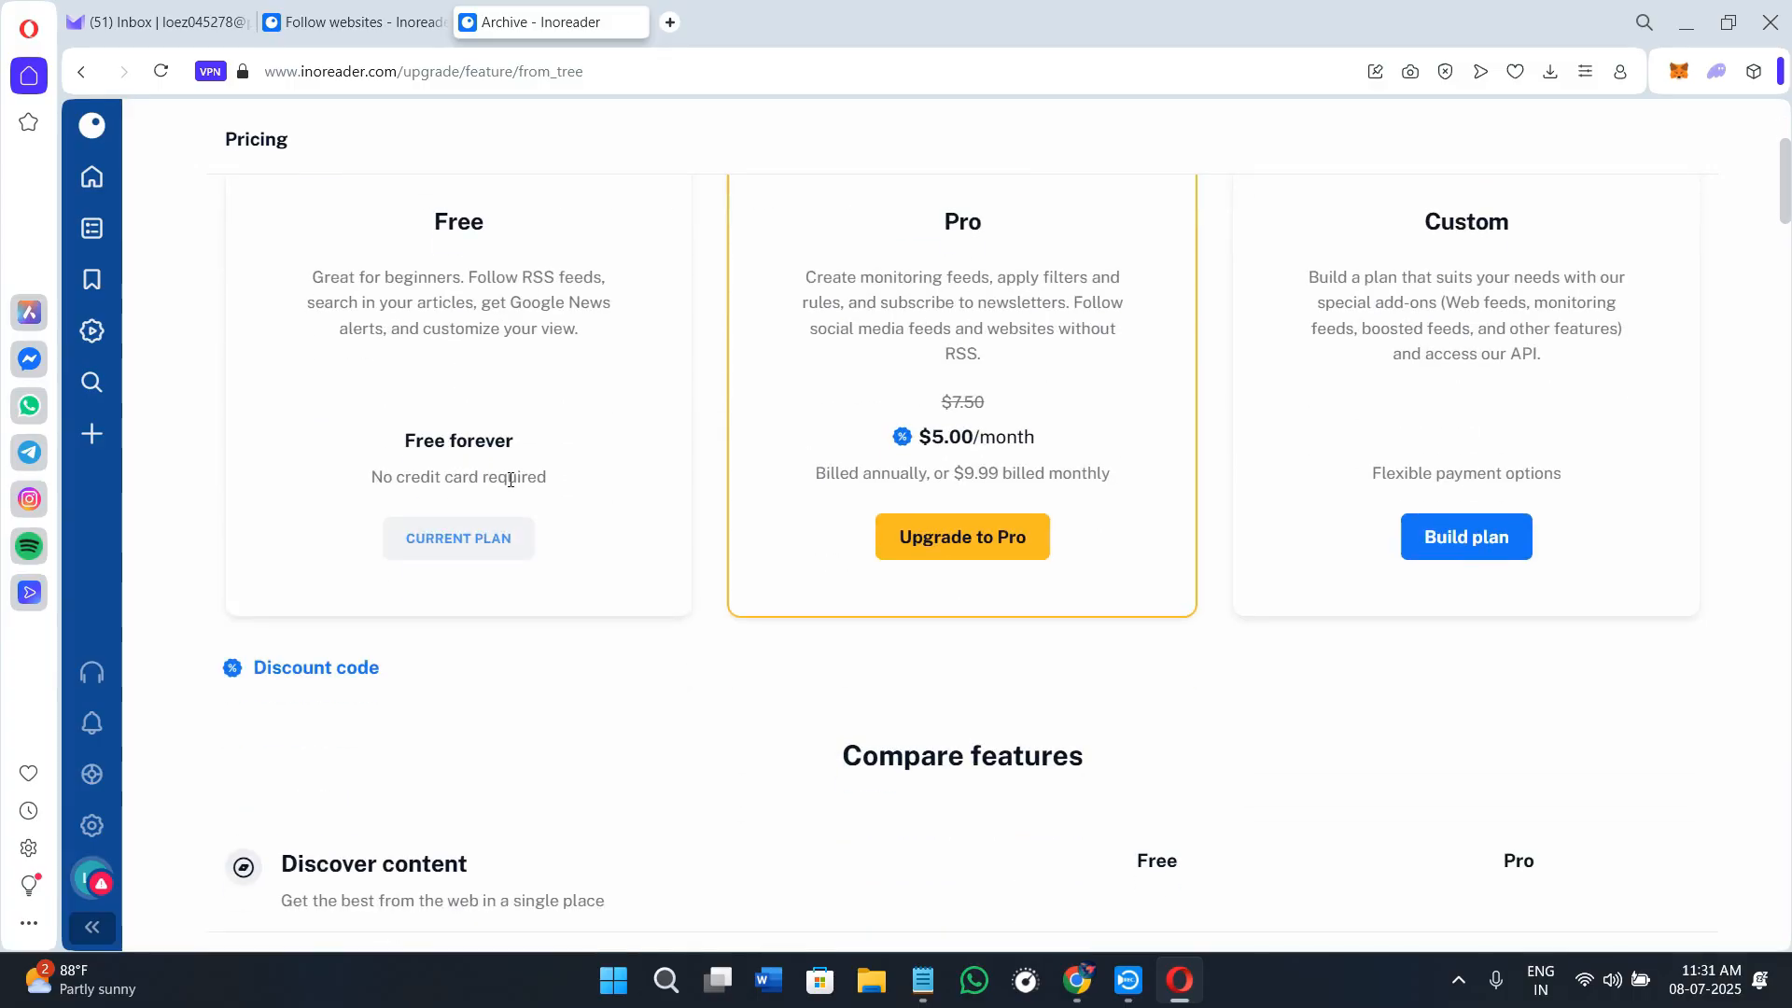
pyautogui.scroll(-3)
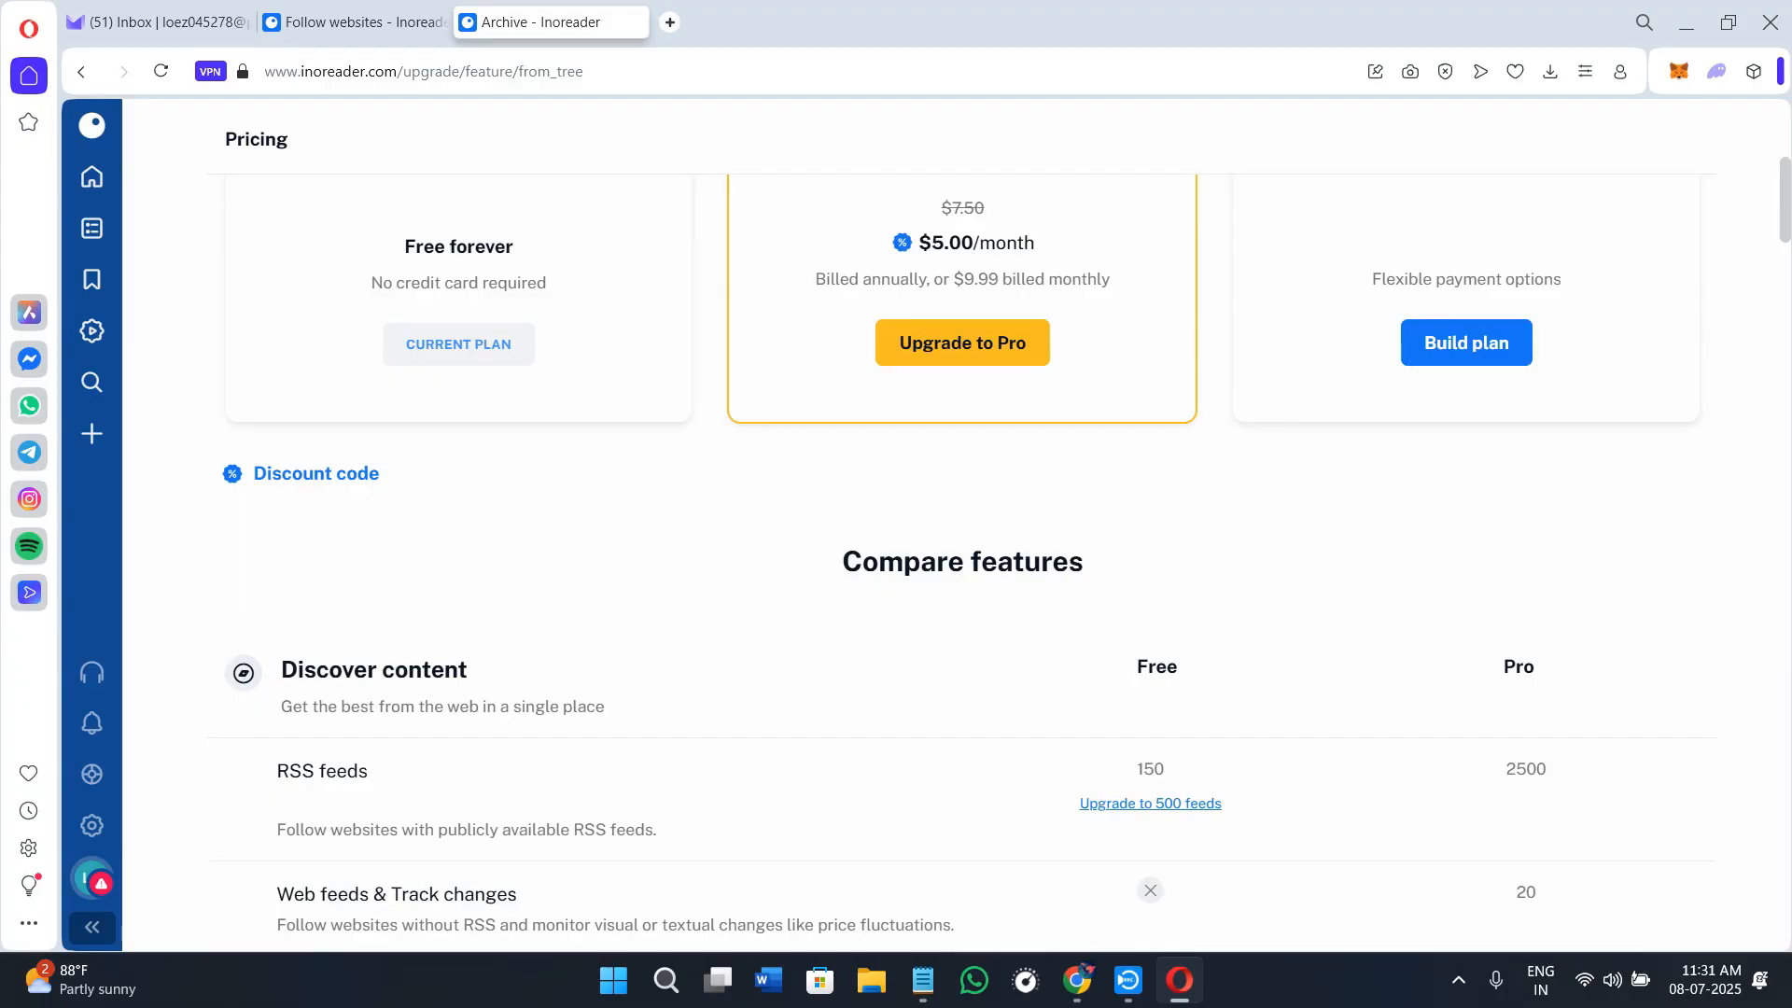
# Step: Browse the Web feed, Track changes, Google News, Bluesky, Telegram and Newsletter pages, ending on Facebook page
pyautogui.click(351, 21)
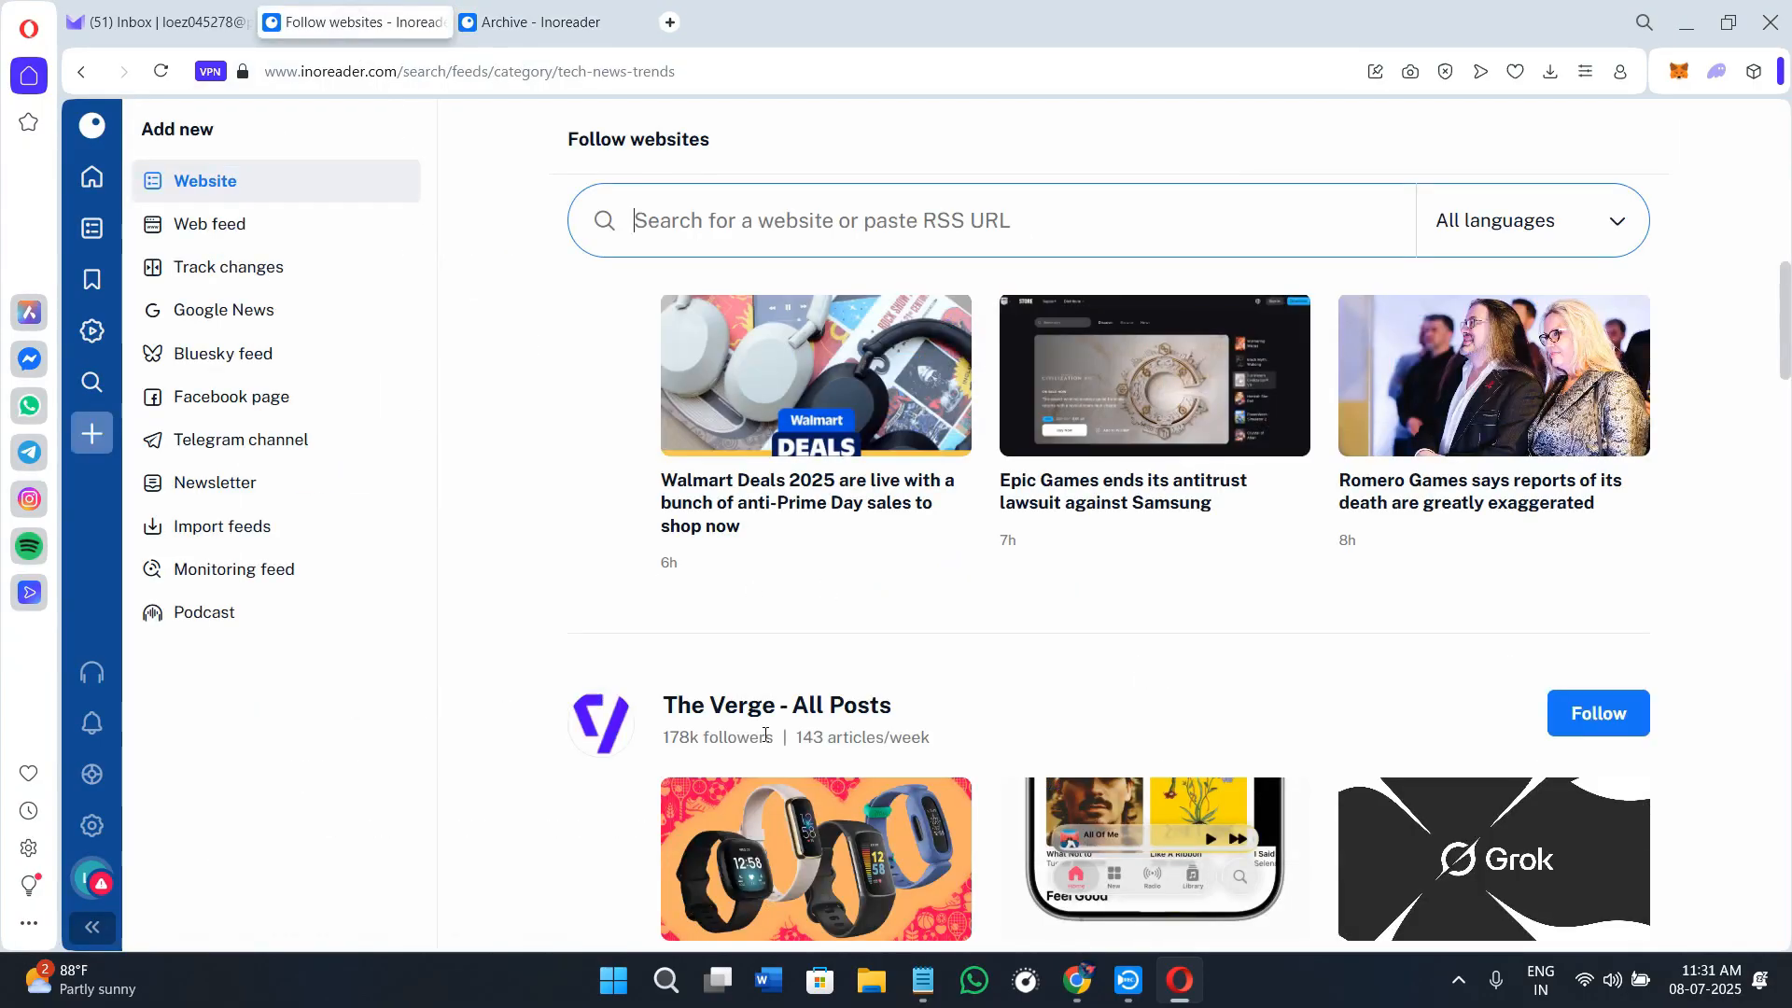
pyautogui.moveTo(803, 732)
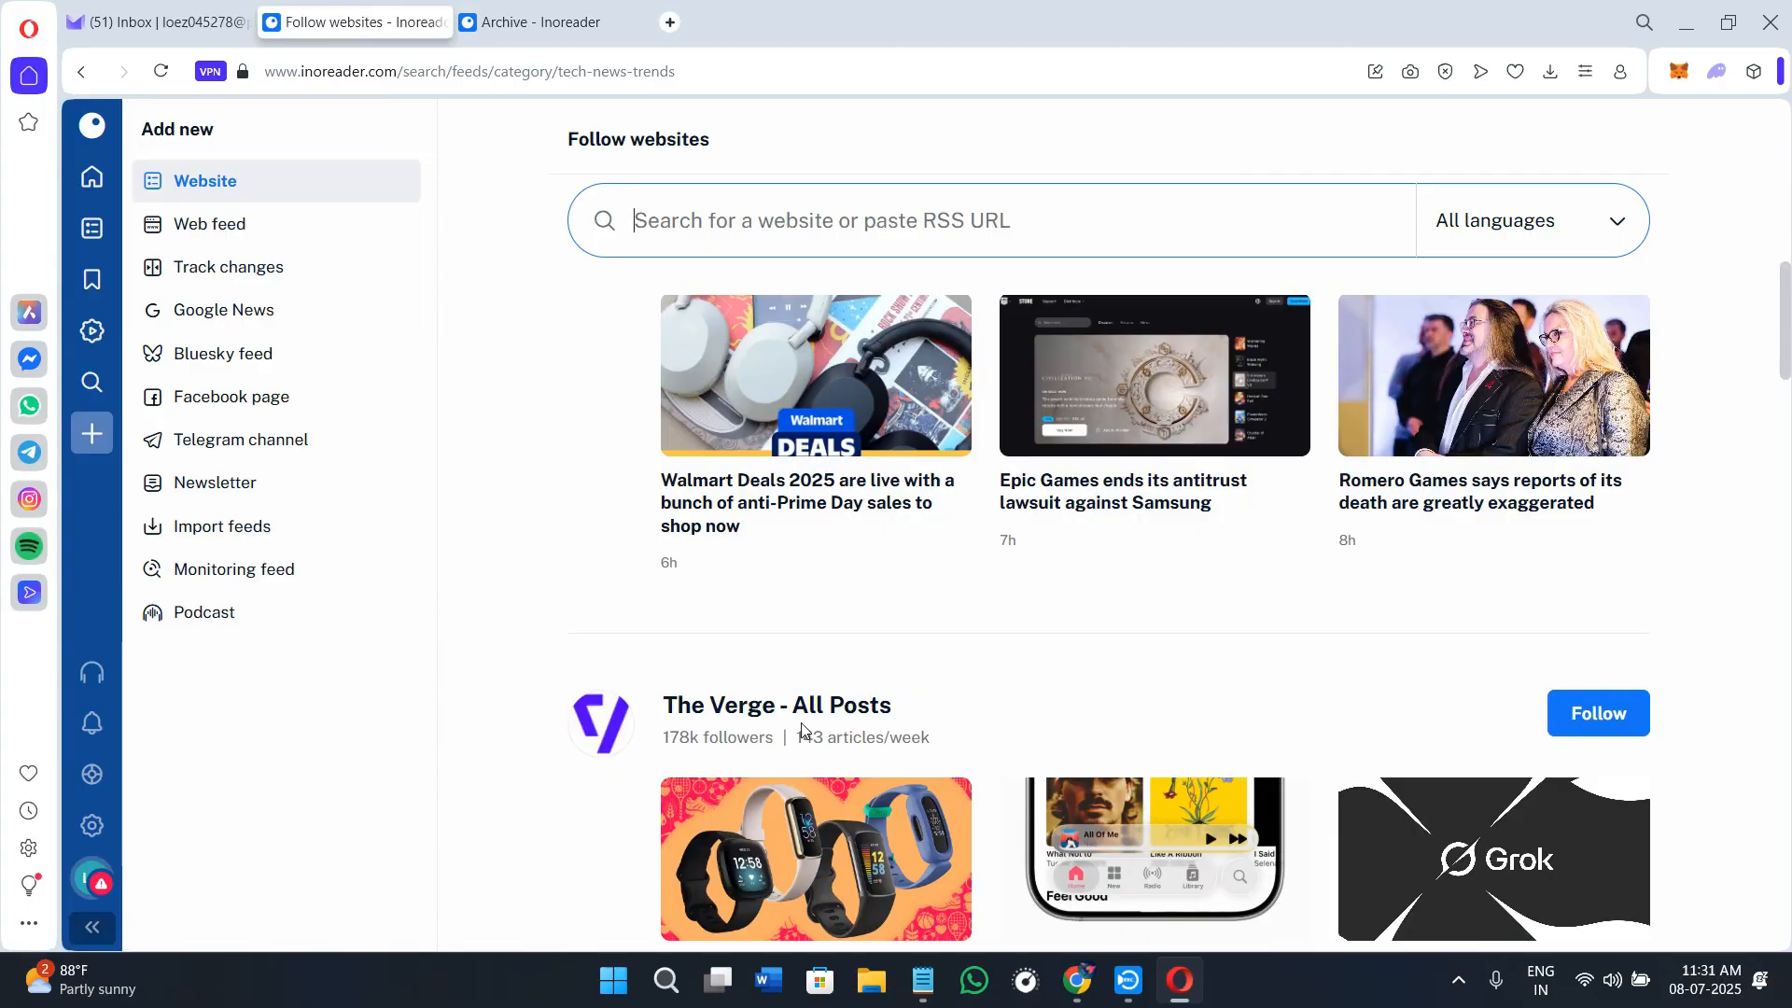
pyautogui.moveTo(91, 279)
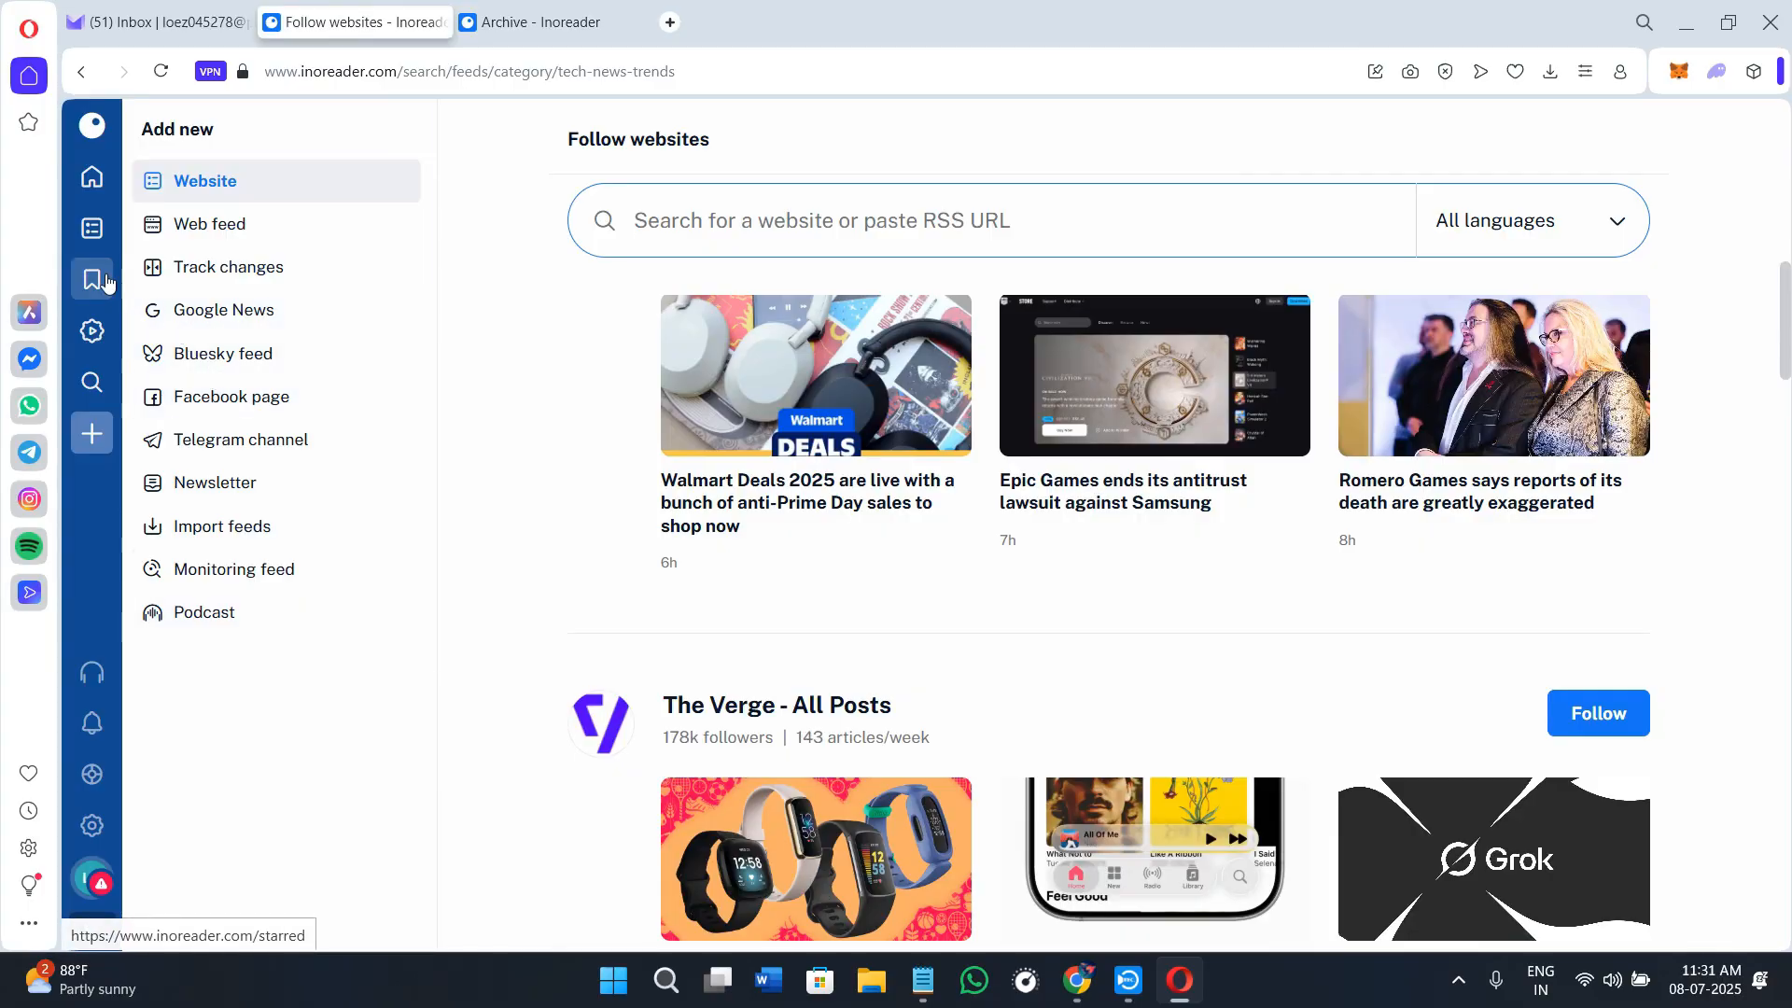
pyautogui.moveTo(210, 223)
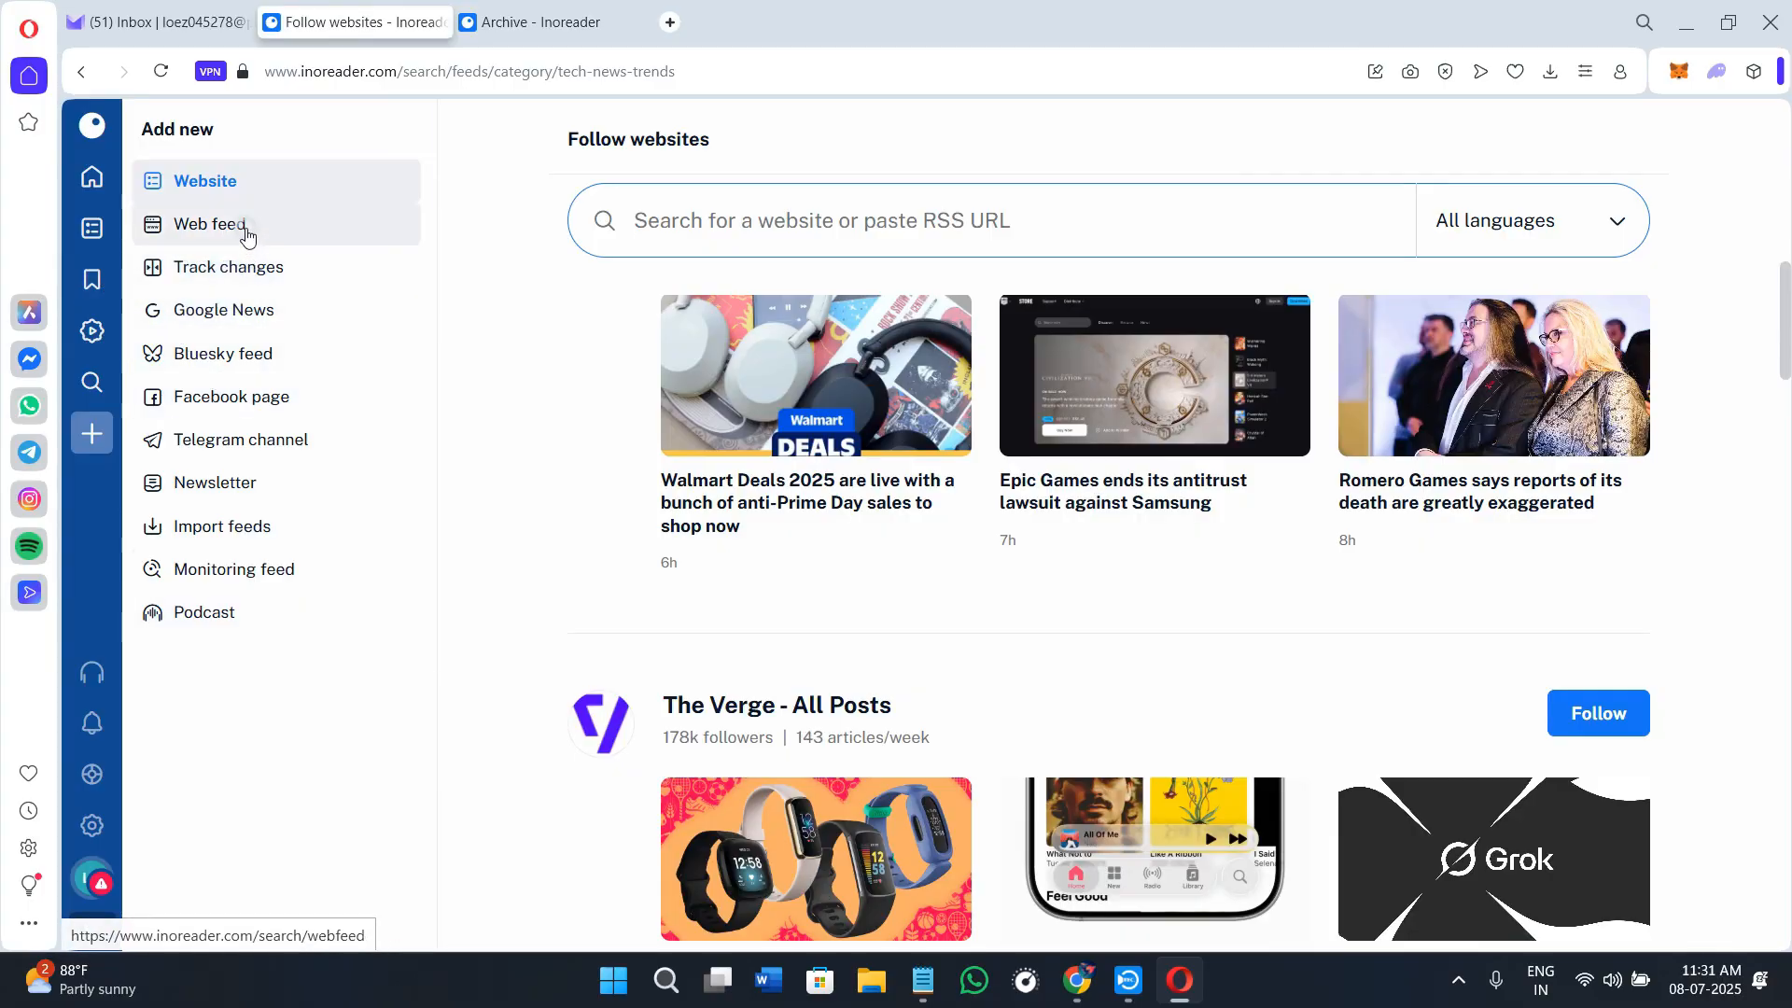
pyautogui.click(210, 224)
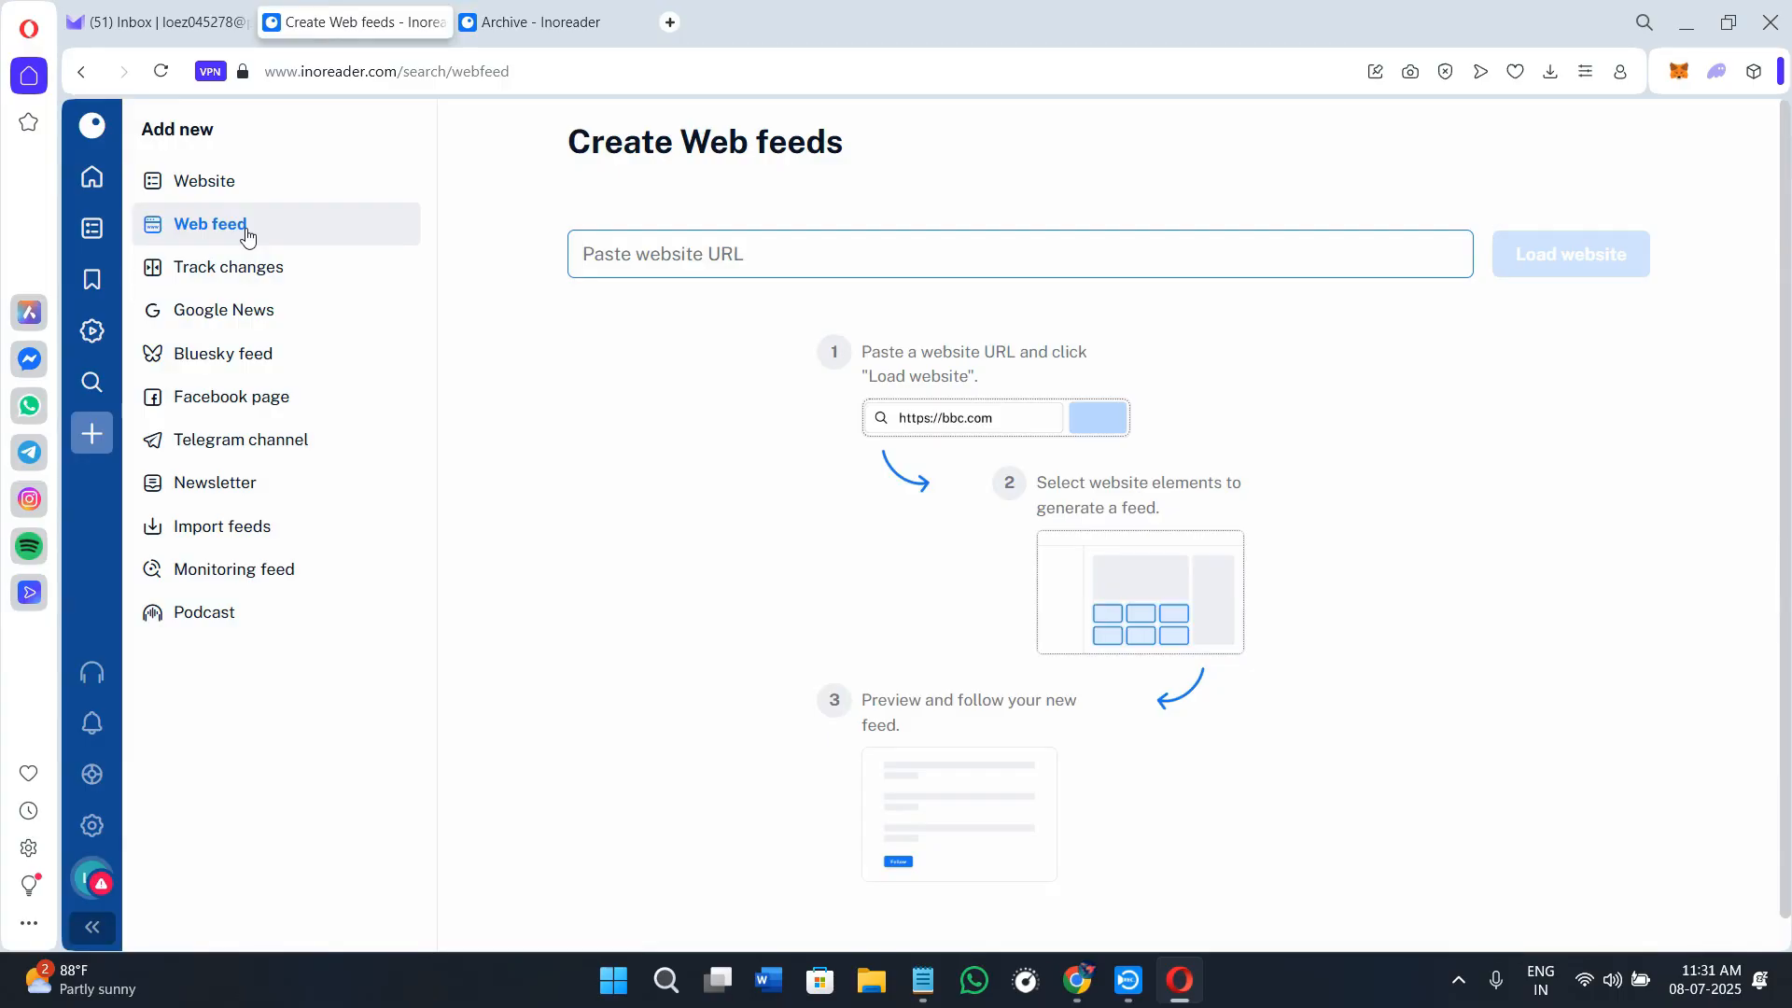
pyautogui.click(228, 266)
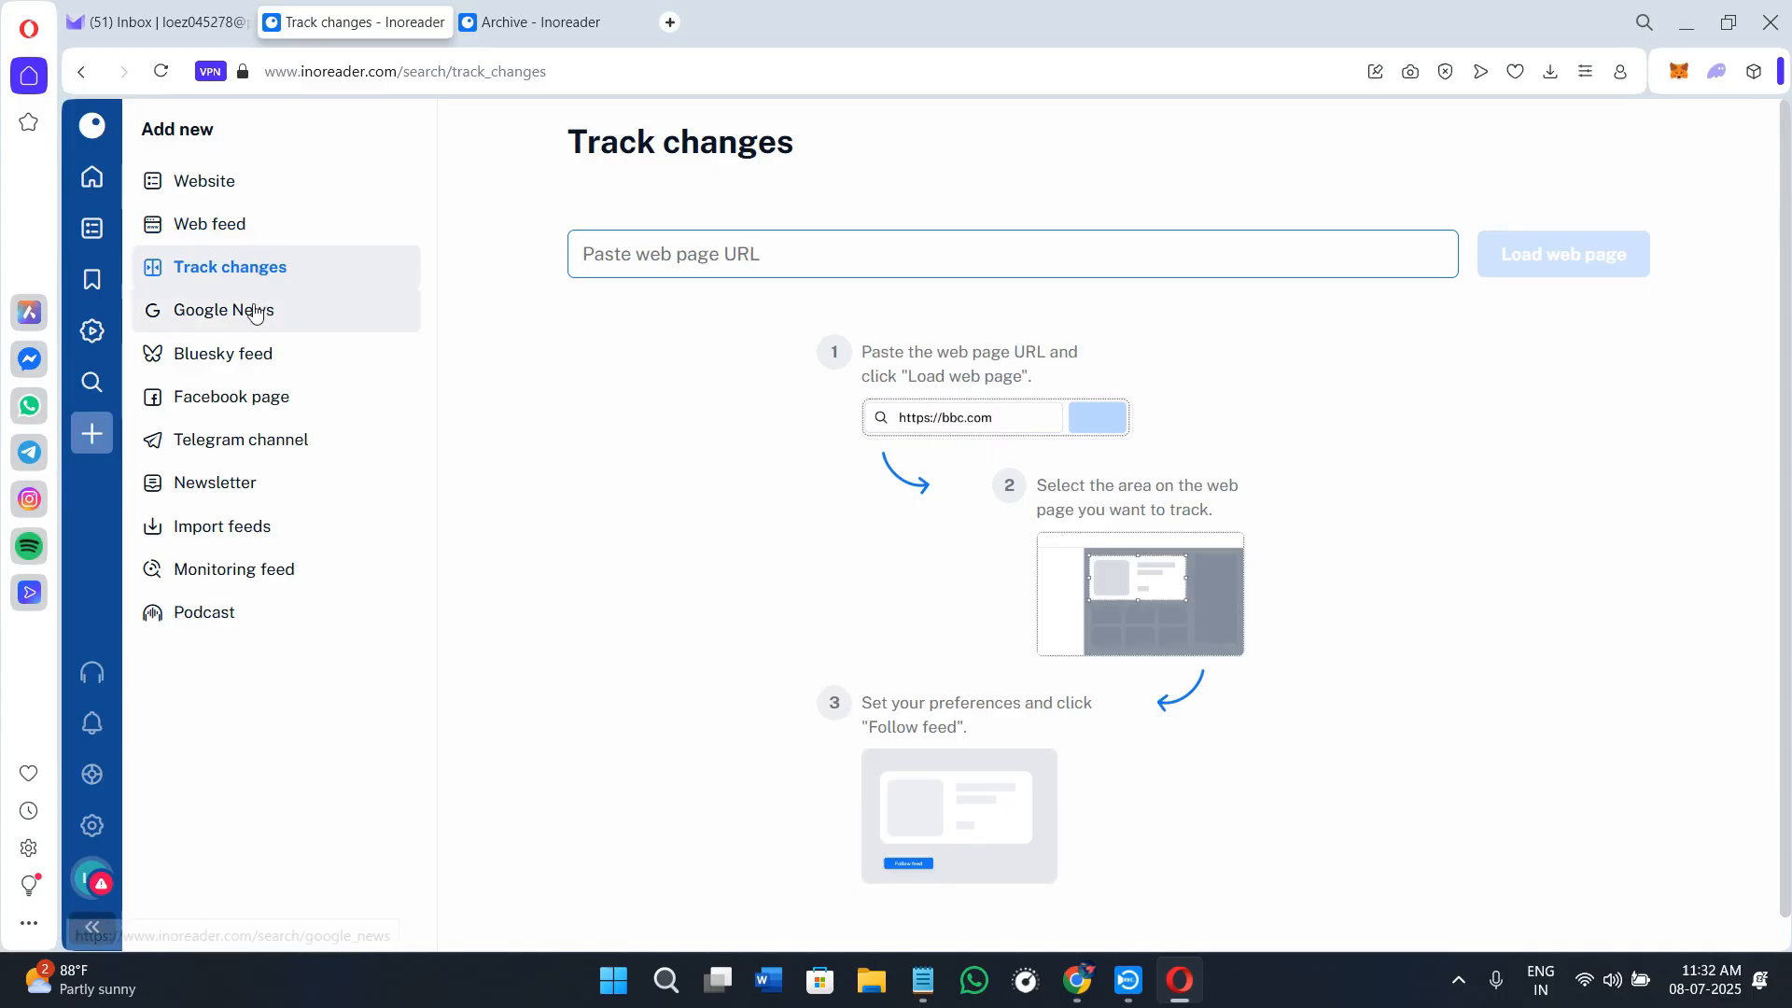
pyautogui.click(223, 310)
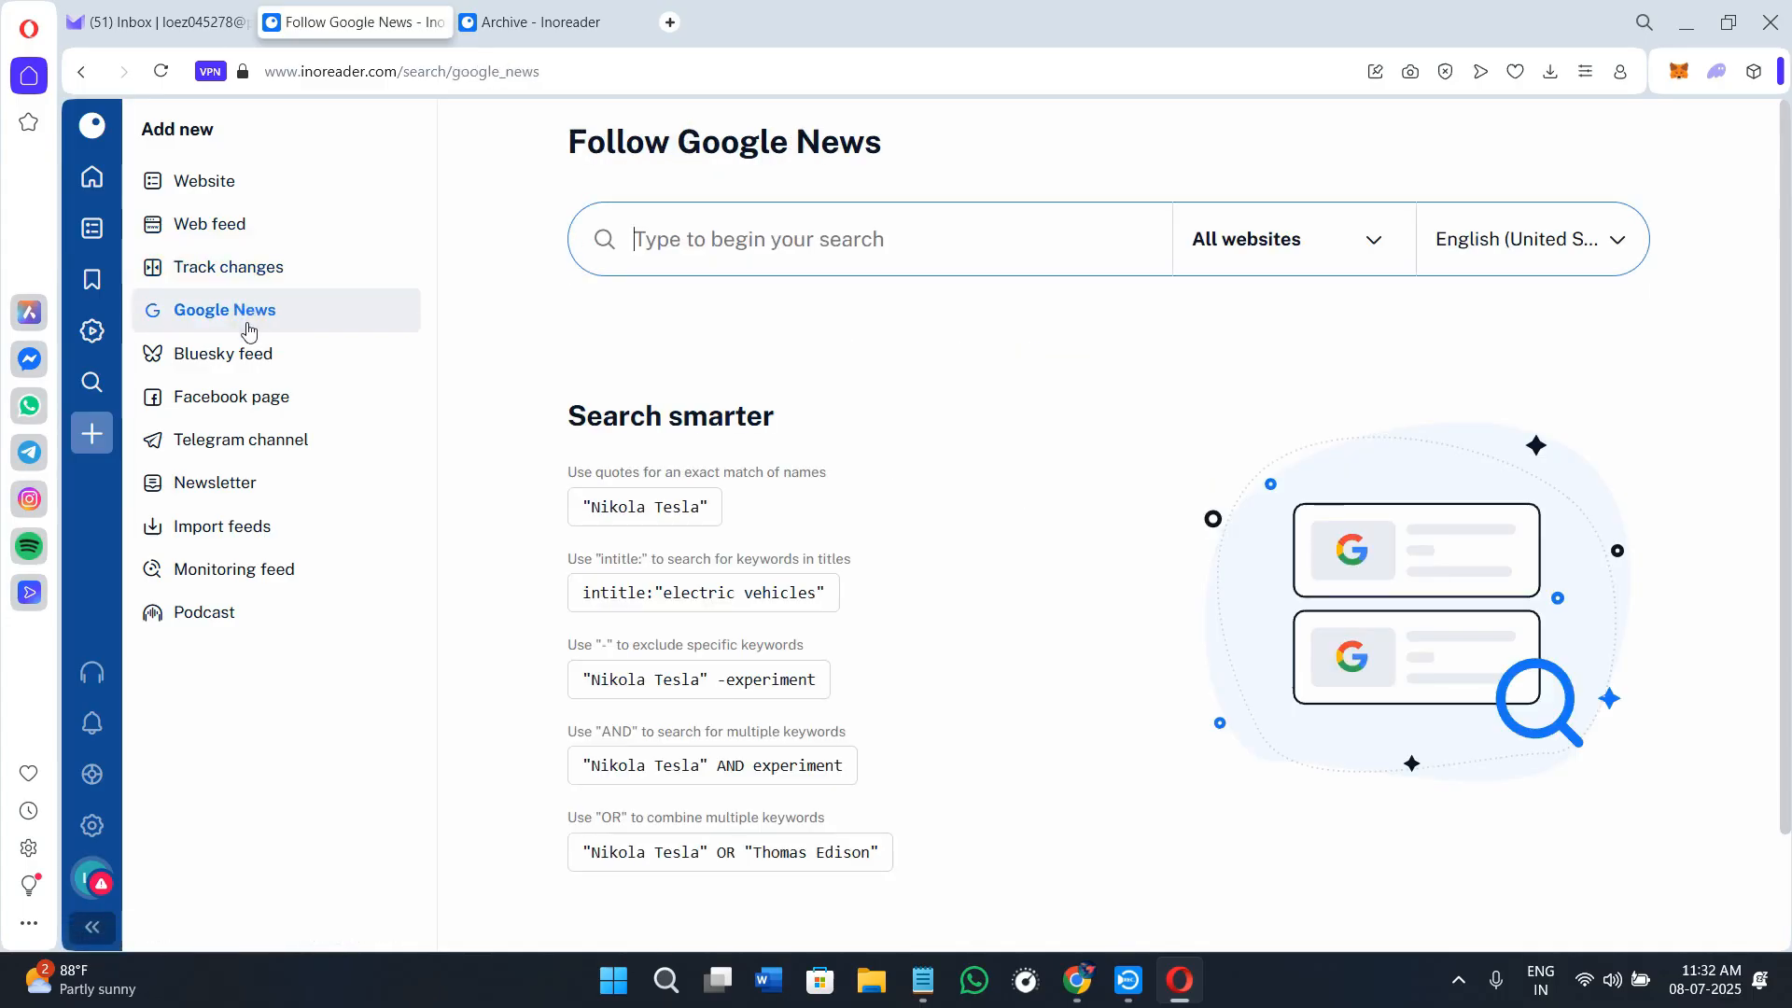
pyautogui.click(223, 353)
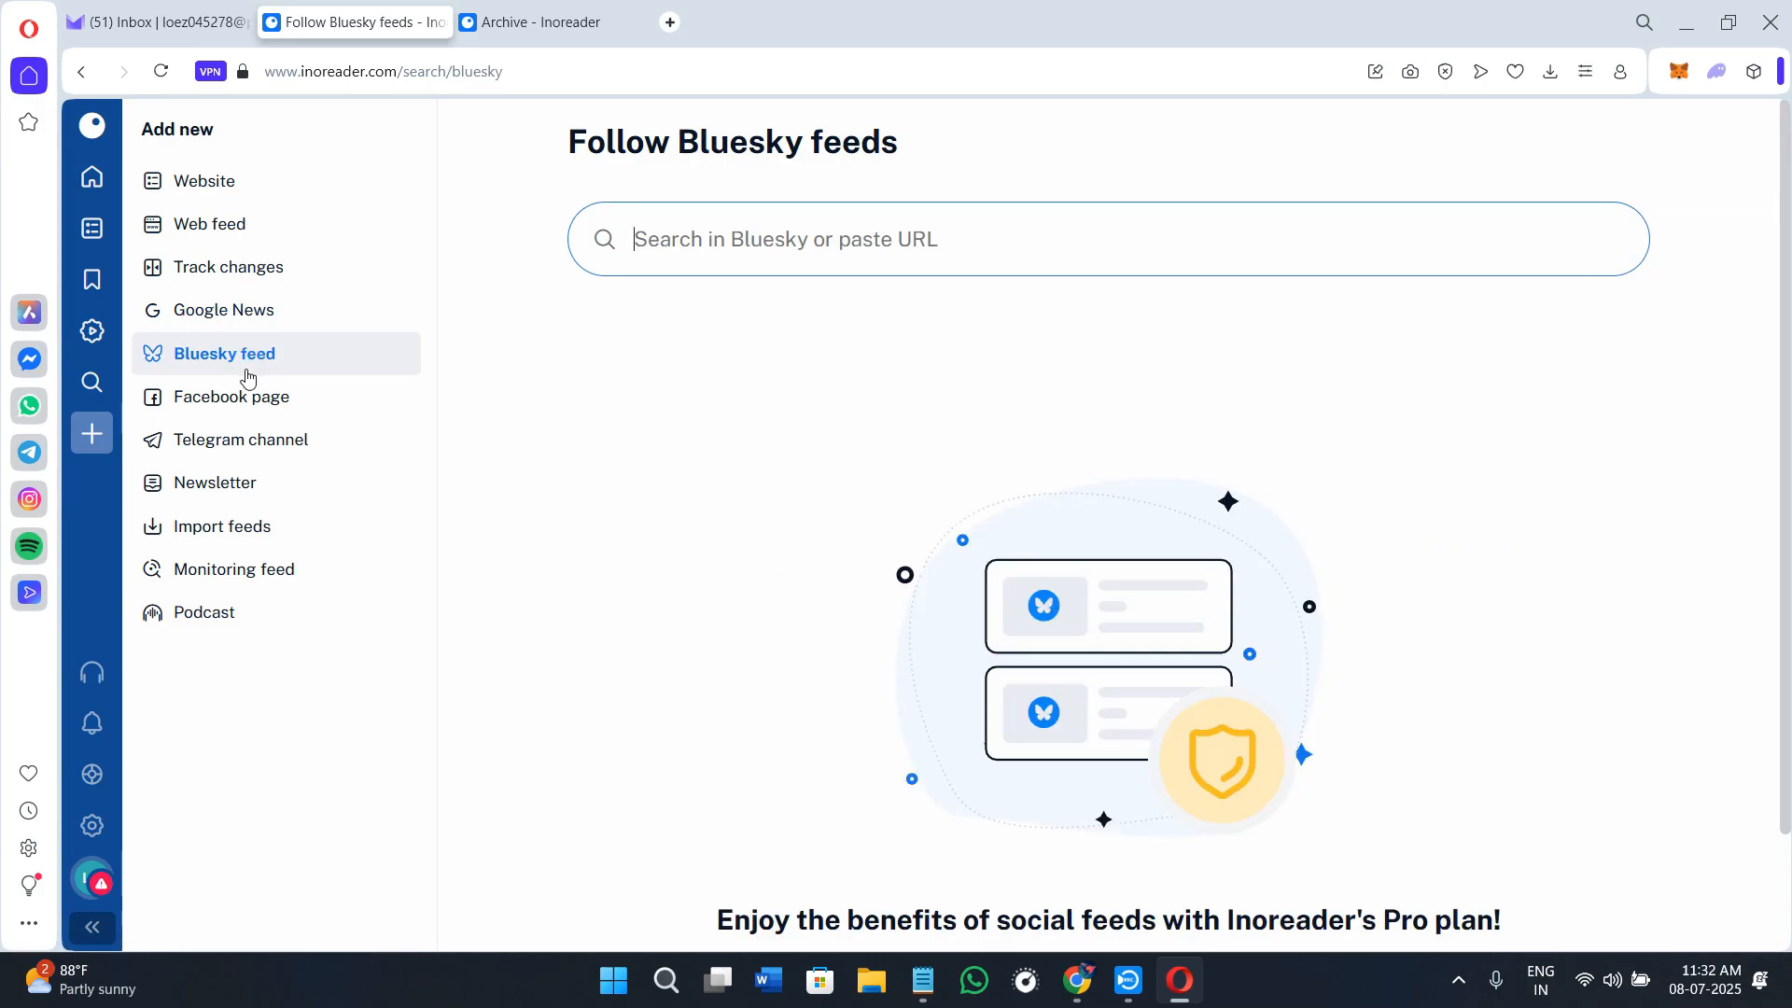
pyautogui.click(232, 397)
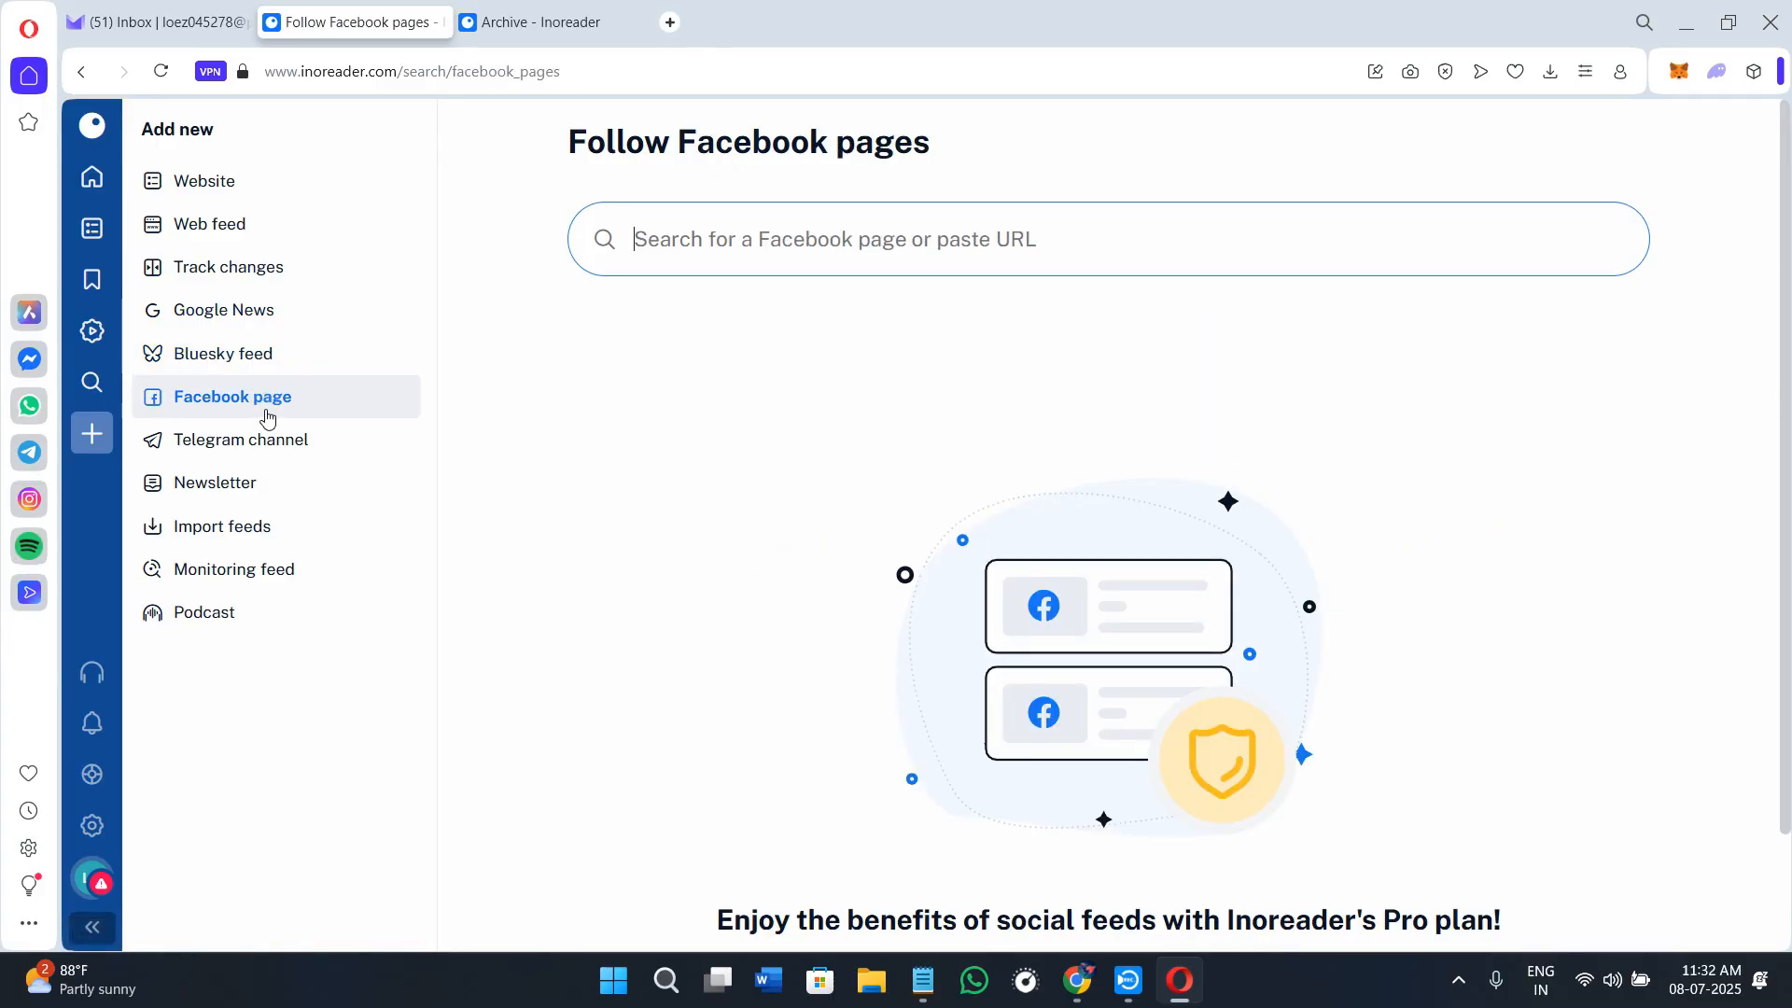
pyautogui.click(241, 439)
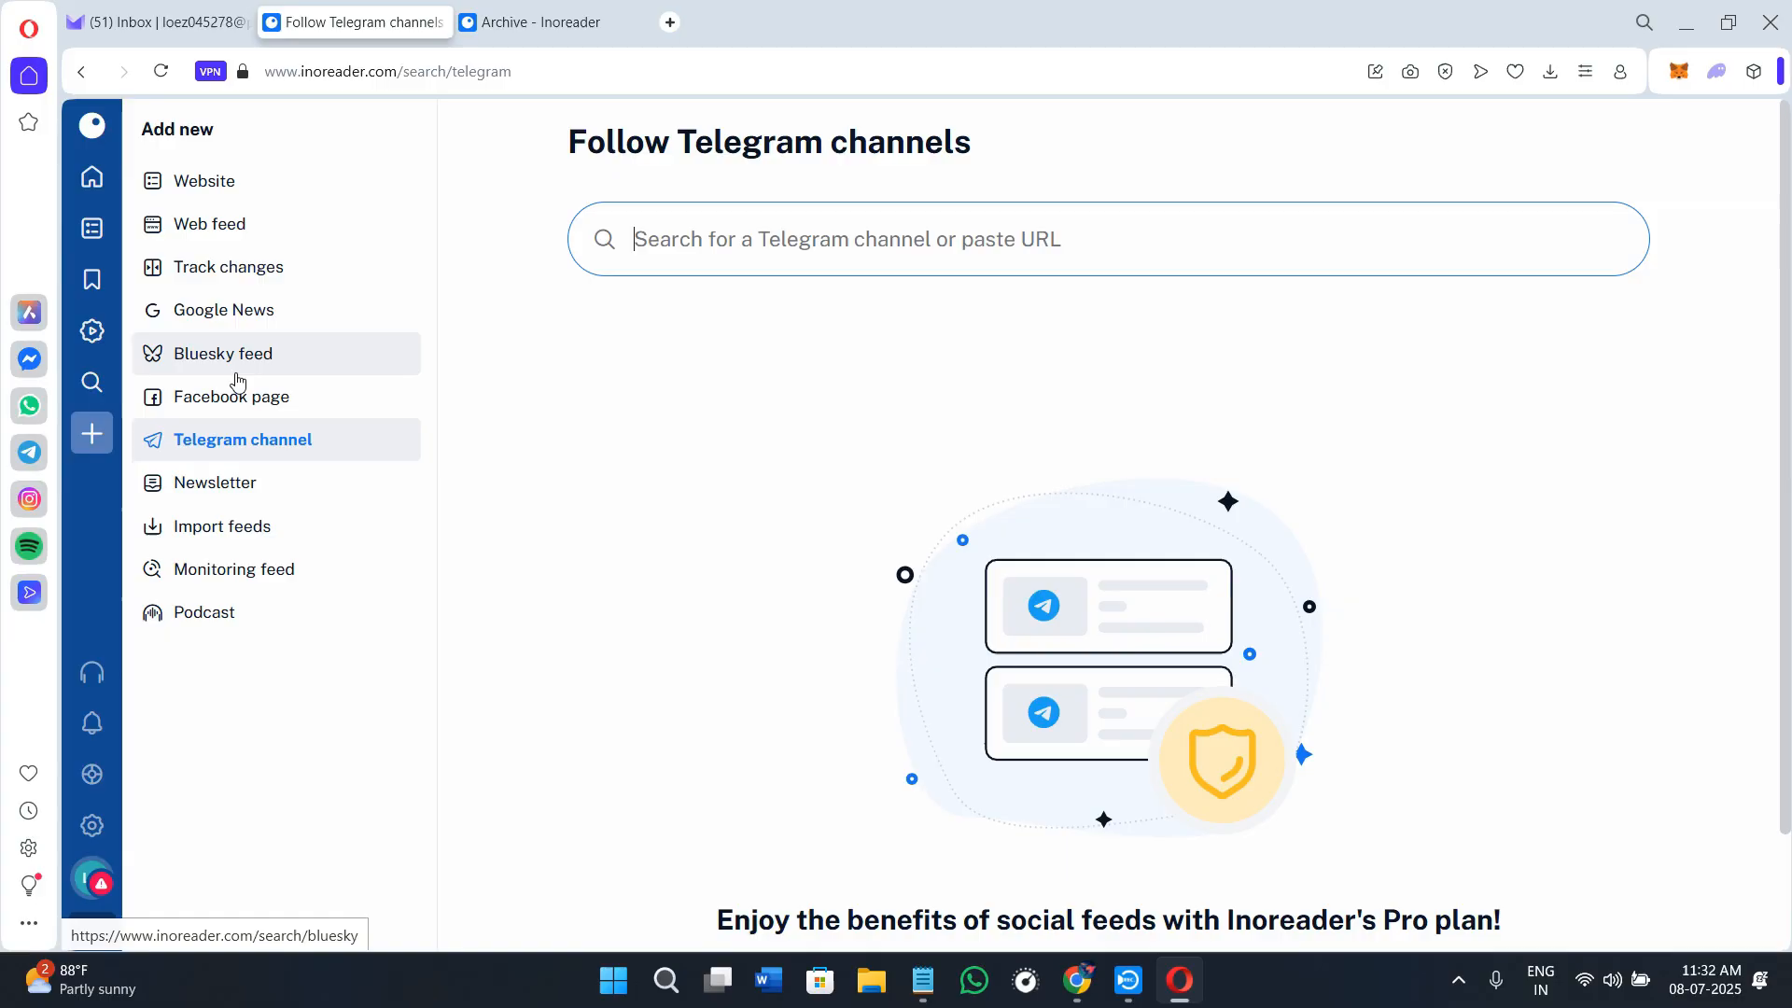
pyautogui.moveTo(258, 516)
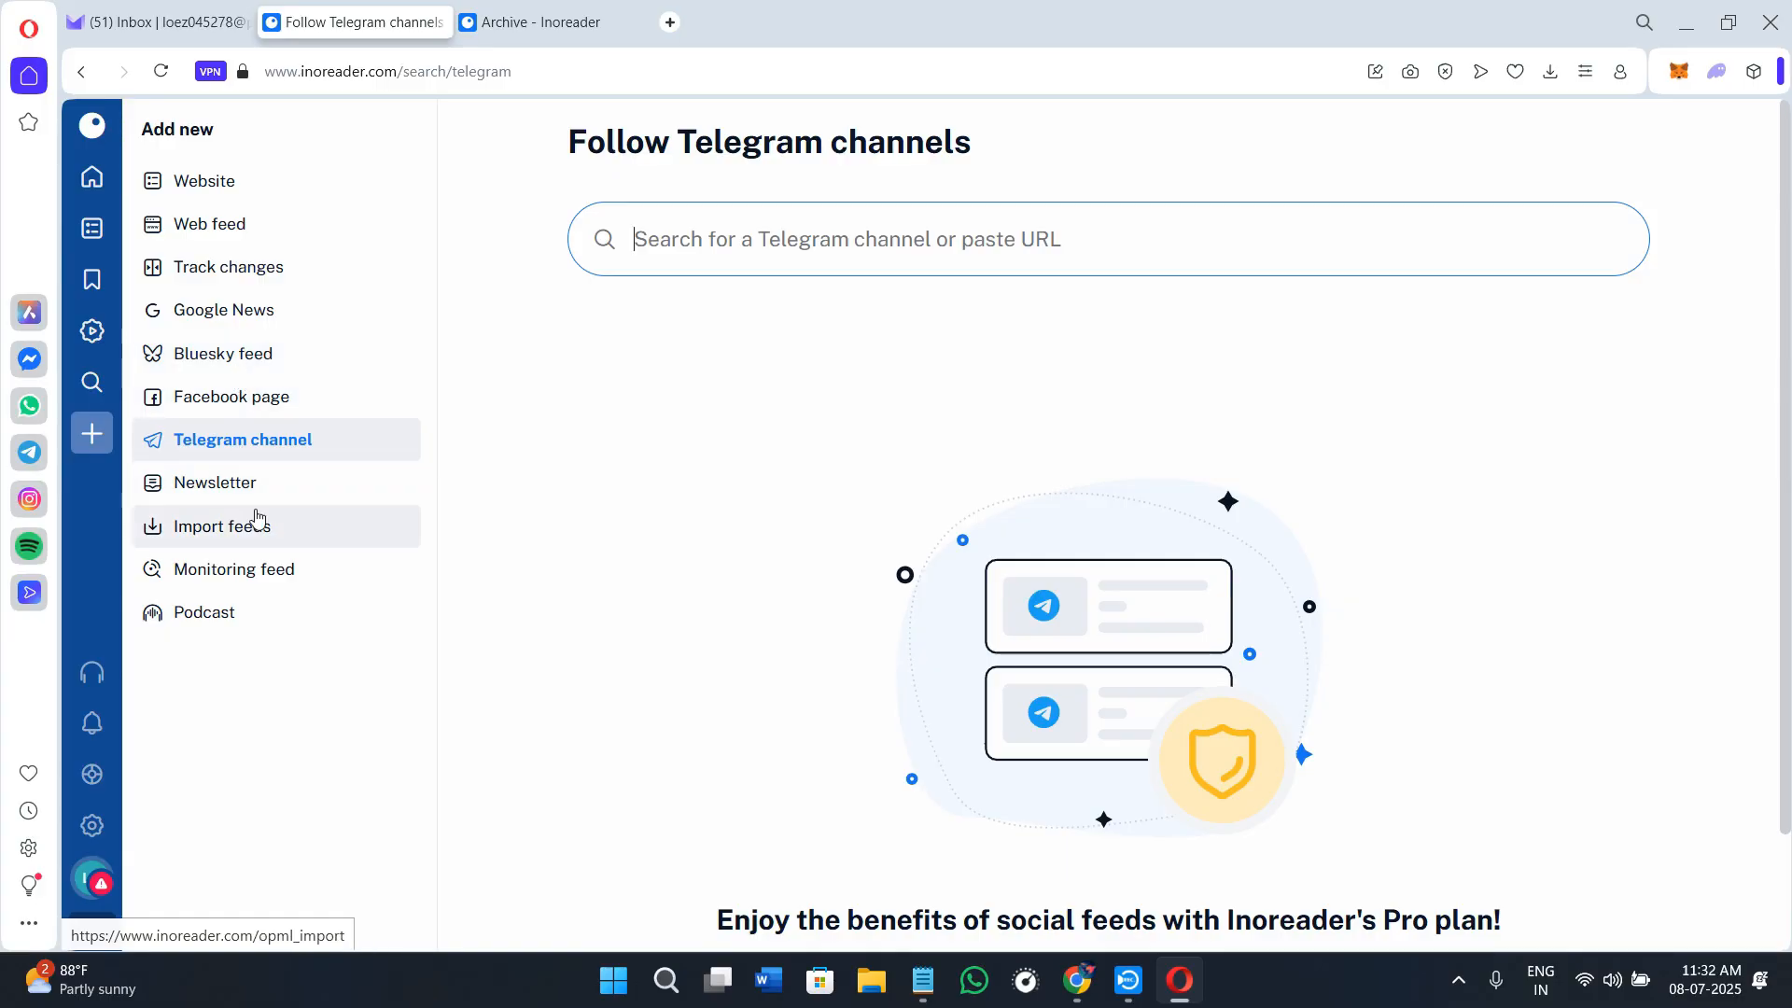
pyautogui.click(215, 482)
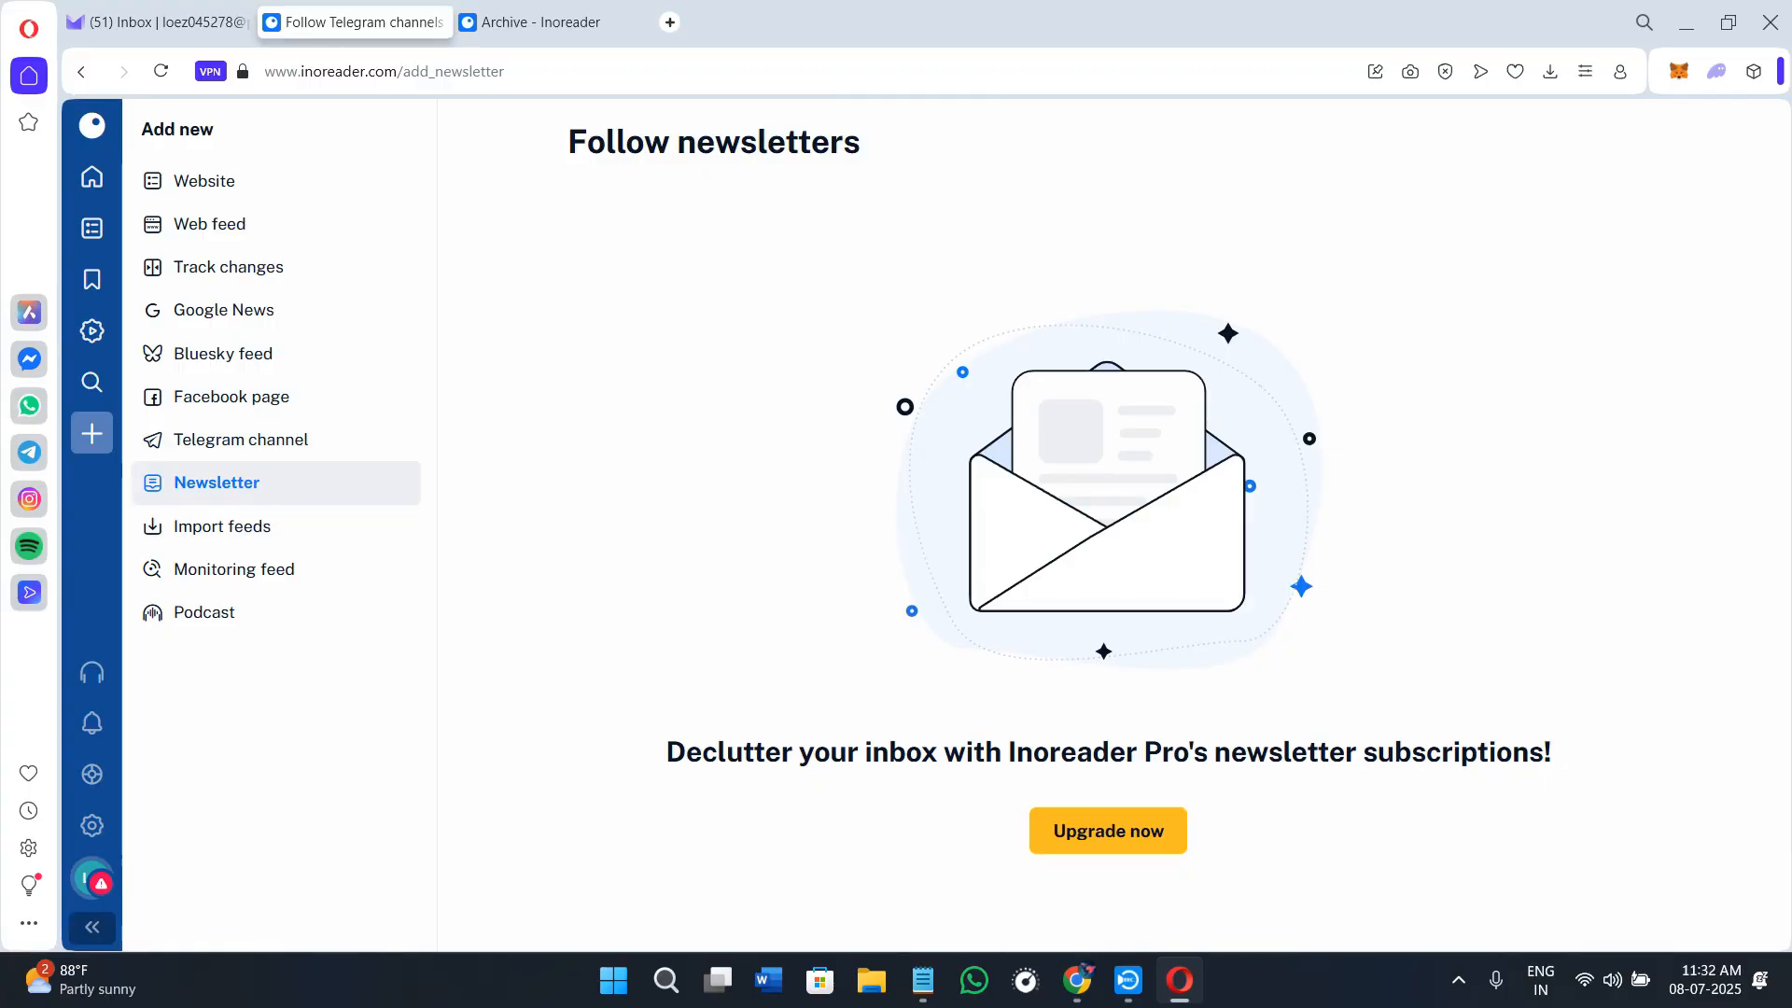
pyautogui.moveTo(495, 380)
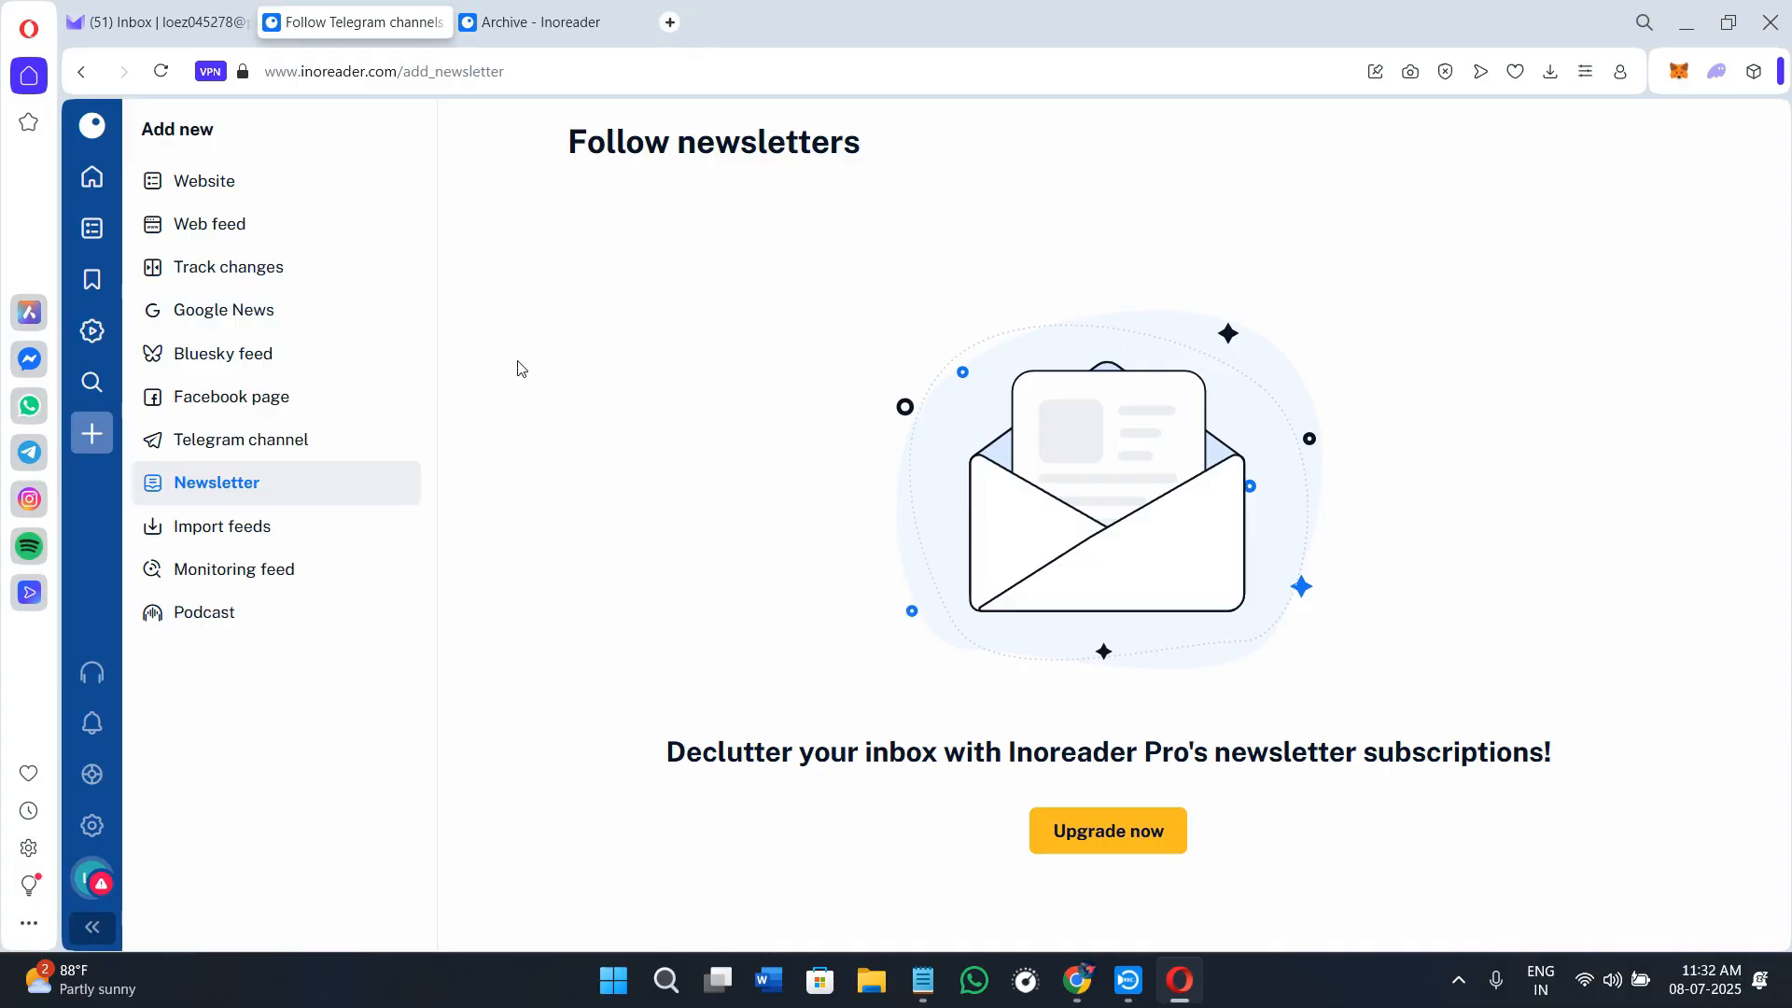
pyautogui.click(230, 396)
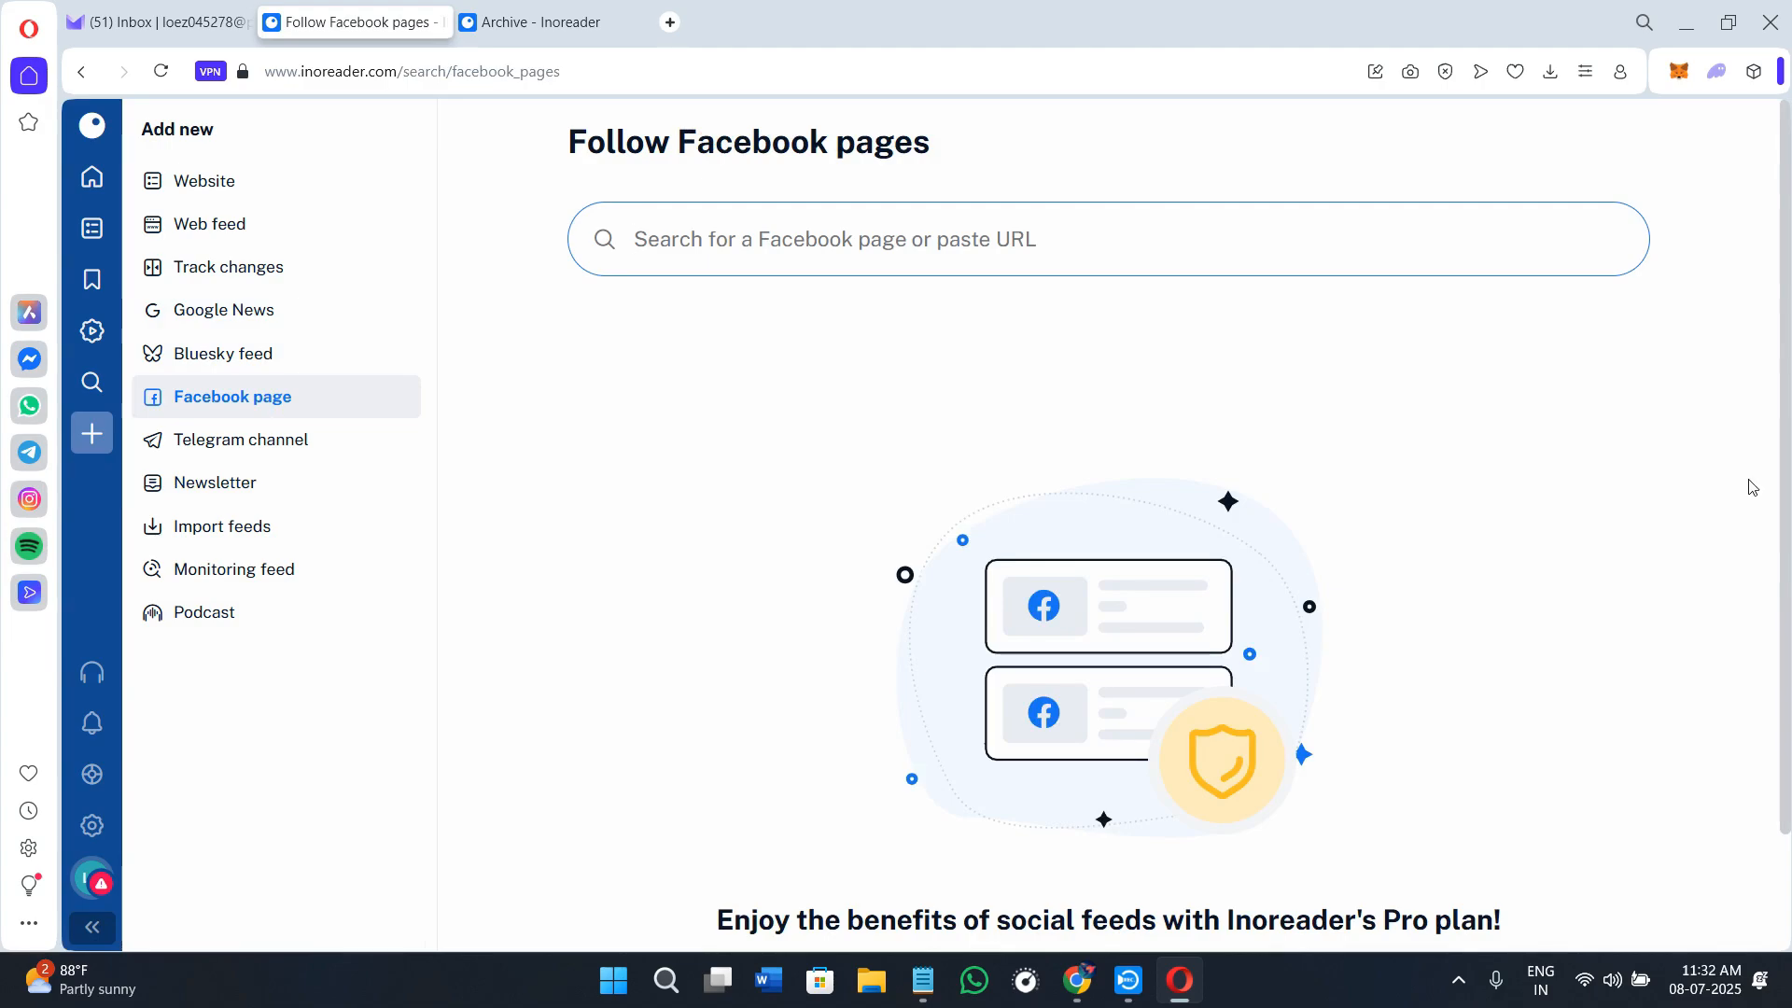
# Step: Open the Dashboard and scroll over the welcome message, recommended sources and profile checklist
pyautogui.click(835, 239)
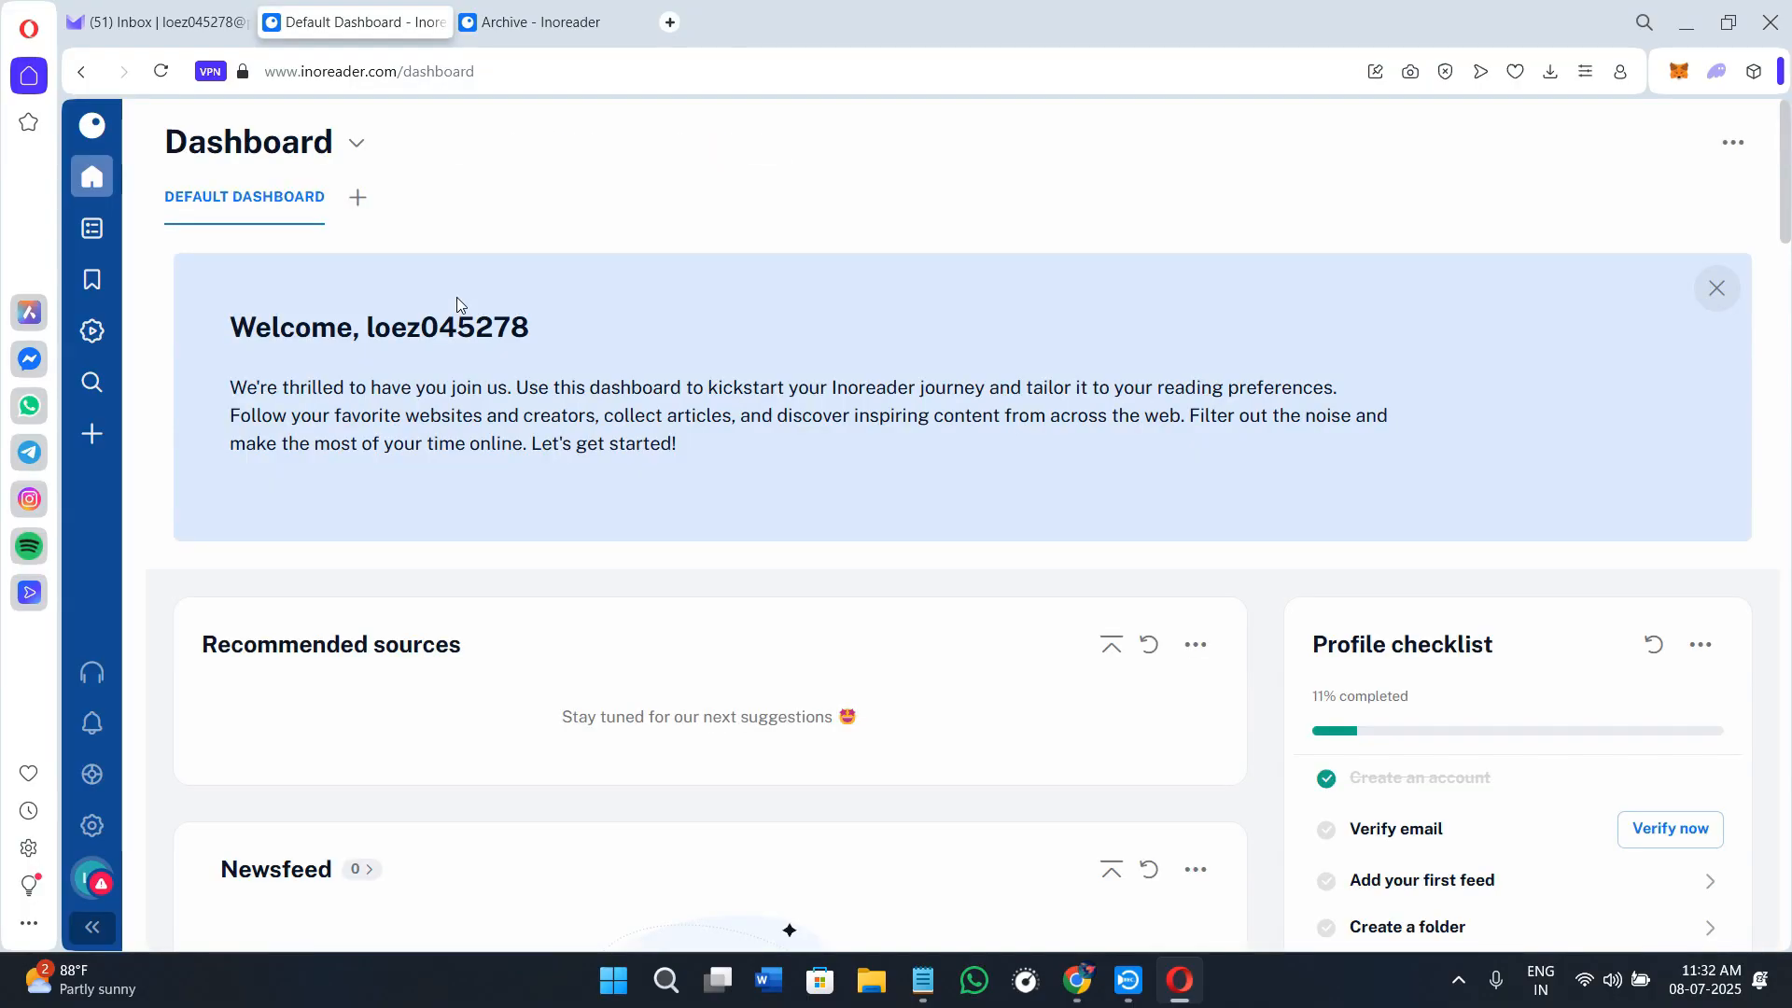
pyautogui.scroll(-3)
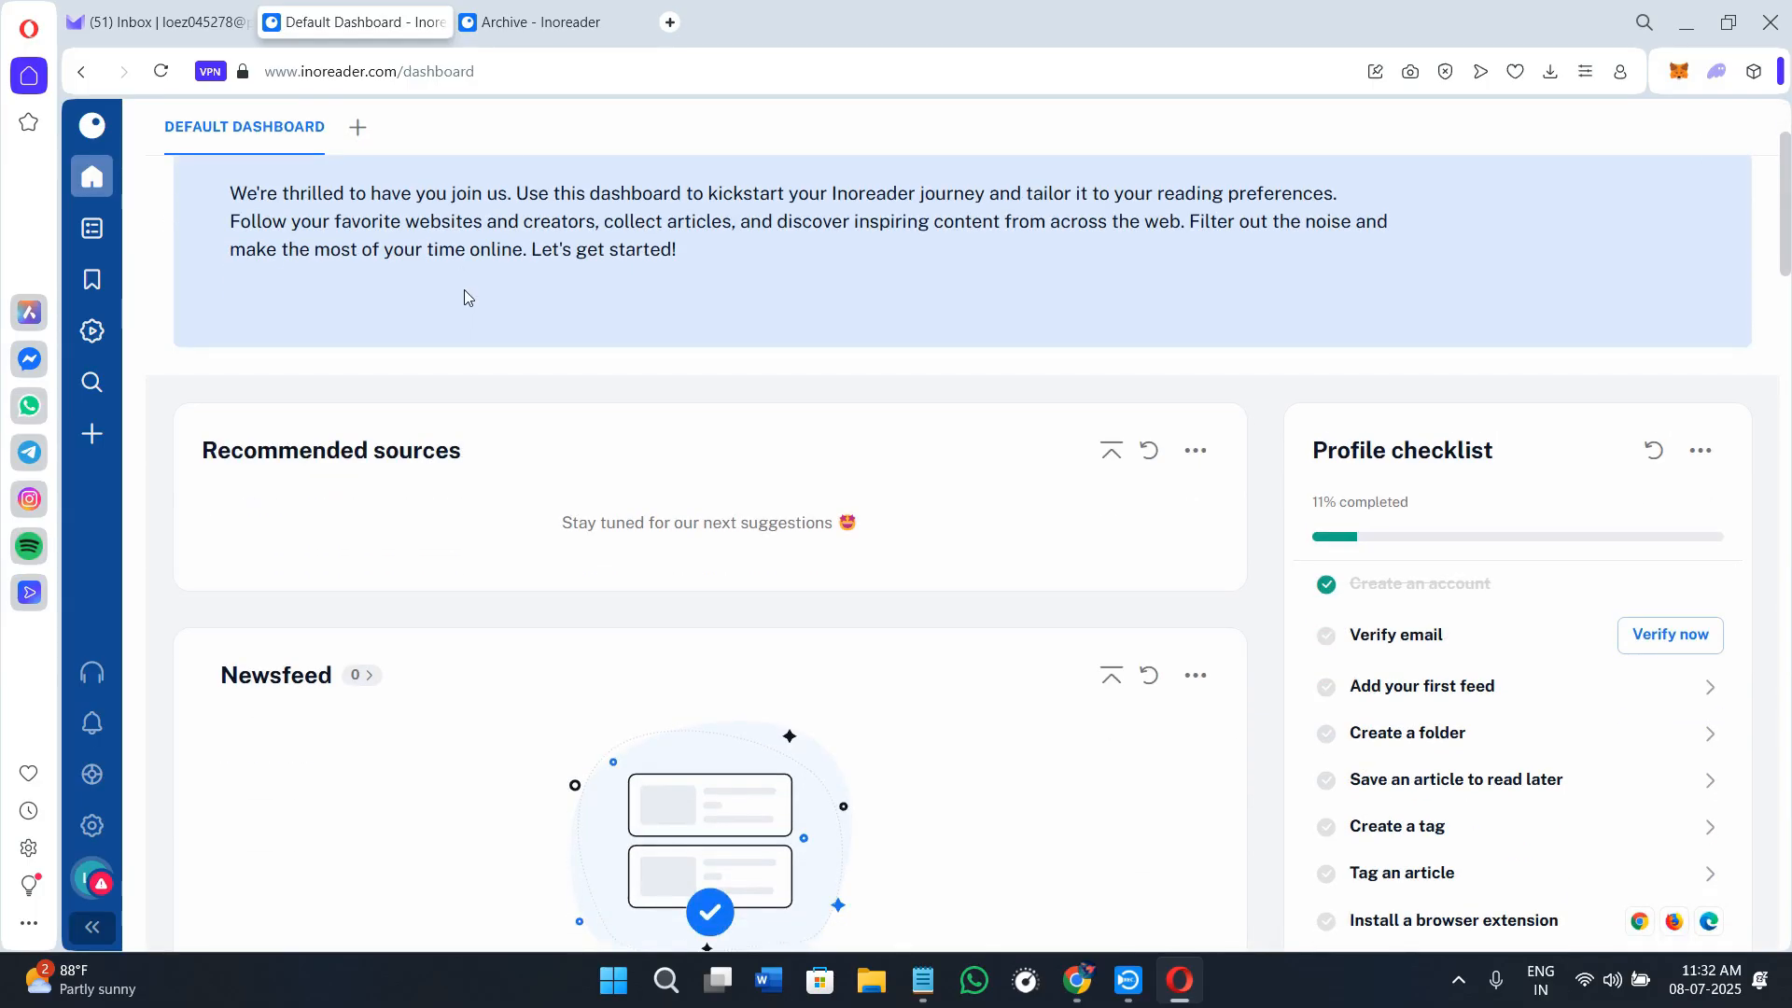
pyautogui.moveTo(473, 287)
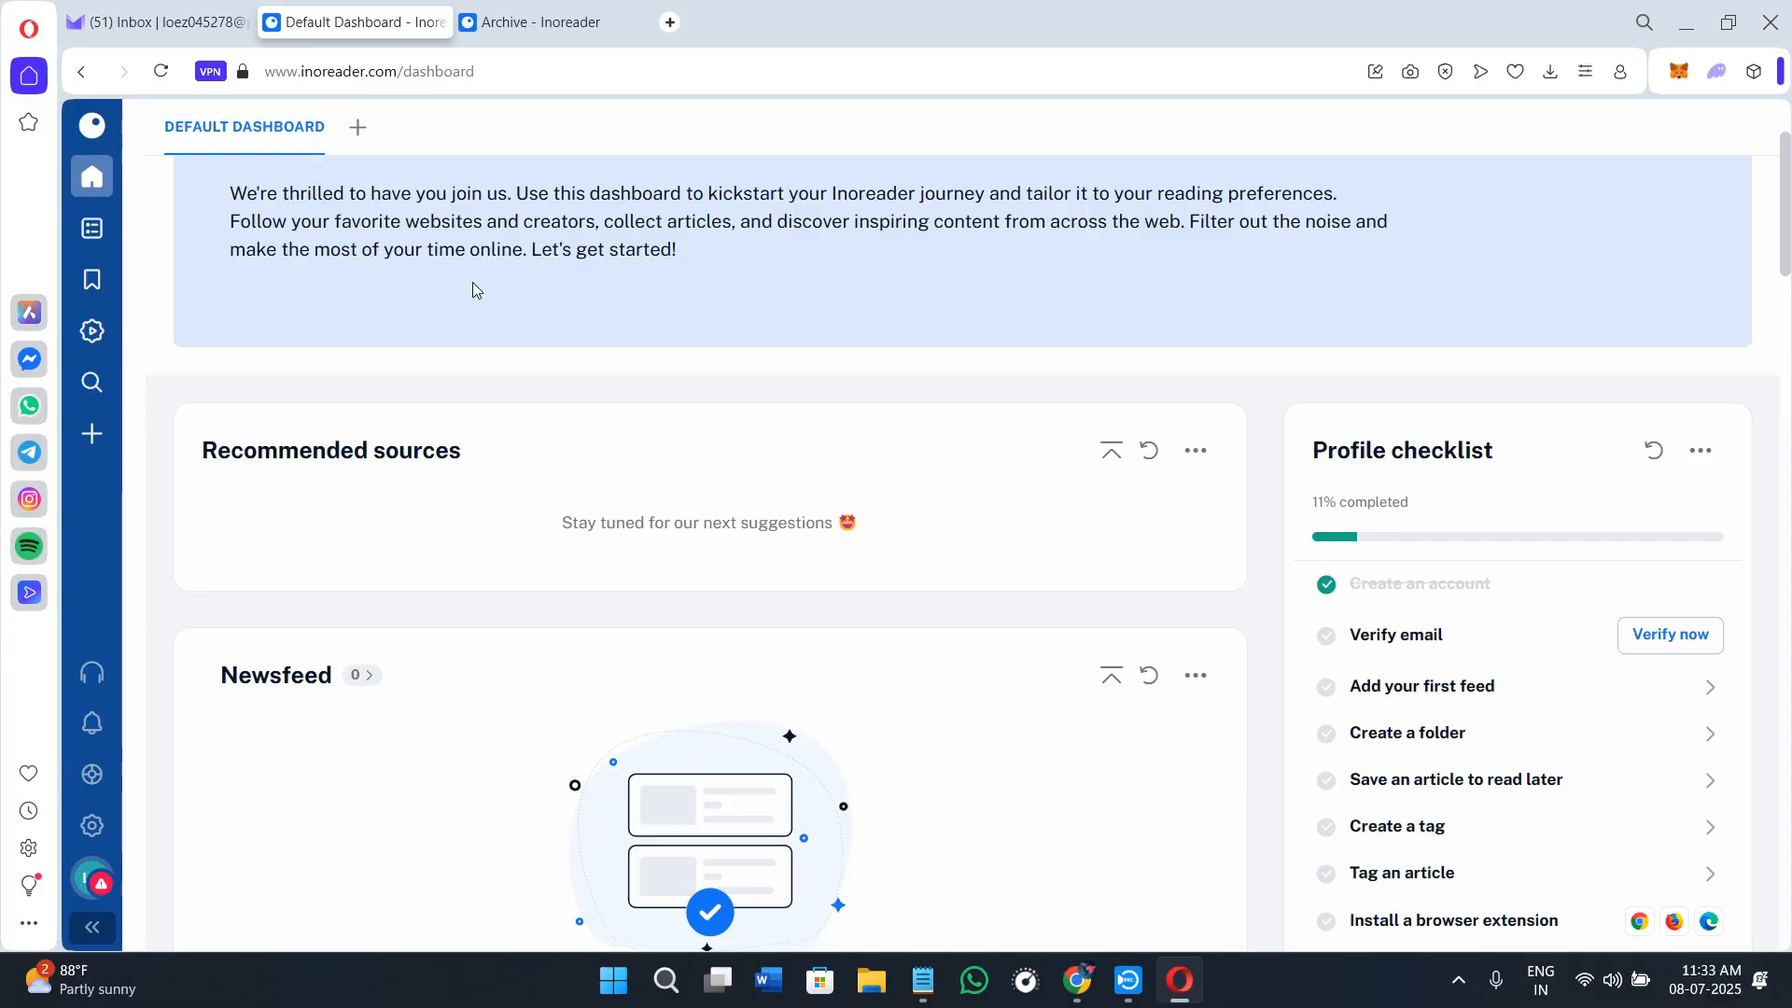
pyautogui.moveTo(872, 572)
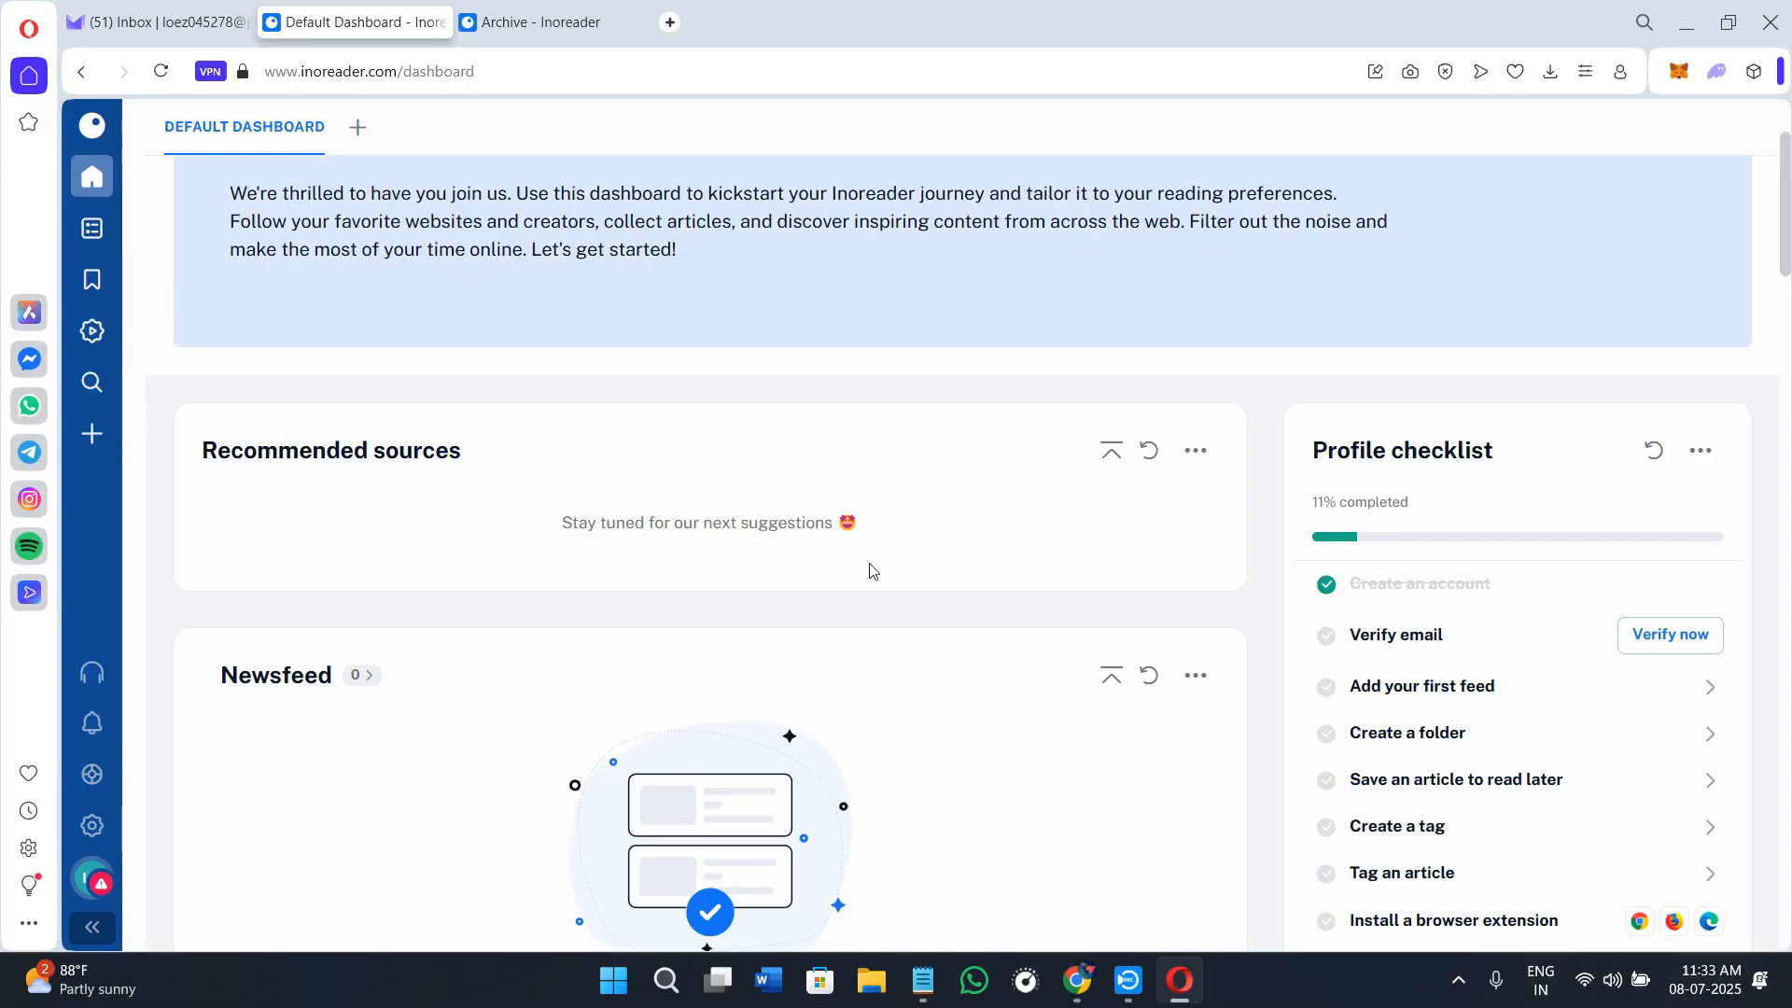
pyautogui.scroll(3)
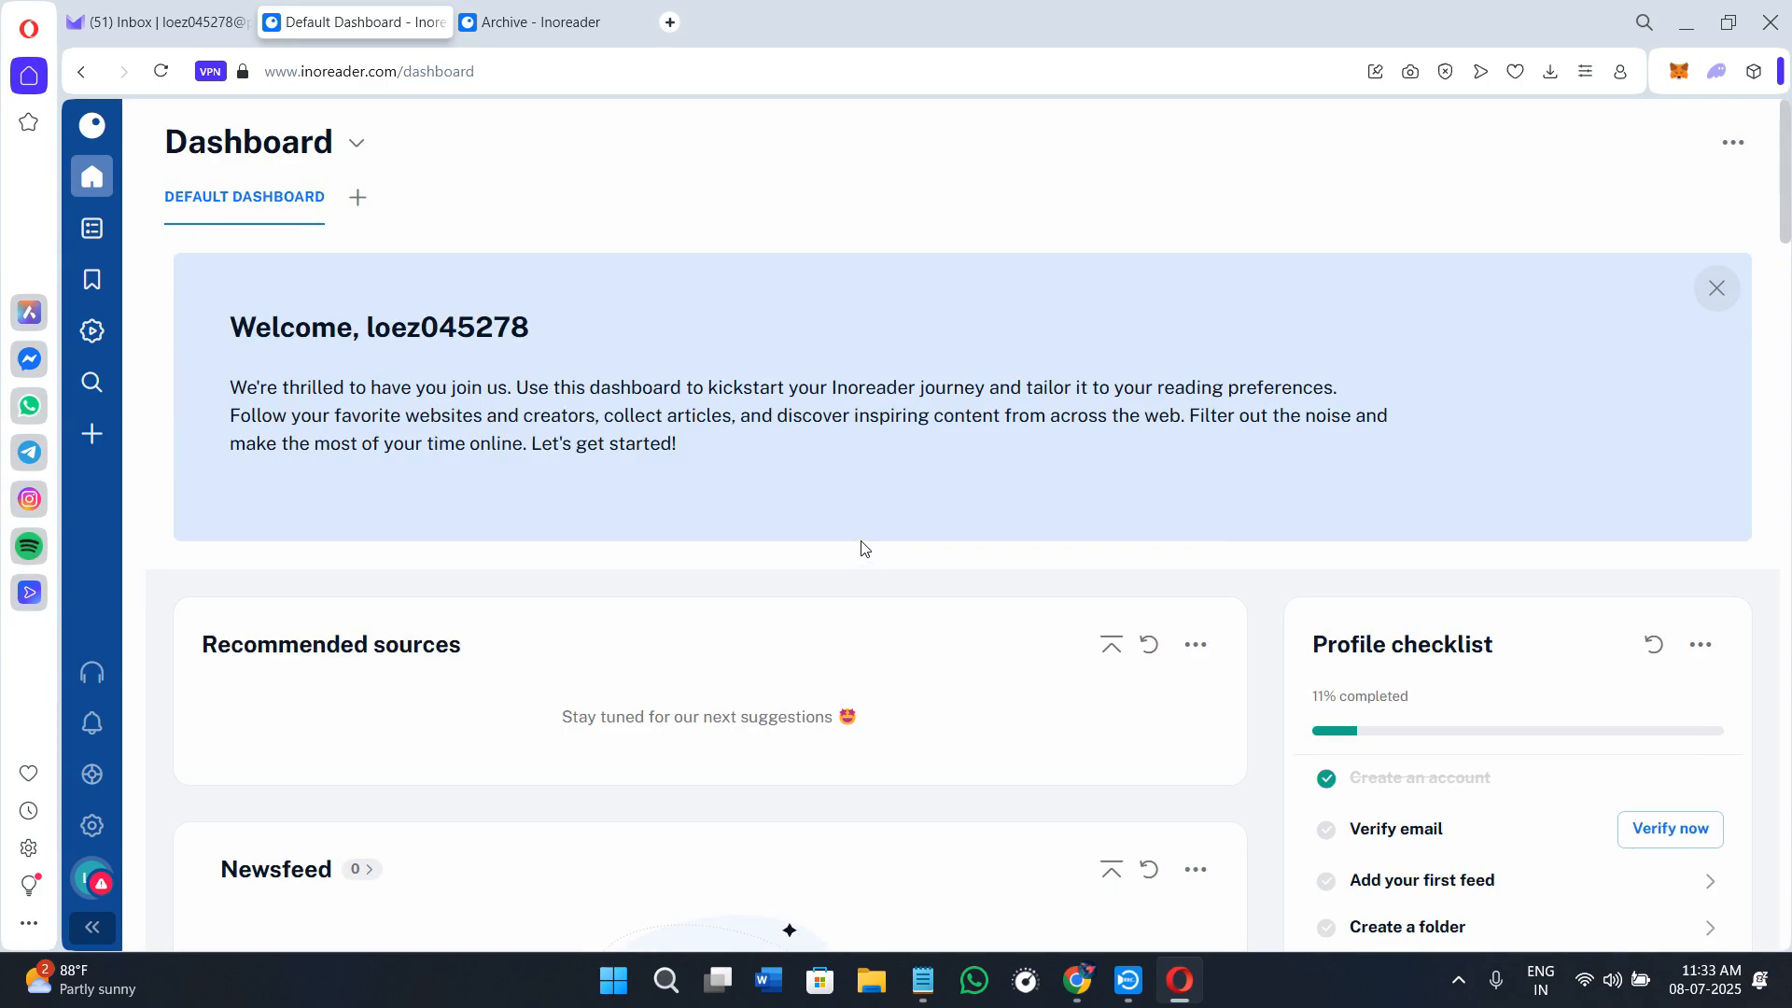
pyautogui.moveTo(865, 544)
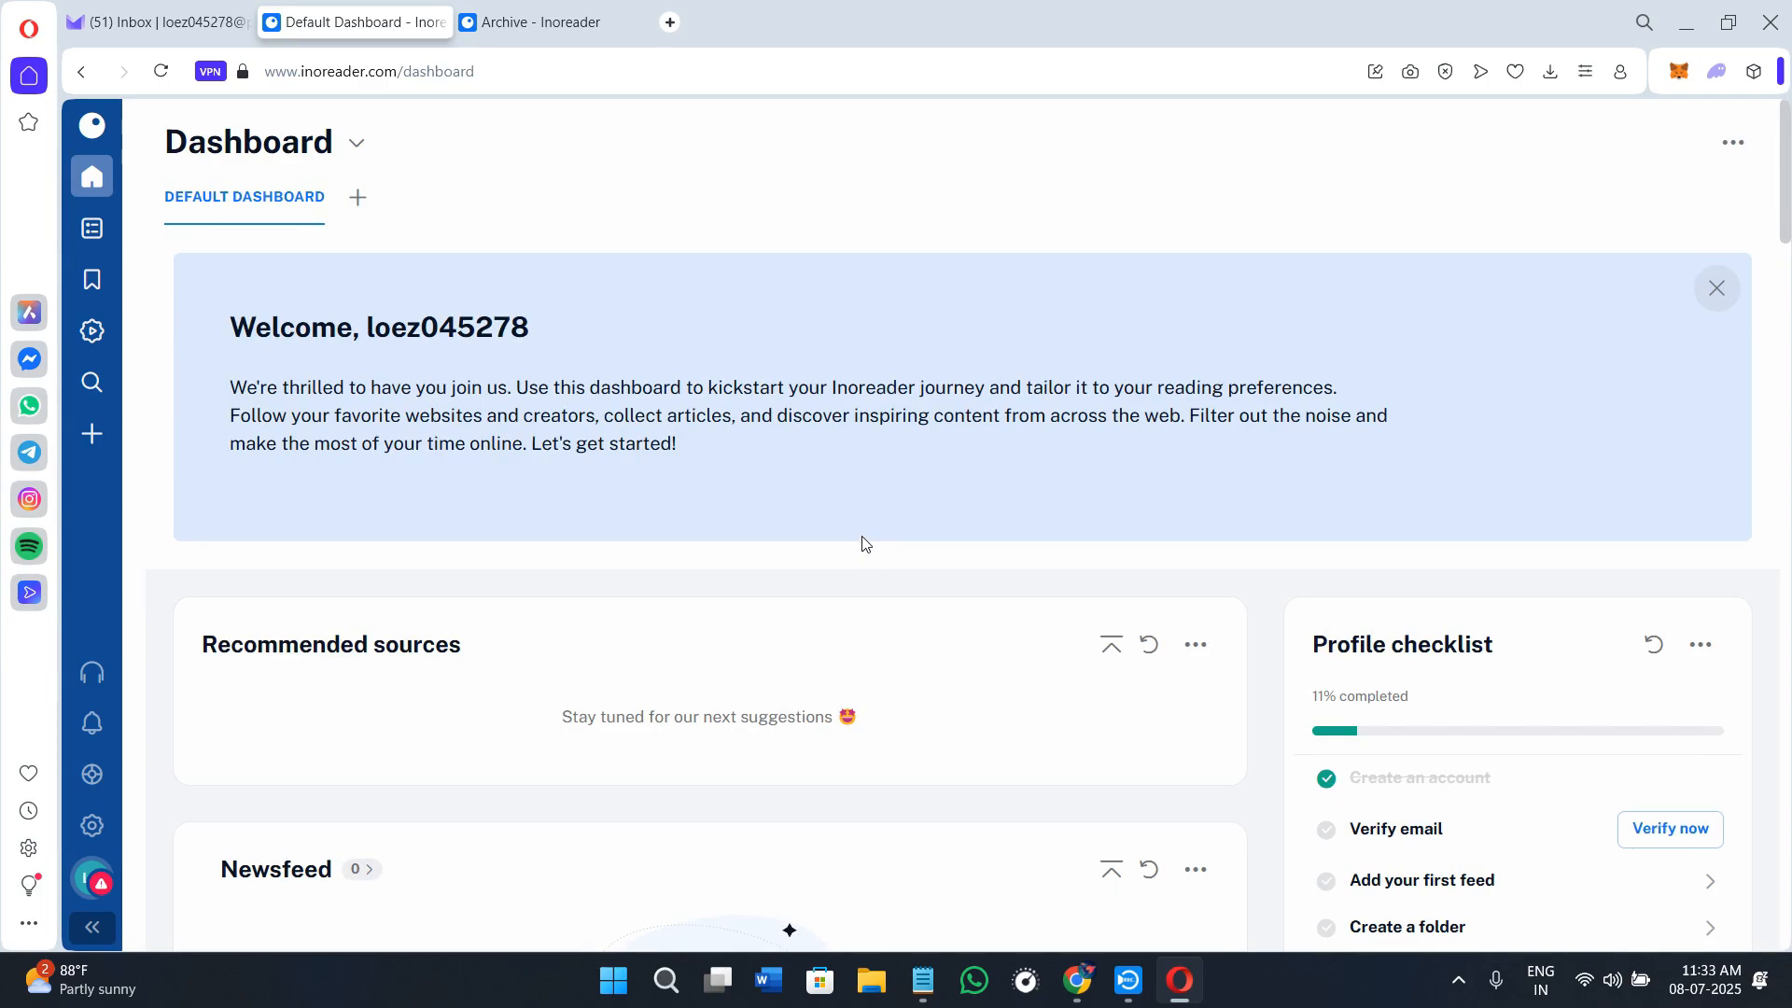
pyautogui.scroll(-3)
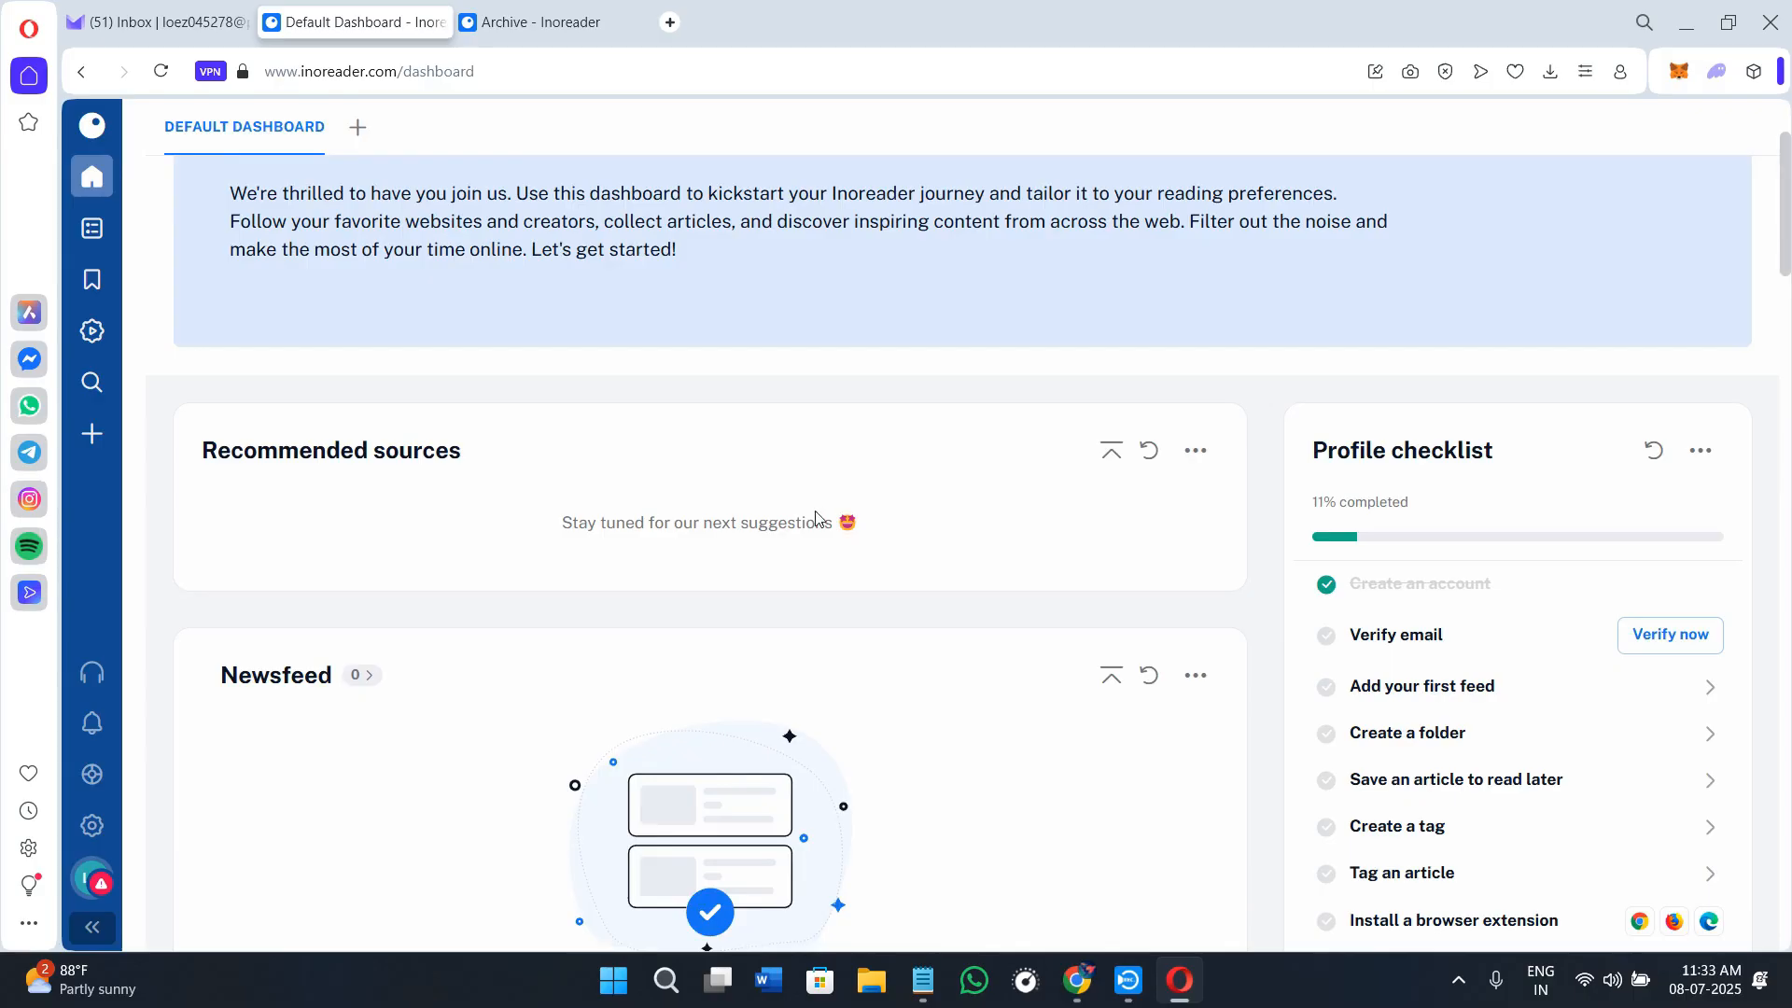
# Step: Open the Tech News & Trends catalog and scroll to the Tech News collection and Ars Technica
pyautogui.click(91, 433)
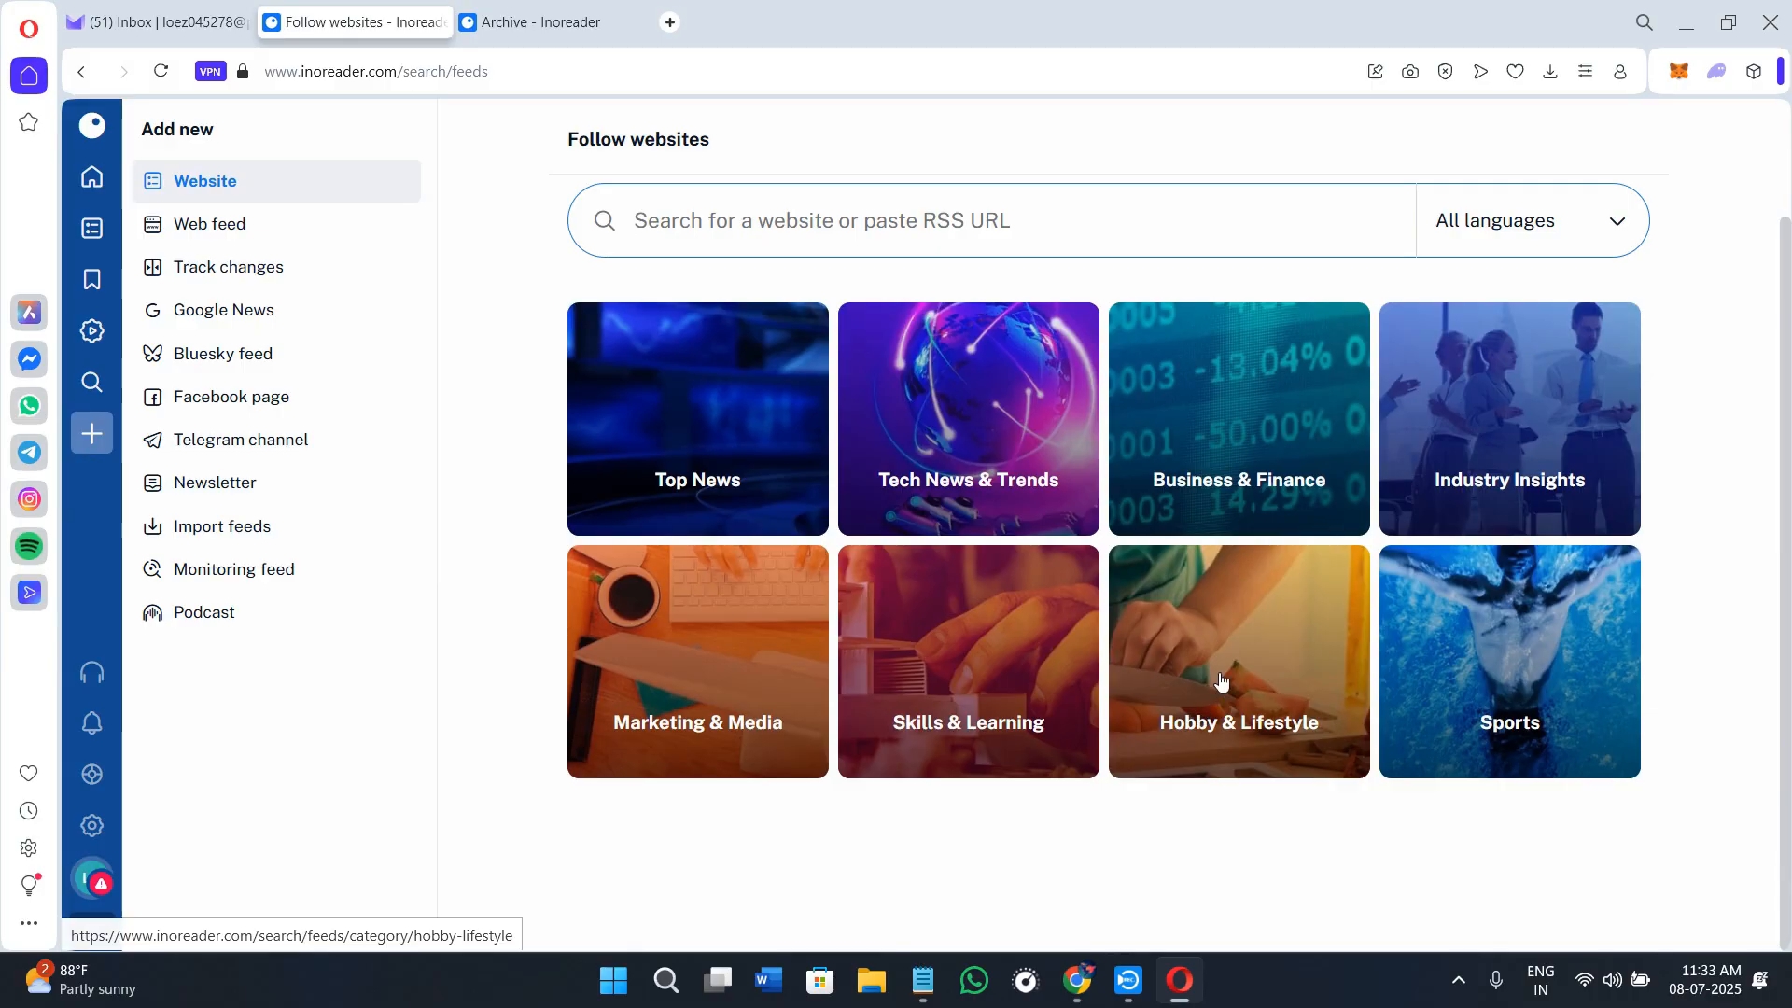
pyautogui.moveTo(1223, 673)
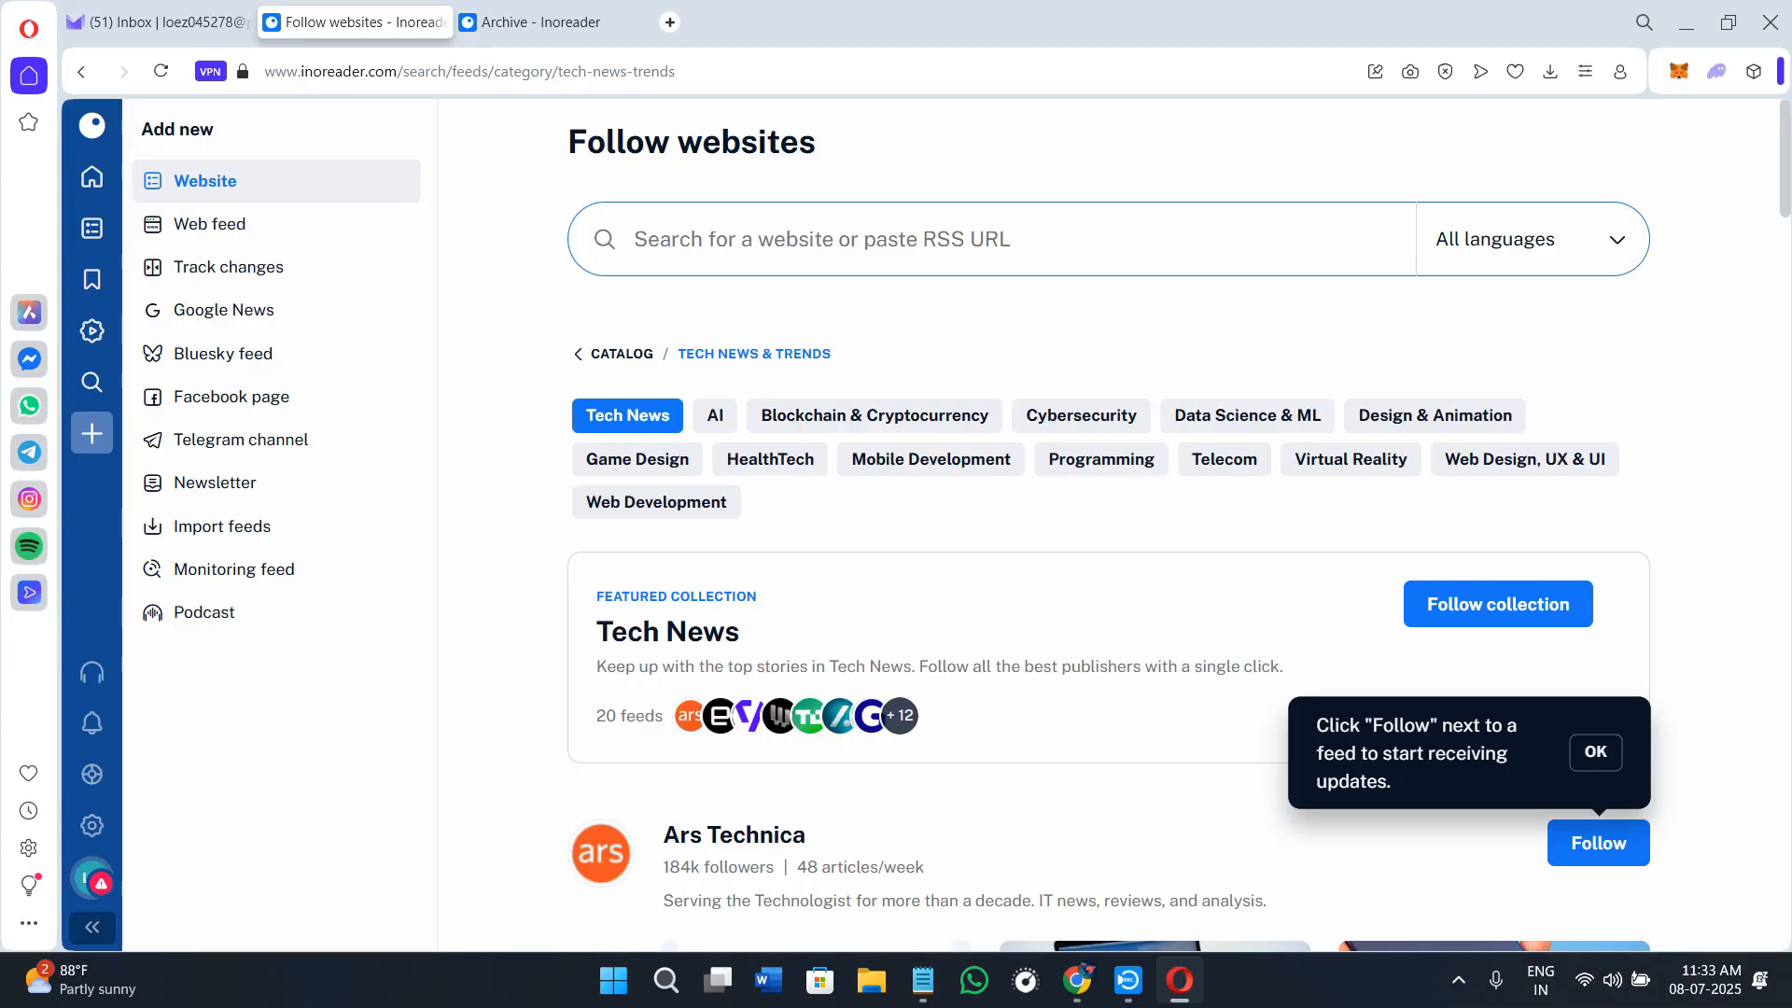
pyautogui.moveTo(785, 576)
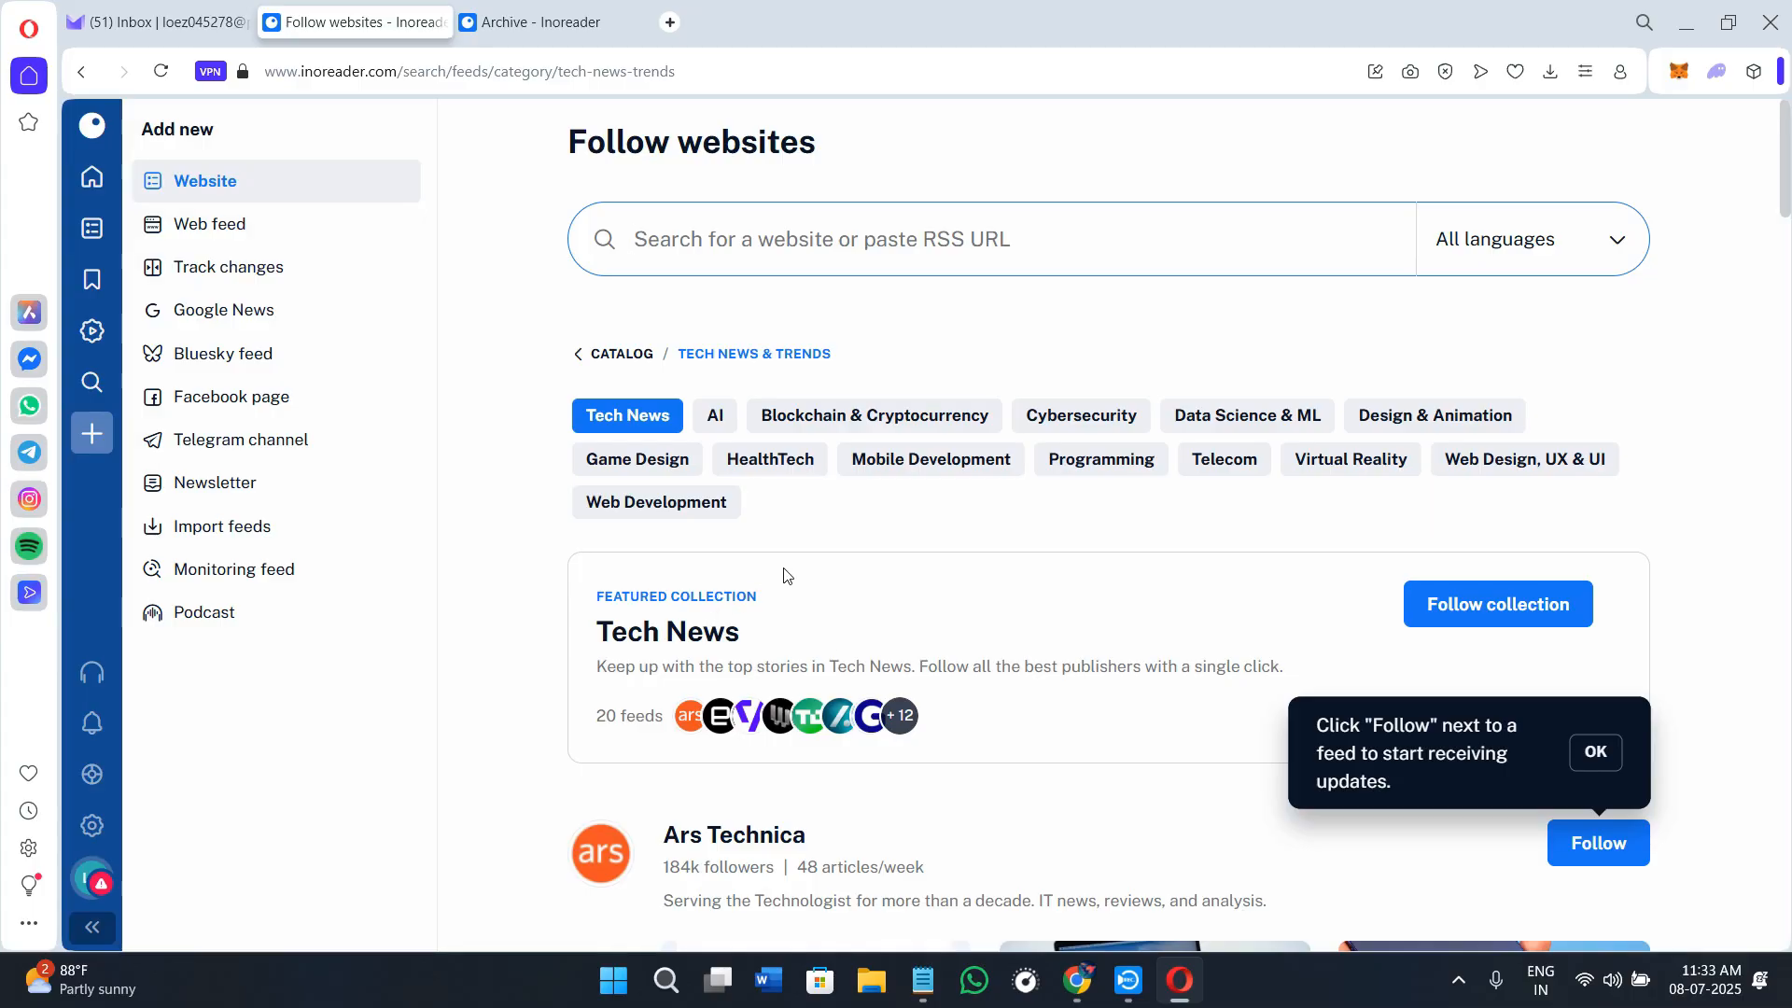
pyautogui.click(818, 239)
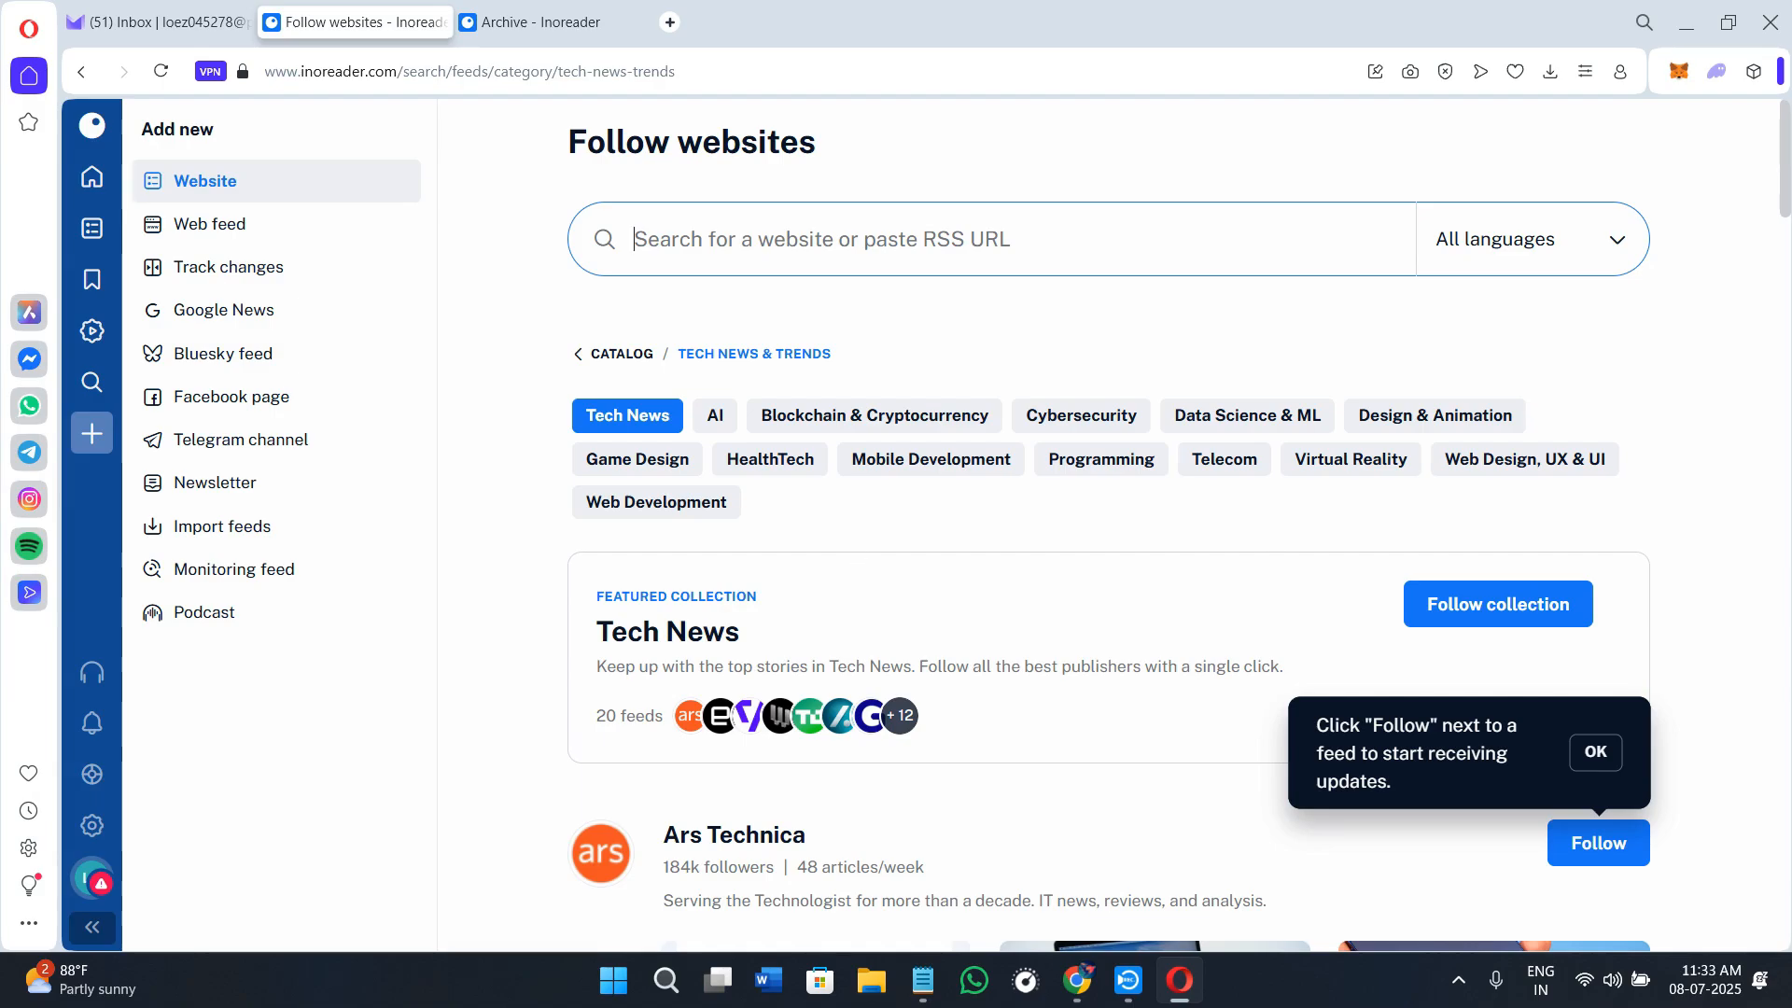
pyautogui.scroll(-3)
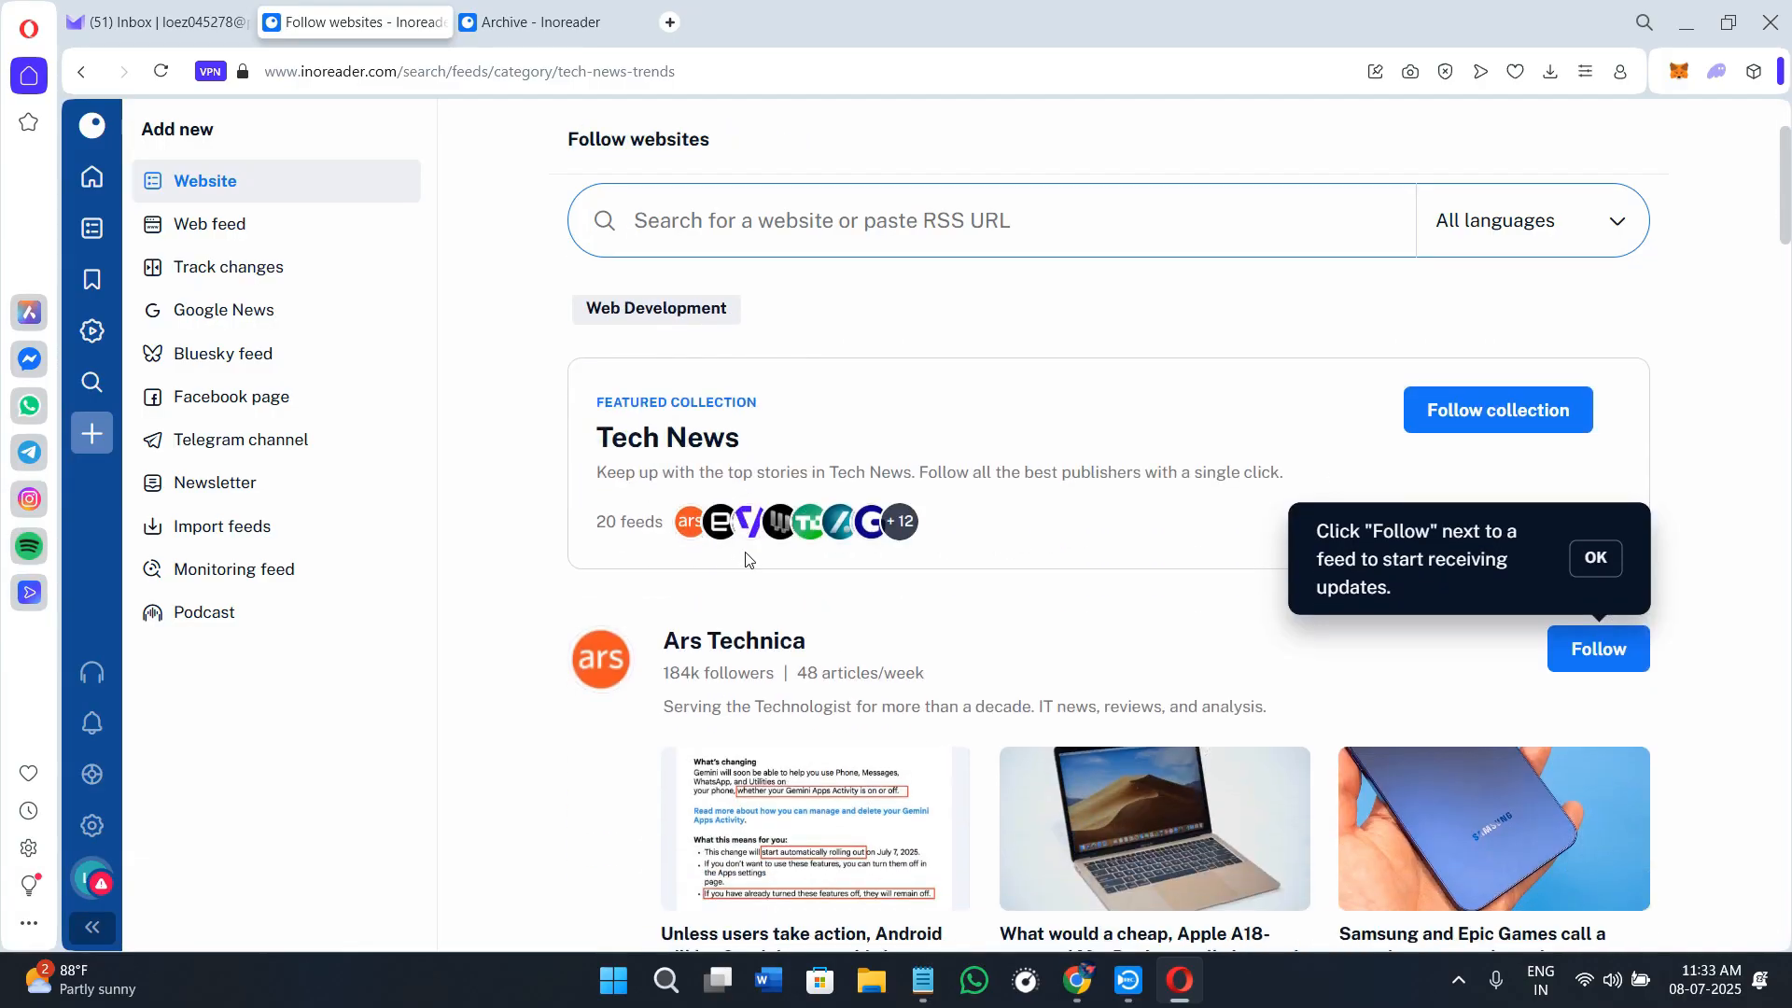
pyautogui.scroll(-3)
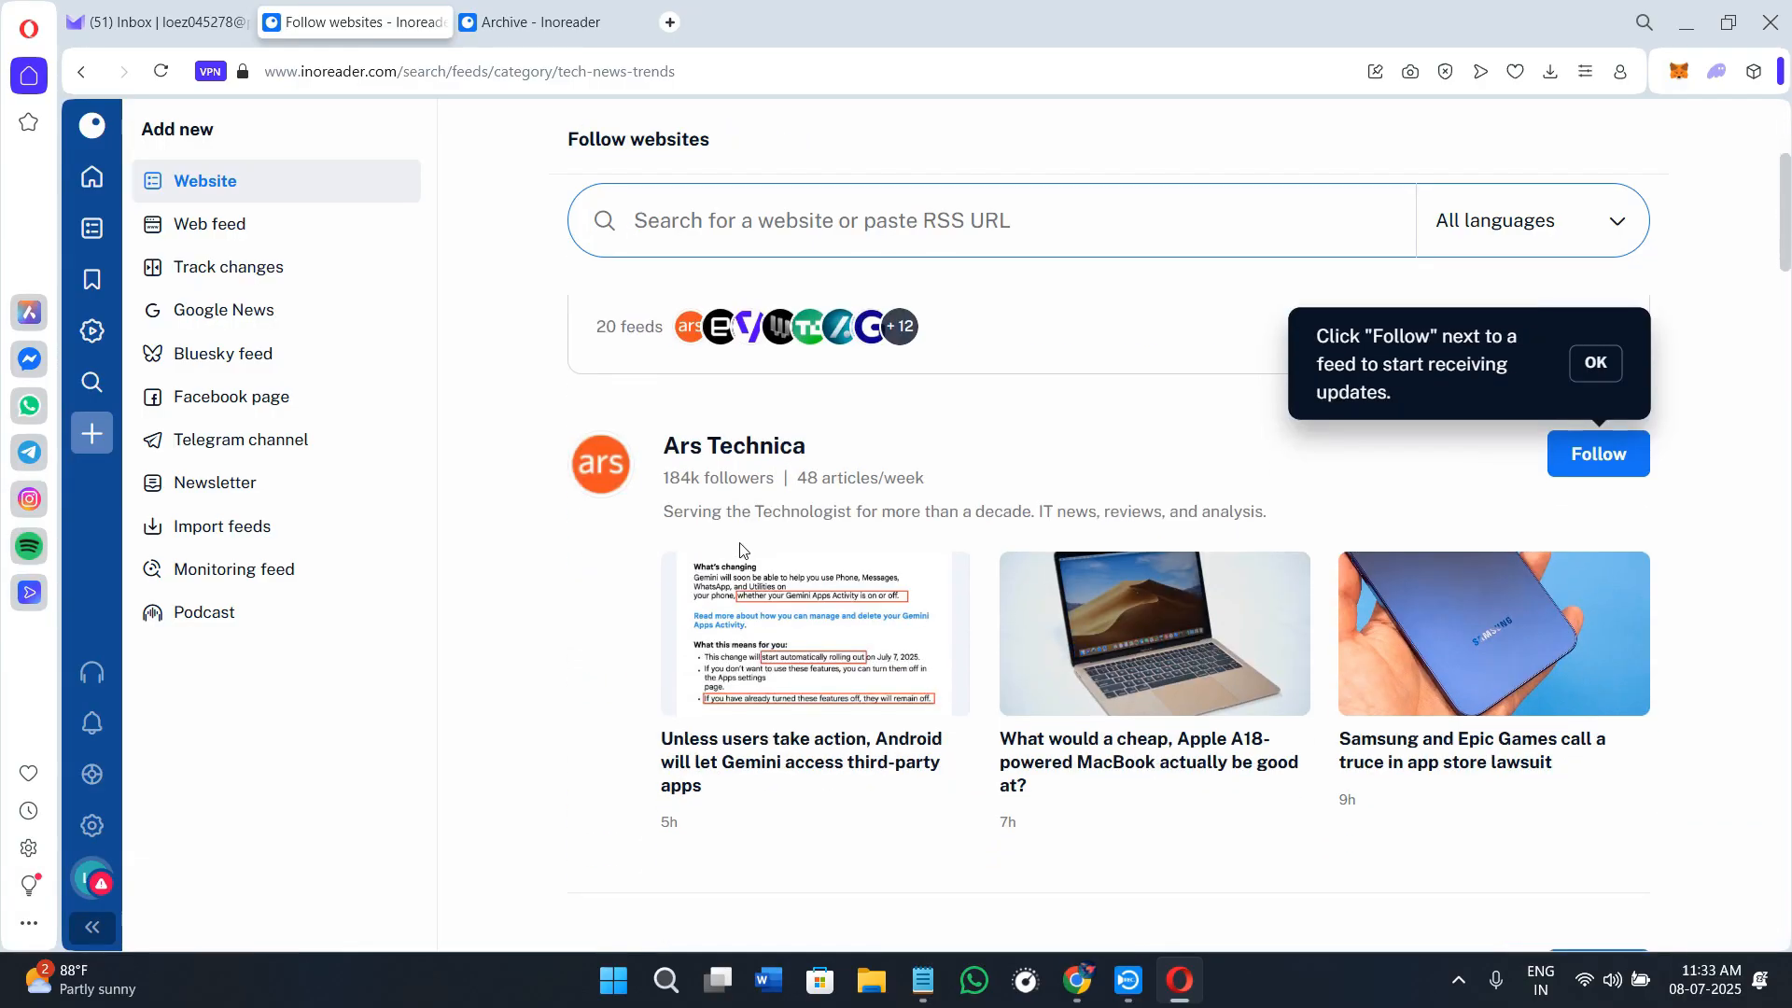